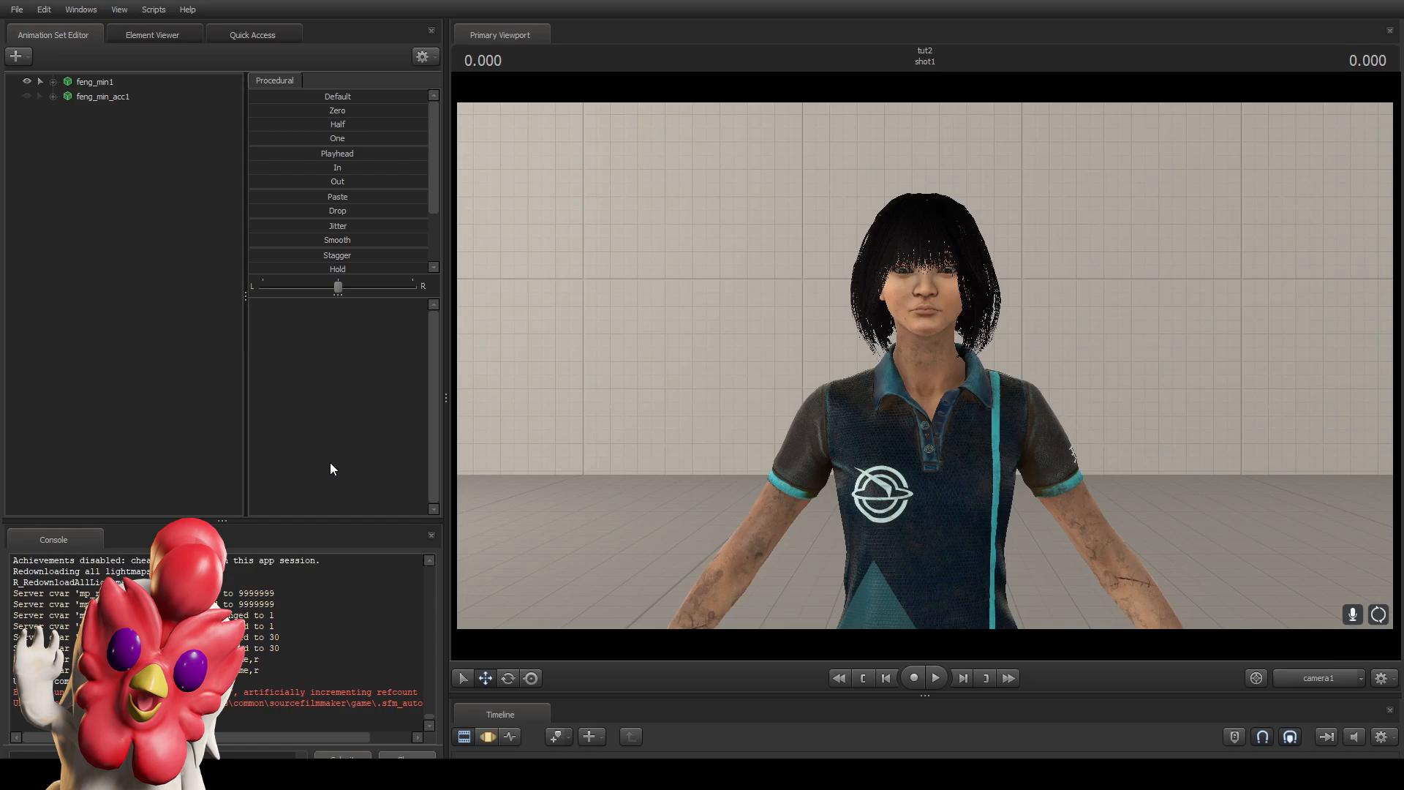
Set feng_min1's torso body group to FM_Torso012 and legs to FM_Legs001_REF.smd.
{"action": "left_click", "coordinate": [94, 81]}
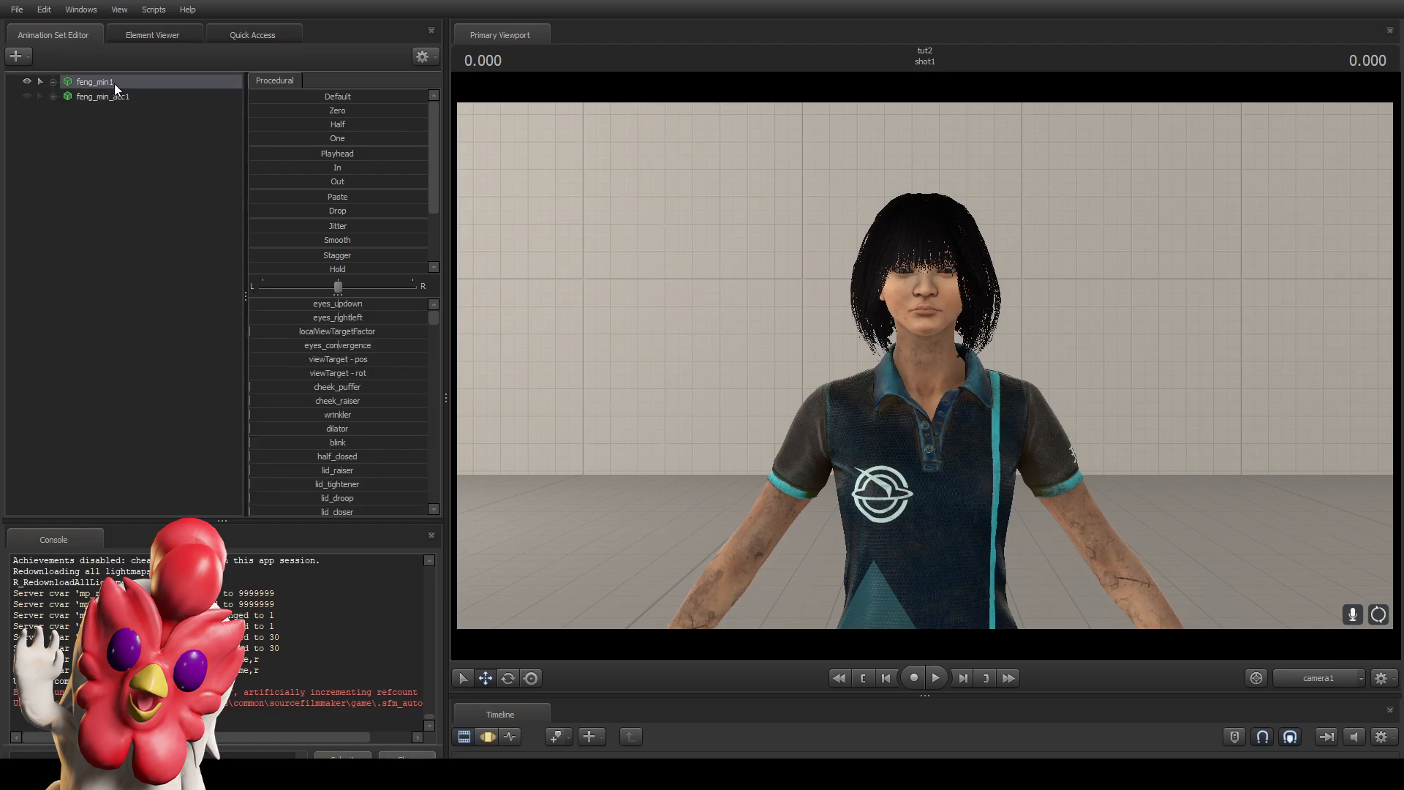
{"action": "left_click", "coordinate": [94, 80]}
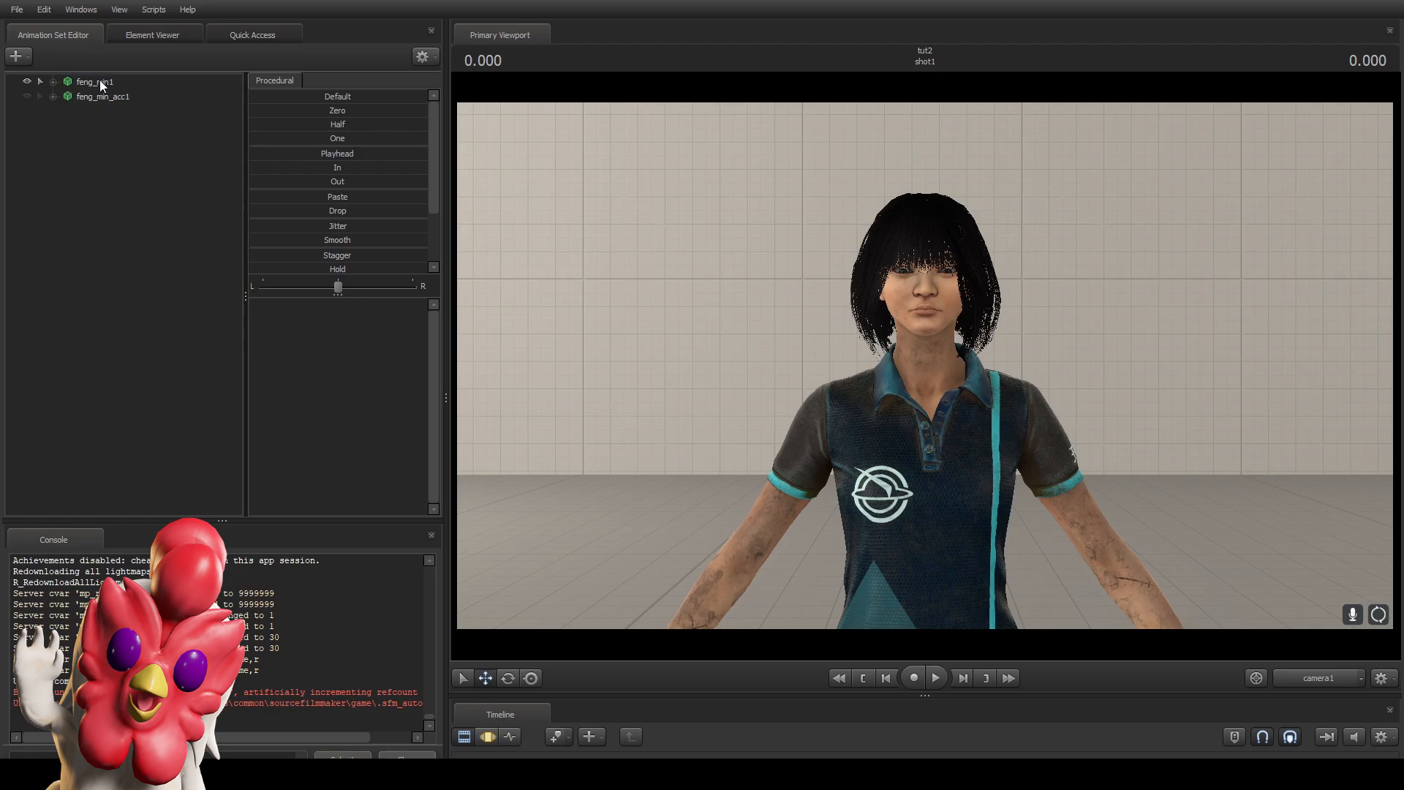
{"action": "right_click", "coordinate": [94, 82]}
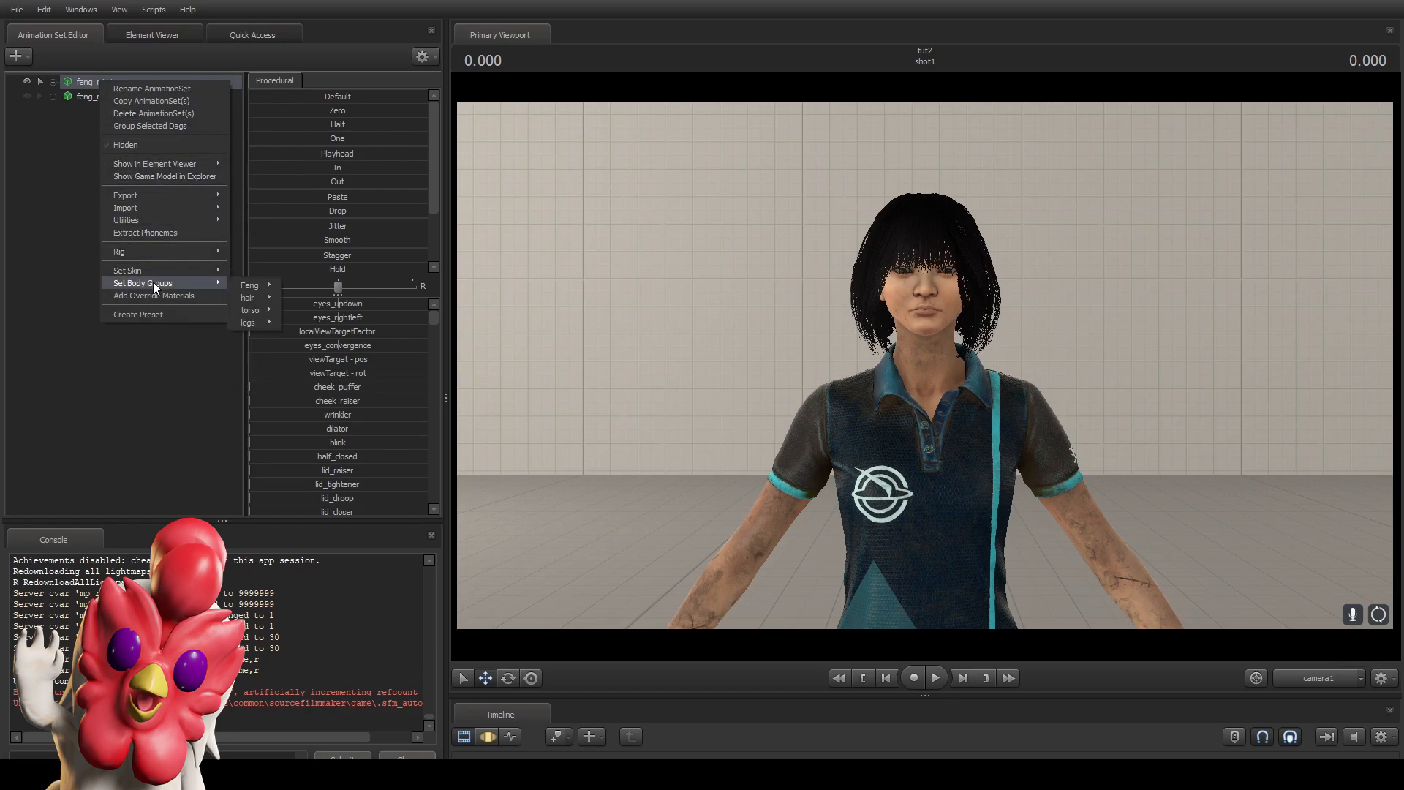
{"action": "mouse_move", "coordinate": [125, 284]}
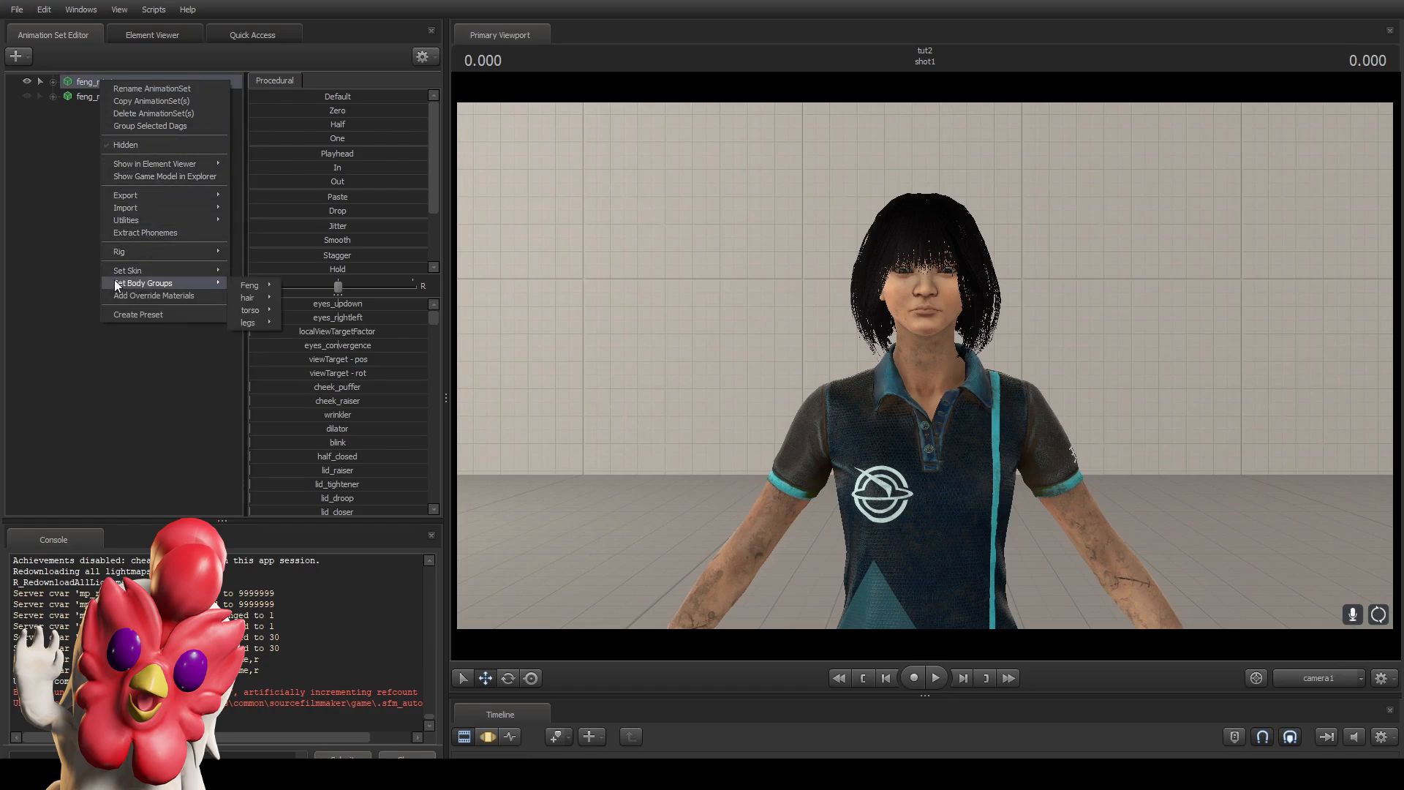
{"action": "mouse_move", "coordinate": [204, 289]}
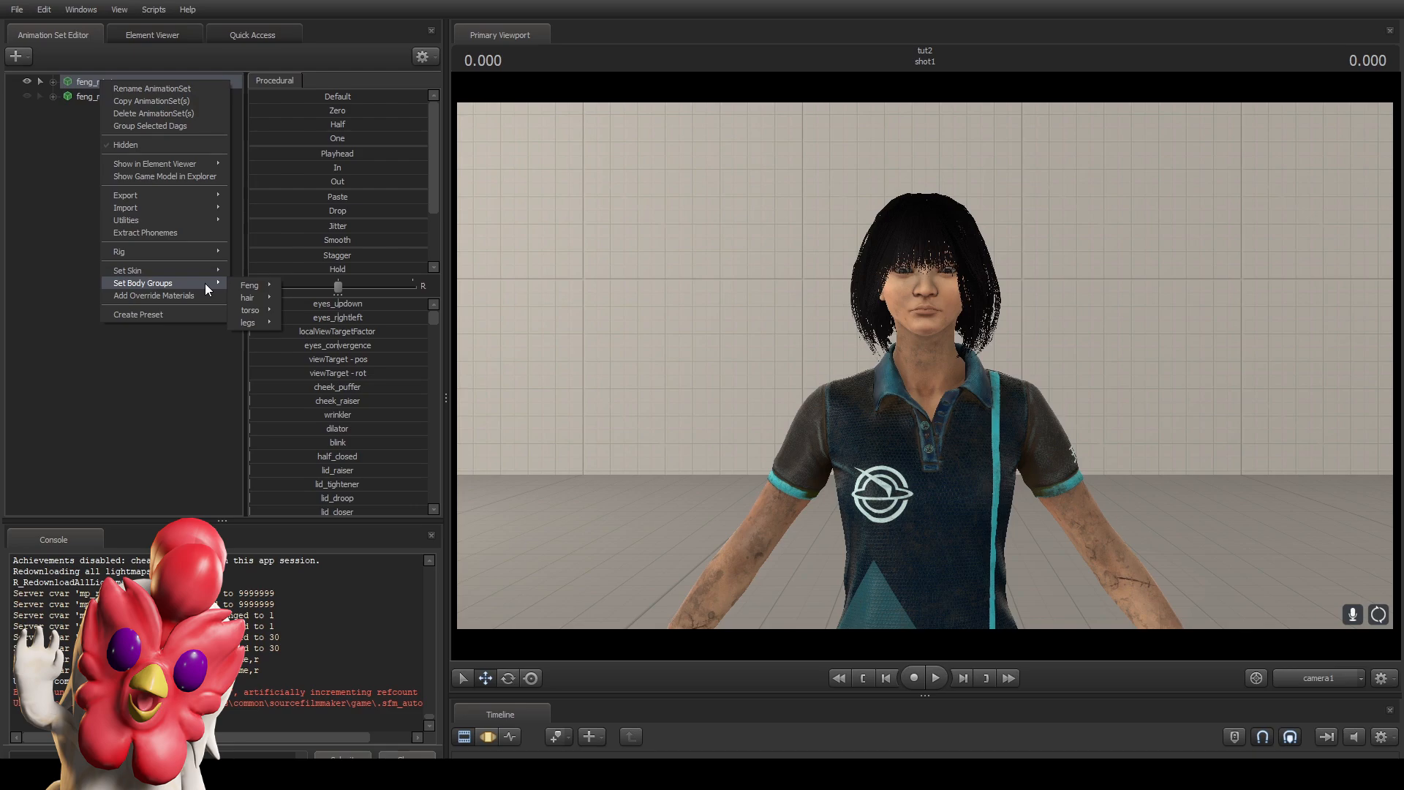
{"action": "mouse_move", "coordinate": [251, 311]}
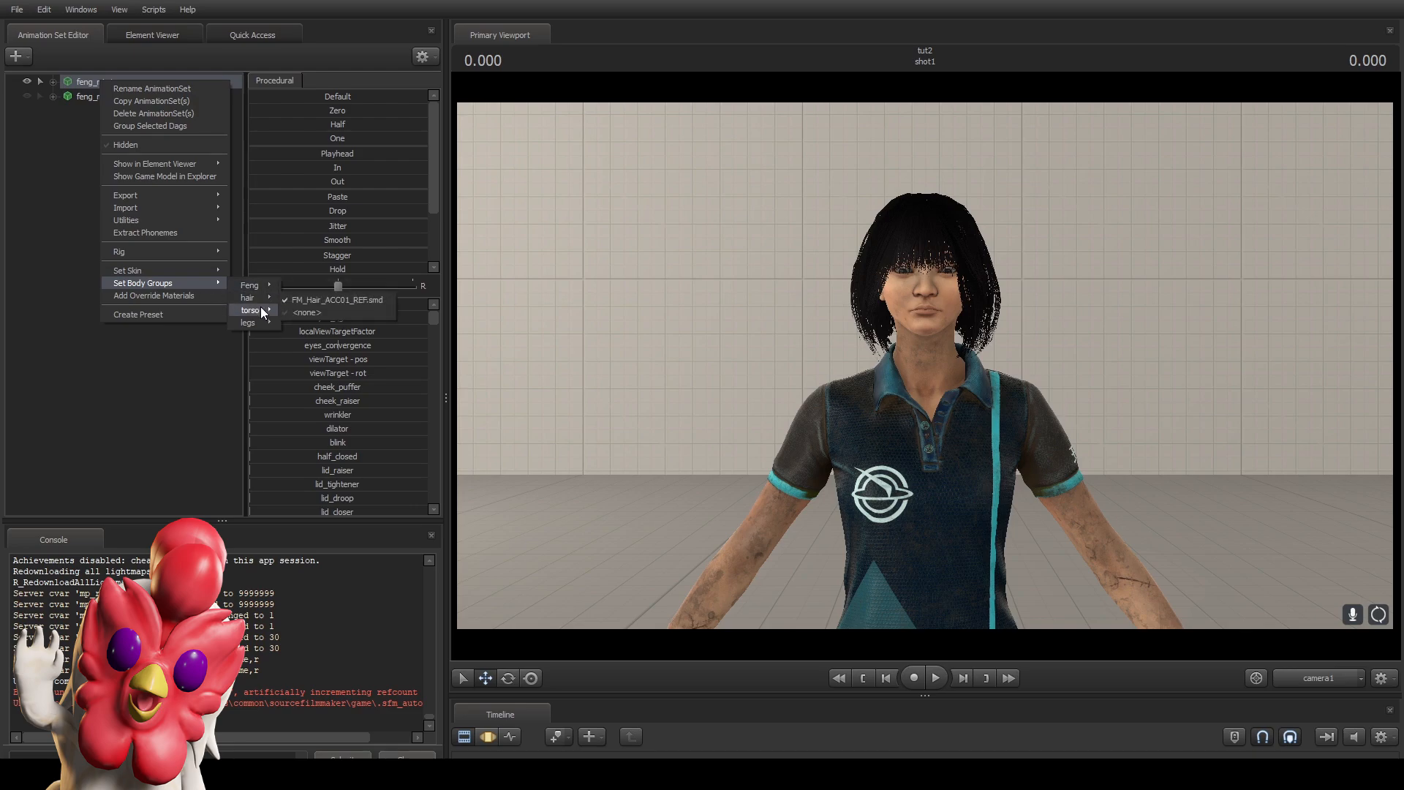
{"action": "mouse_move", "coordinate": [248, 311]}
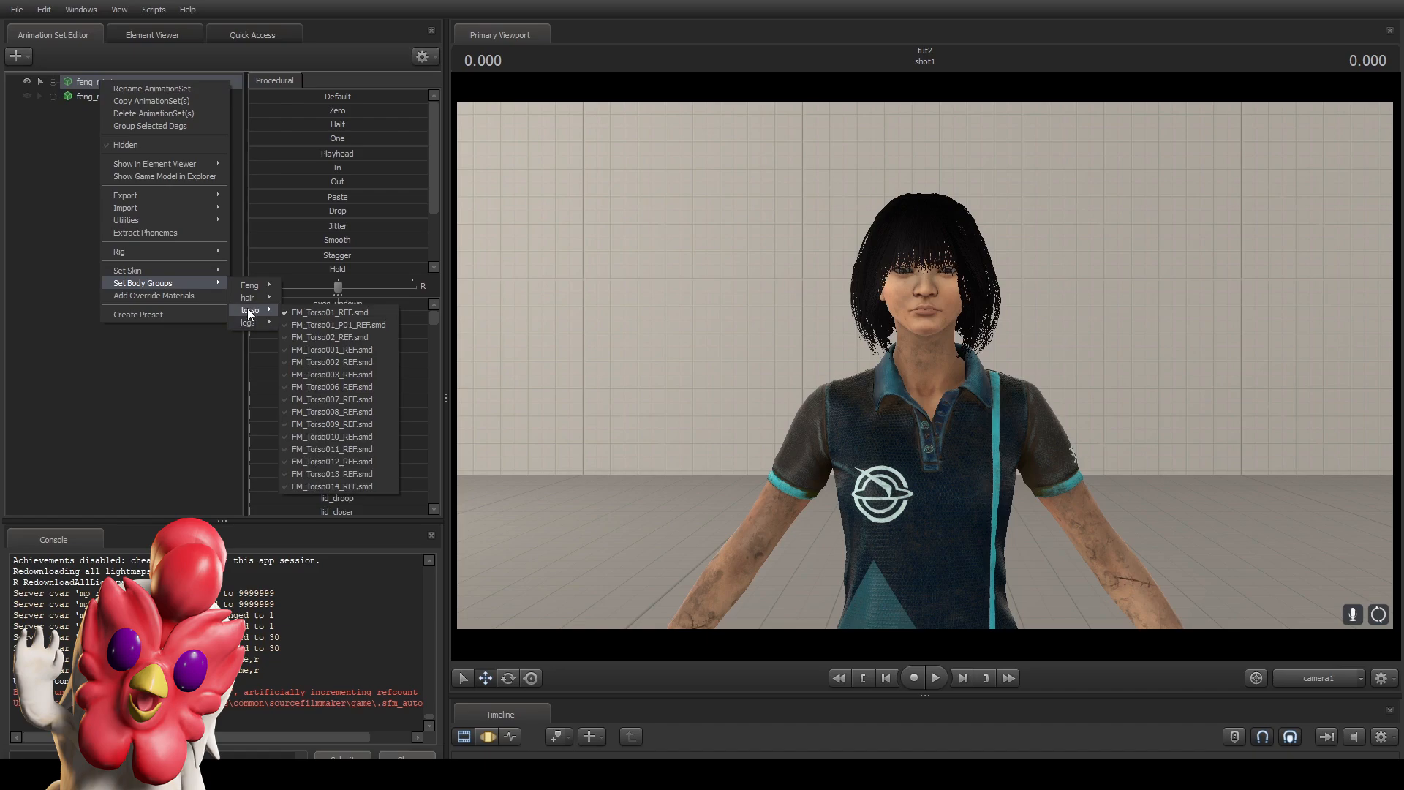
{"action": "mouse_move", "coordinate": [273, 311]}
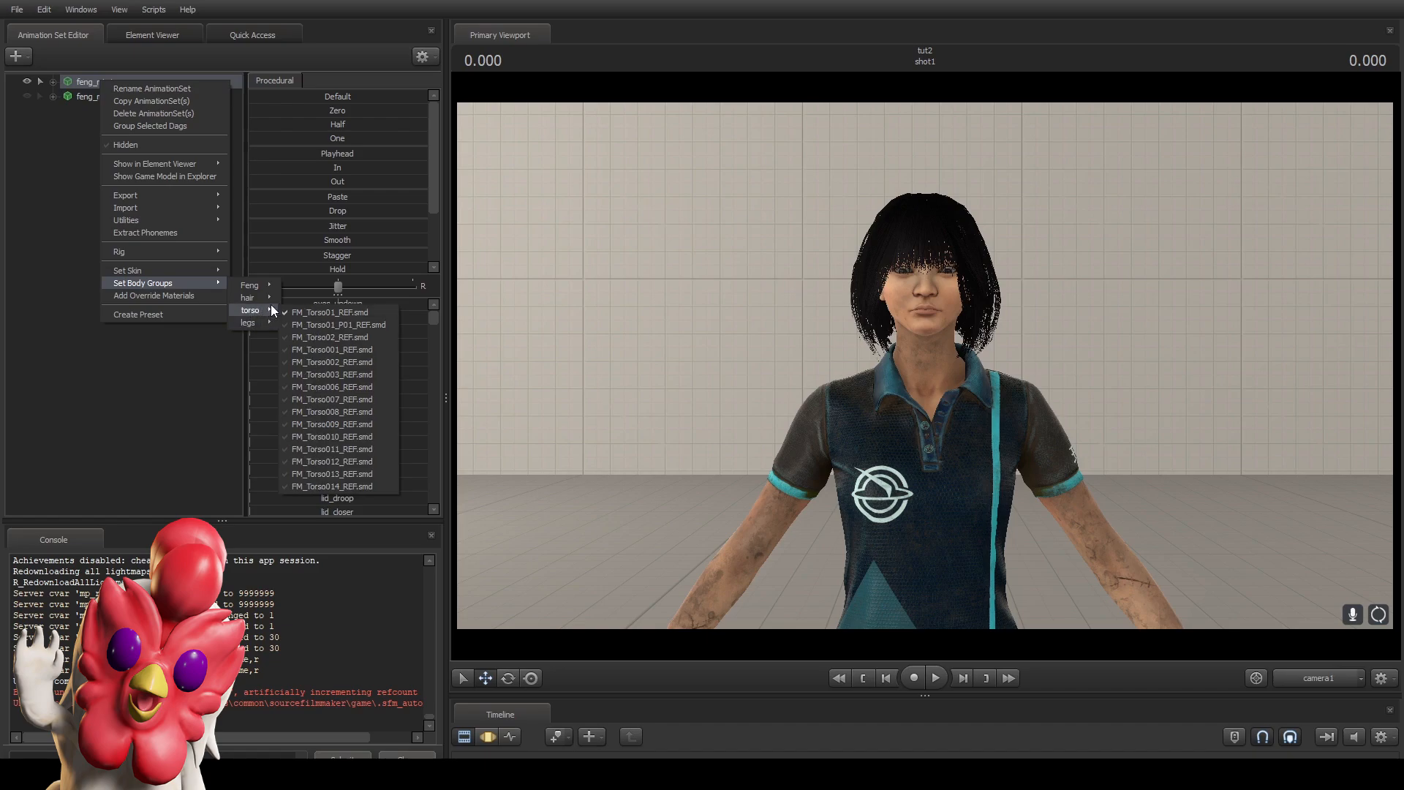
{"action": "mouse_move", "coordinate": [331, 387]}
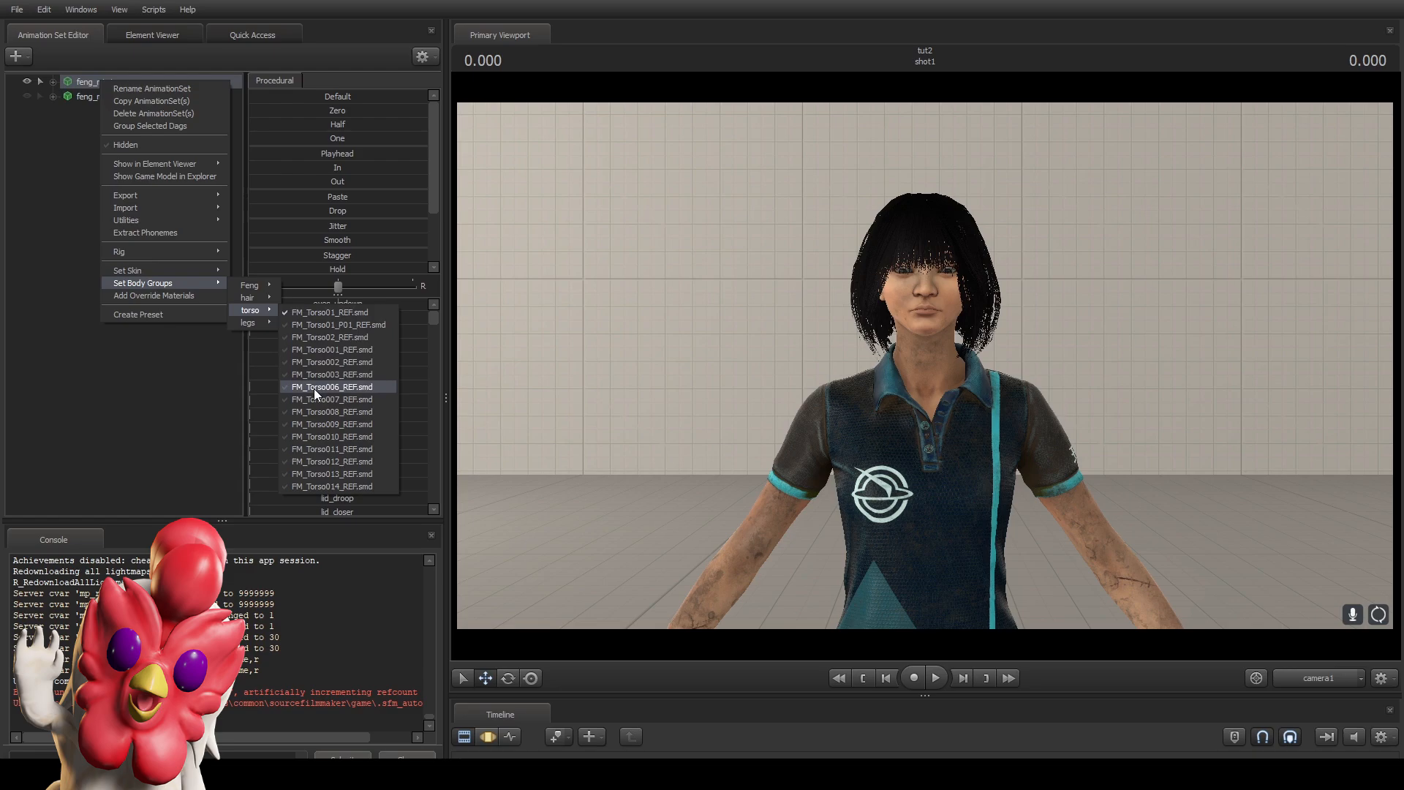
{"action": "mouse_move", "coordinate": [331, 435]}
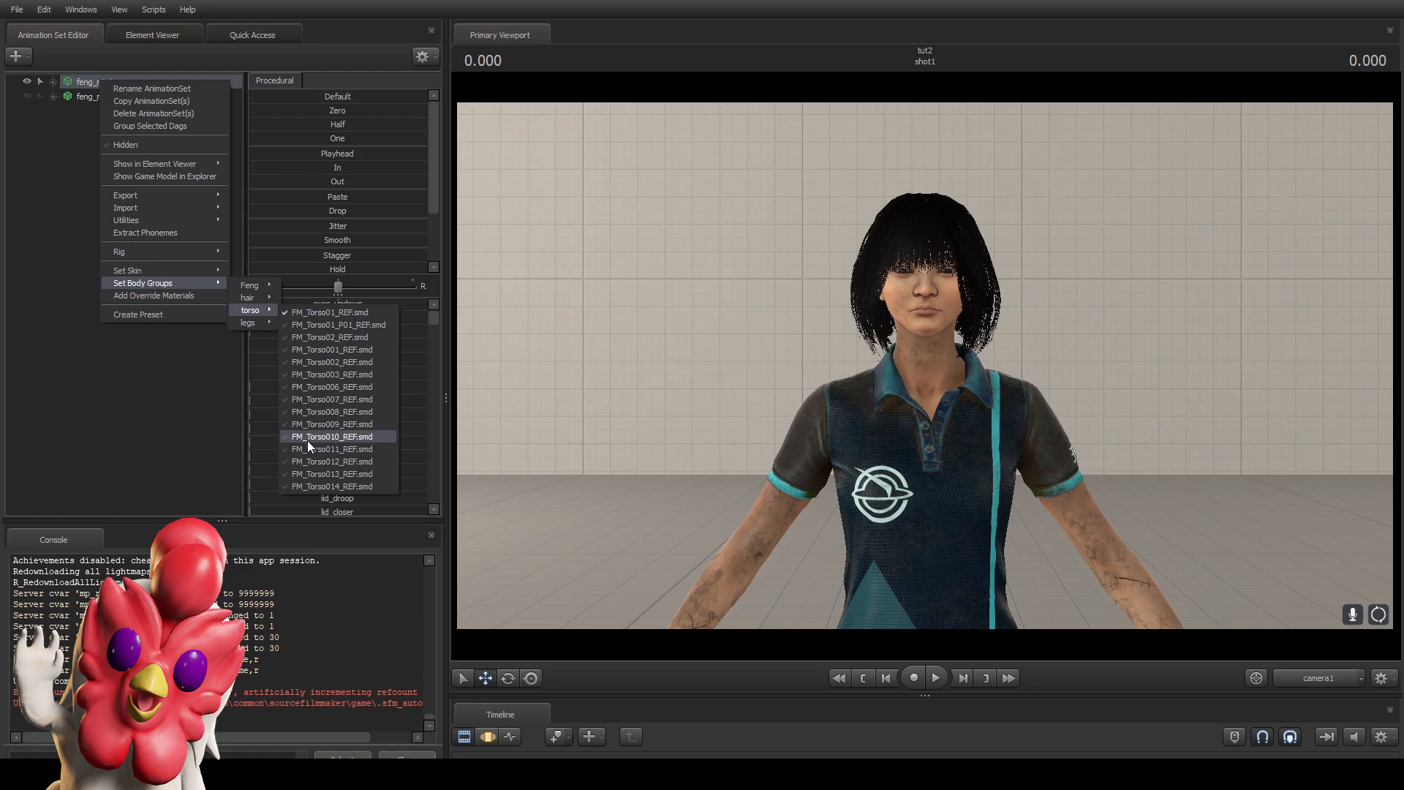
{"action": "left_click", "coordinate": [339, 435]}
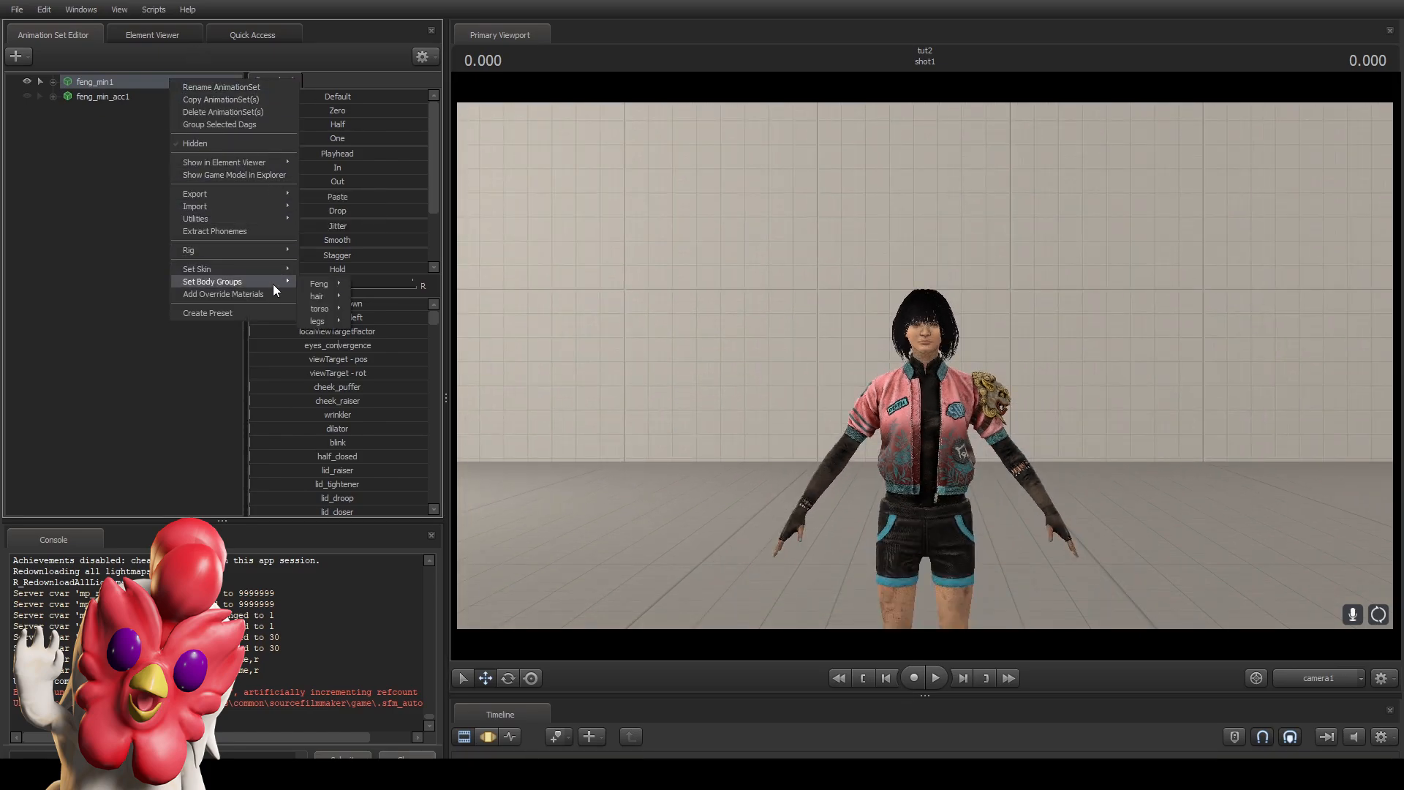
{"action": "mouse_move", "coordinate": [316, 321]}
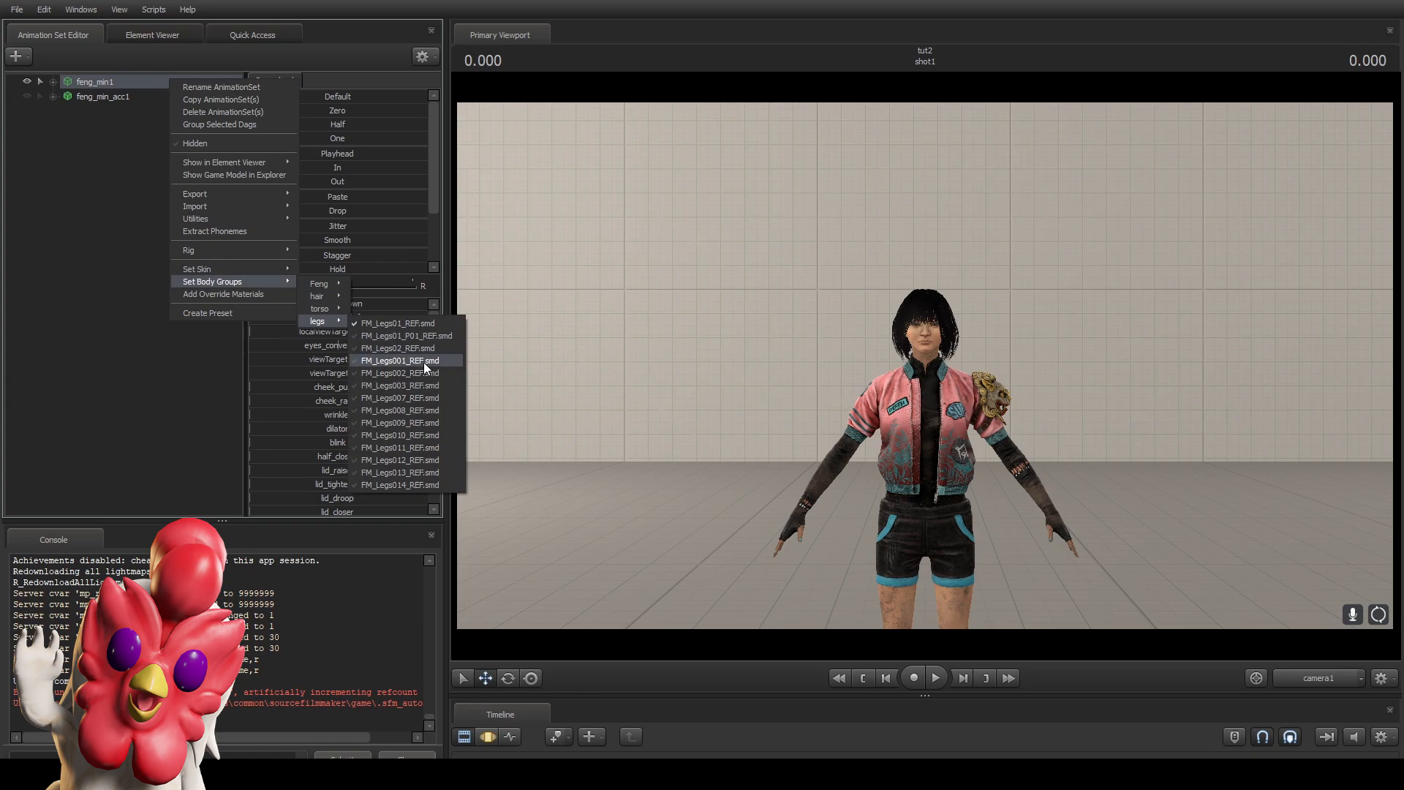
{"action": "left_click", "coordinate": [400, 360]}
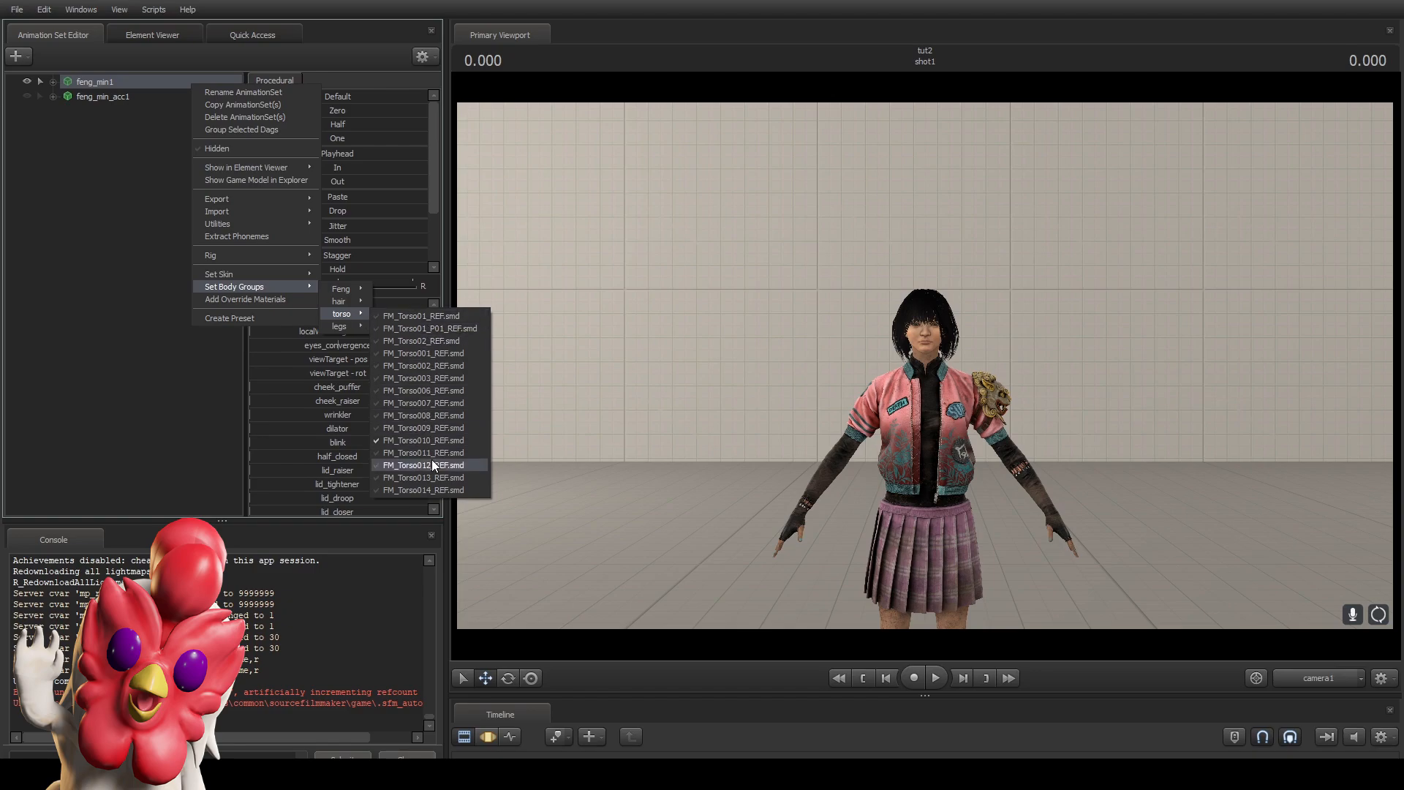
{"action": "left_click", "coordinate": [422, 466]}
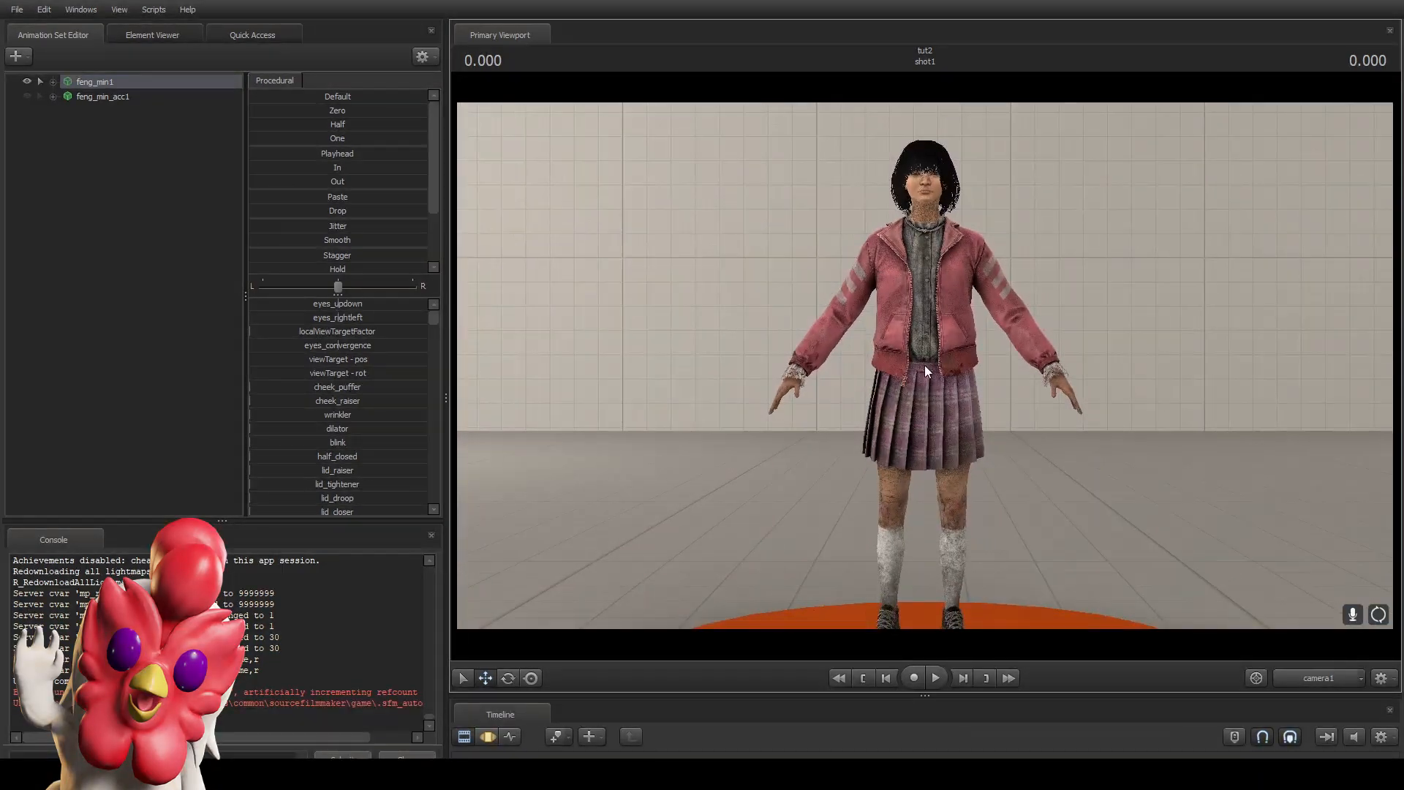
{"action": "left_click", "coordinate": [95, 81]}
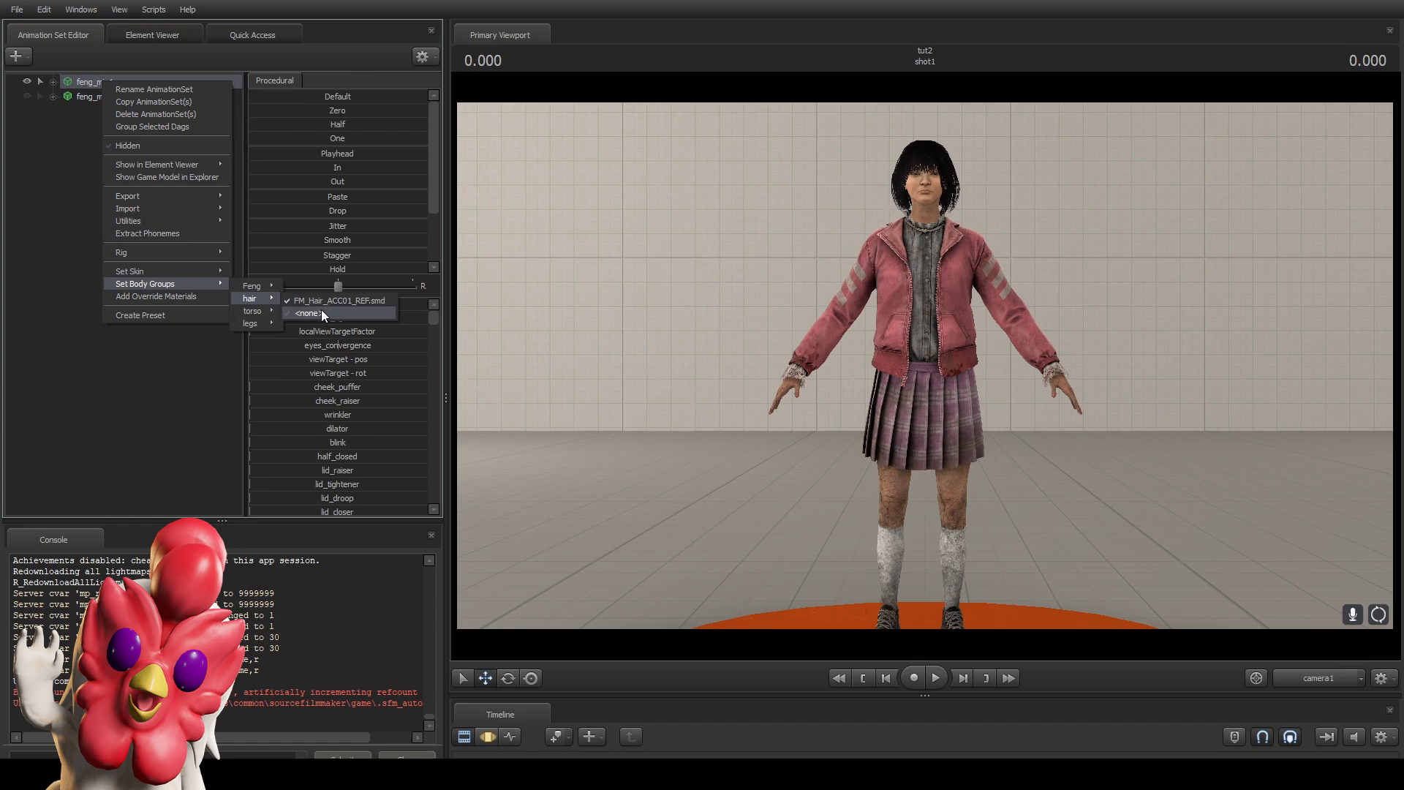
Set feng_min1's hair body group to none and select the feng_min_acc1 set.
{"action": "left_click", "coordinate": [307, 313]}
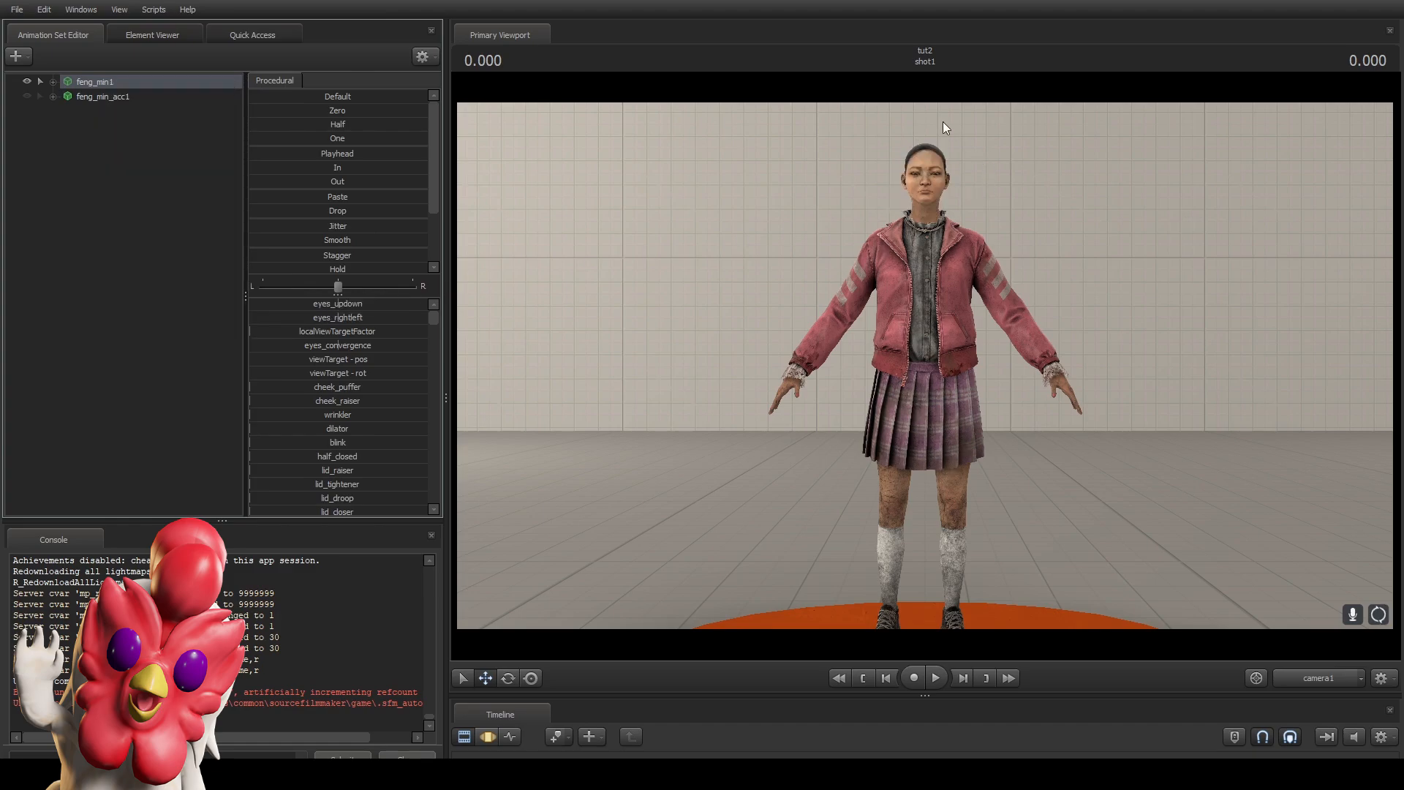
{"action": "mouse_move", "coordinate": [1065, 312]}
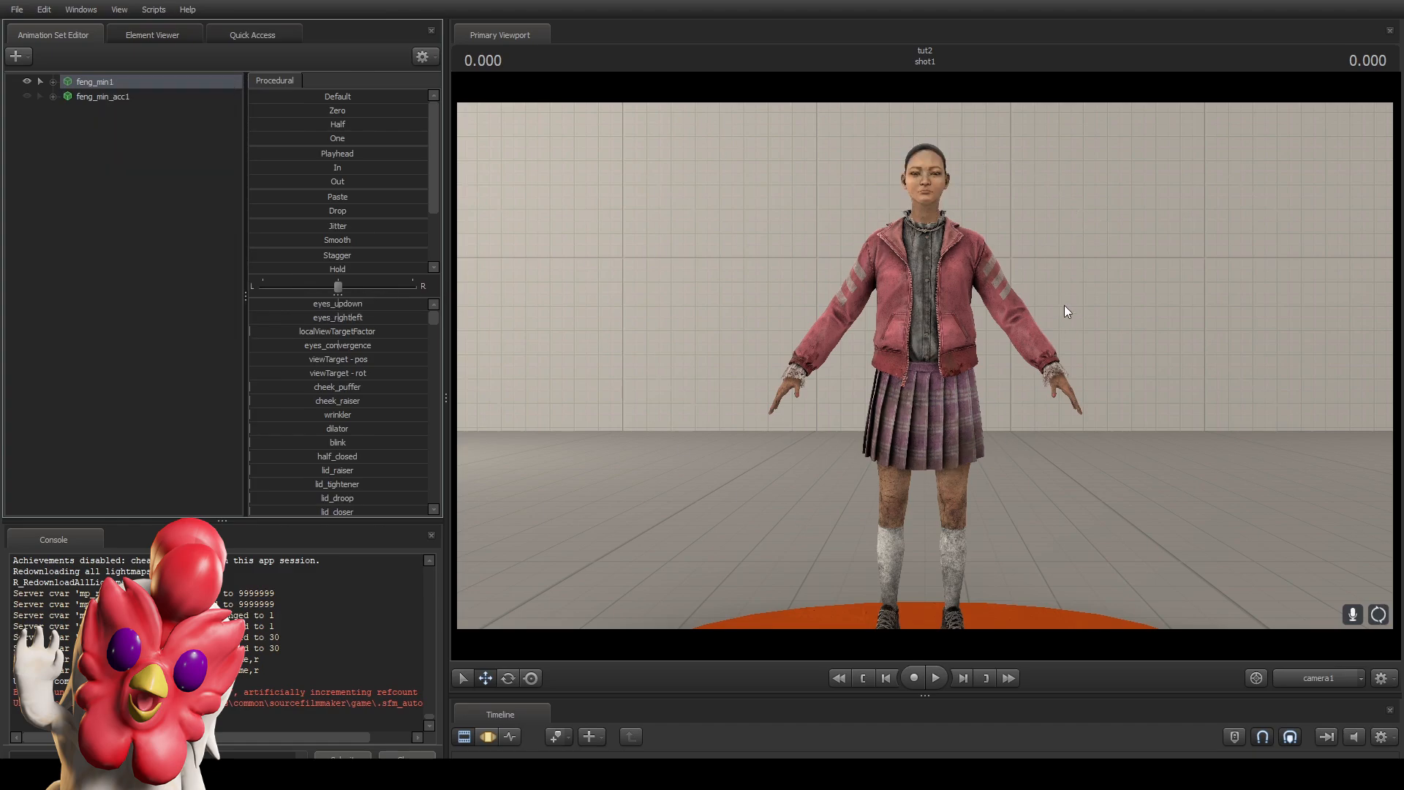
{"action": "mouse_move", "coordinate": [62, 149]}
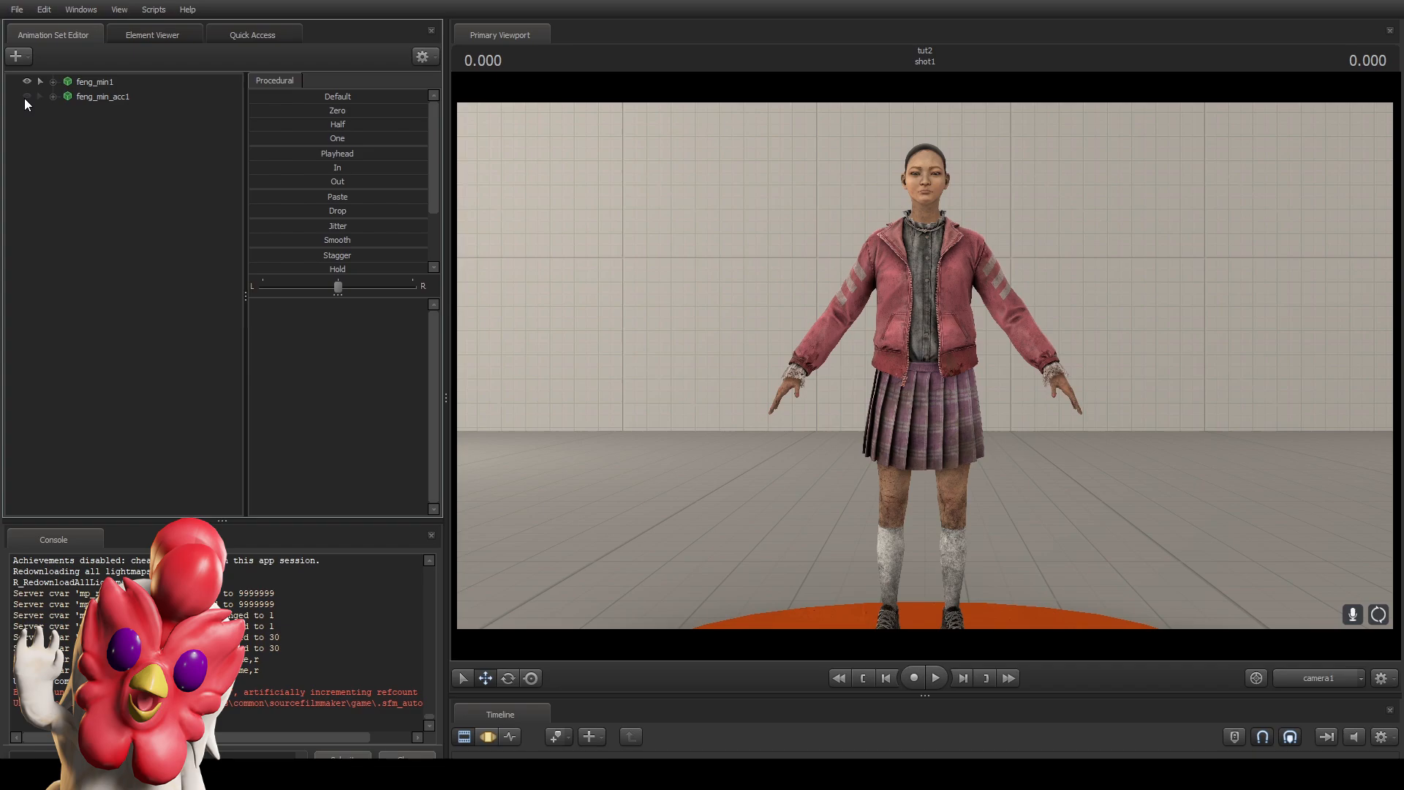
{"action": "left_click", "coordinate": [102, 96]}
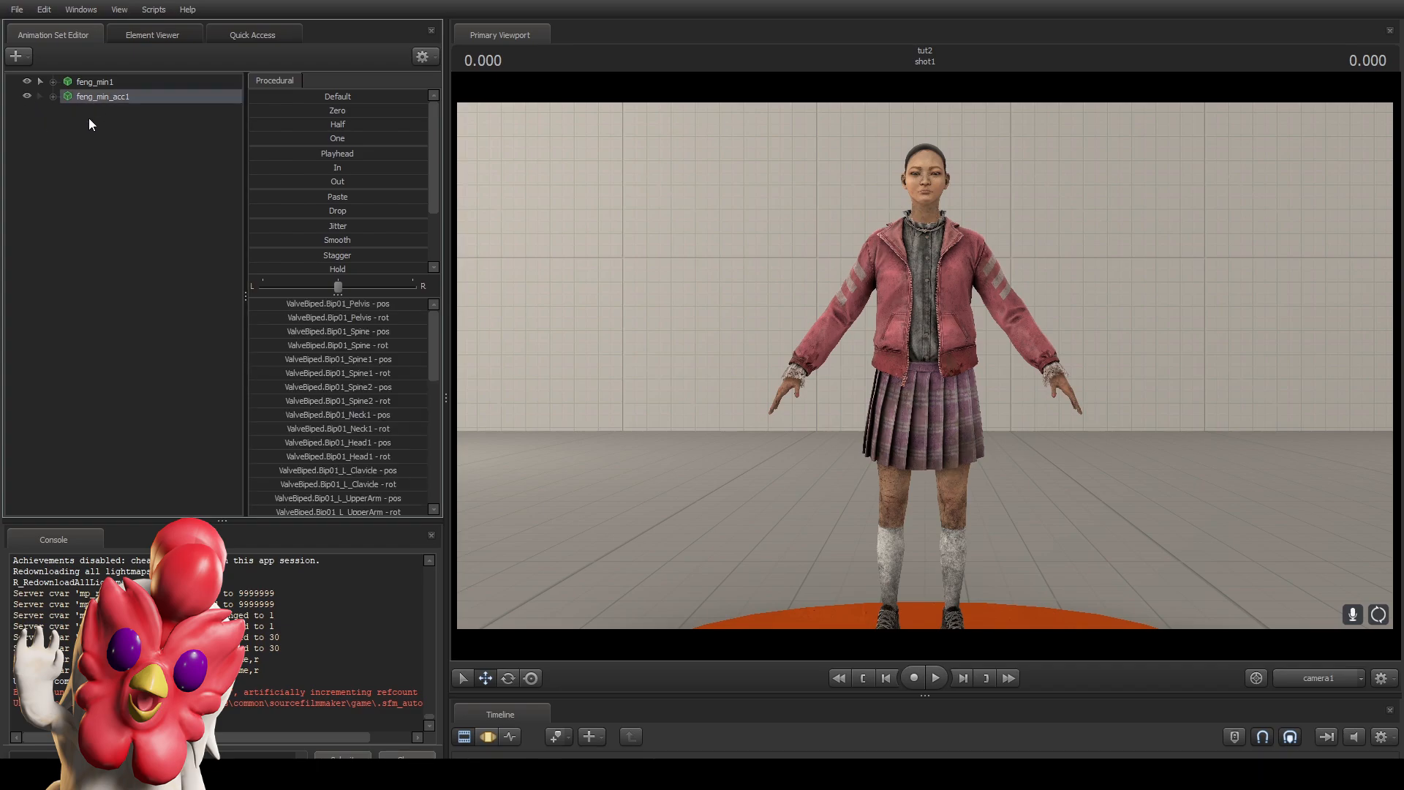
{"action": "mouse_move", "coordinate": [98, 99]}
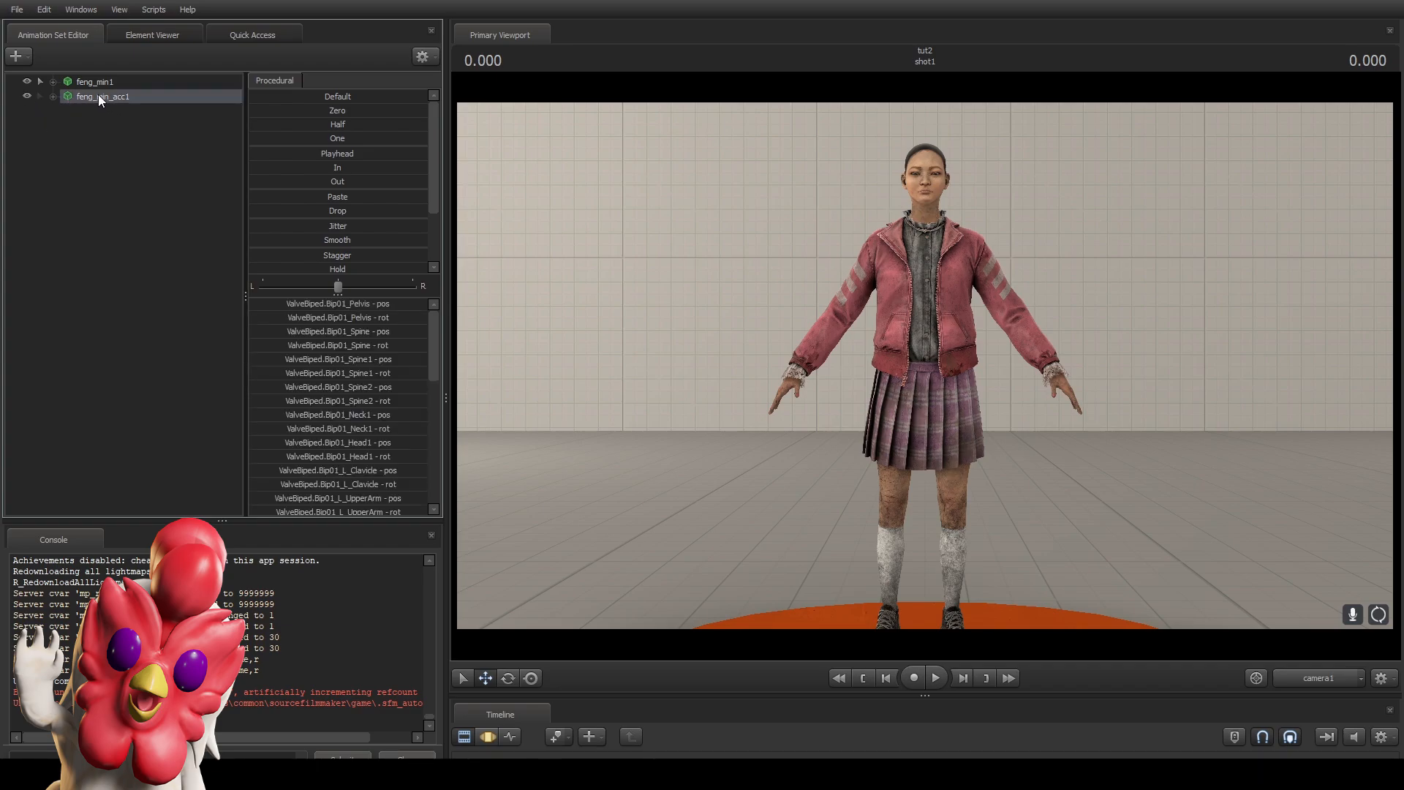
{"action": "left_click", "coordinate": [108, 114]}
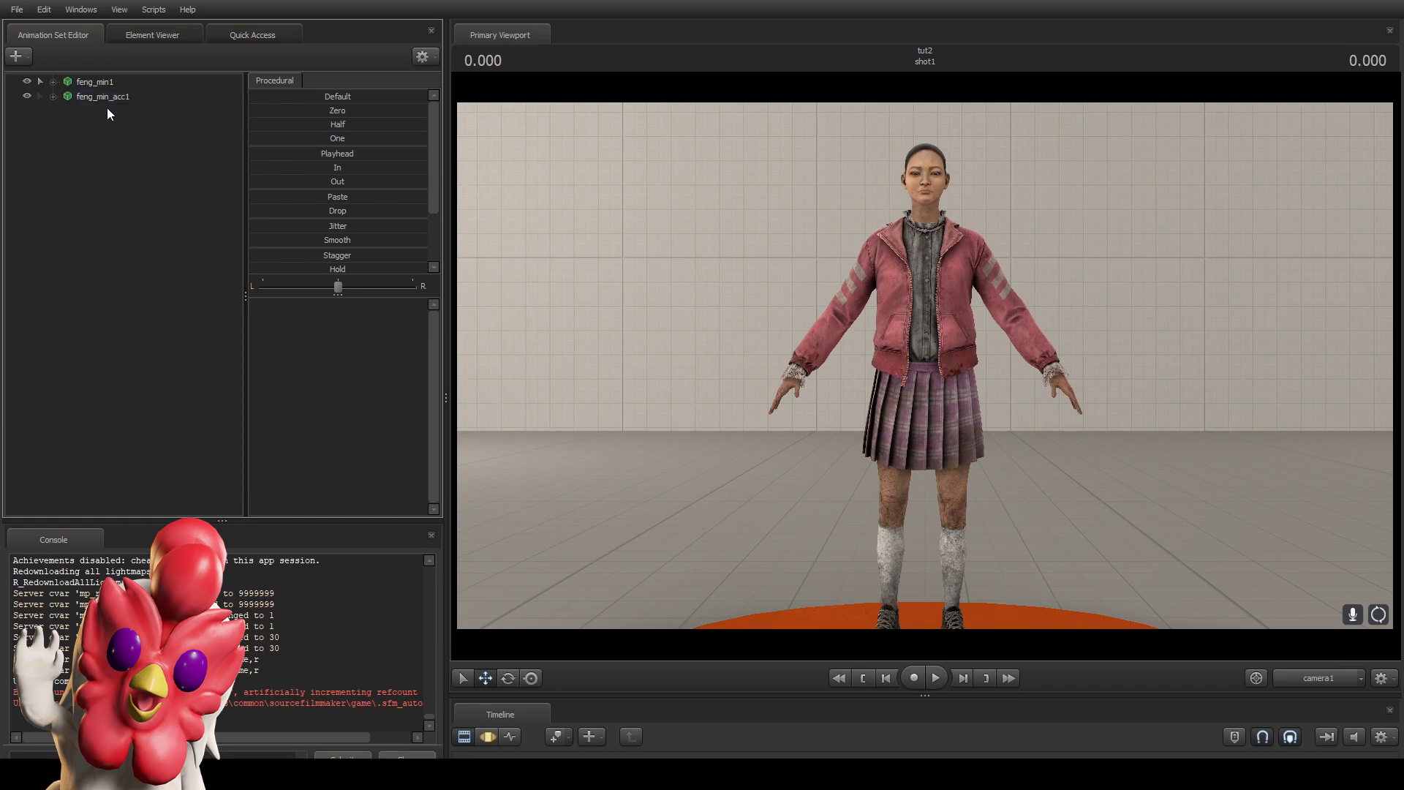
{"action": "left_click", "coordinate": [103, 96]}
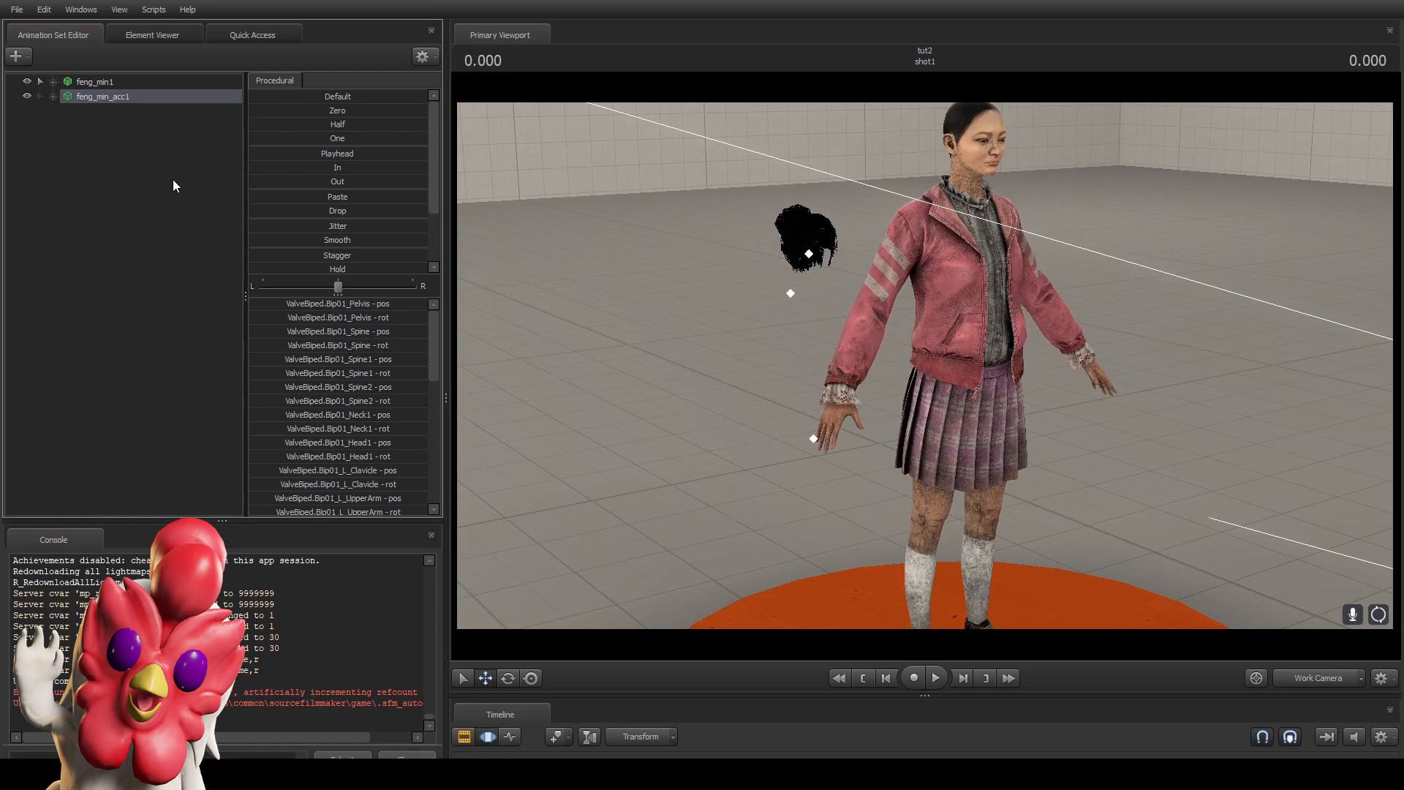
Expand feng_min_acc1's Unknown group to list joints such as joint_Hair_IKEff.
{"action": "left_click", "coordinate": [94, 81]}
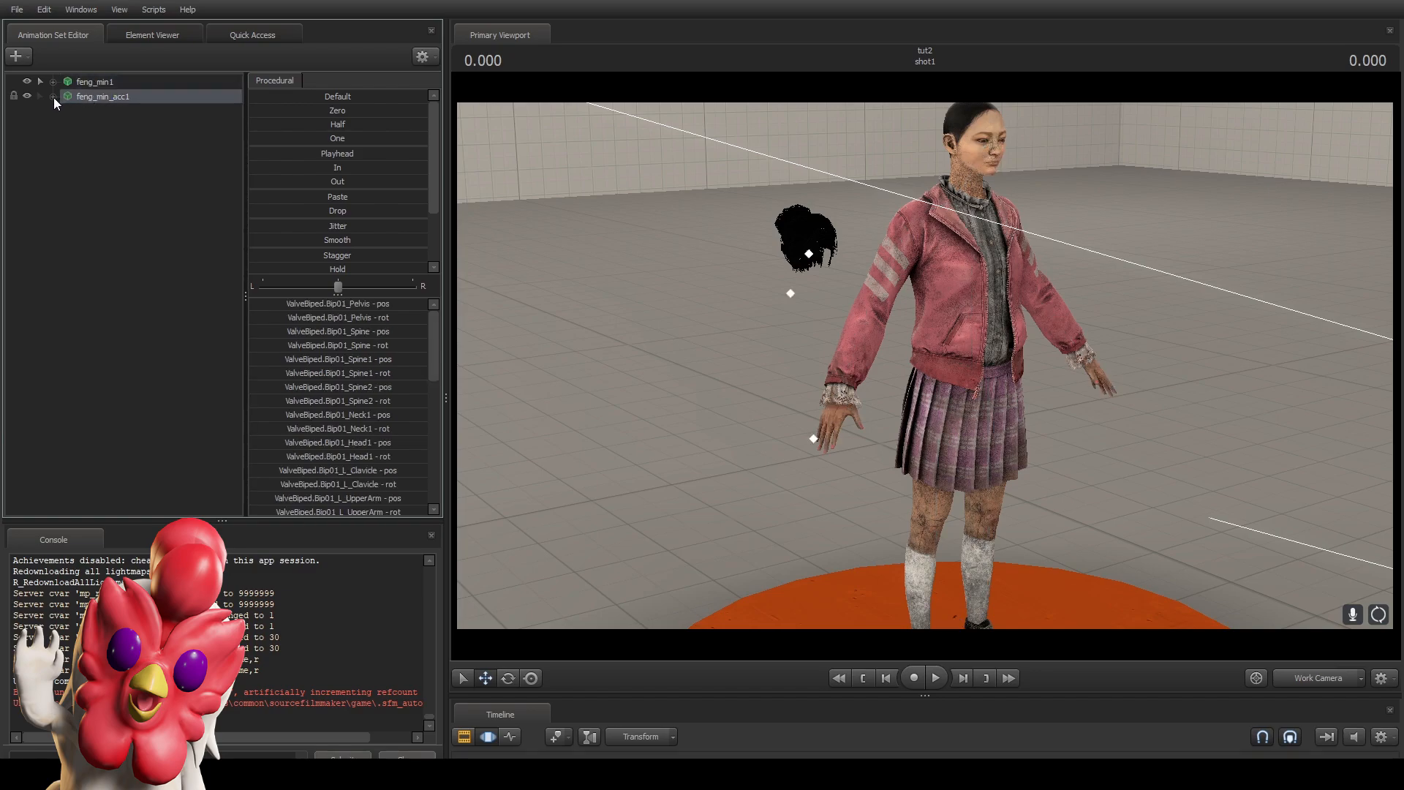
{"action": "left_click", "coordinate": [52, 96]}
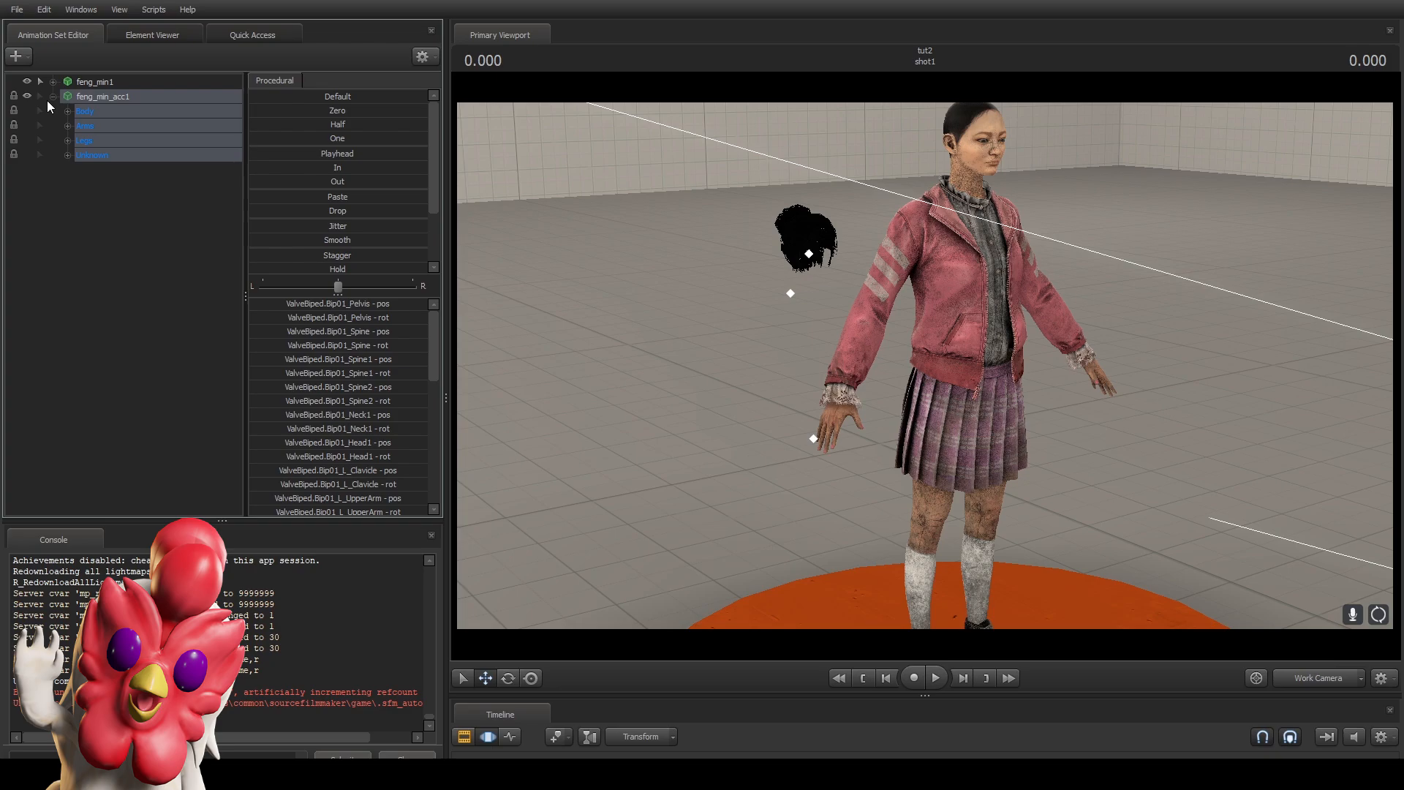
{"action": "left_click", "coordinate": [39, 154]}
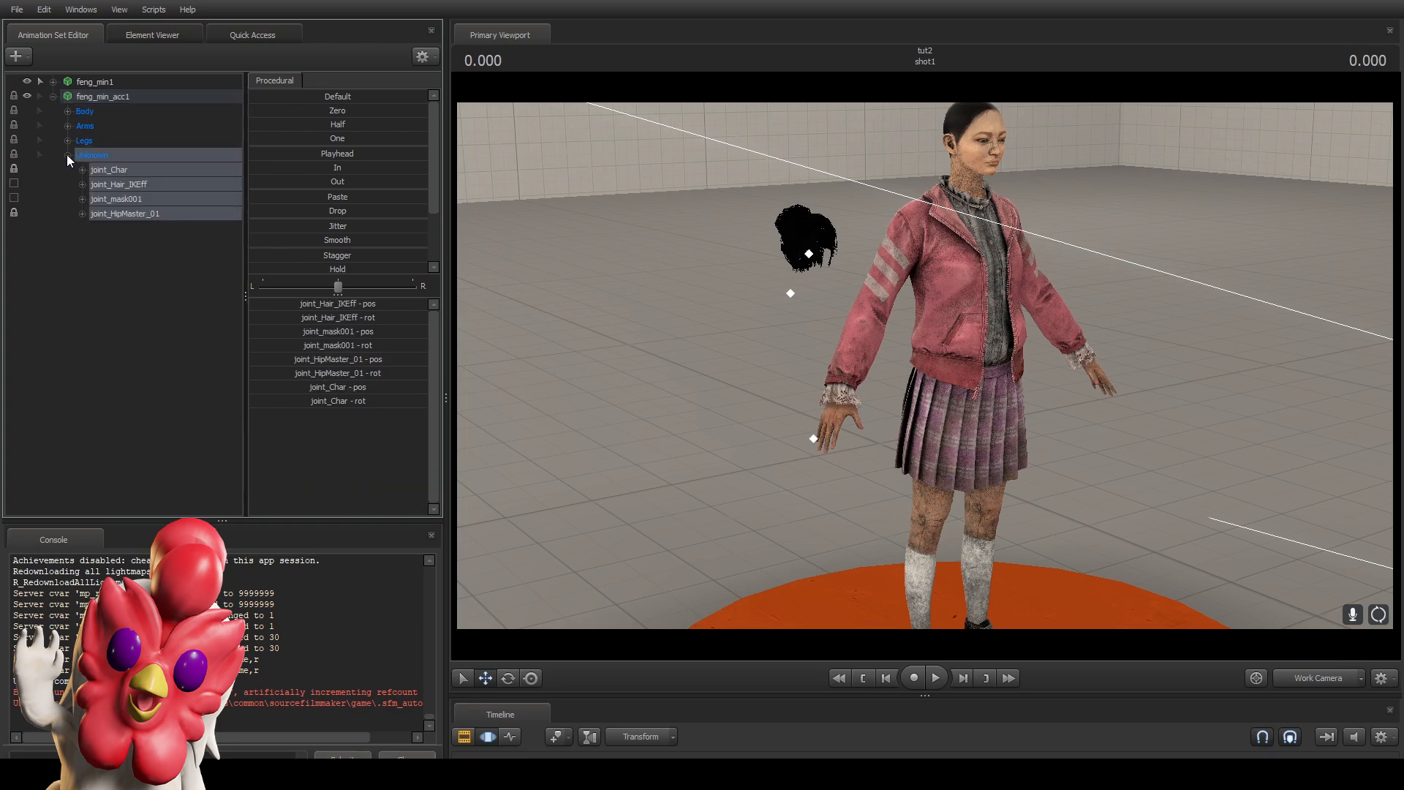
{"action": "mouse_move", "coordinate": [100, 188]}
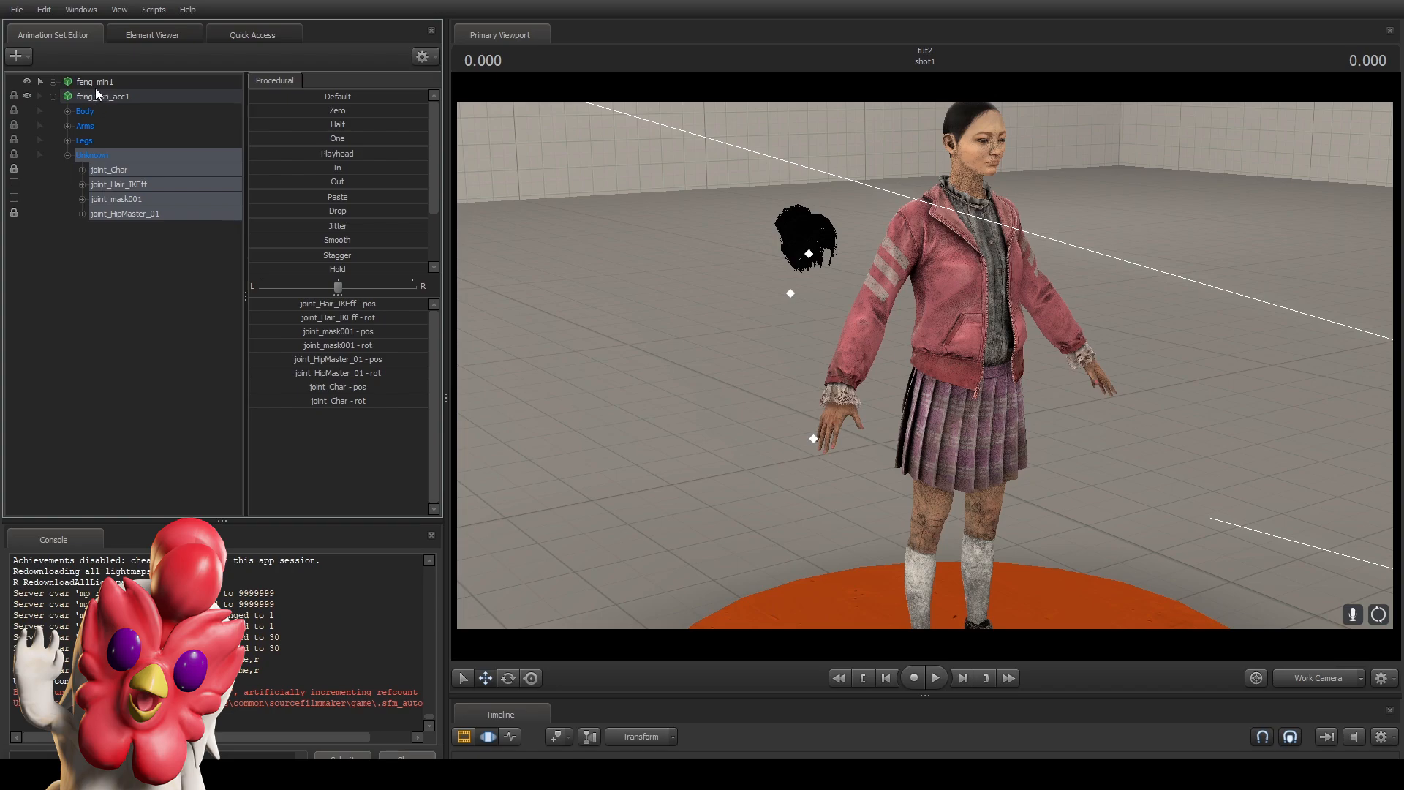
{"action": "left_click", "coordinate": [103, 96]}
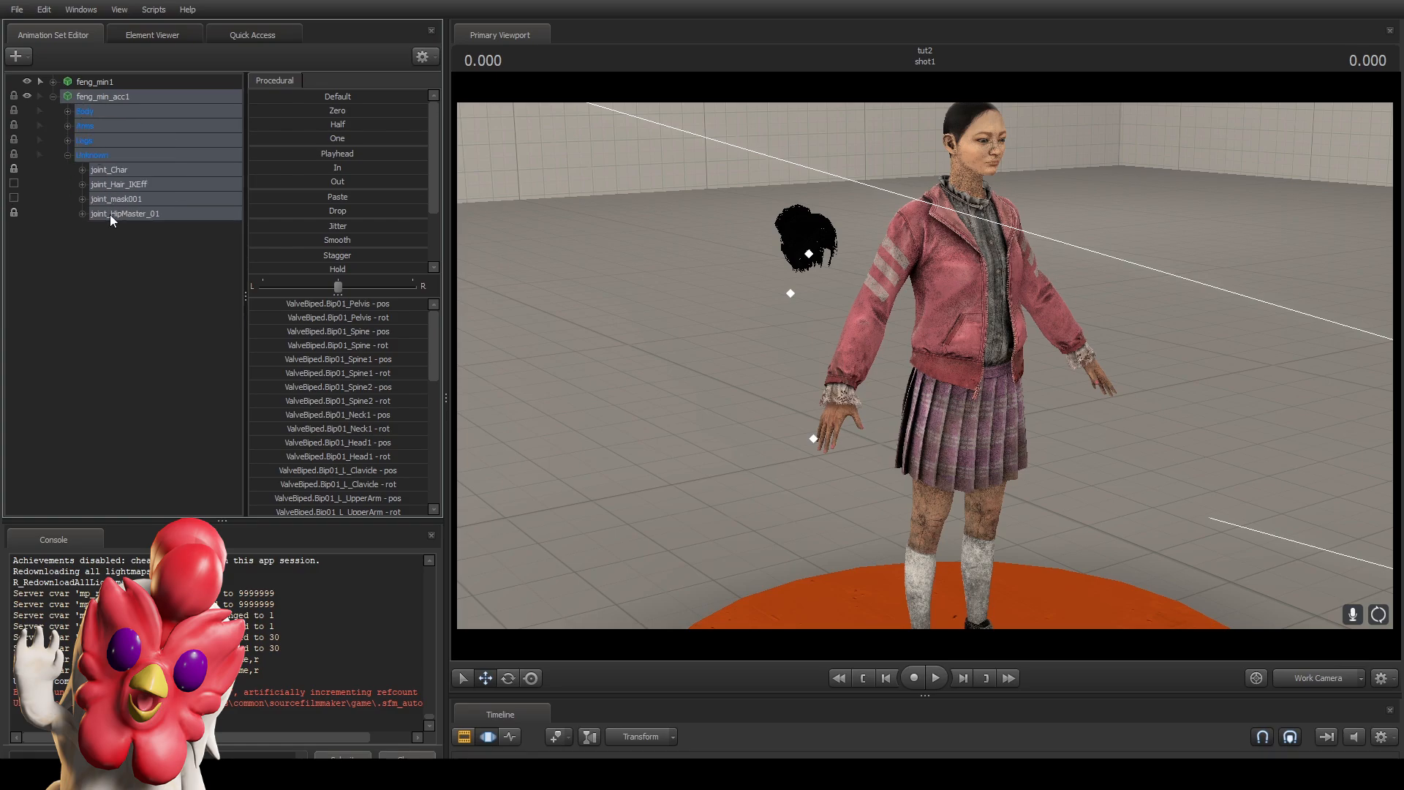
{"action": "mouse_move", "coordinate": [114, 238]}
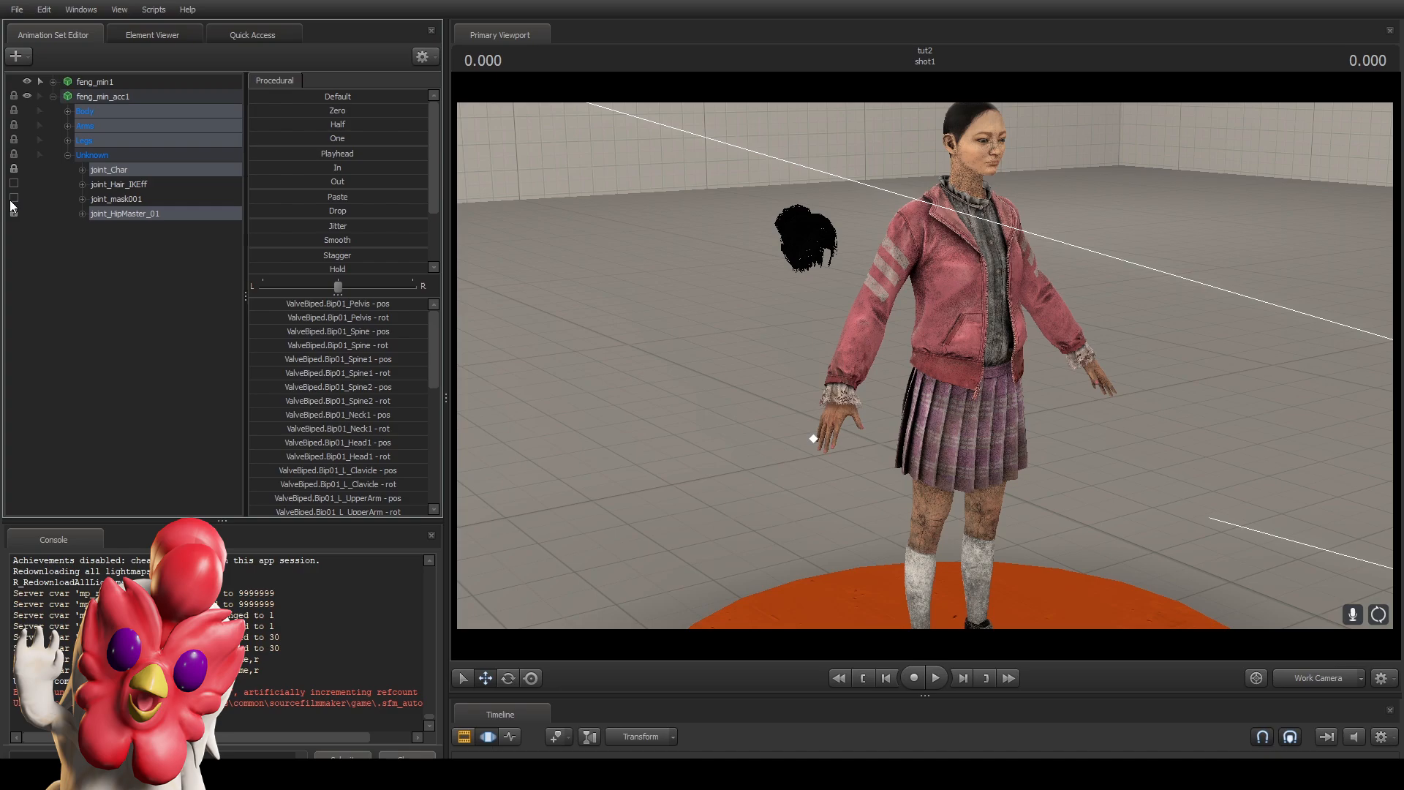
{"action": "mouse_move", "coordinate": [154, 182]}
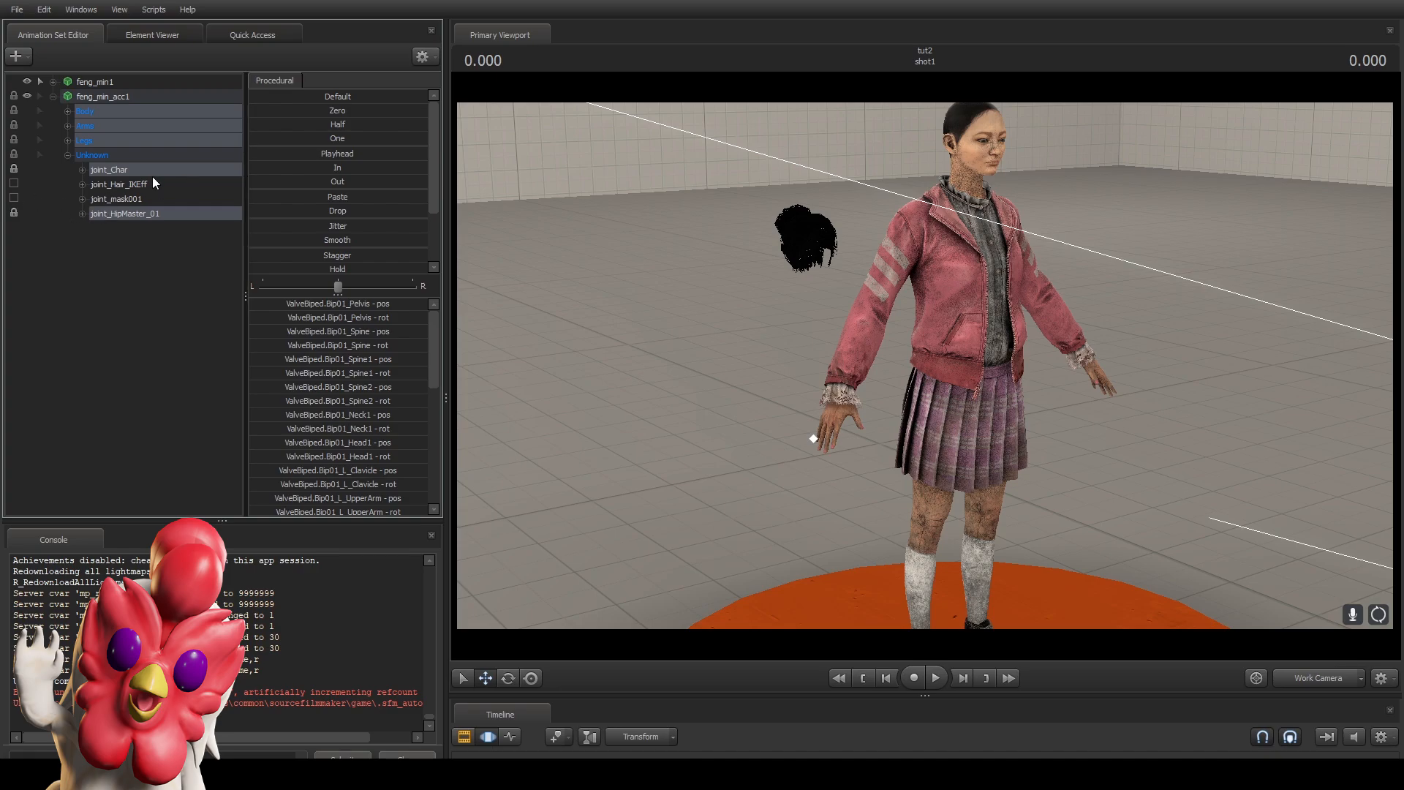
{"action": "mouse_move", "coordinate": [199, 213]}
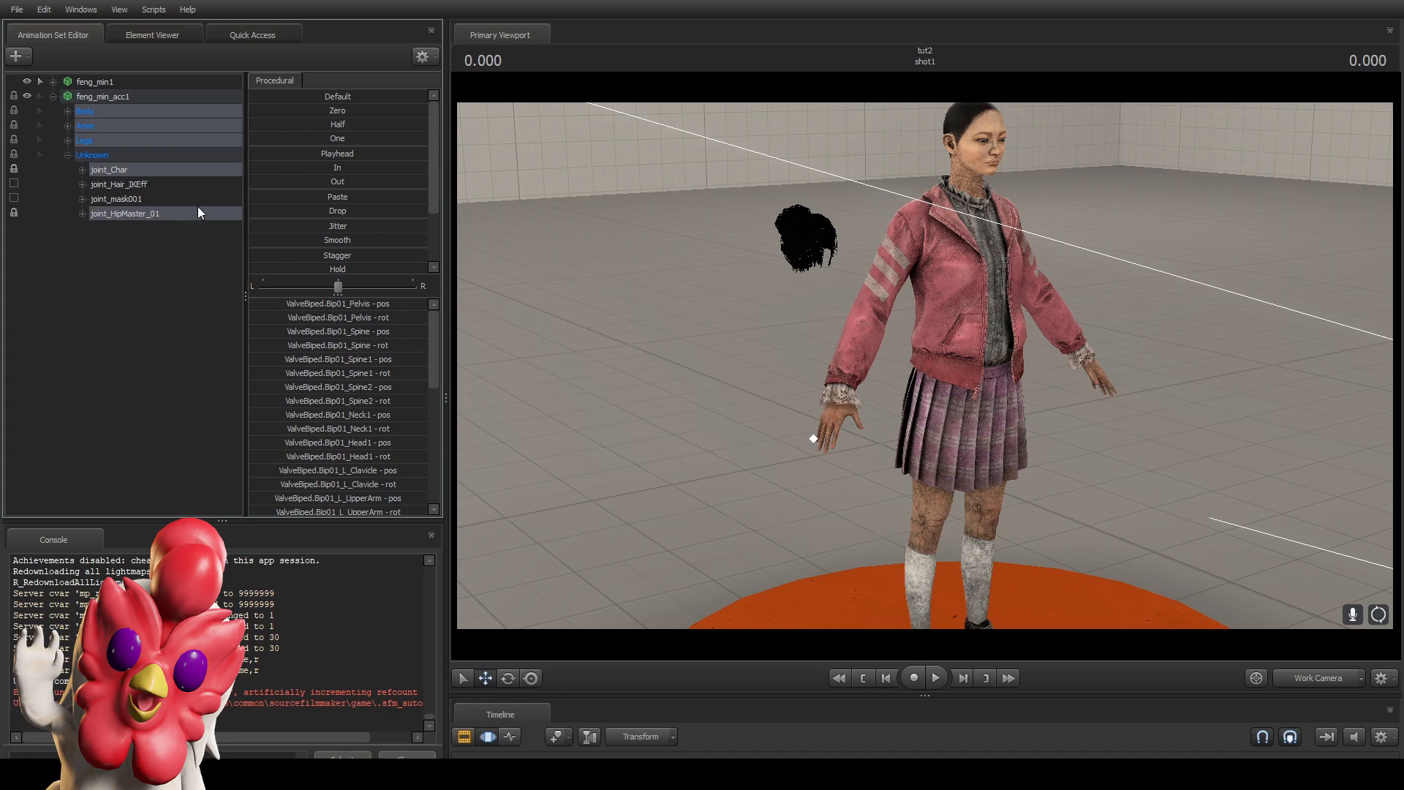
{"action": "mouse_move", "coordinate": [290, 105]}
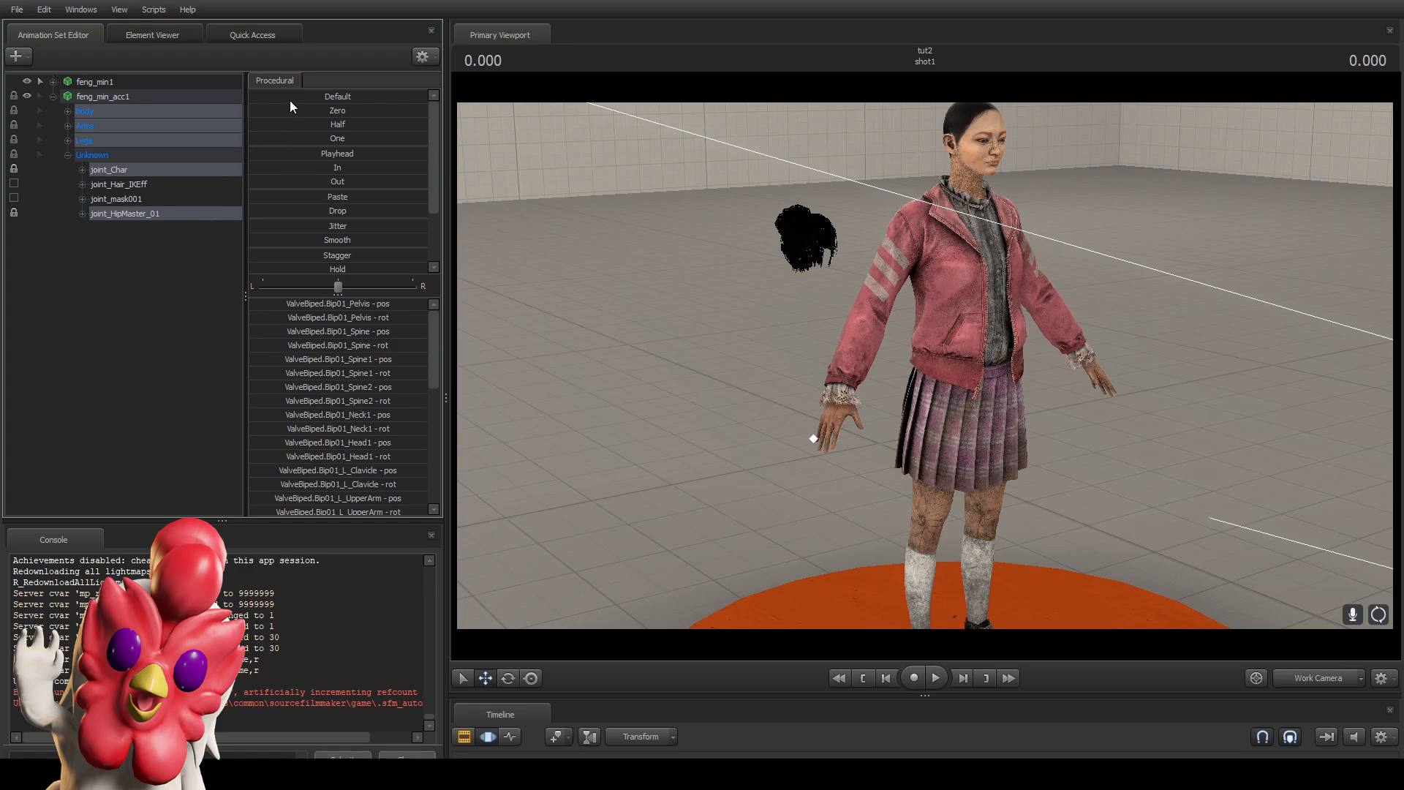
{"action": "mouse_move", "coordinate": [286, 115]}
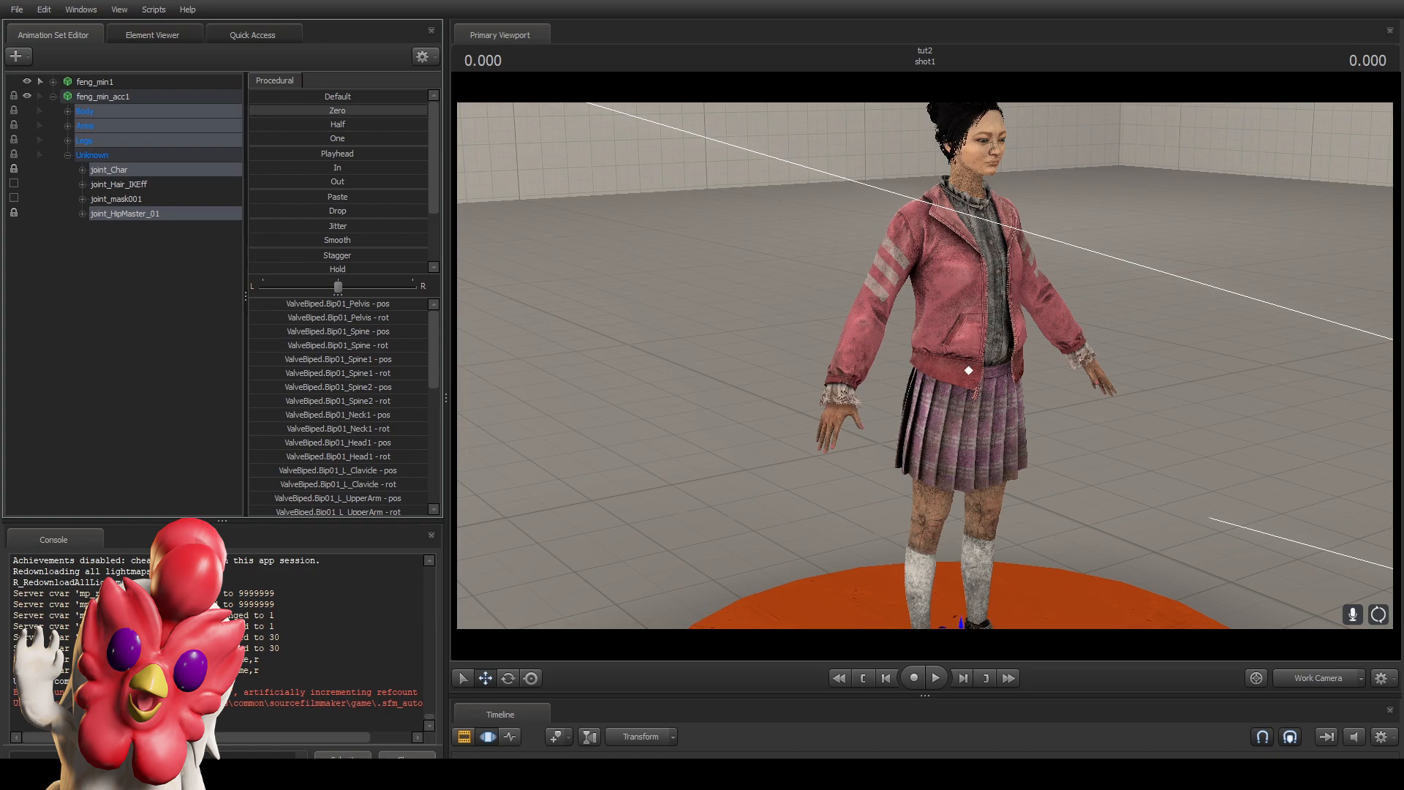
{"action": "mouse_move", "coordinate": [734, 144]}
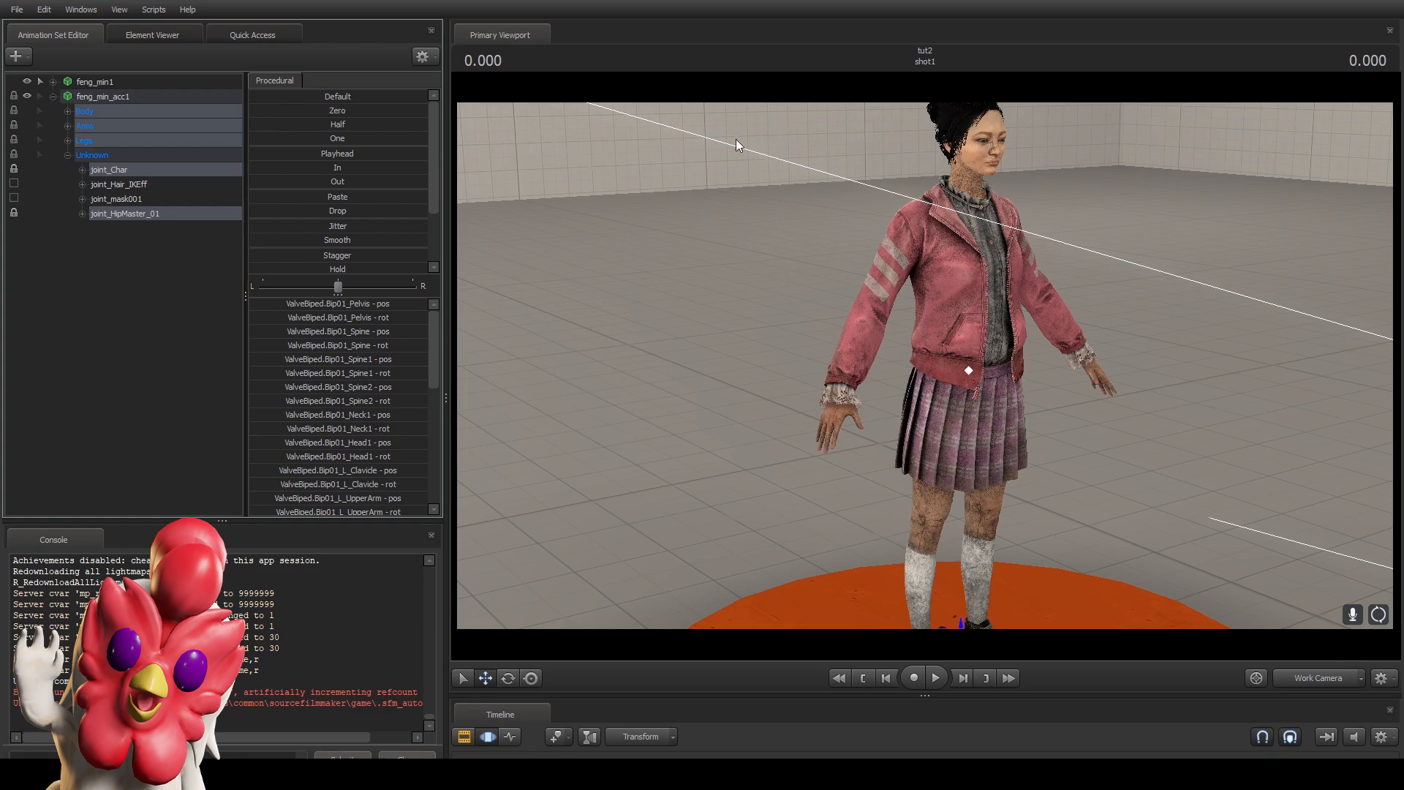
{"action": "mouse_move", "coordinate": [725, 290]}
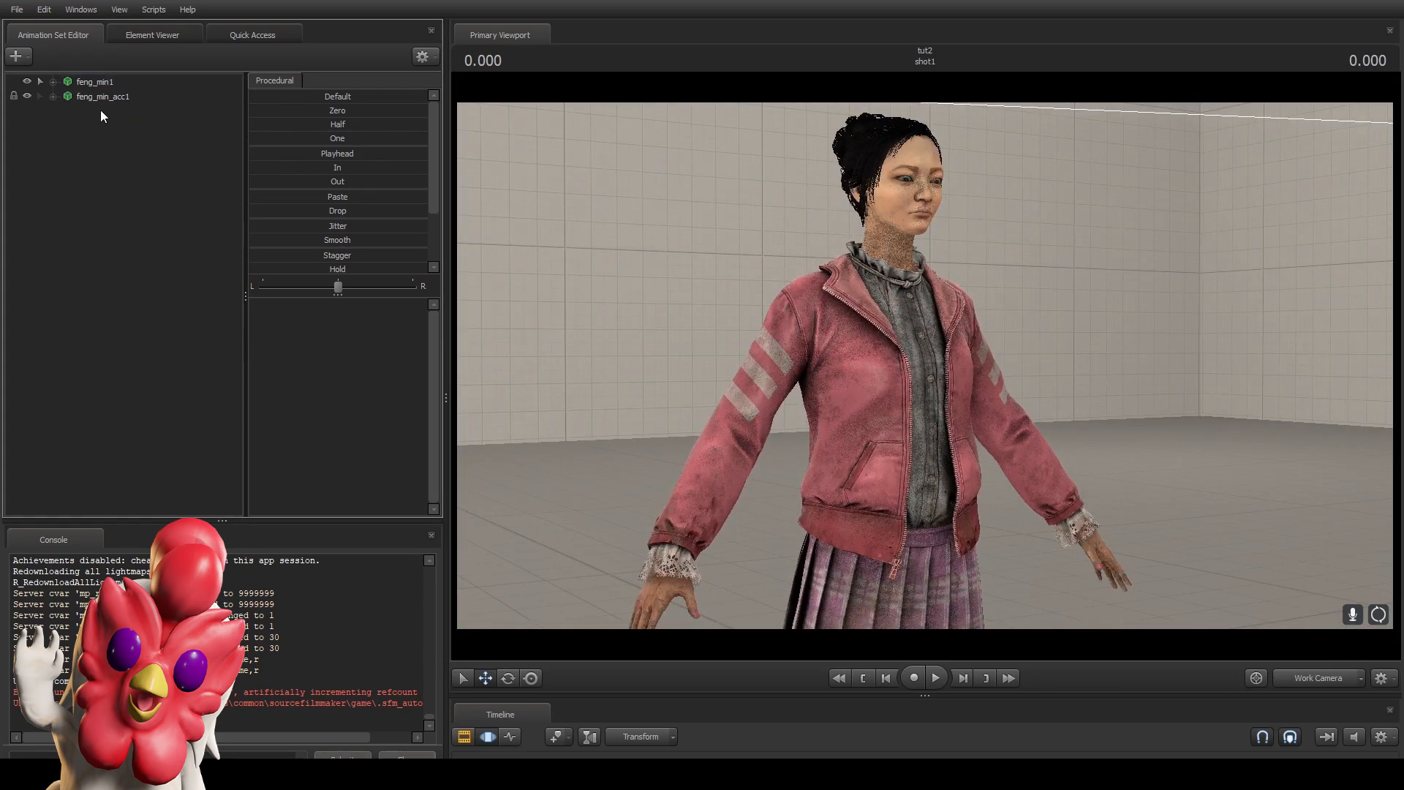
Cycle feng_min_acc1's FM_Hair_ACC variants until the pink bunny-eared hood with braids appears.
{"action": "right_click", "coordinate": [102, 96]}
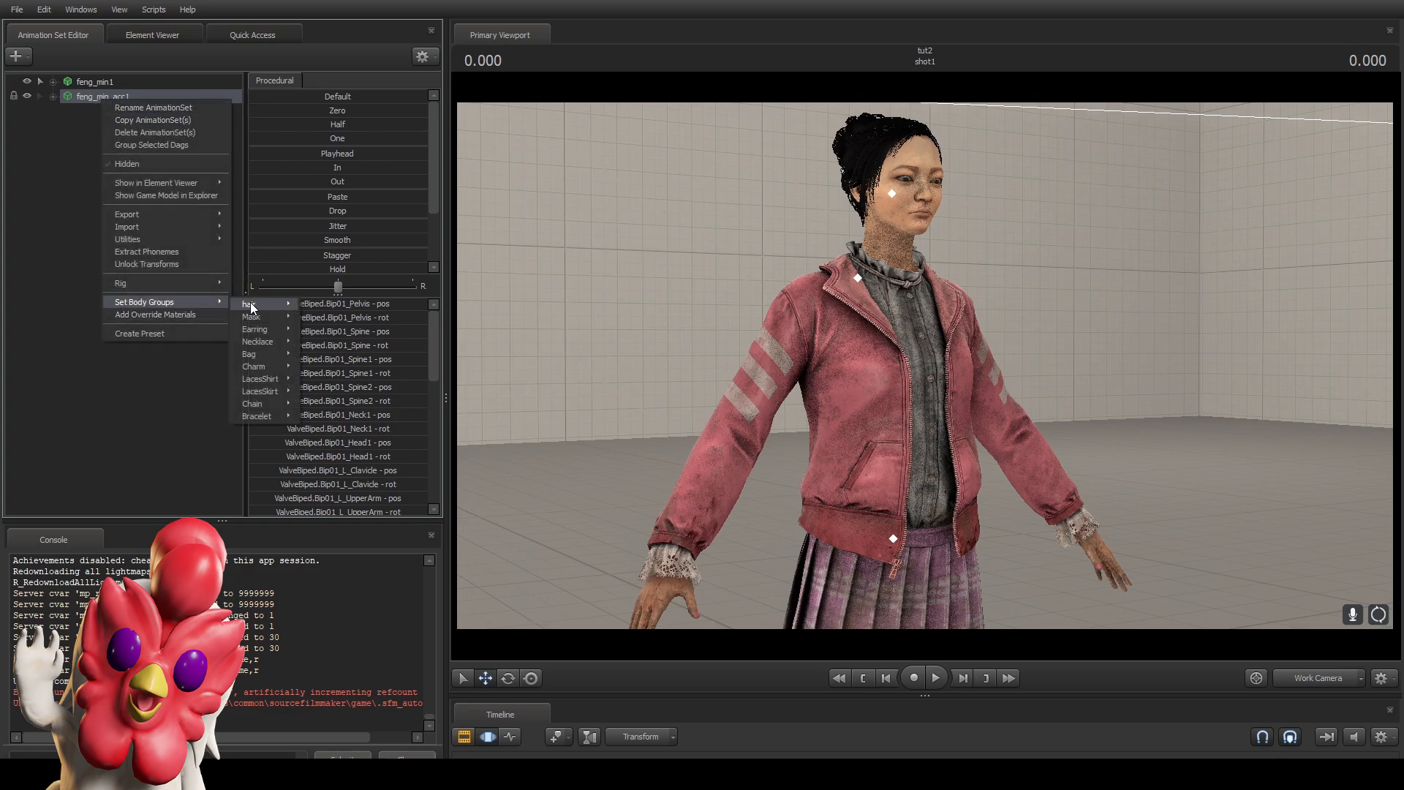
{"action": "left_click", "coordinate": [250, 304]}
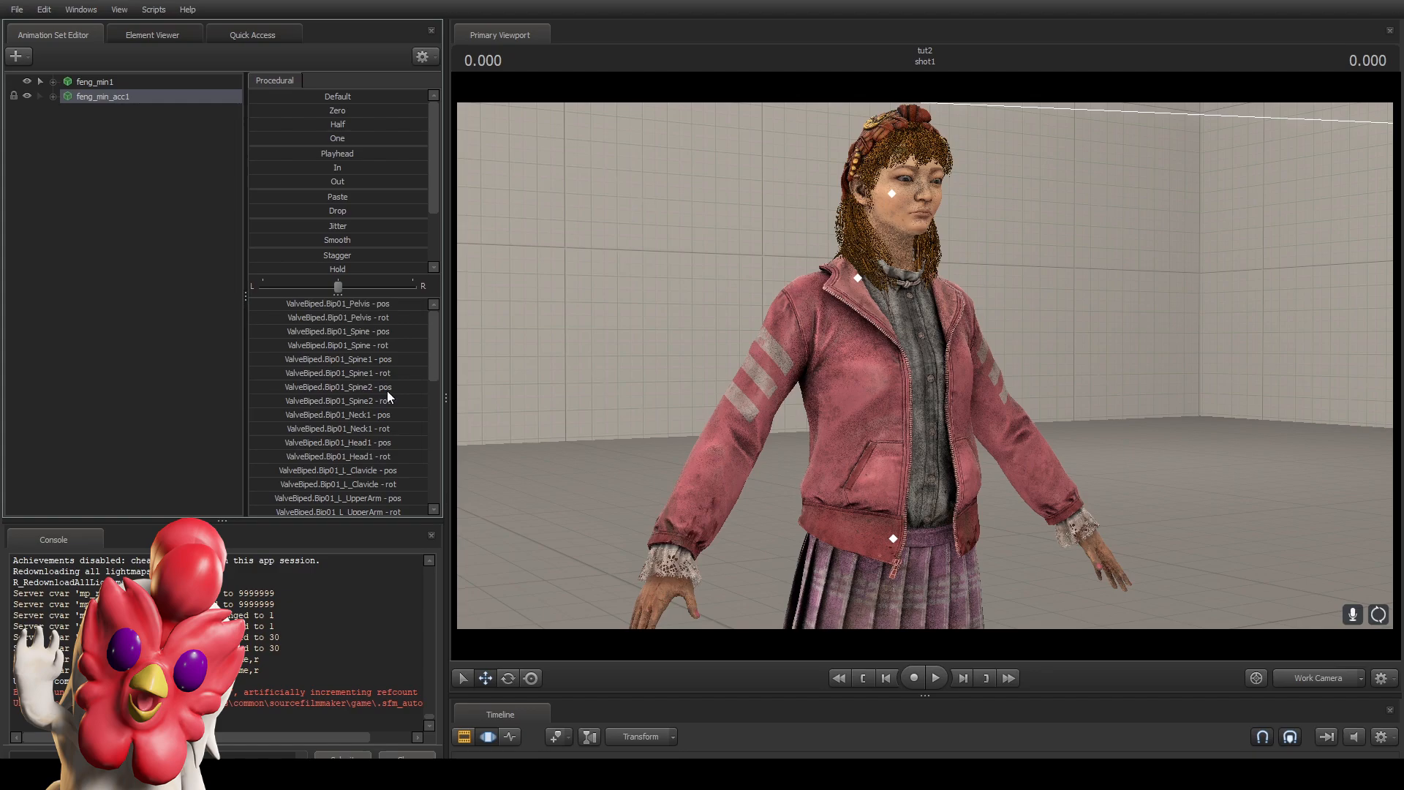
{"action": "right_click", "coordinate": [103, 96]}
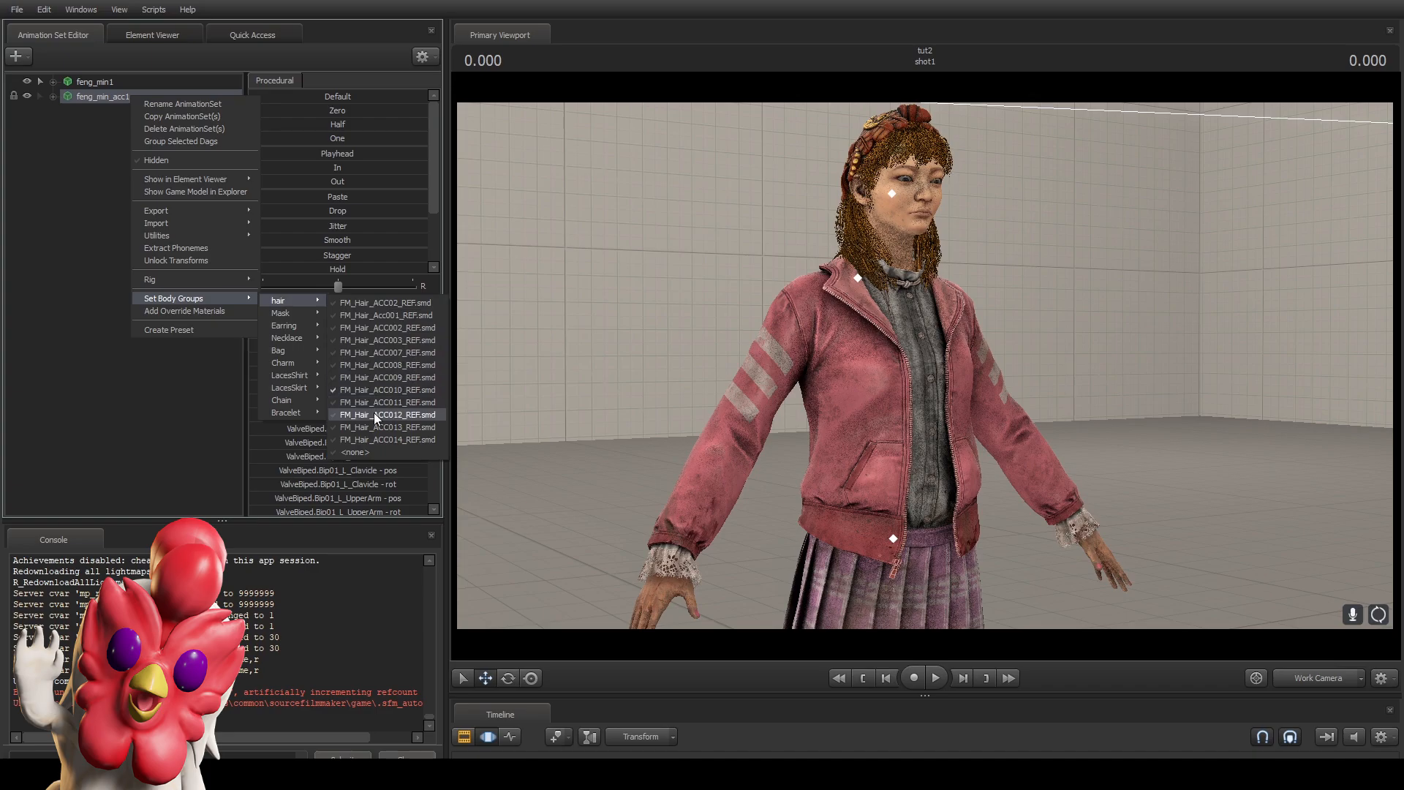
{"action": "left_click", "coordinate": [388, 415]}
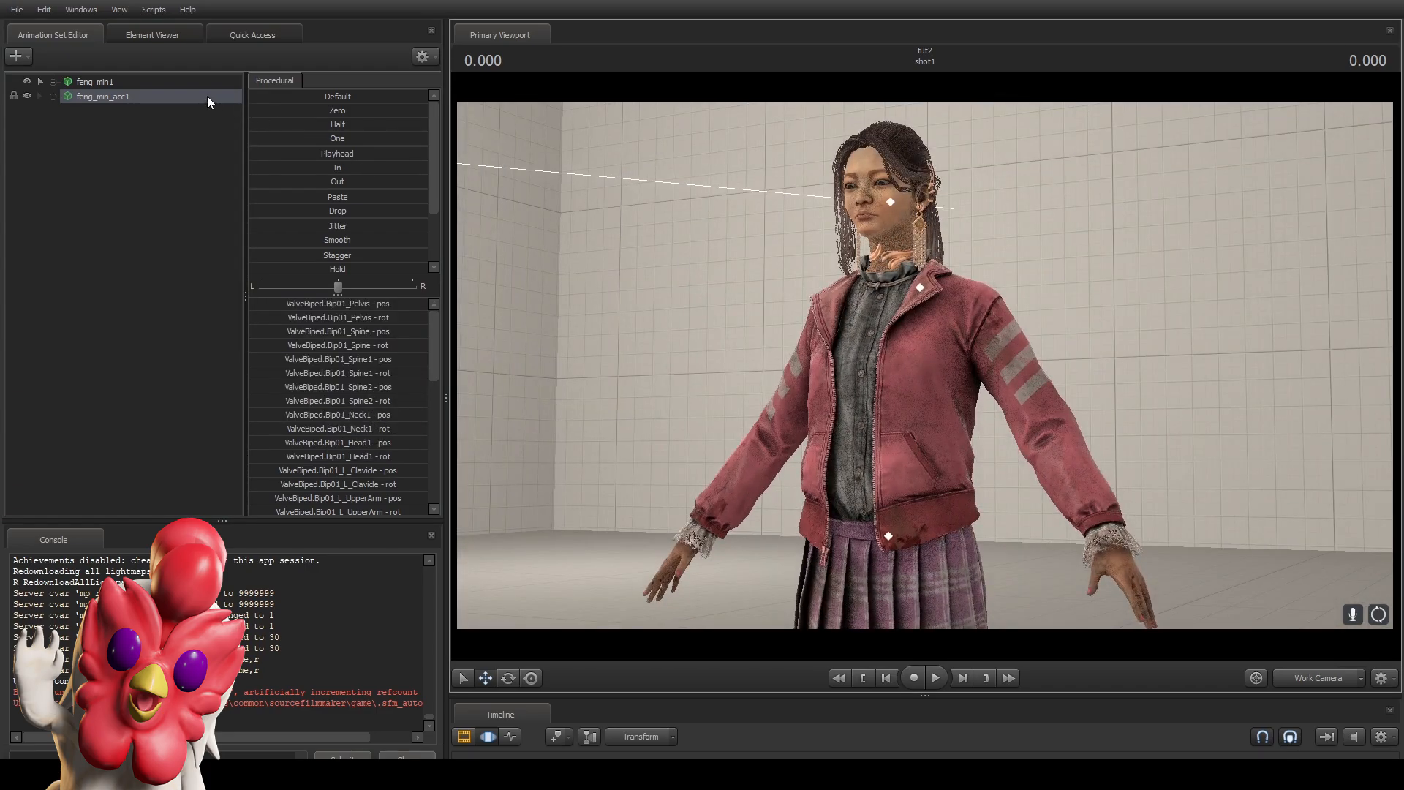
{"action": "right_click", "coordinate": [103, 96]}
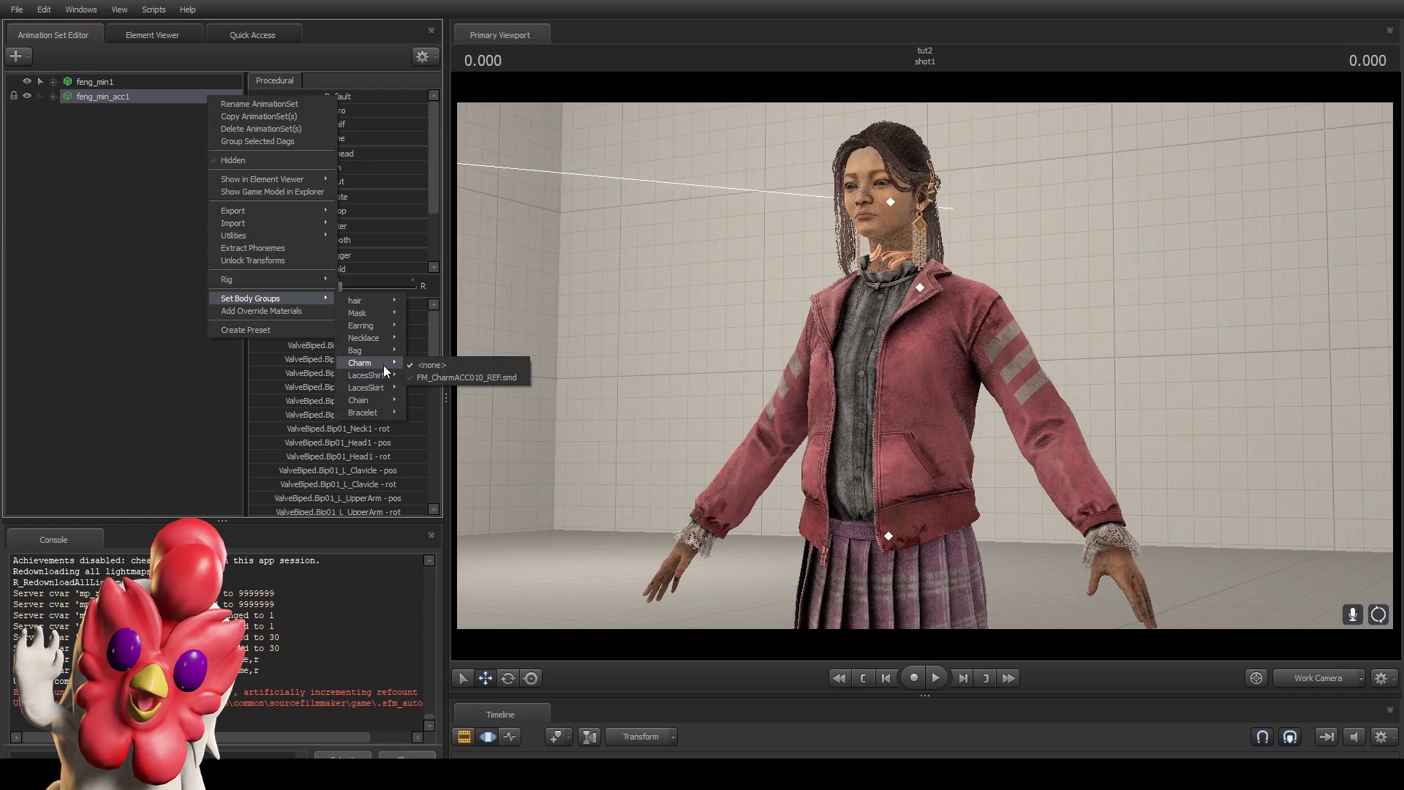
{"action": "mouse_move", "coordinate": [355, 299]}
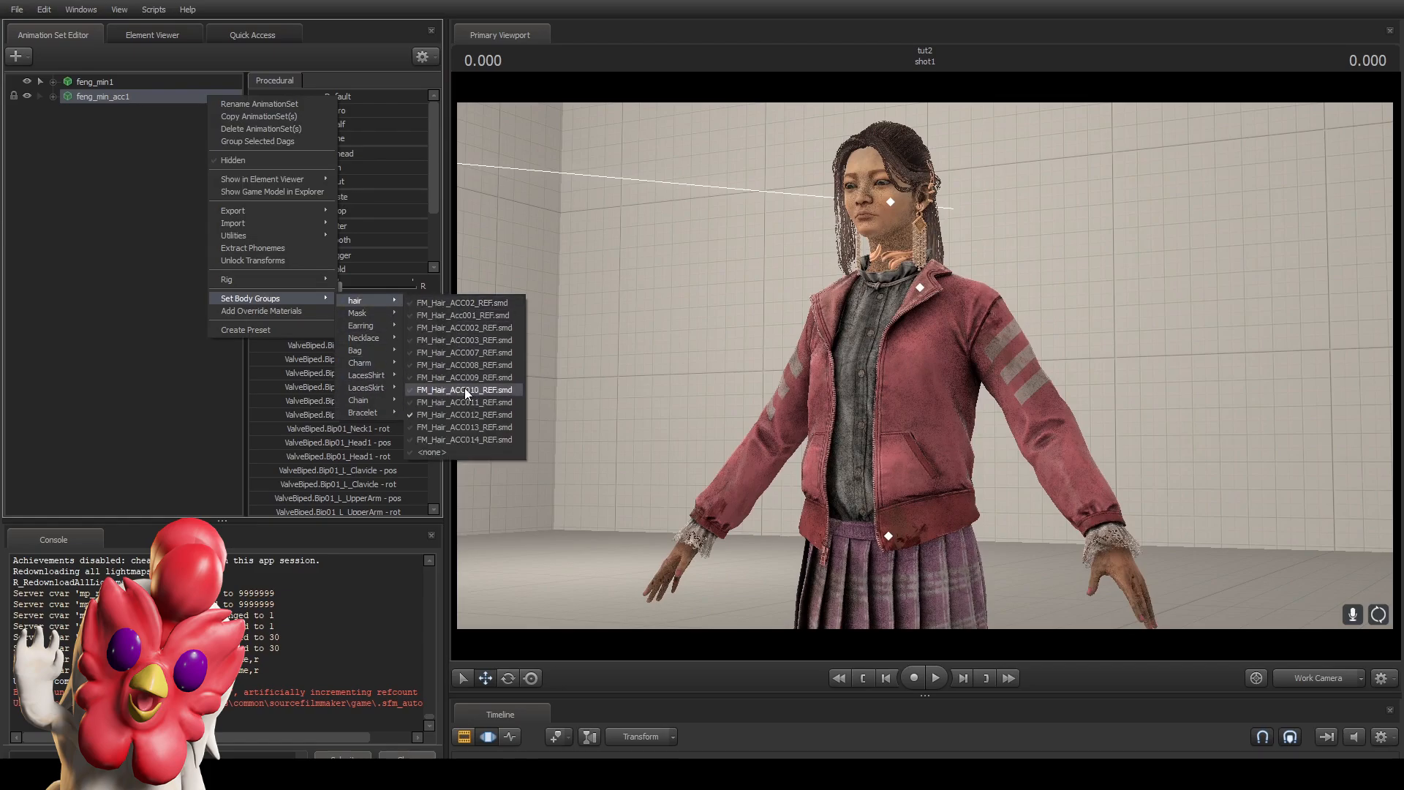
{"action": "left_click", "coordinate": [463, 390]}
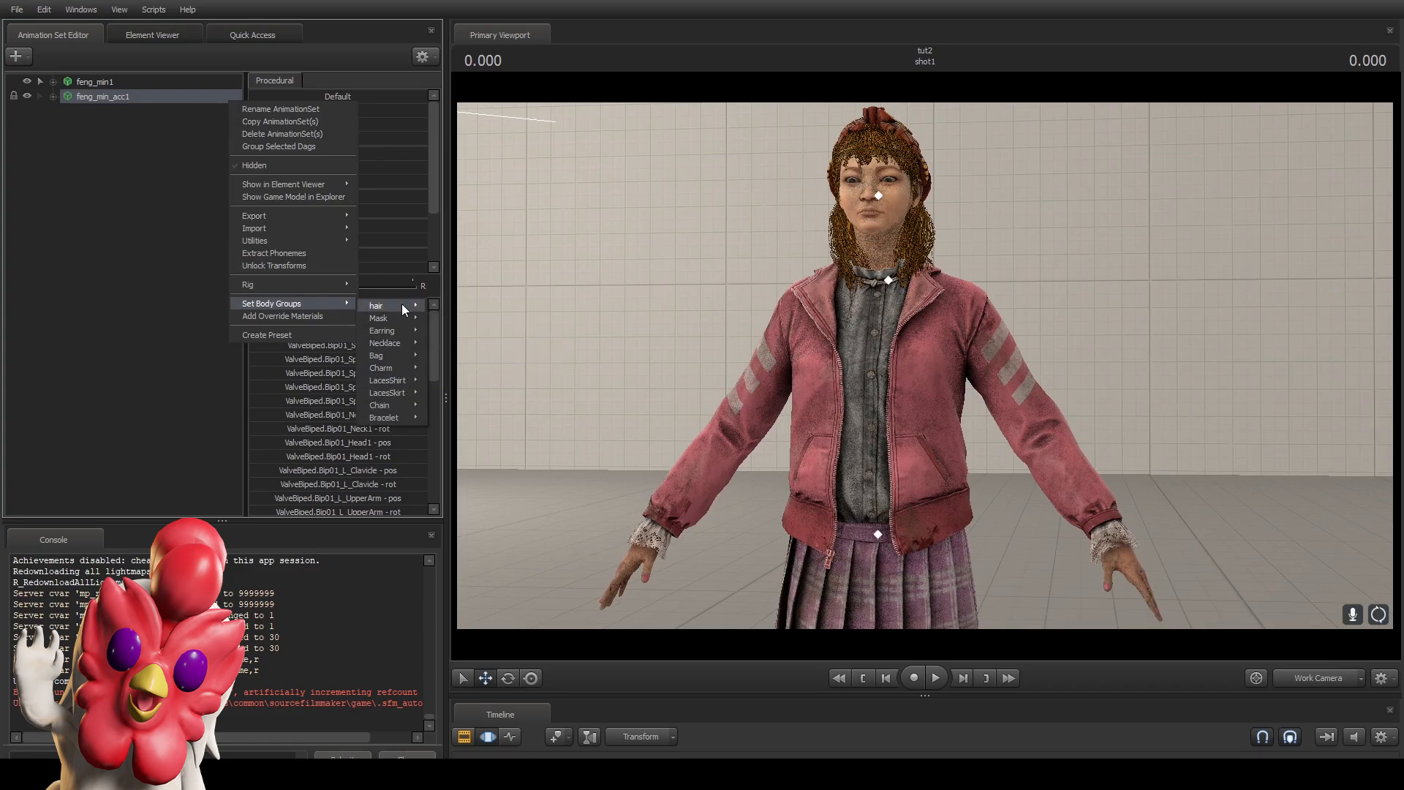
{"action": "left_click", "coordinate": [376, 304]}
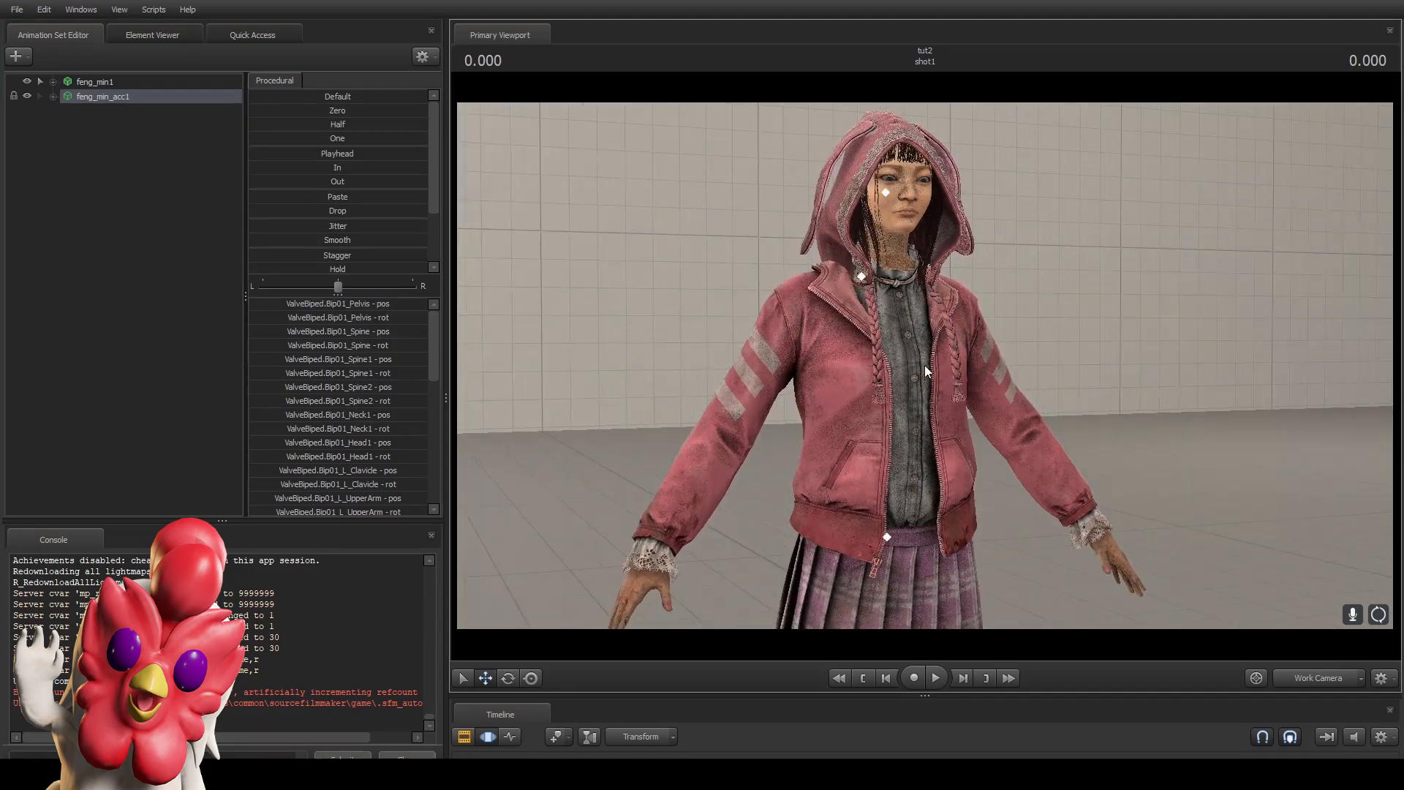
{"action": "right_click", "coordinate": [103, 96]}
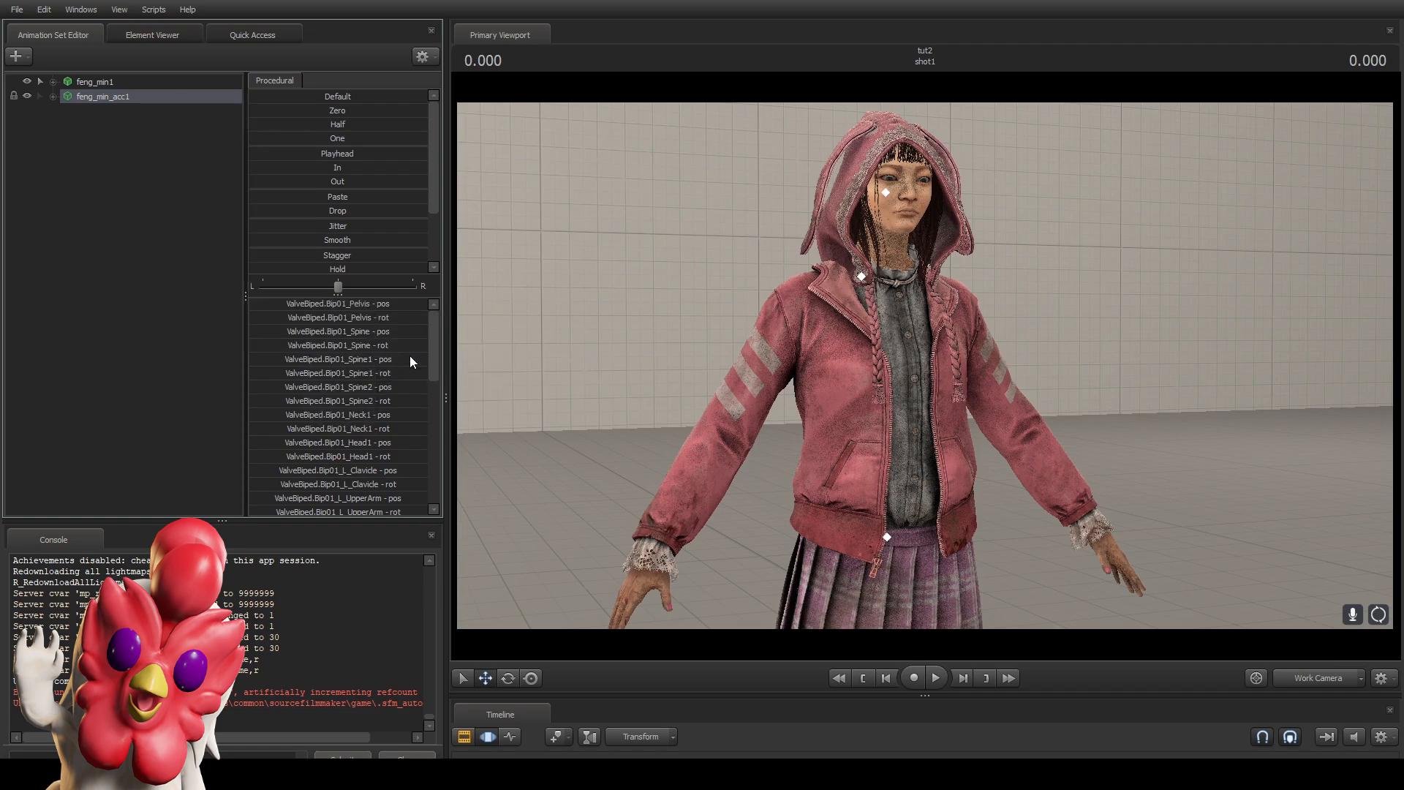
{"action": "right_click", "coordinate": [103, 95]}
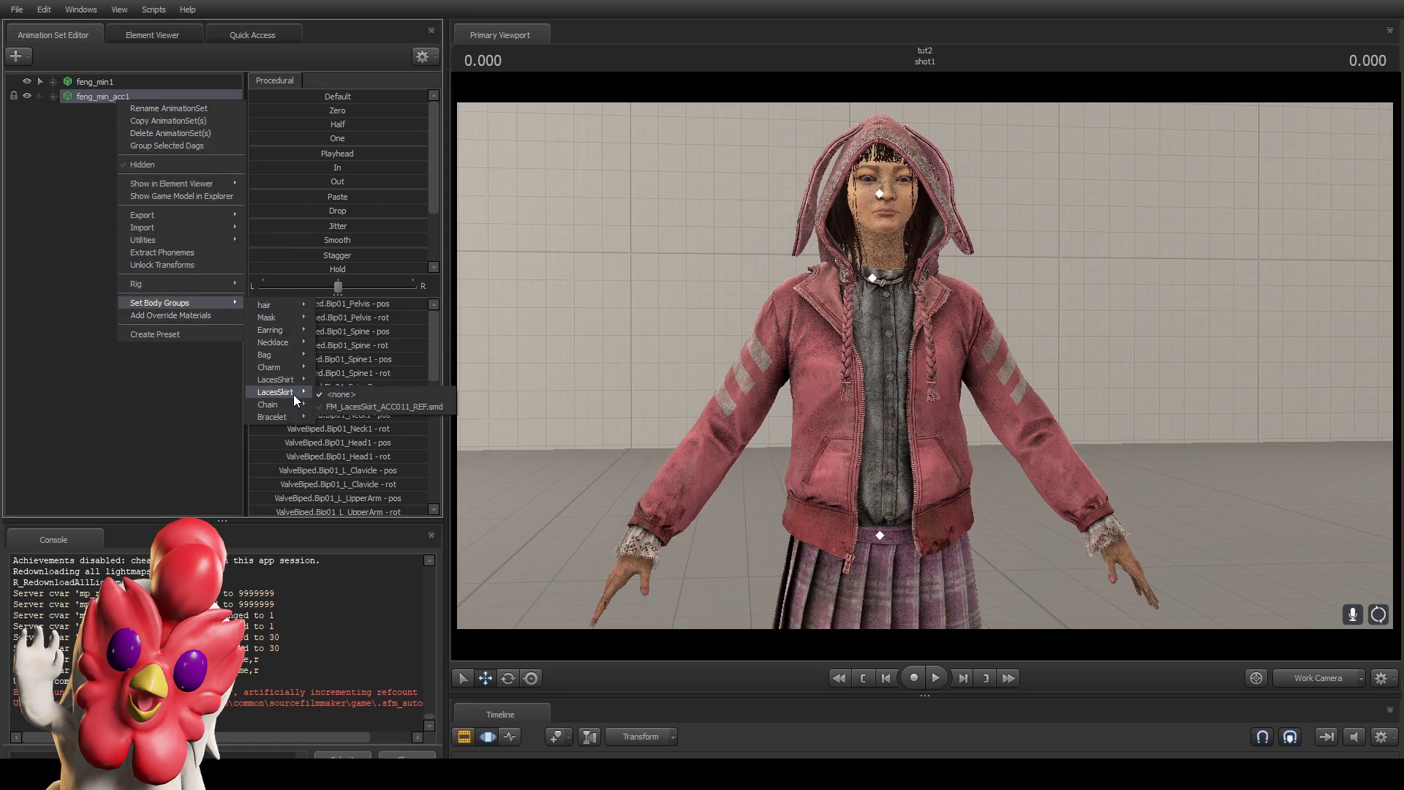
Keep the skirt laces unchanged and set the shirt laces to FM_LacesShirt_011_REF.smd.
{"action": "left_click", "coordinate": [380, 406]}
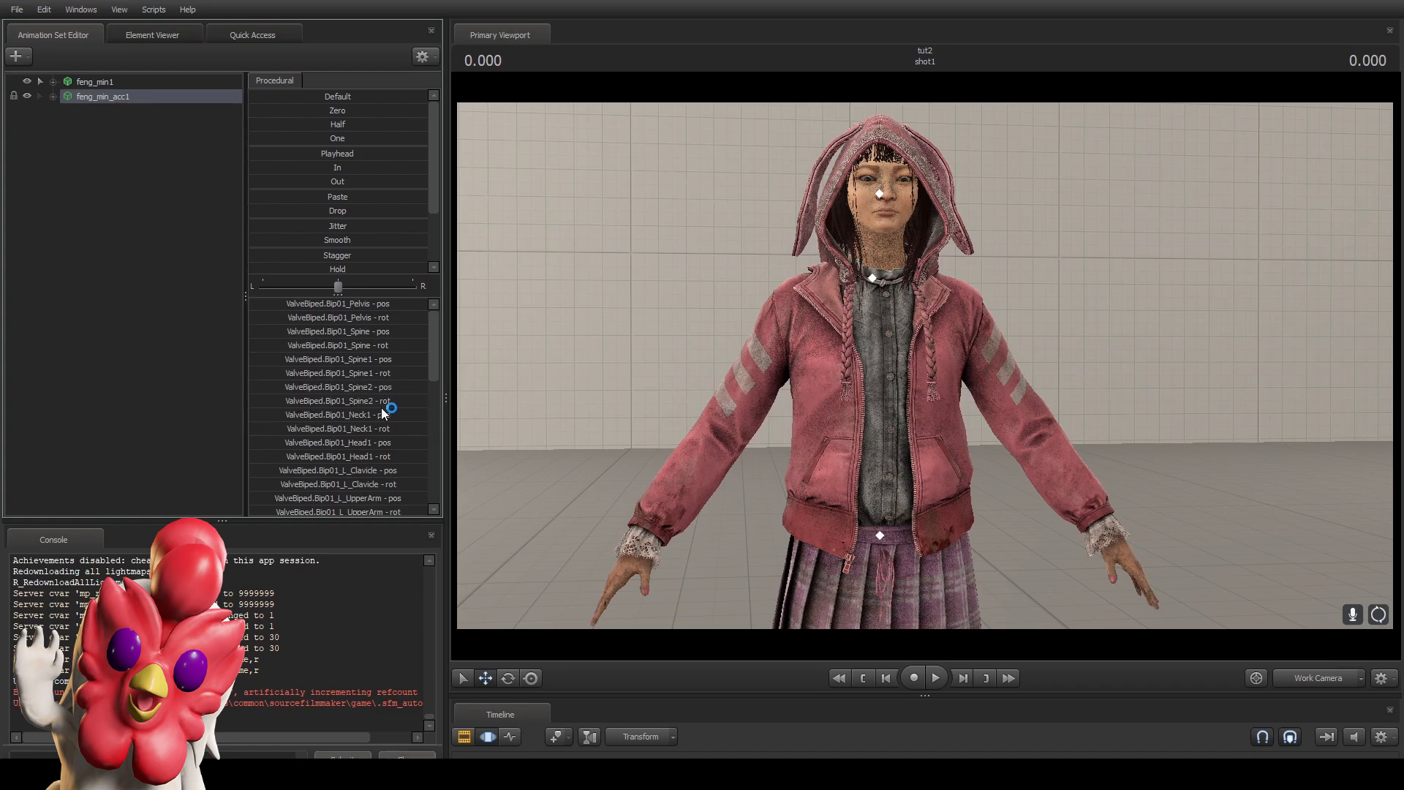
{"action": "right_click", "coordinate": [103, 96]}
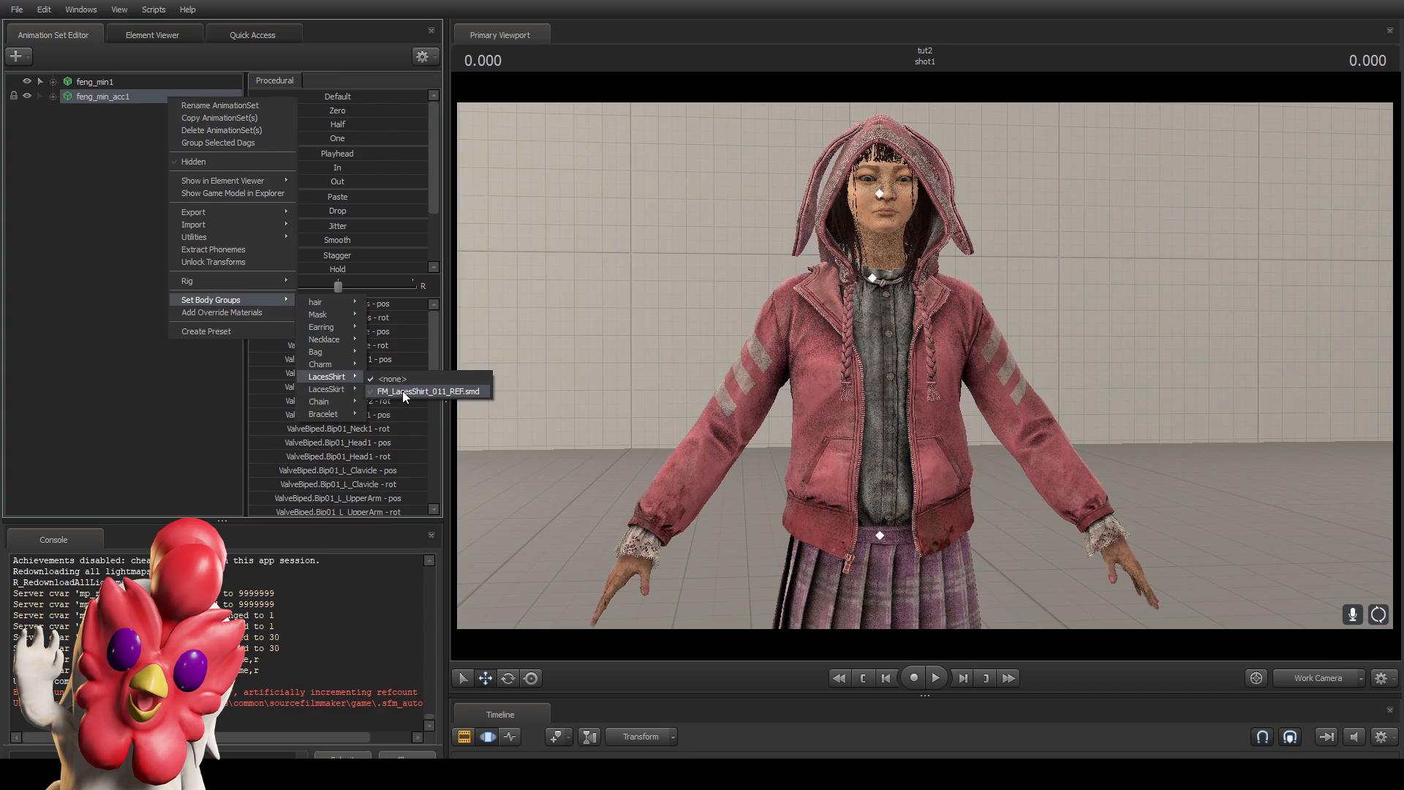
{"action": "left_click", "coordinate": [428, 391]}
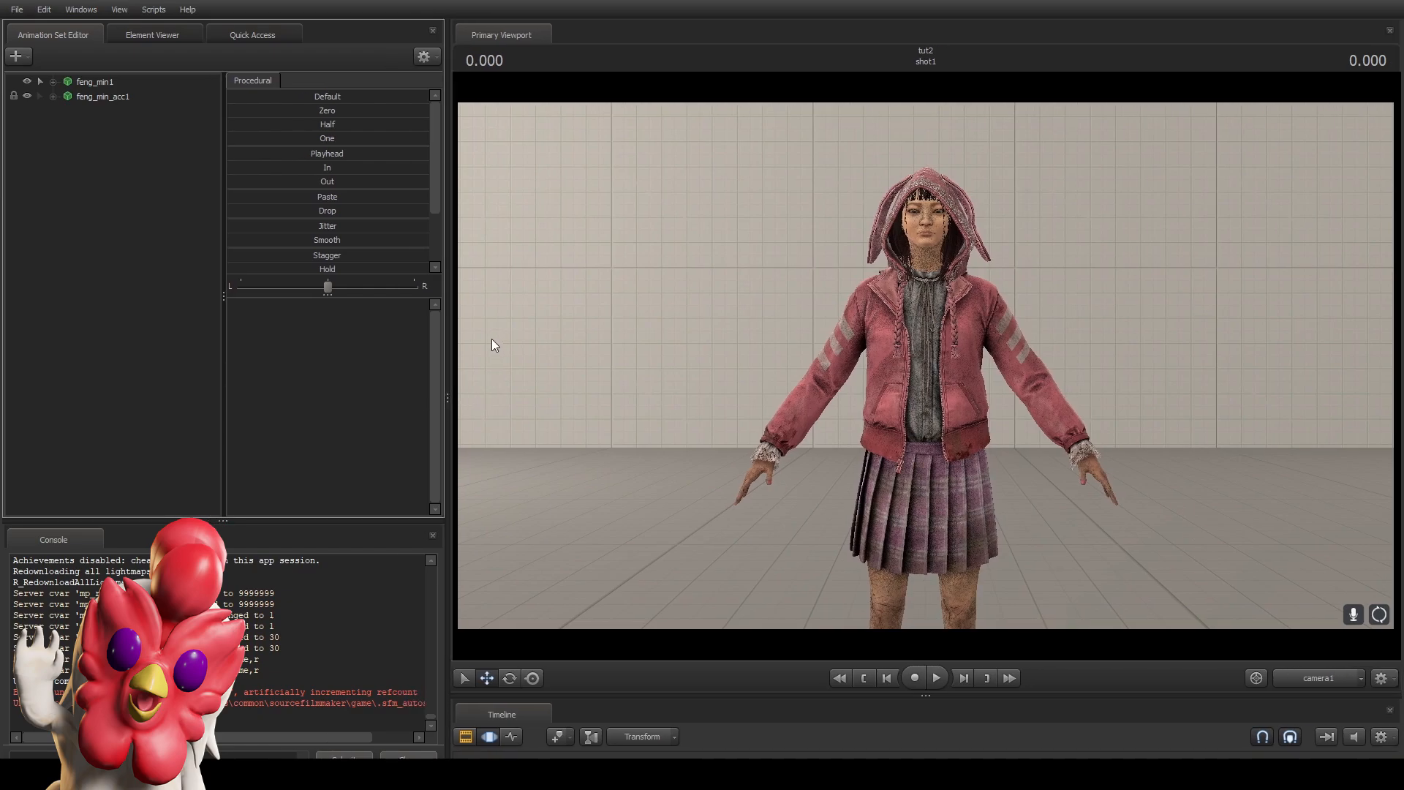
{"action": "mouse_move", "coordinate": [356, 344]}
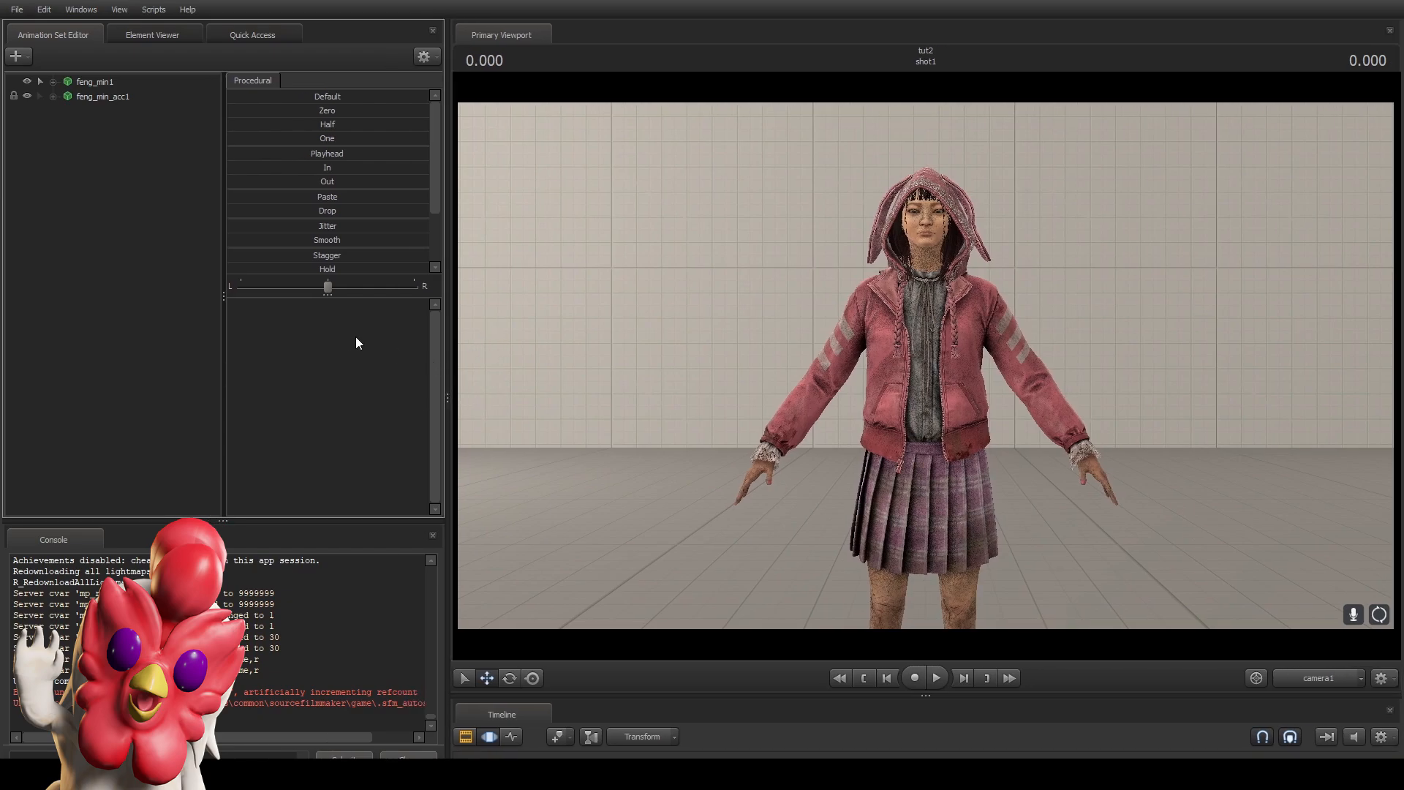
{"action": "left_click", "coordinate": [95, 81]}
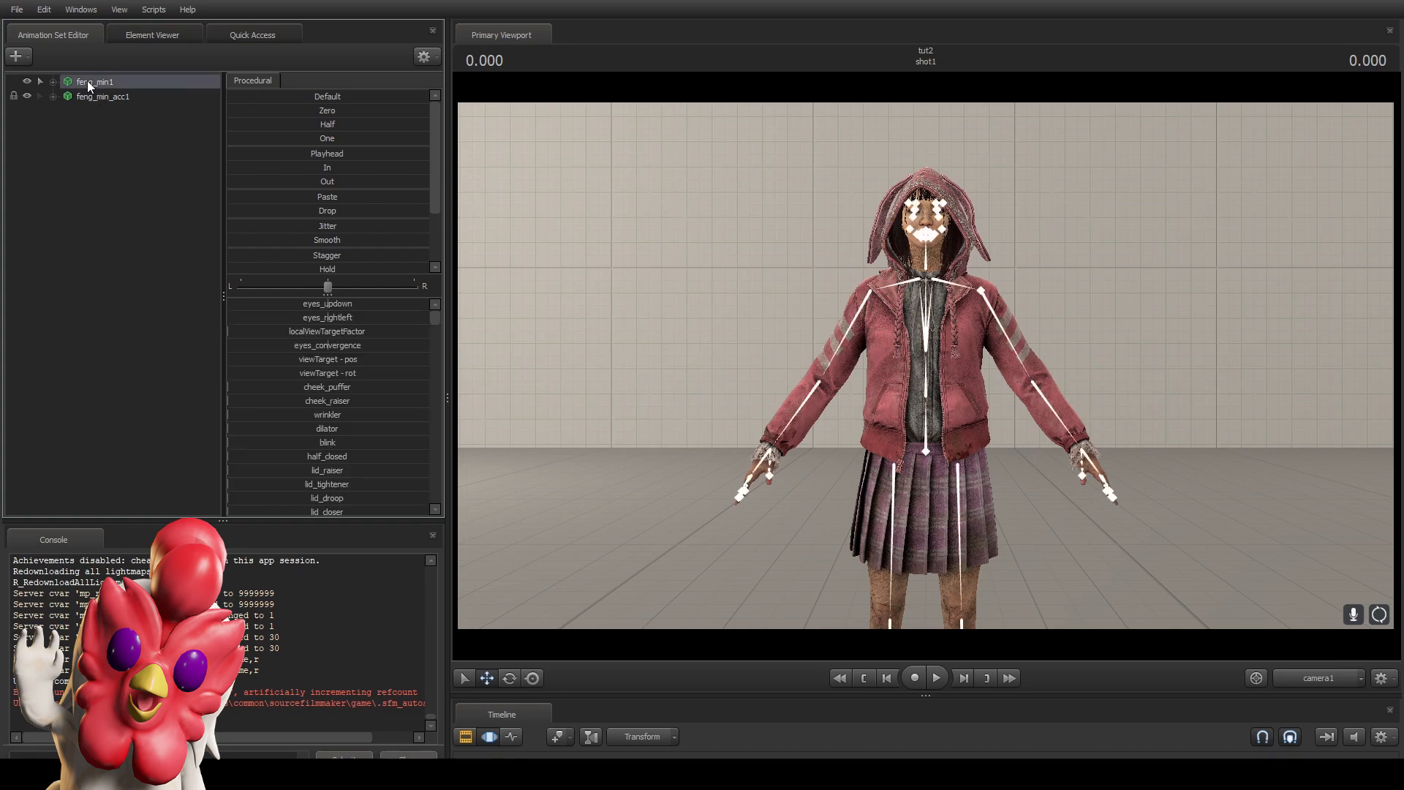
{"action": "right_click", "coordinate": [95, 81]}
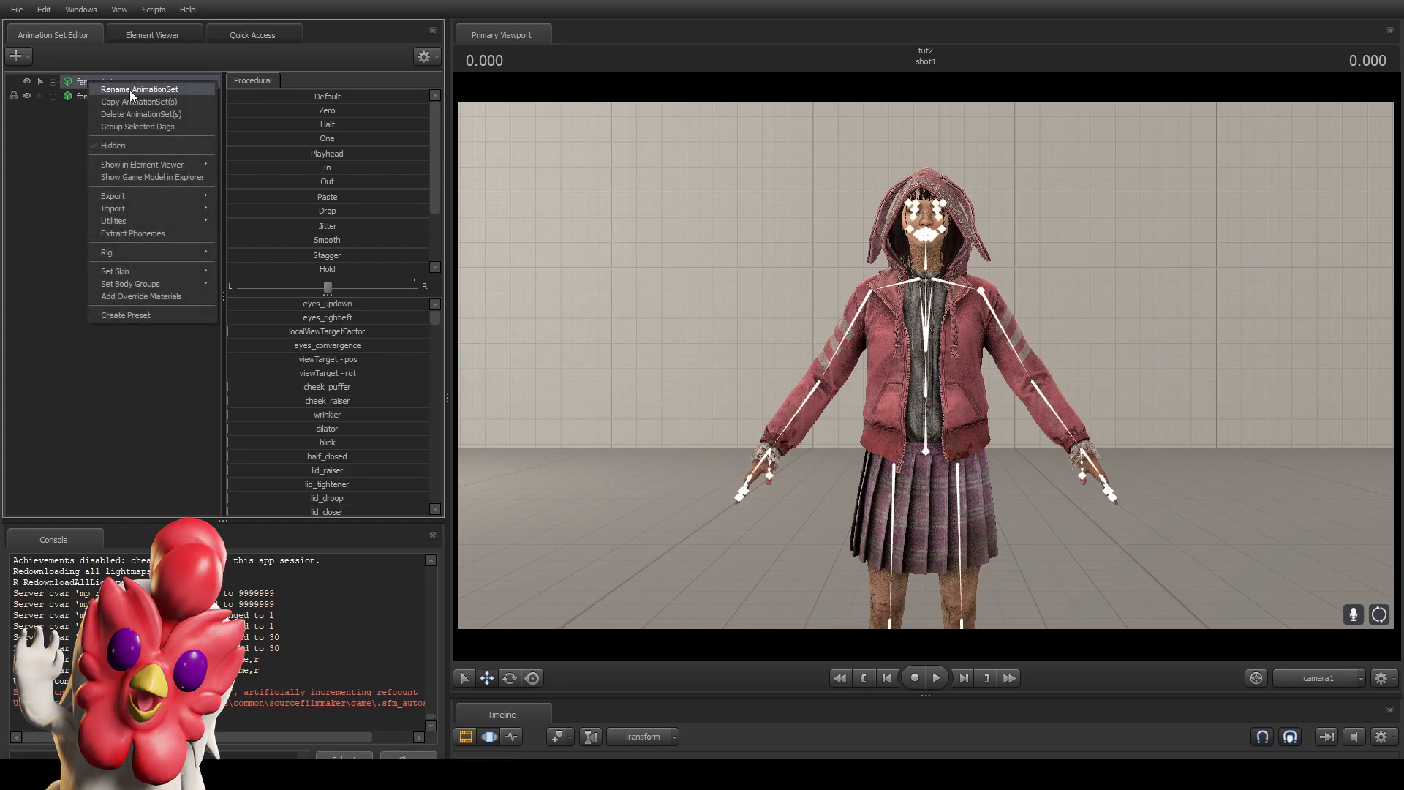
{"action": "mouse_move", "coordinate": [141, 296]}
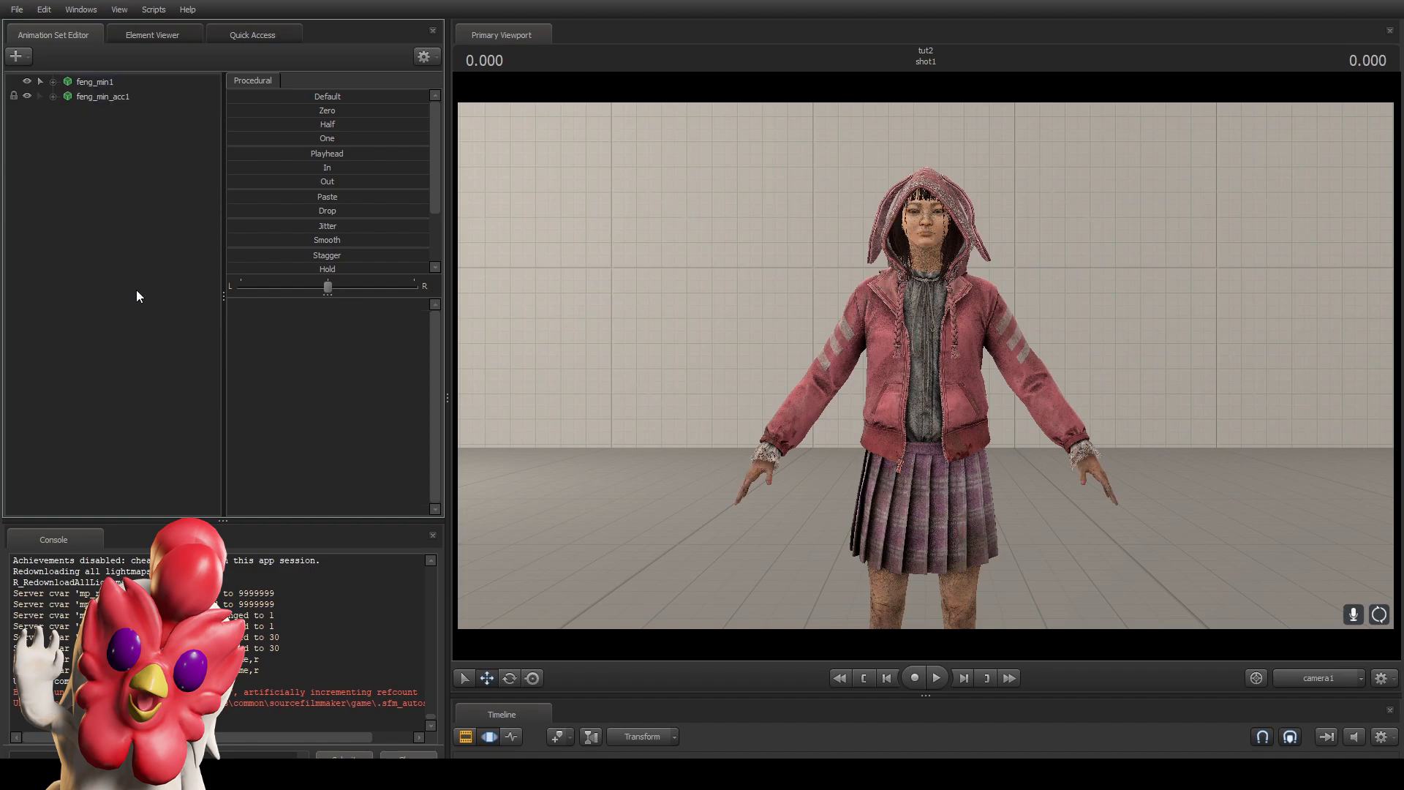
{"action": "mouse_move", "coordinate": [333, 423]}
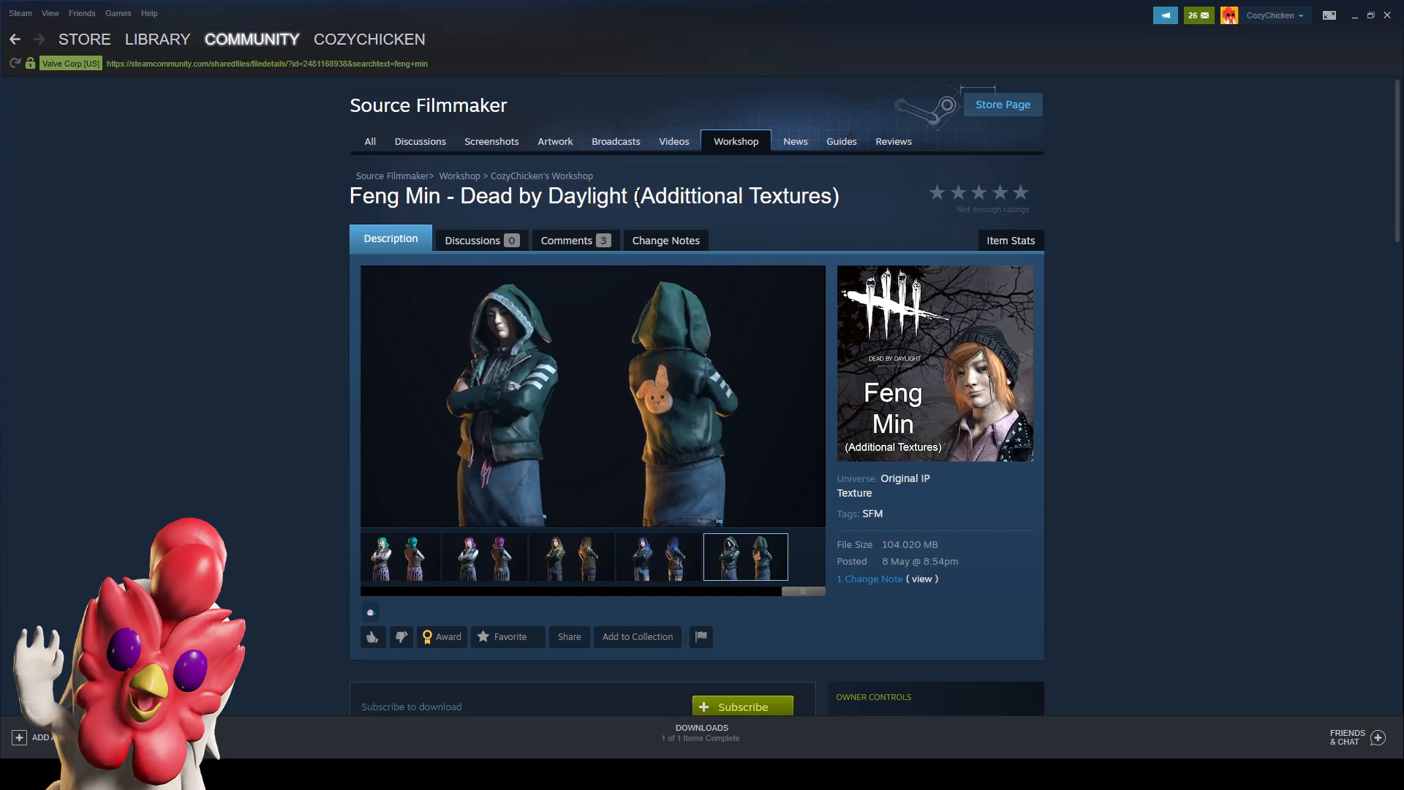
{"action": "mouse_move", "coordinate": [703, 463]}
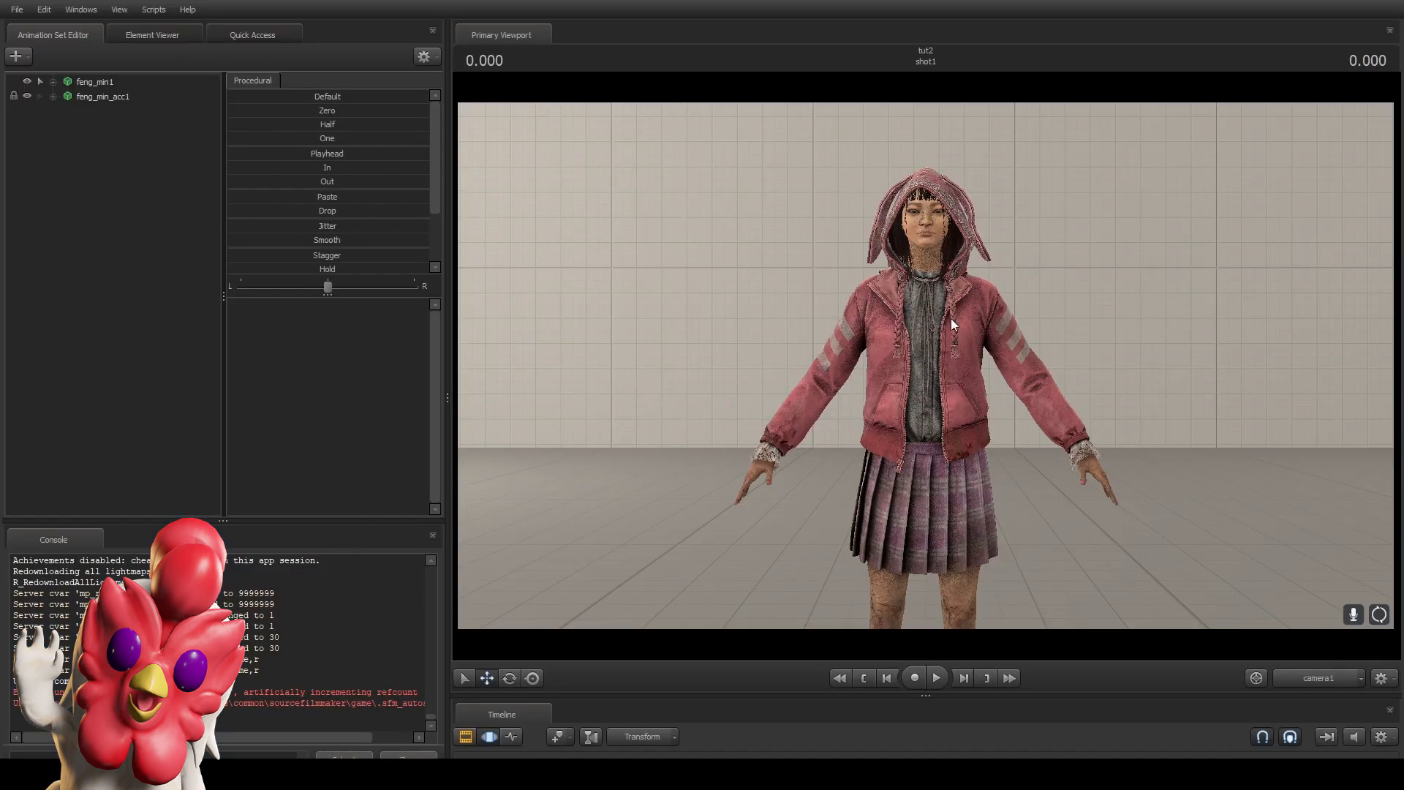
{"action": "mouse_move", "coordinate": [836, 509]}
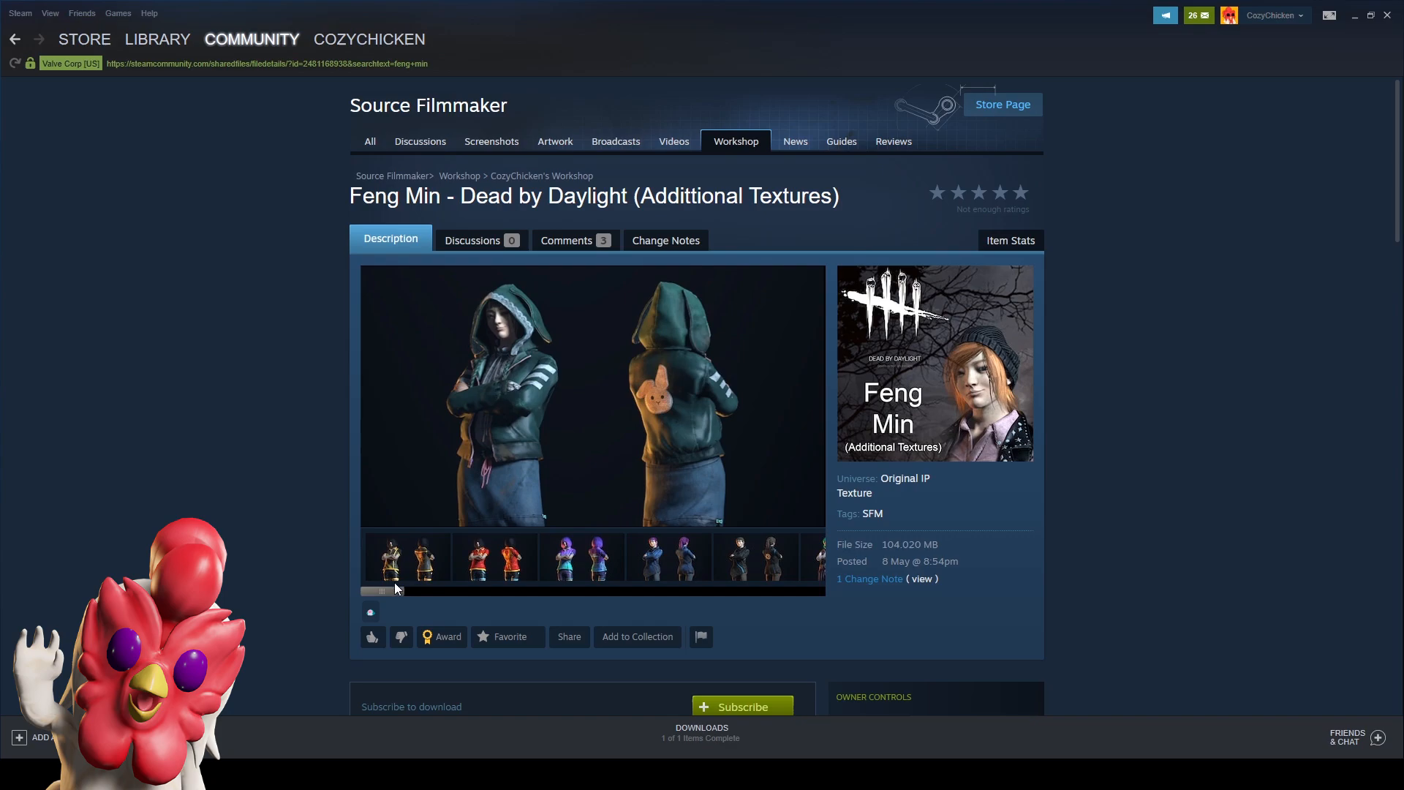
Close the enlarged image and scroll through the page's Includes list of .vtf files.
{"action": "scroll", "scroll_direction": "right", "scroll_amount": 3}
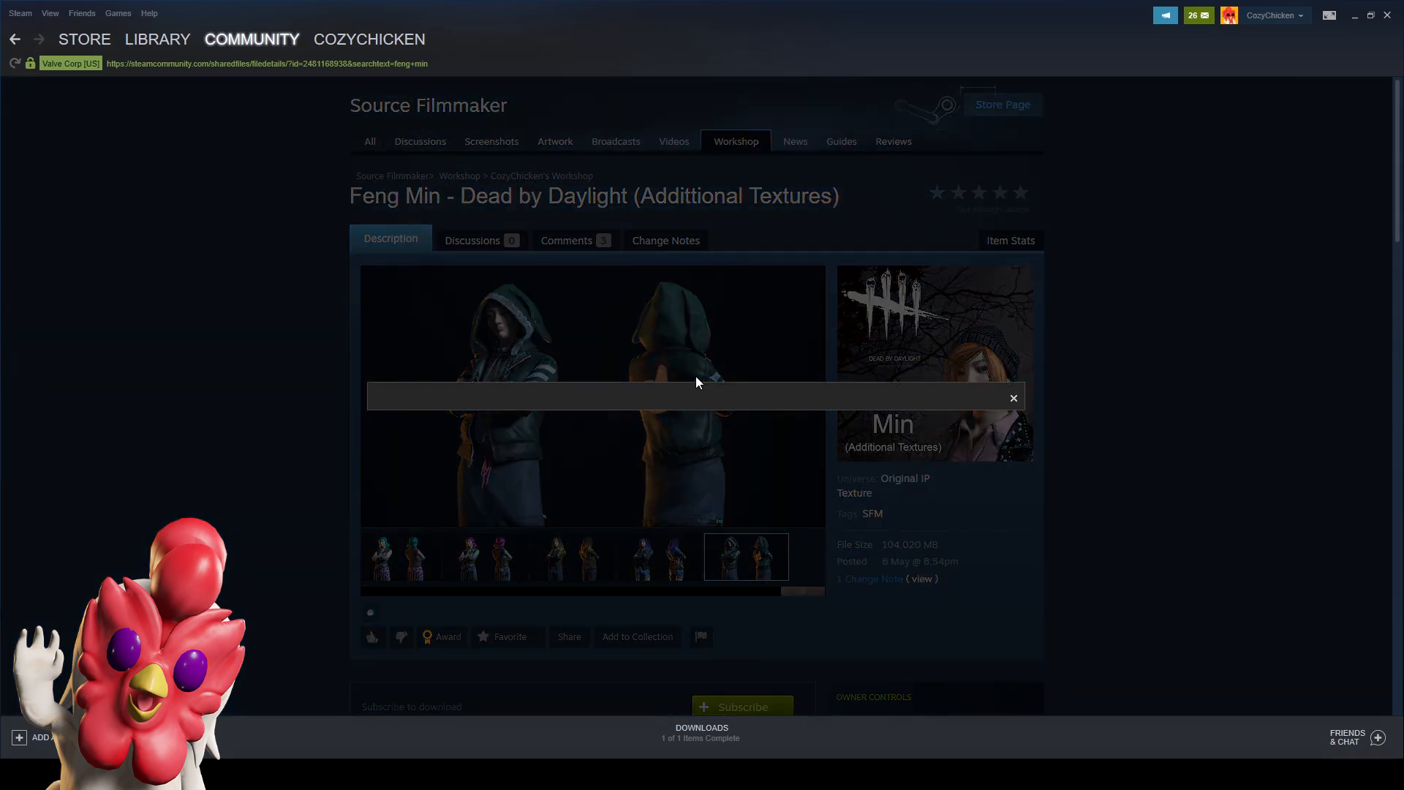
{"action": "left_click", "coordinate": [590, 398]}
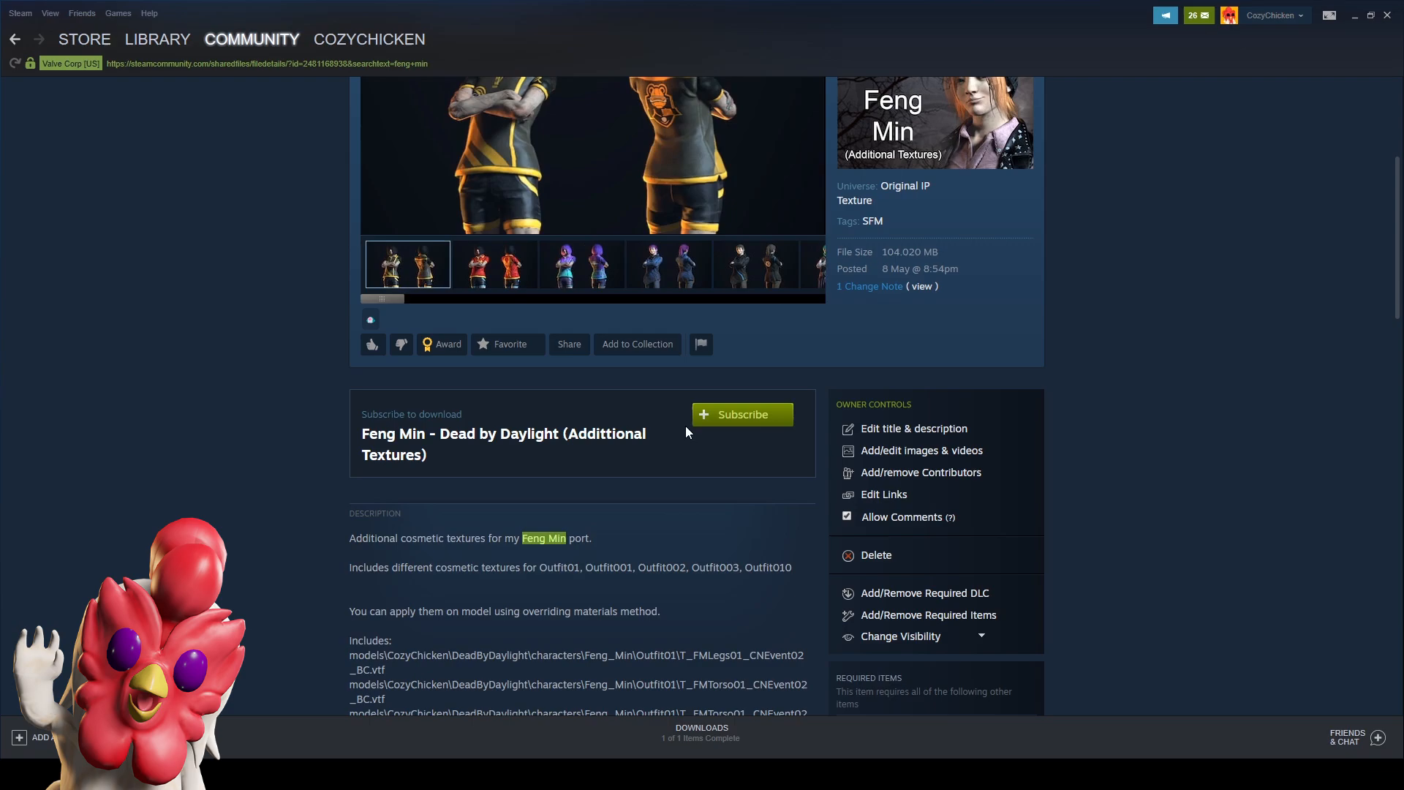
{"action": "scroll", "scroll_direction": "up", "scroll_amount": 3}
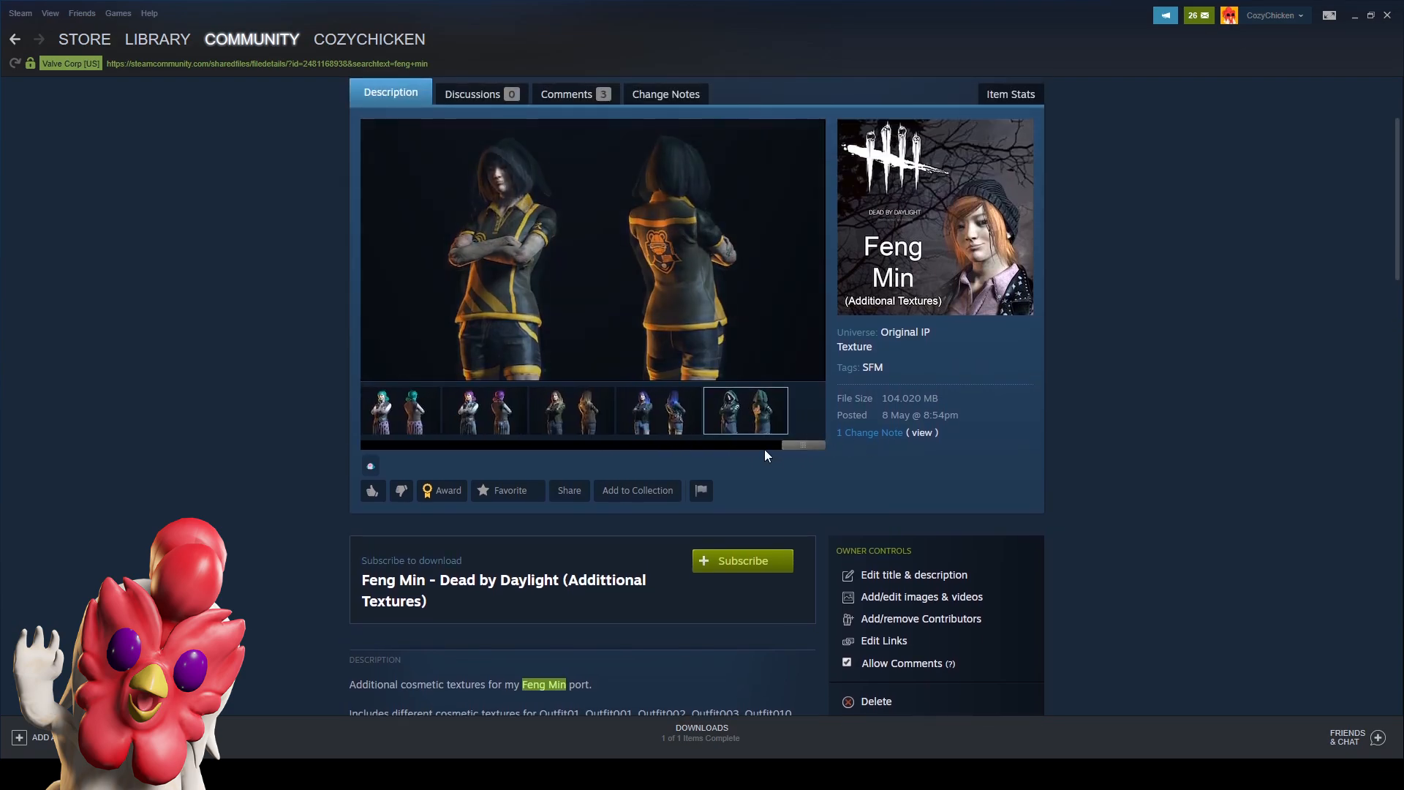
{"action": "scroll", "scroll_direction": "up", "scroll_amount": 3}
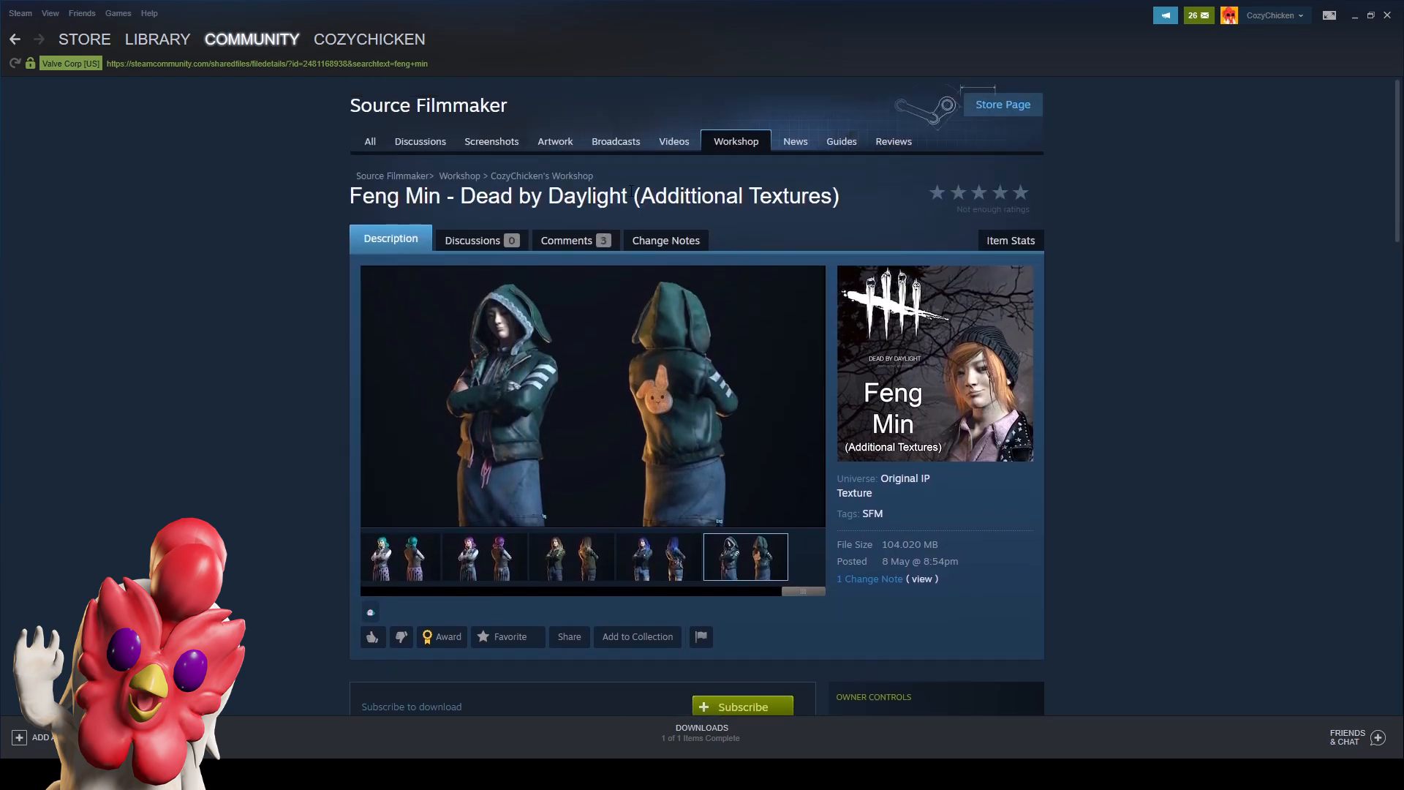
{"action": "mouse_move", "coordinate": [1110, 380]}
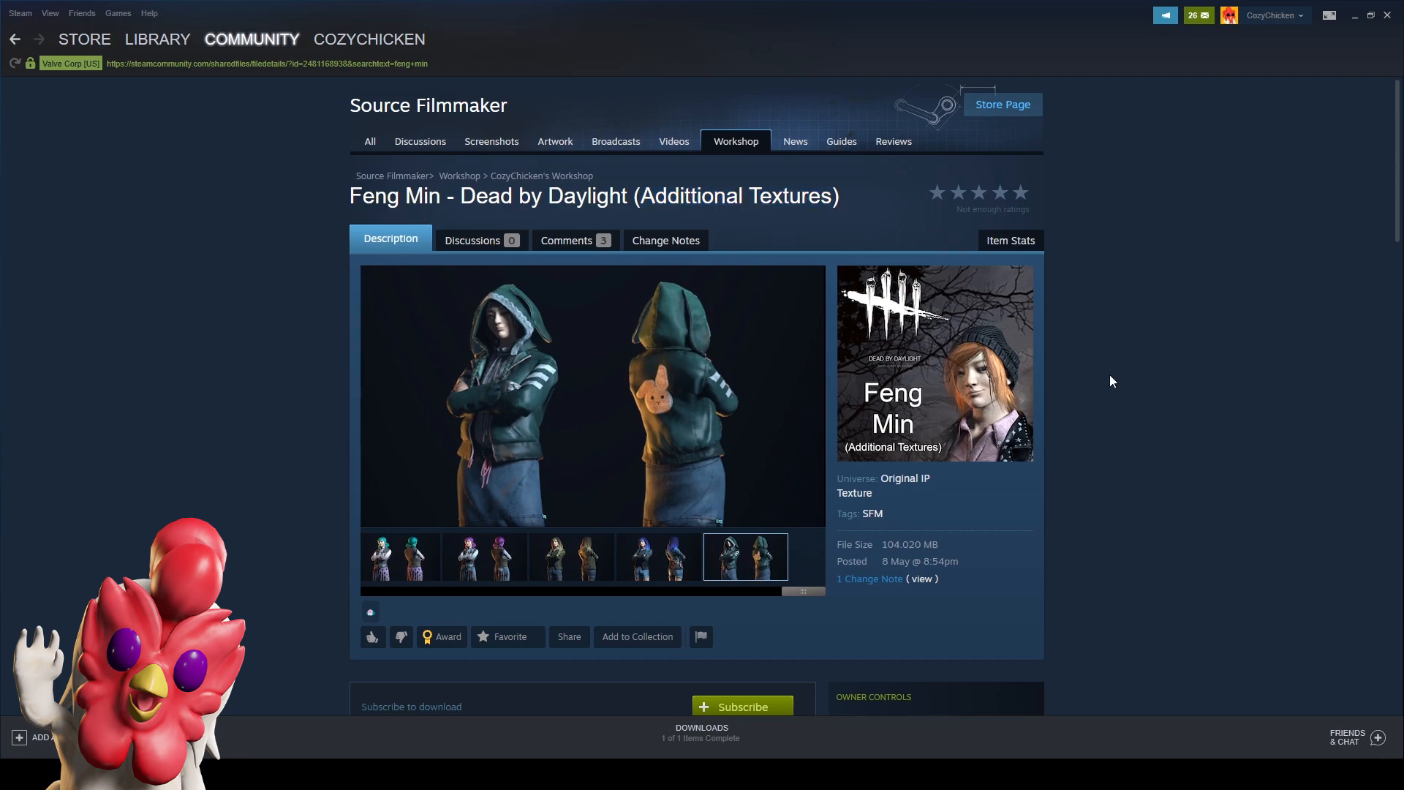
{"action": "scroll", "scroll_direction": "down", "scroll_amount": 3}
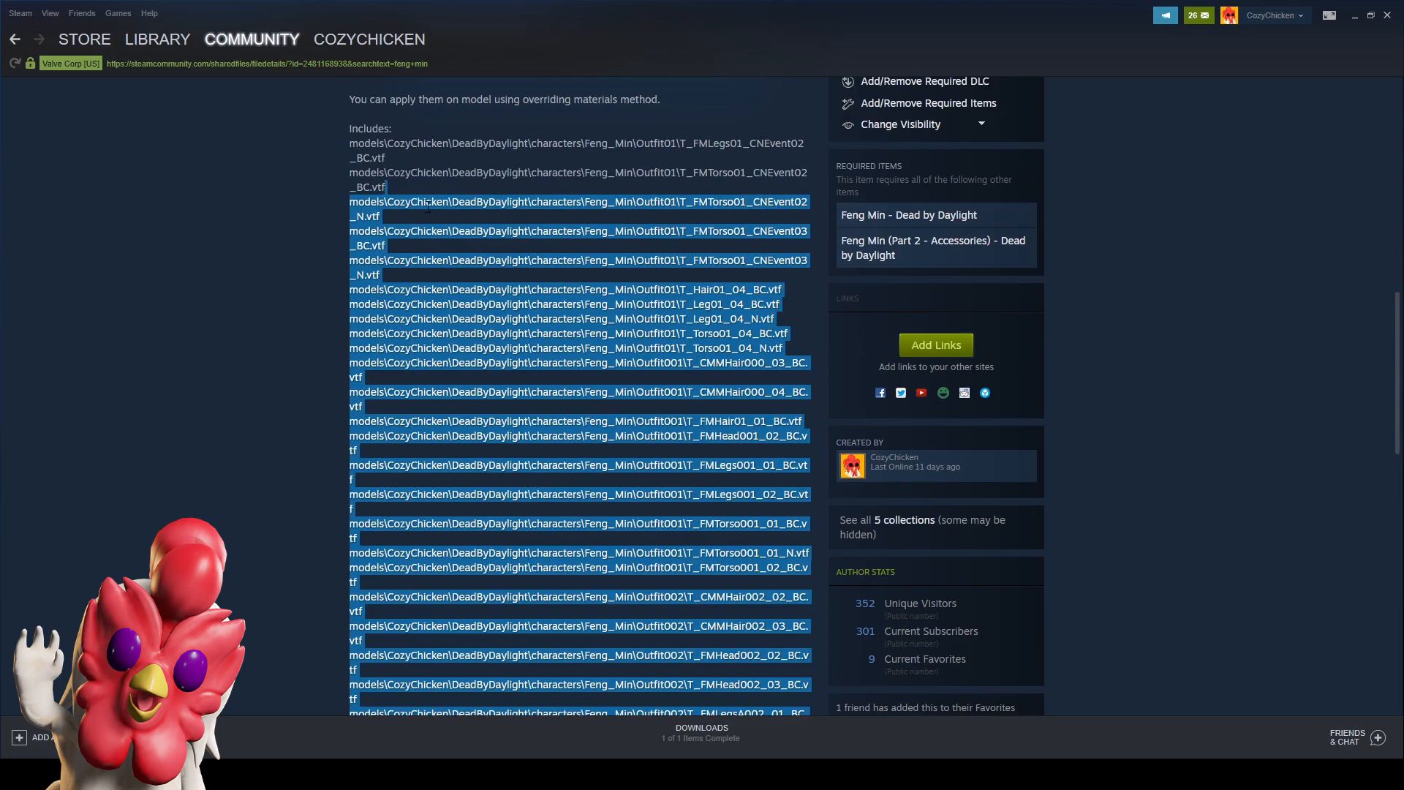
{"action": "scroll", "scroll_direction": "up", "scroll_amount": 3}
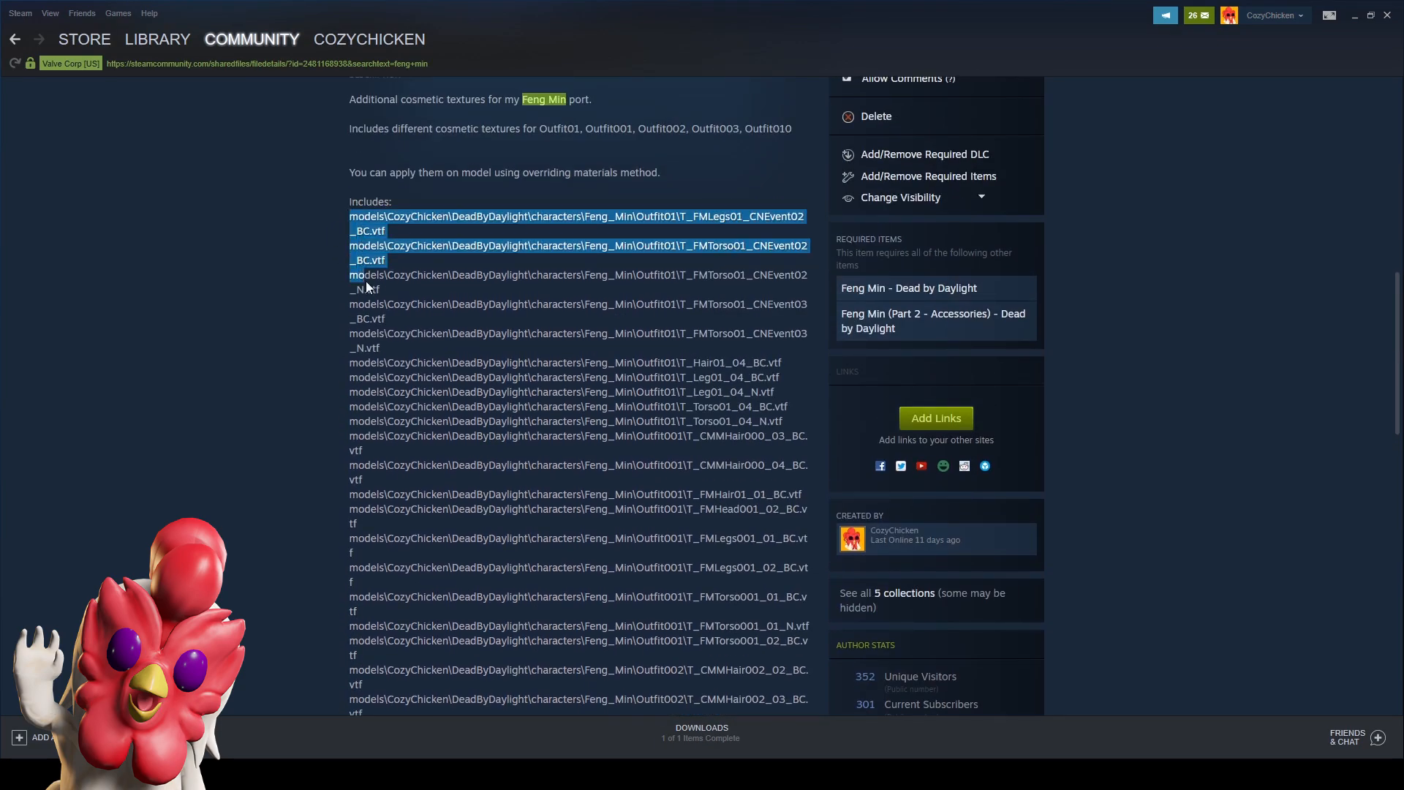
{"action": "scroll", "scroll_direction": "down", "scroll_amount": 3}
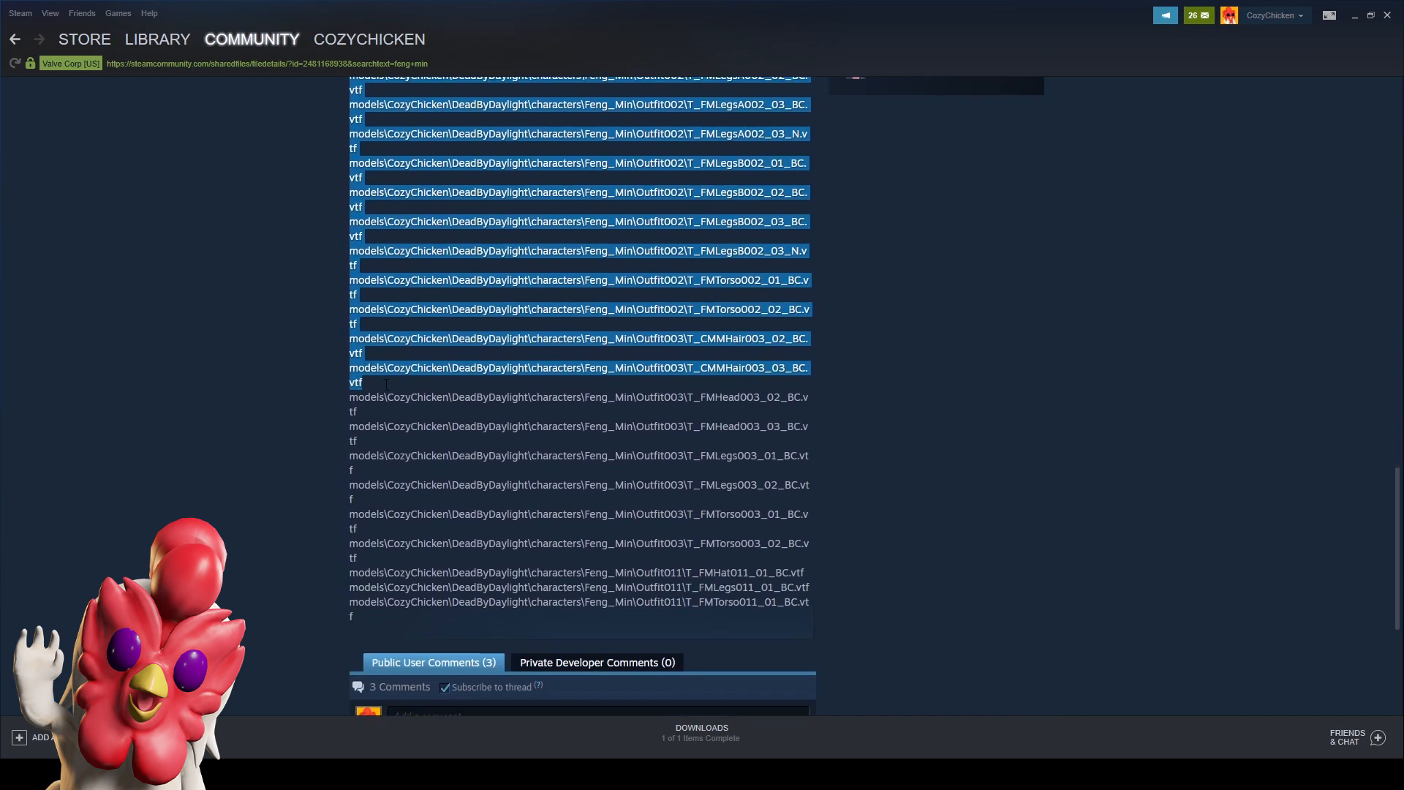
{"action": "scroll", "scroll_direction": "down", "scroll_amount": 3}
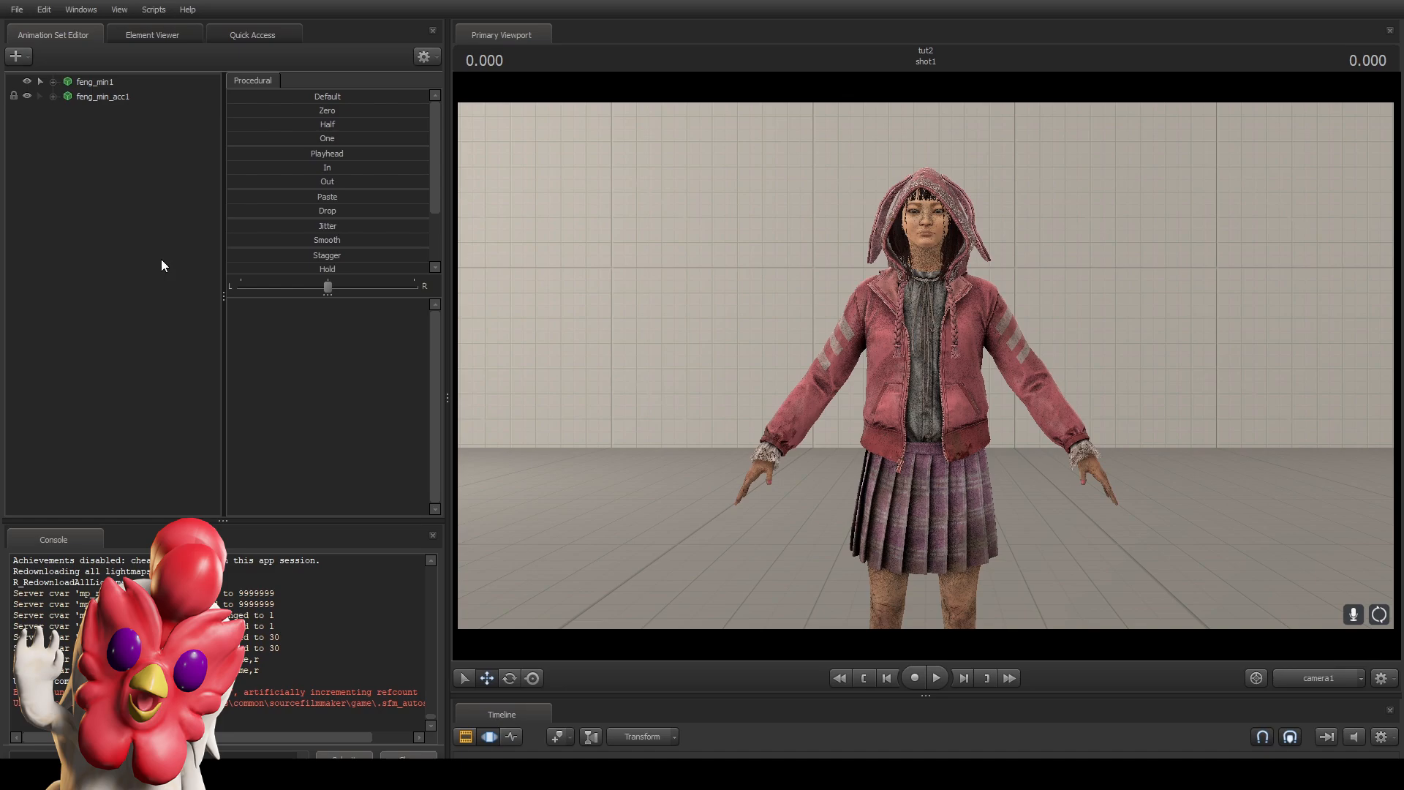
{"action": "mouse_move", "coordinate": [390, 367]}
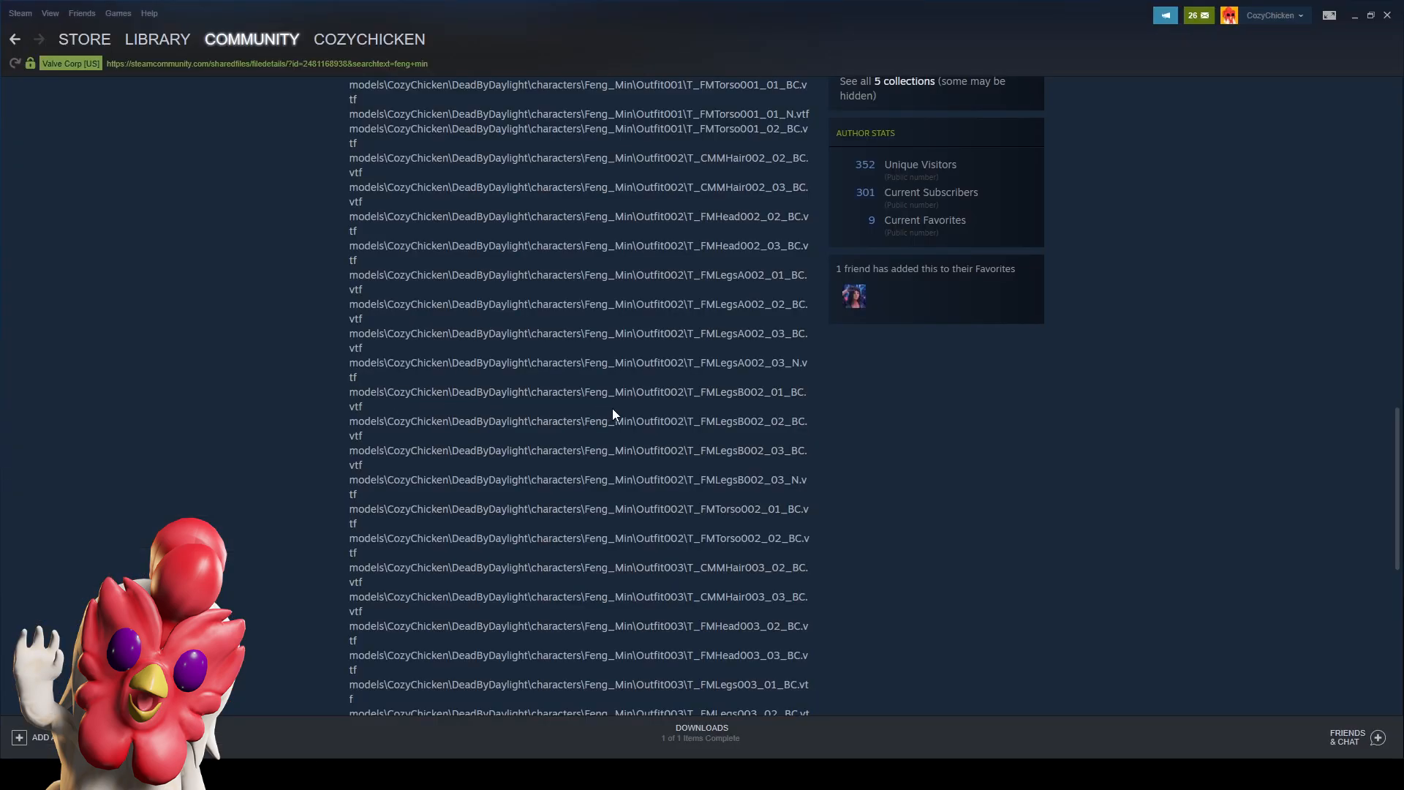
{"action": "mouse_move", "coordinate": [823, 419]}
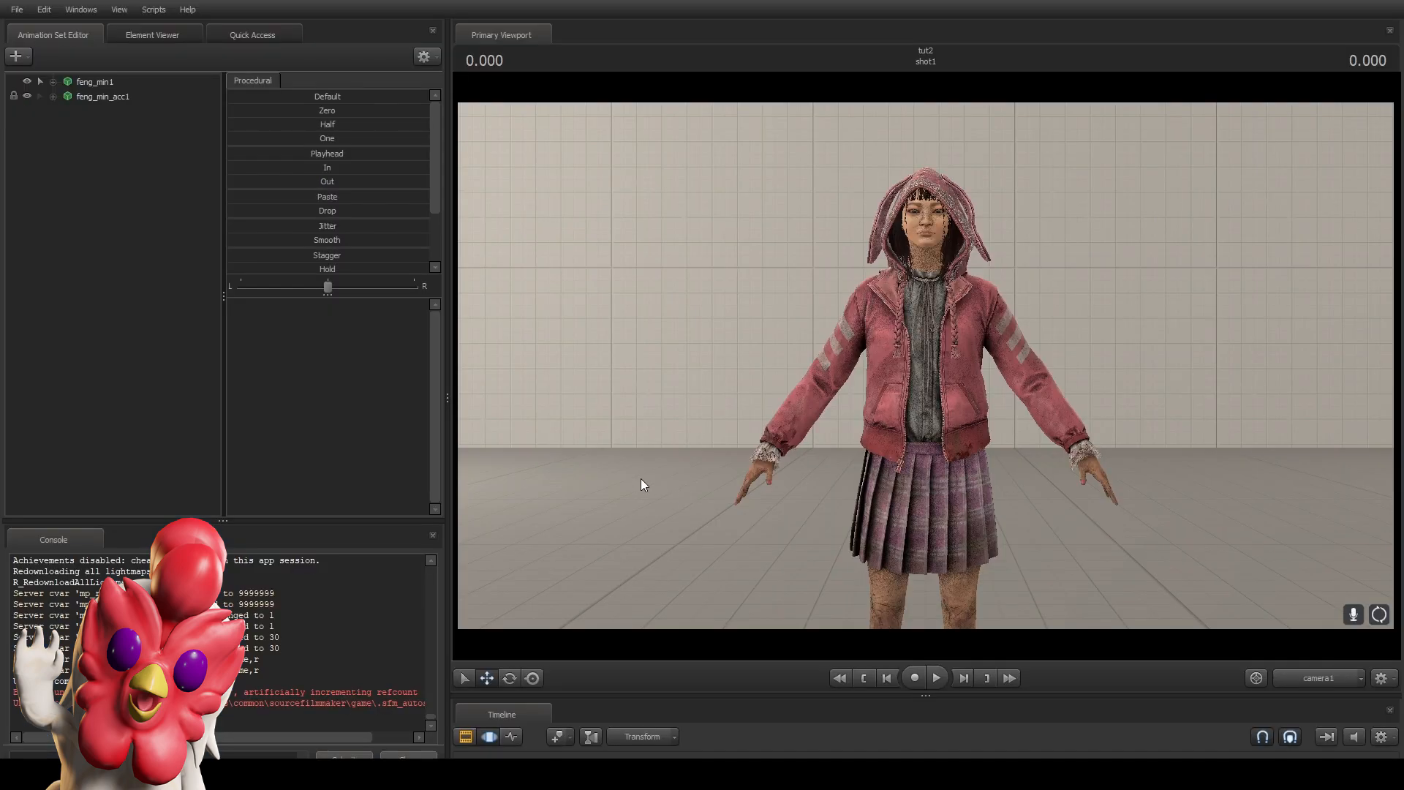
{"action": "right_click", "coordinate": [95, 81]}
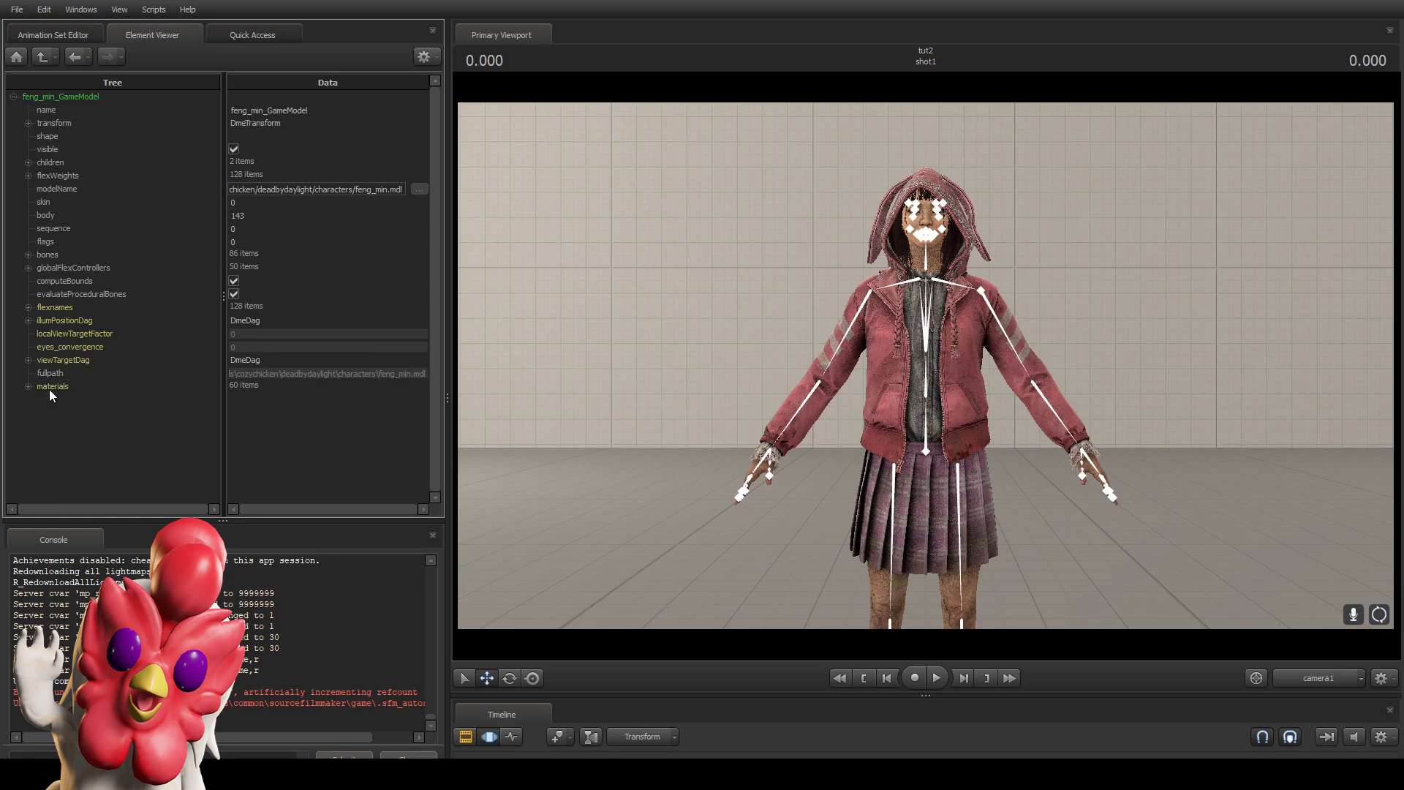
Expand and scroll the model's 60 materials, then return to the Animation Set Editor.
{"action": "left_click", "coordinate": [52, 386]}
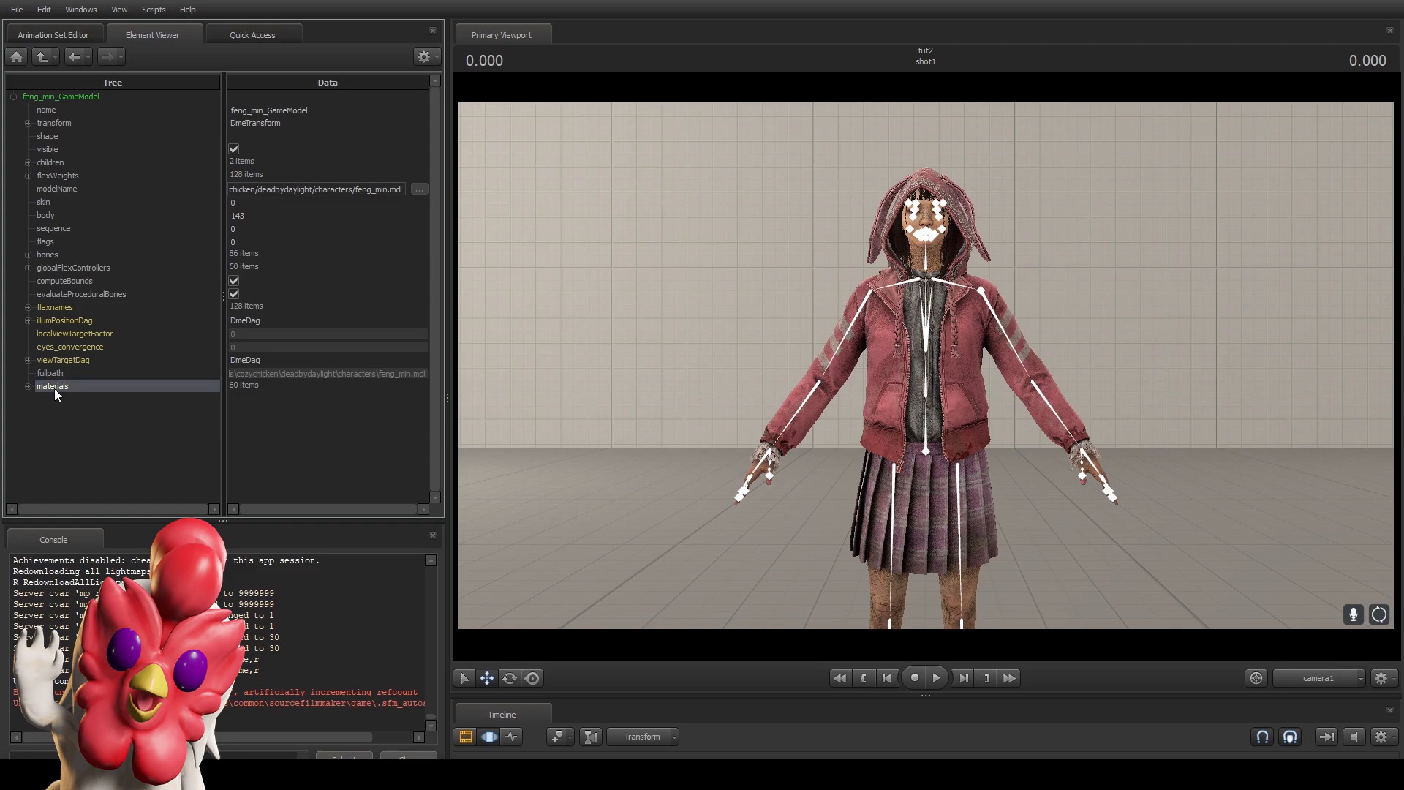
{"action": "mouse_move", "coordinate": [29, 393]}
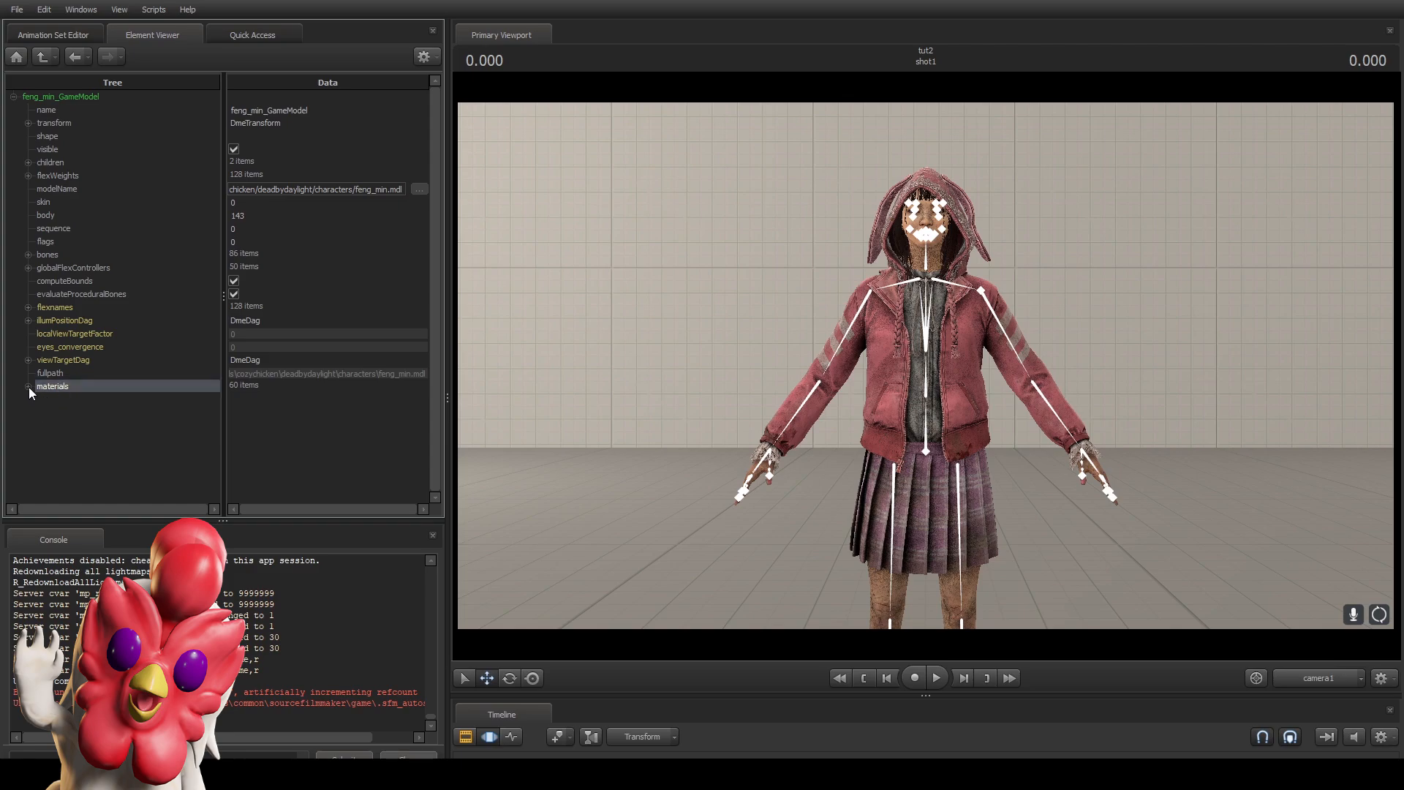
{"action": "left_click", "coordinate": [29, 386]}
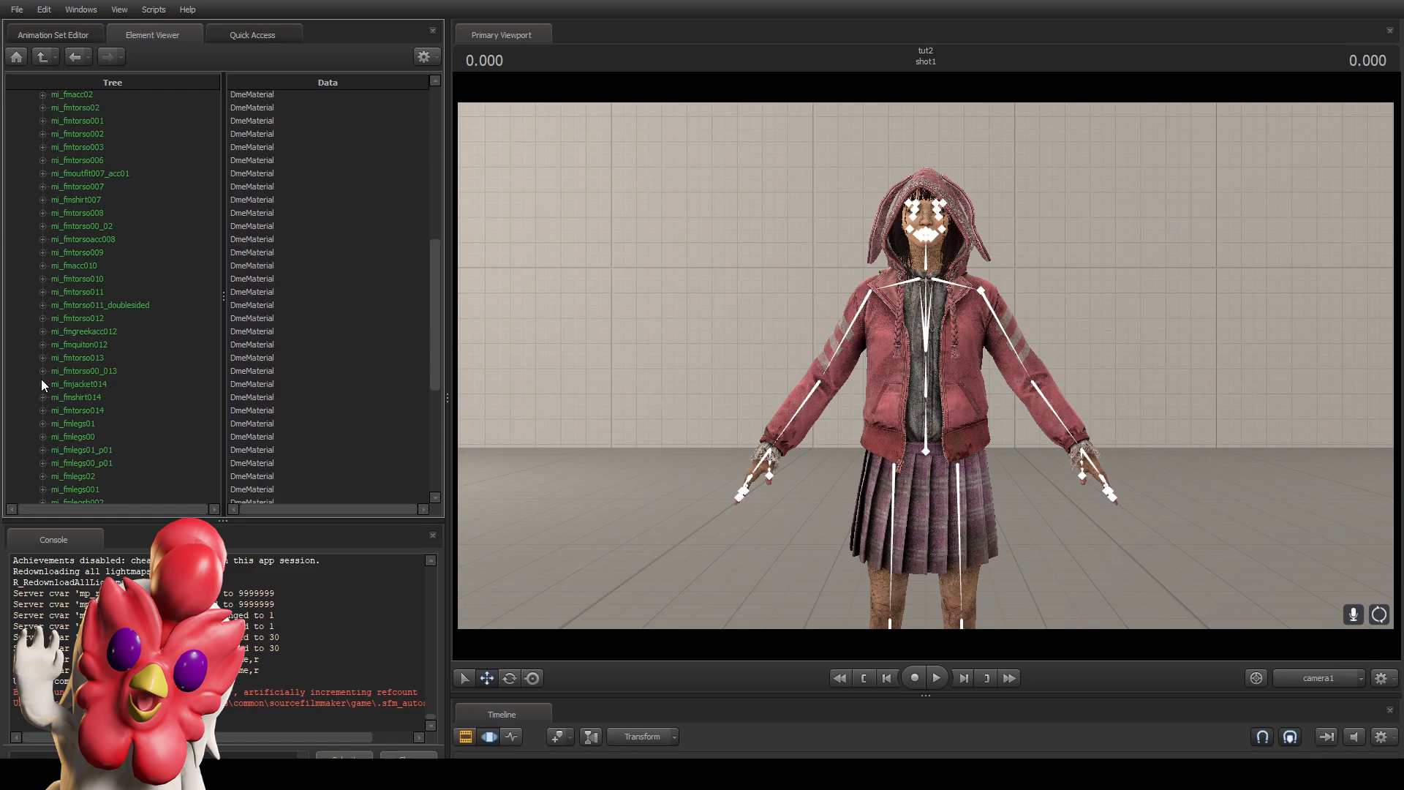
{"action": "scroll", "scroll_direction": "down", "scroll_amount": 3}
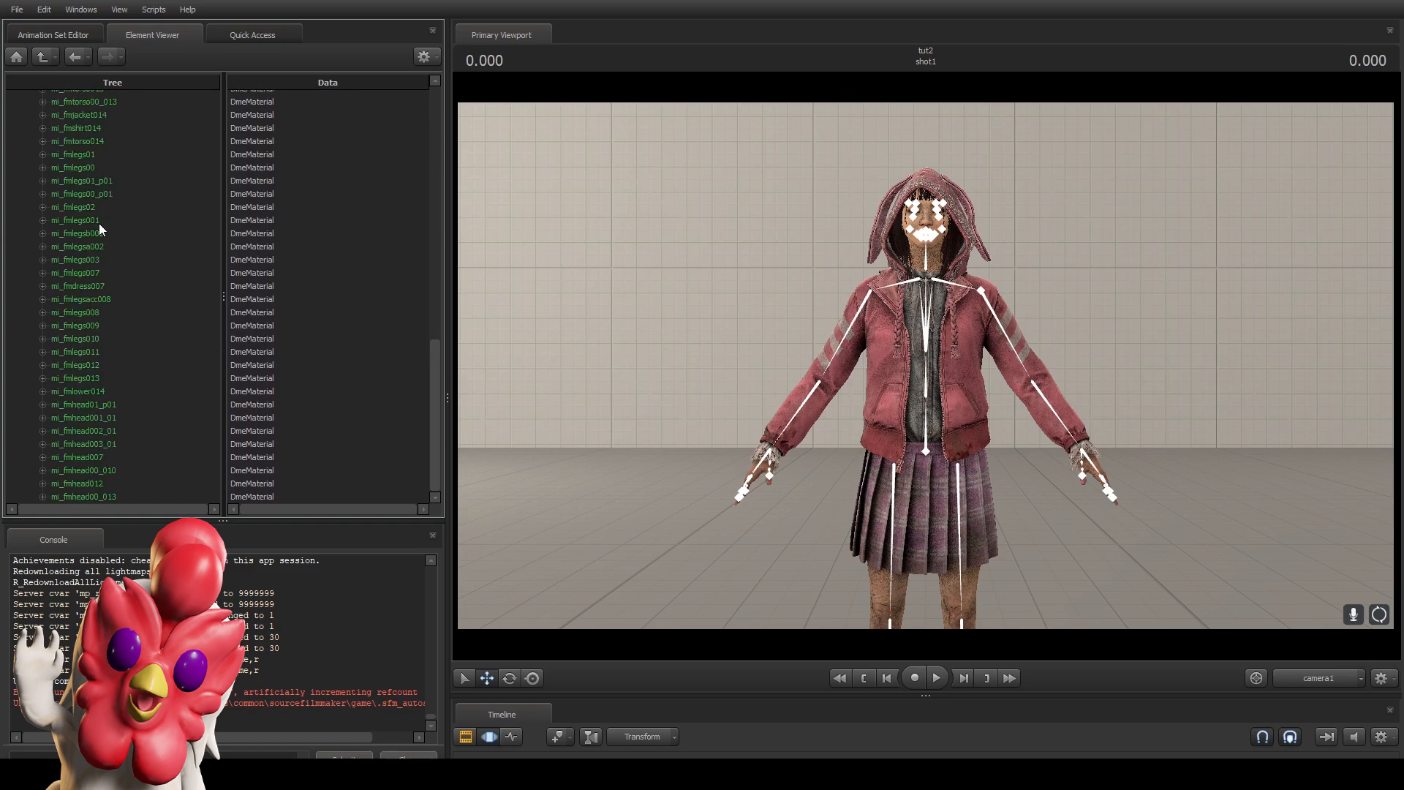
{"action": "scroll", "scroll_direction": "up", "scroll_amount": 3}
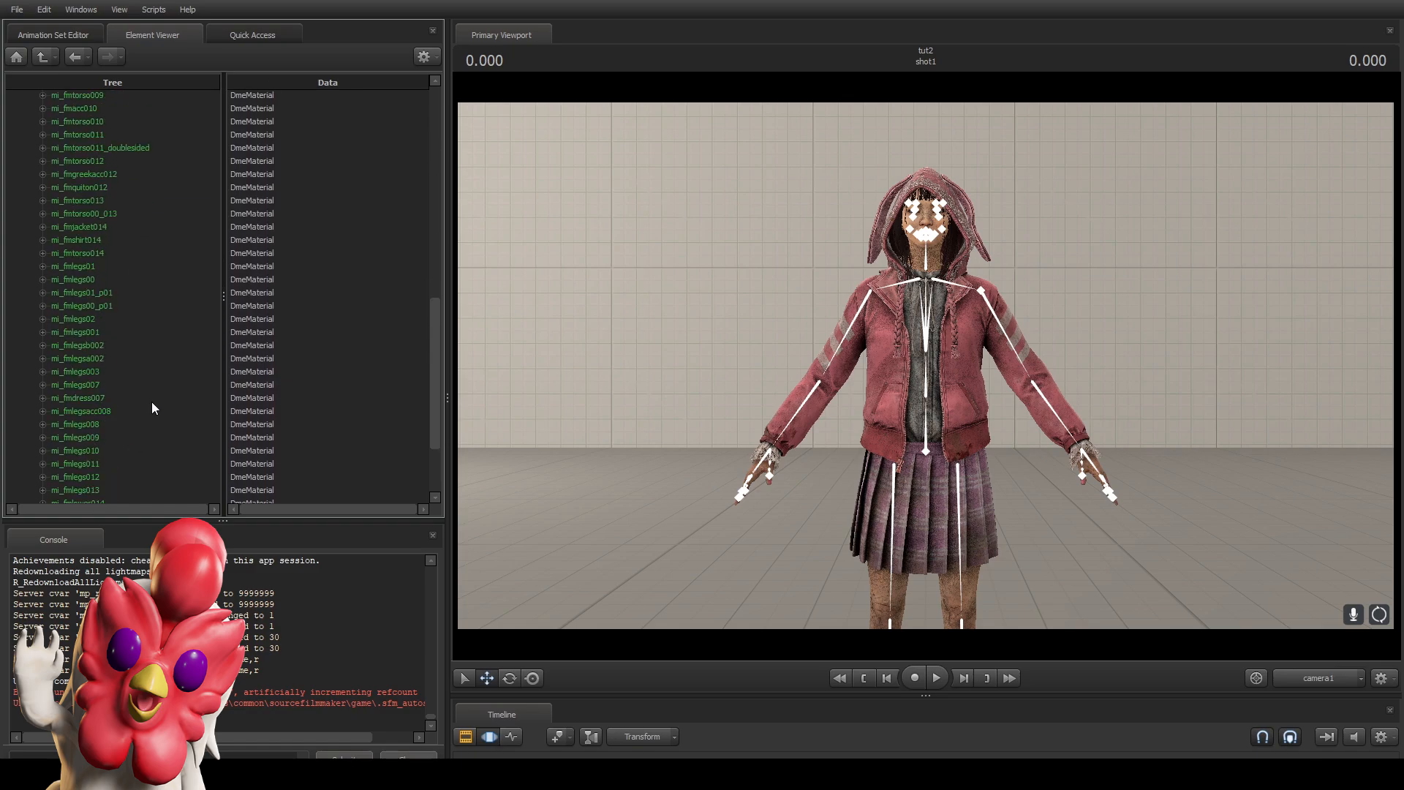
{"action": "mouse_move", "coordinate": [831, 358]}
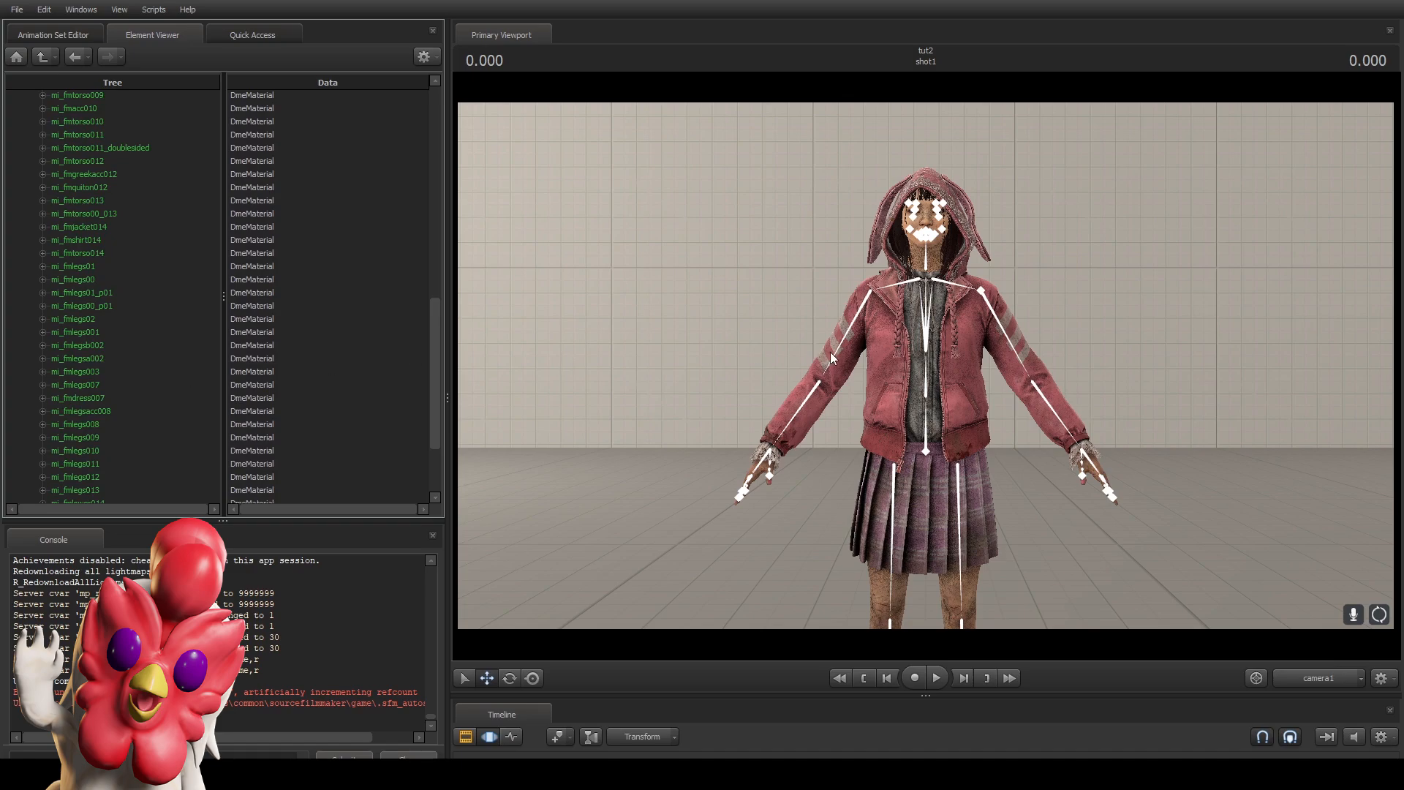
{"action": "scroll", "scroll_direction": "up", "scroll_amount": 3}
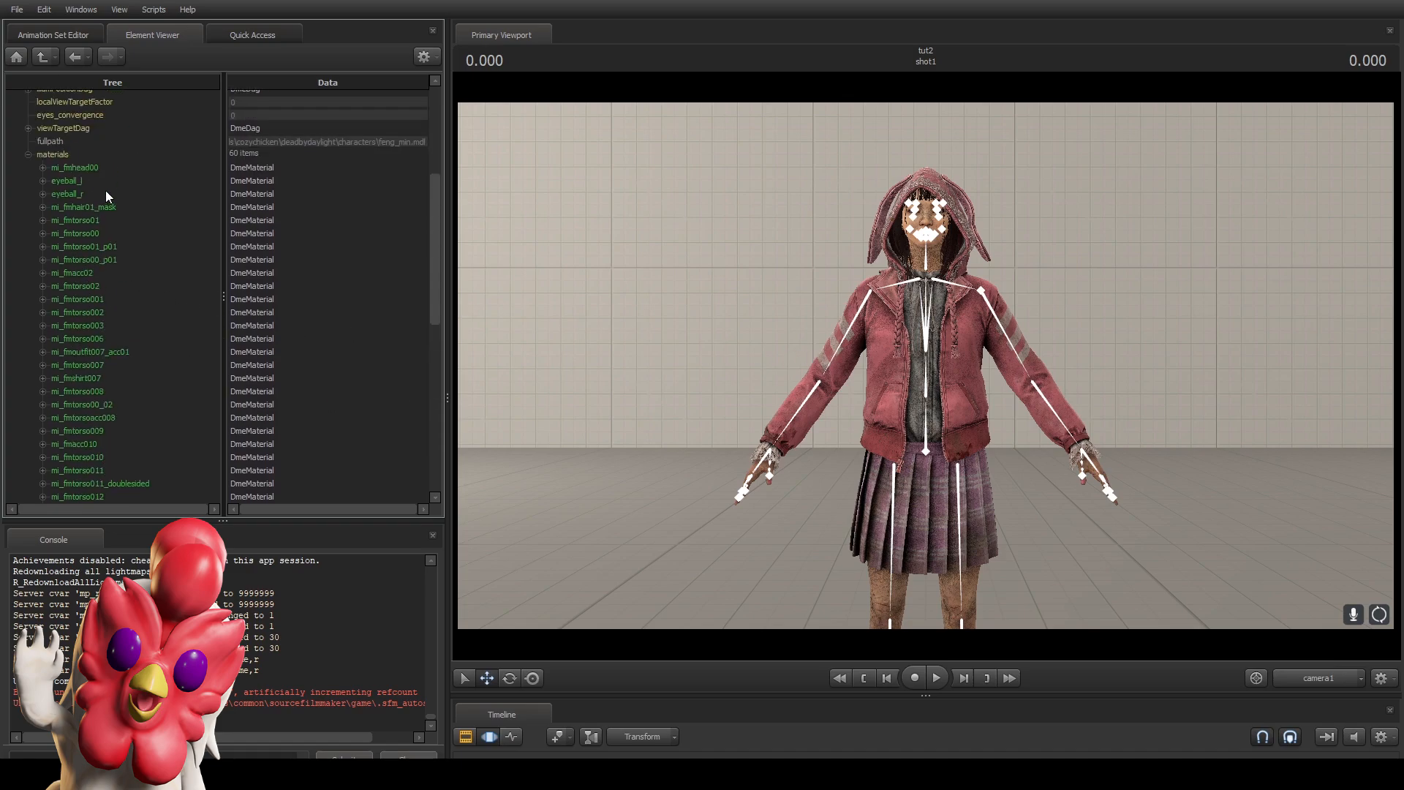
{"action": "scroll", "scroll_direction": "down", "scroll_amount": 3}
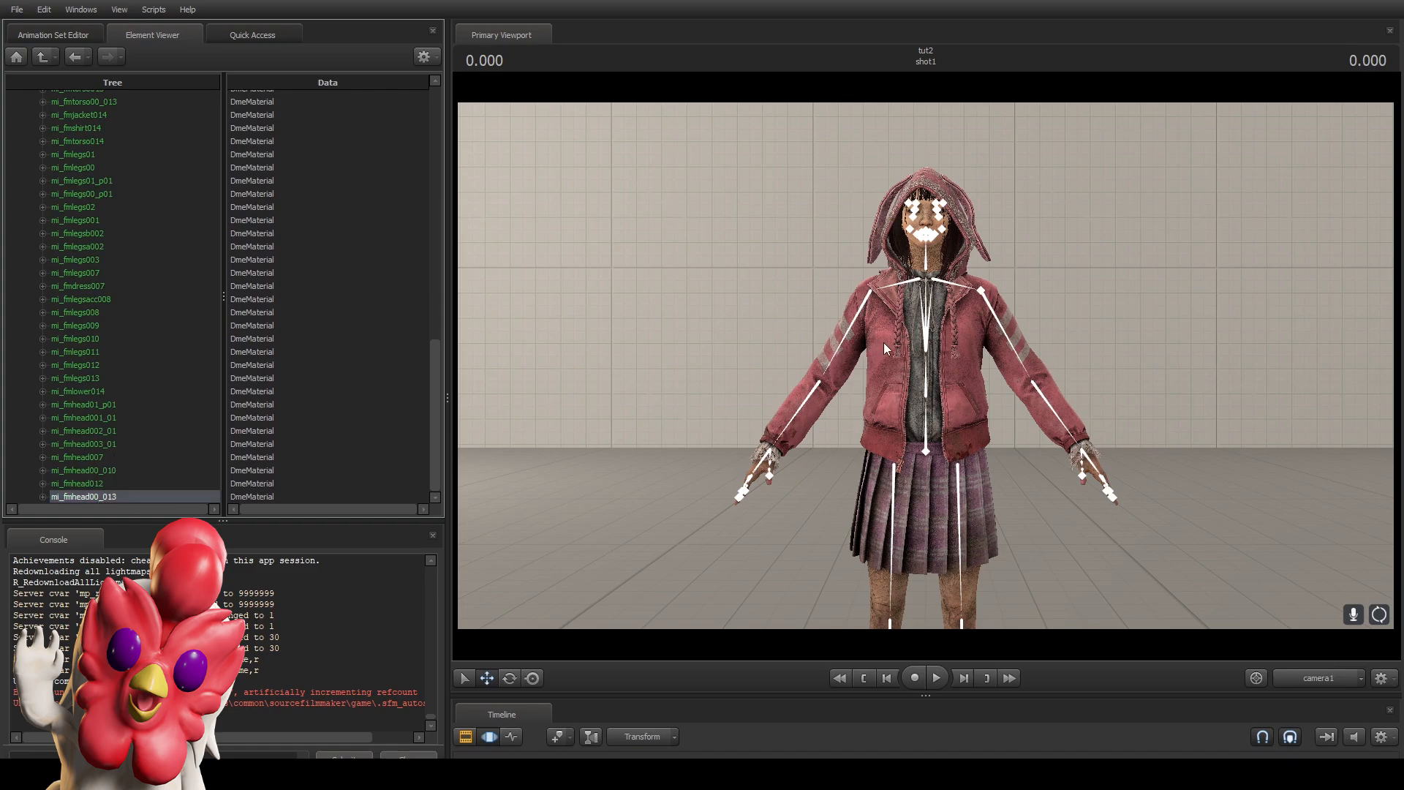
{"action": "mouse_move", "coordinate": [154, 304]}
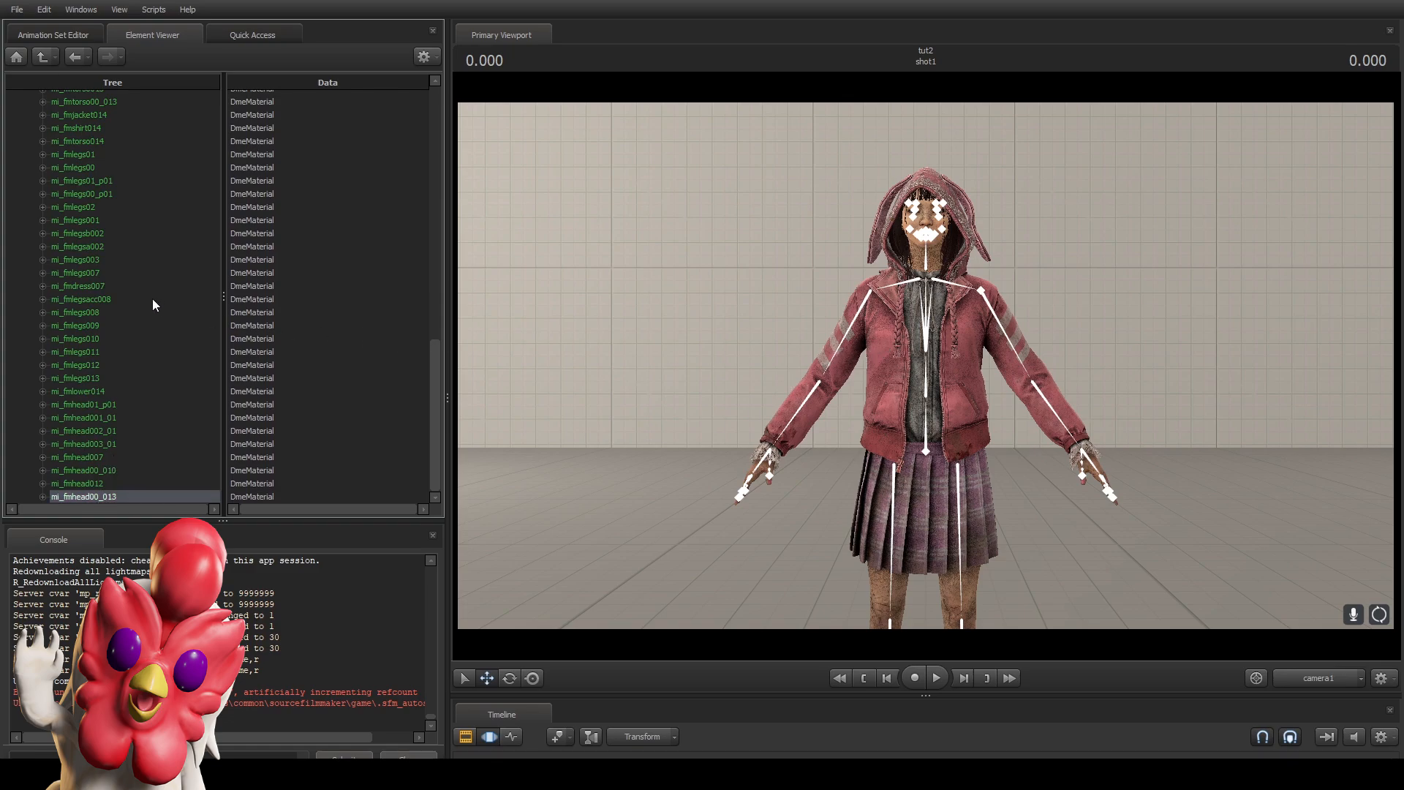
{"action": "left_click", "coordinate": [52, 34]}
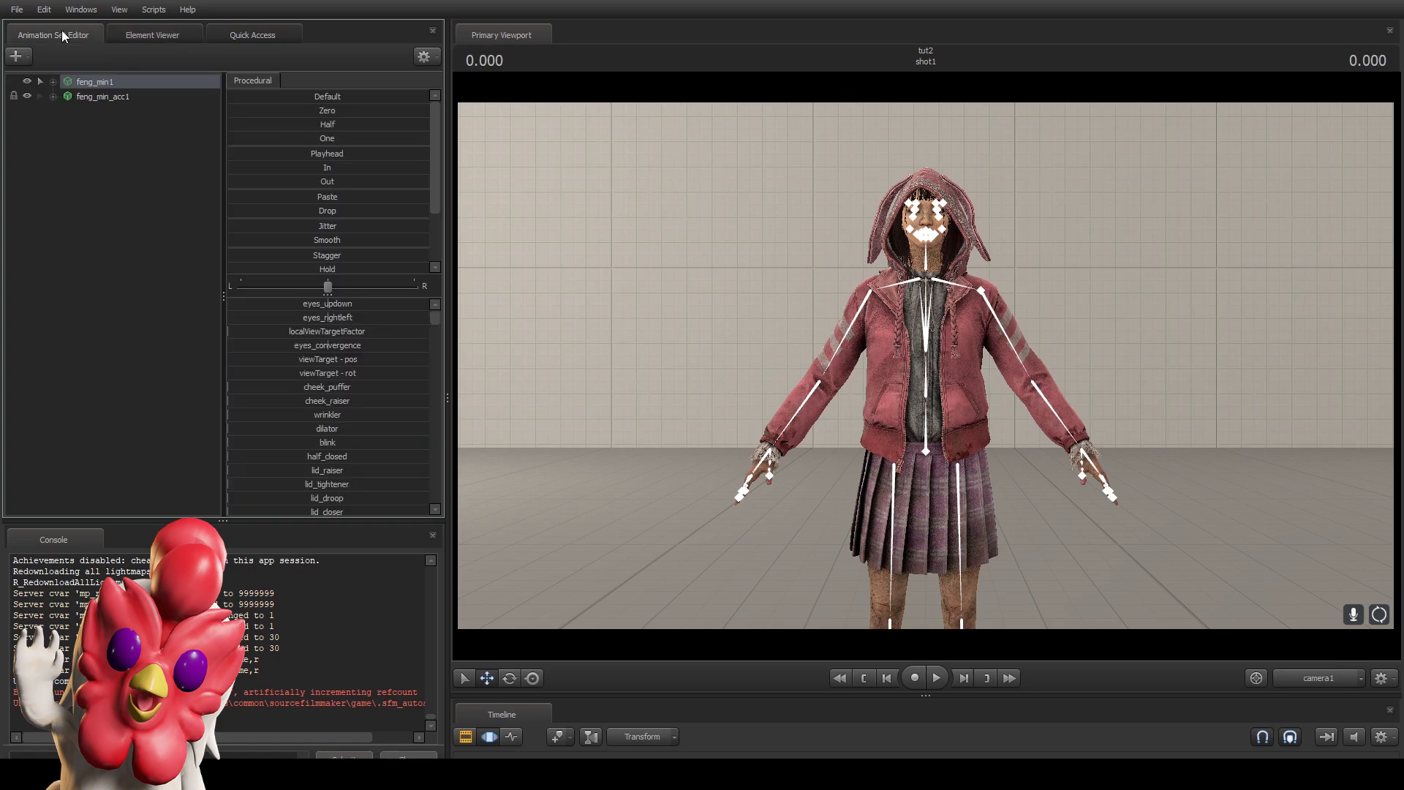
Bring up feng_min1's body-group options to check the torso is FM_Torso011_REF.smd.
{"action": "right_click", "coordinate": [95, 81]}
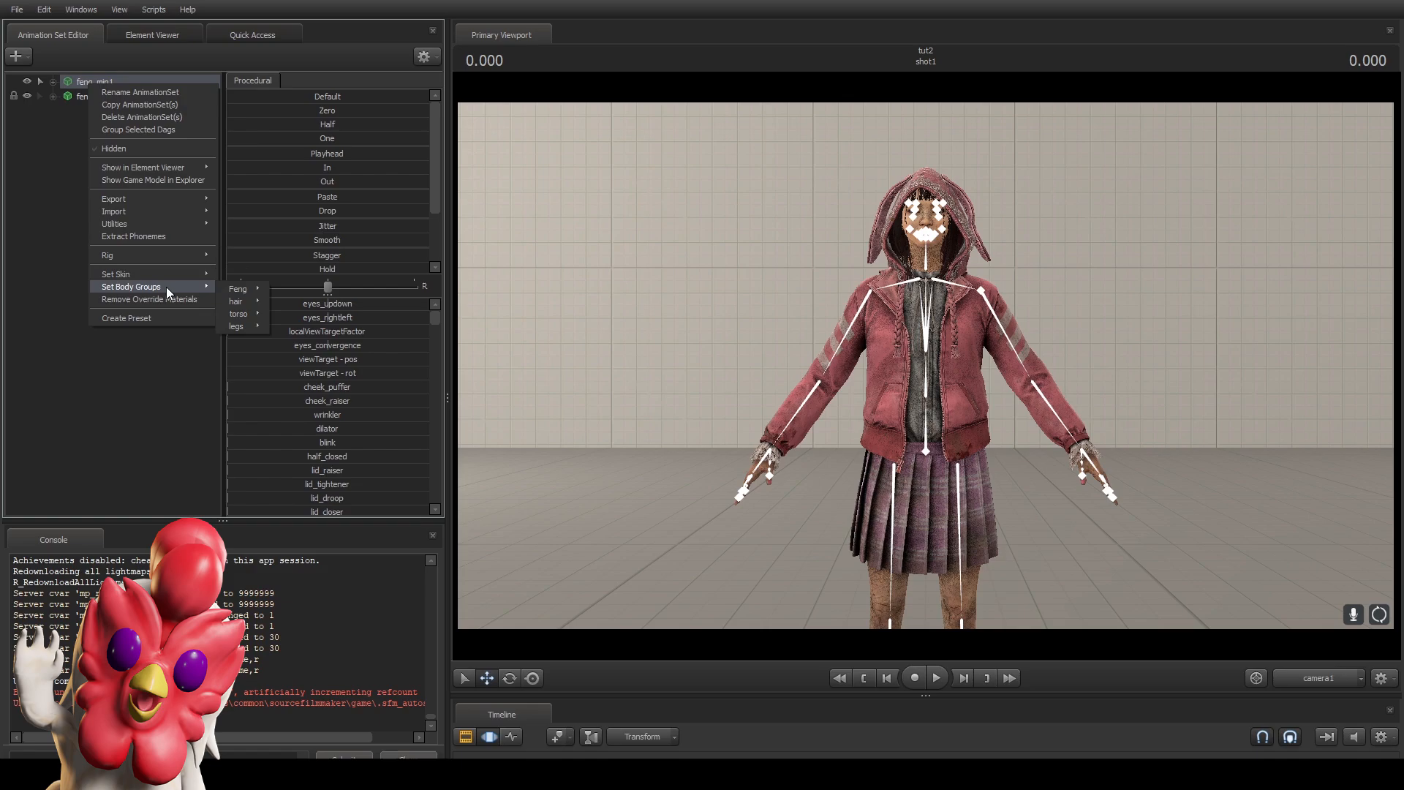
{"action": "mouse_move", "coordinate": [239, 313]}
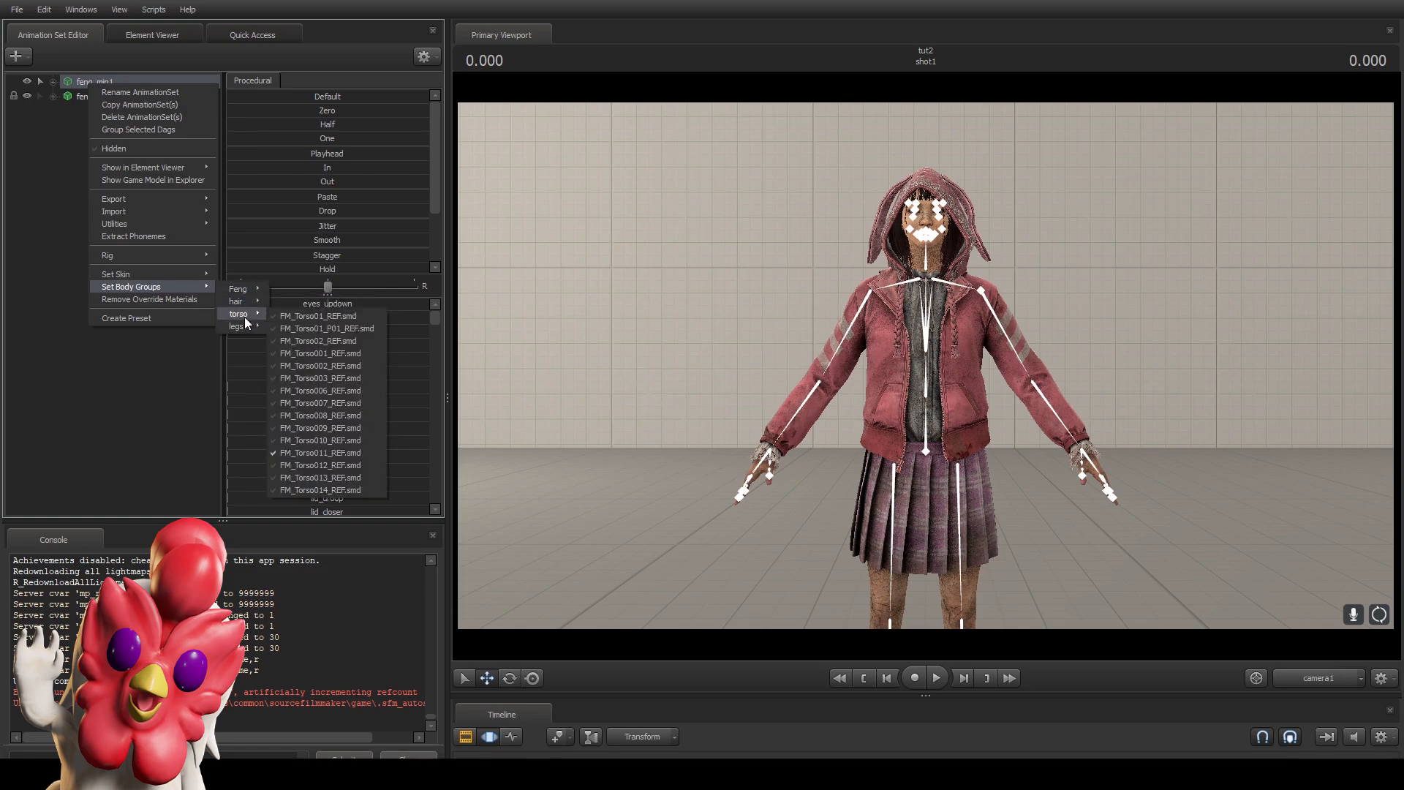
{"action": "mouse_move", "coordinate": [325, 352]}
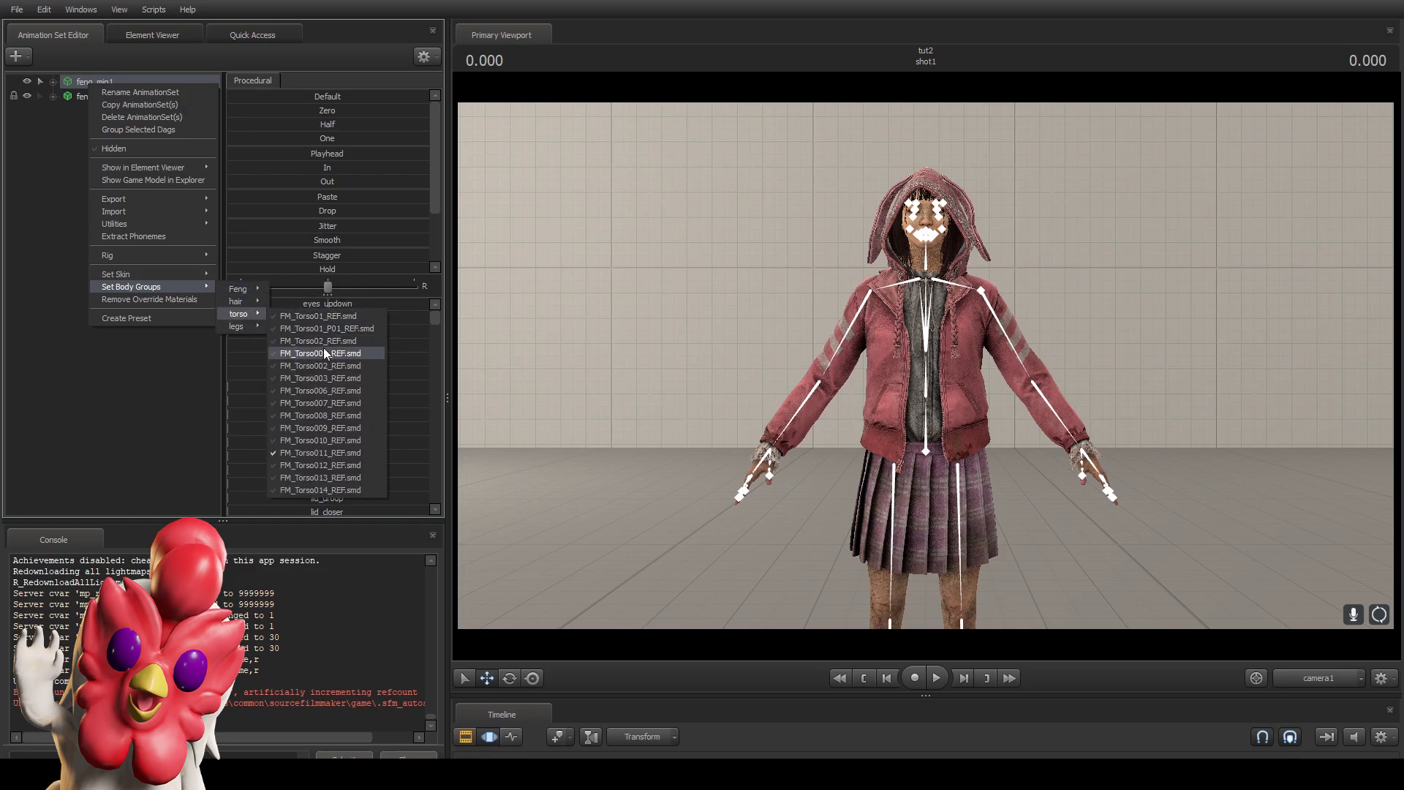
{"action": "mouse_move", "coordinate": [320, 366]}
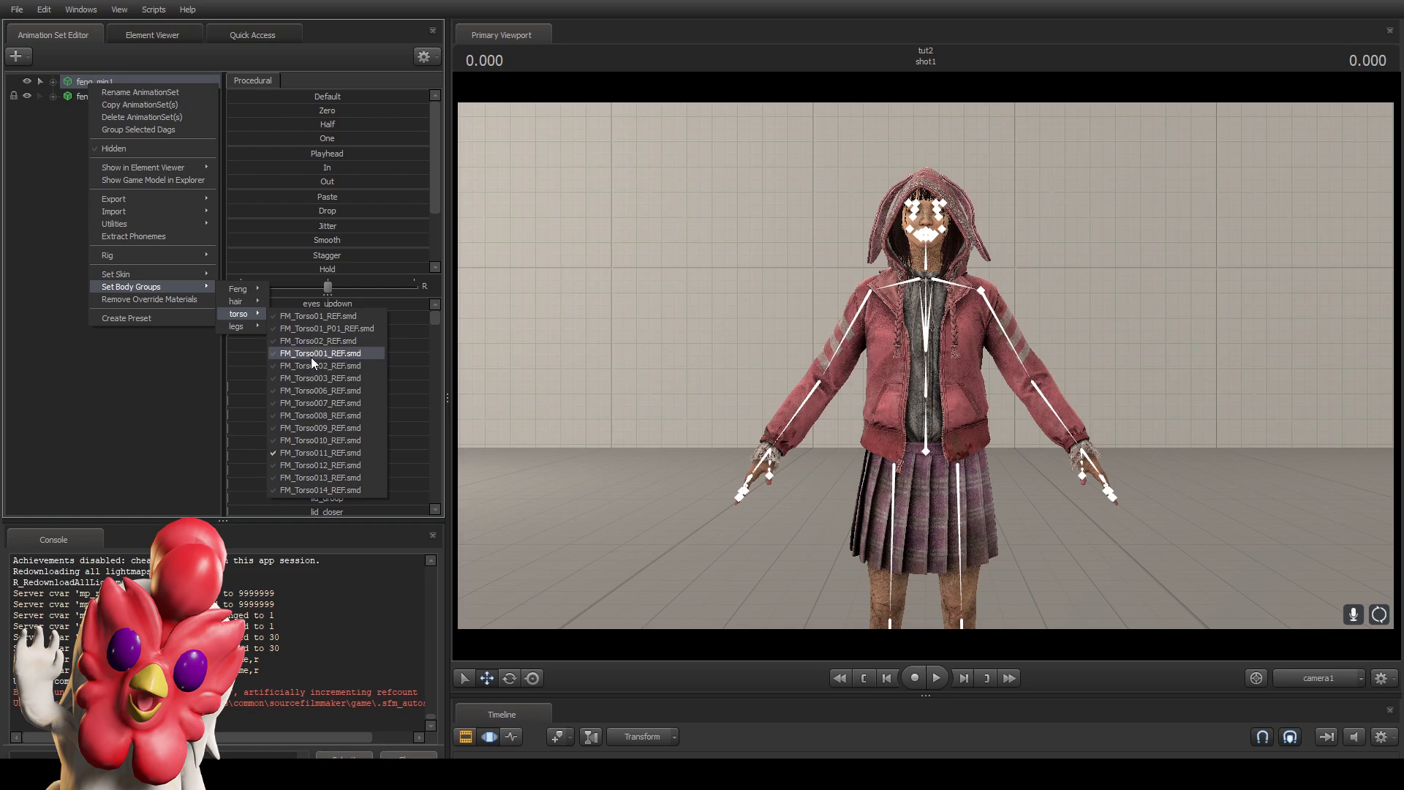
{"action": "mouse_move", "coordinate": [321, 315]}
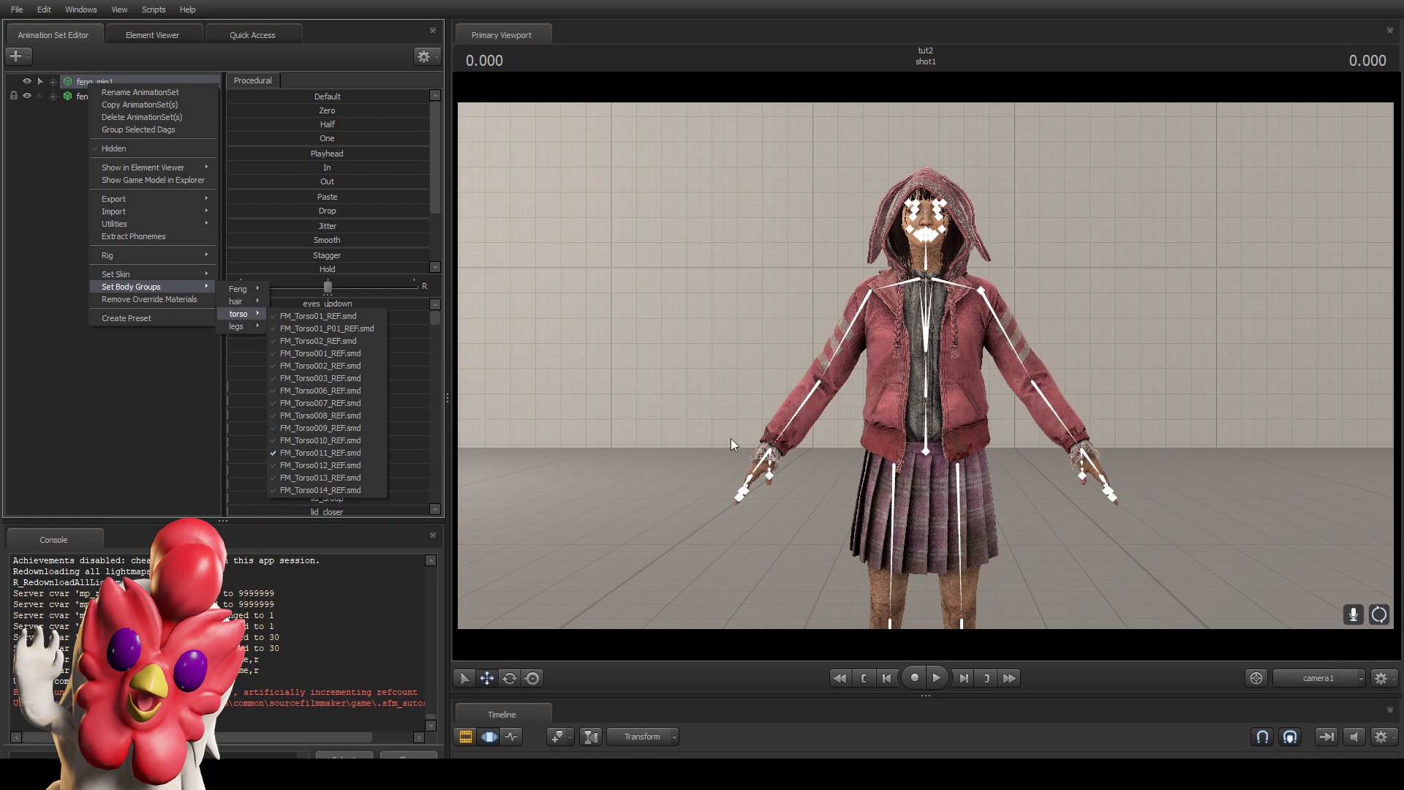
{"action": "mouse_move", "coordinate": [697, 327]}
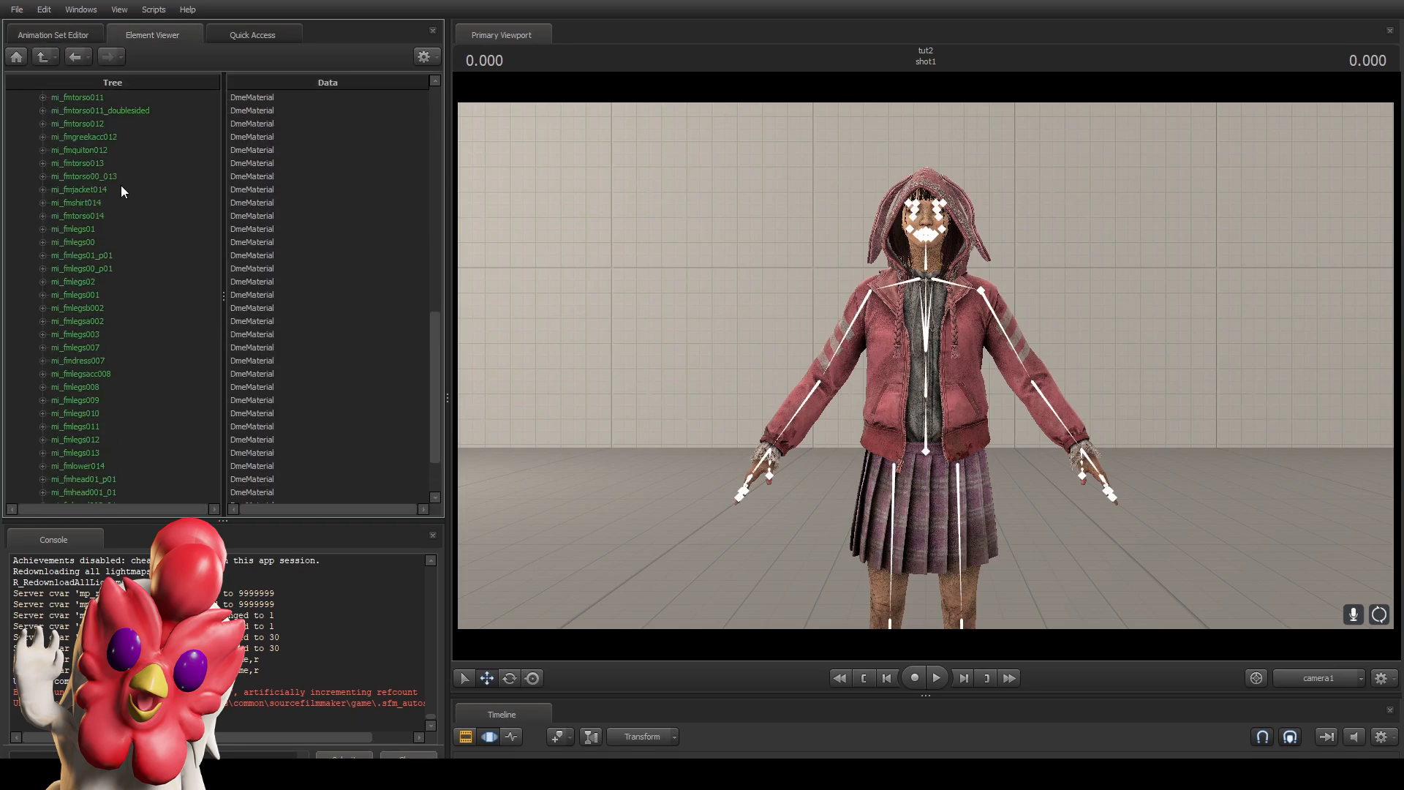
Expand mi_fmtorso011 and add a string attribute named $basetexture to it.
{"action": "scroll", "scroll_direction": "up", "scroll_amount": 3}
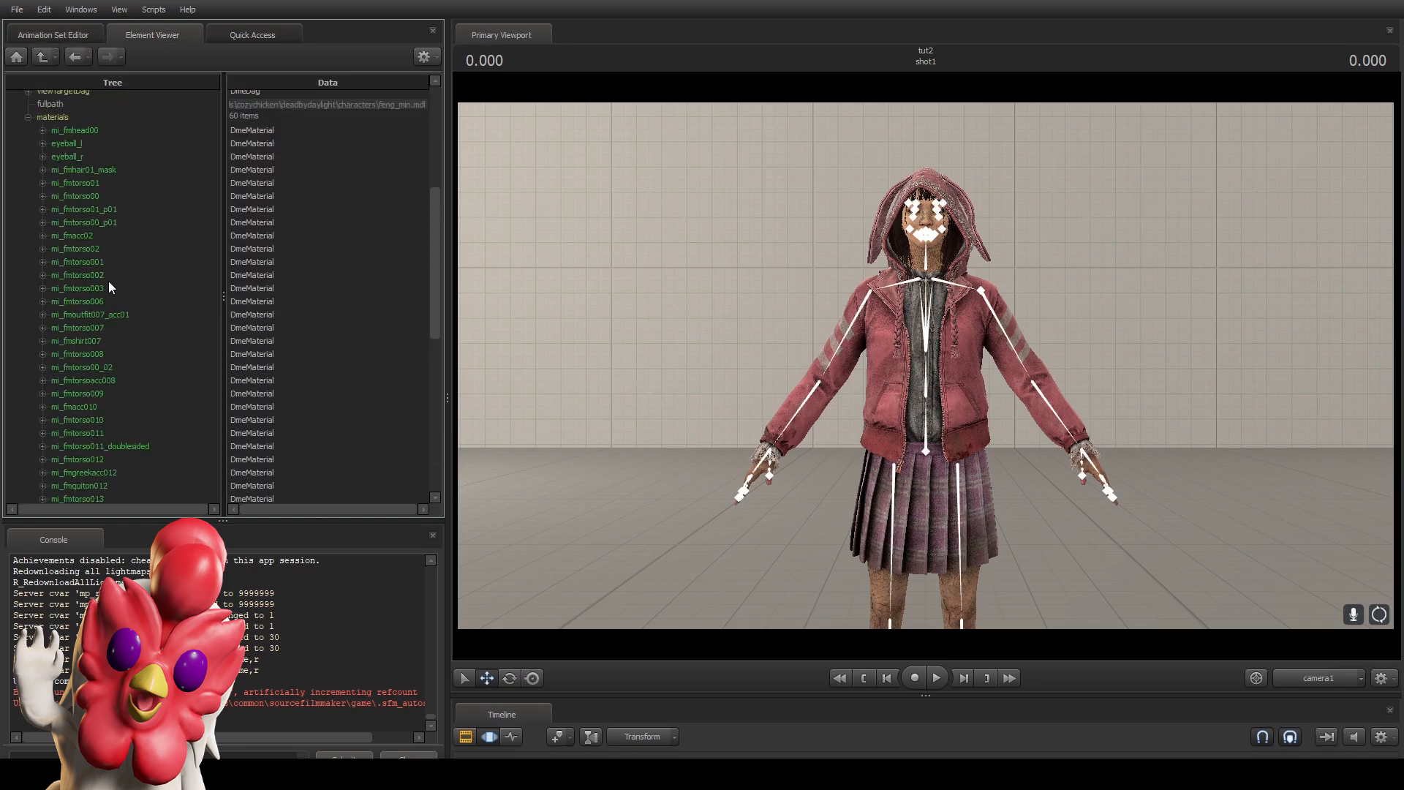
{"action": "mouse_move", "coordinate": [73, 438]}
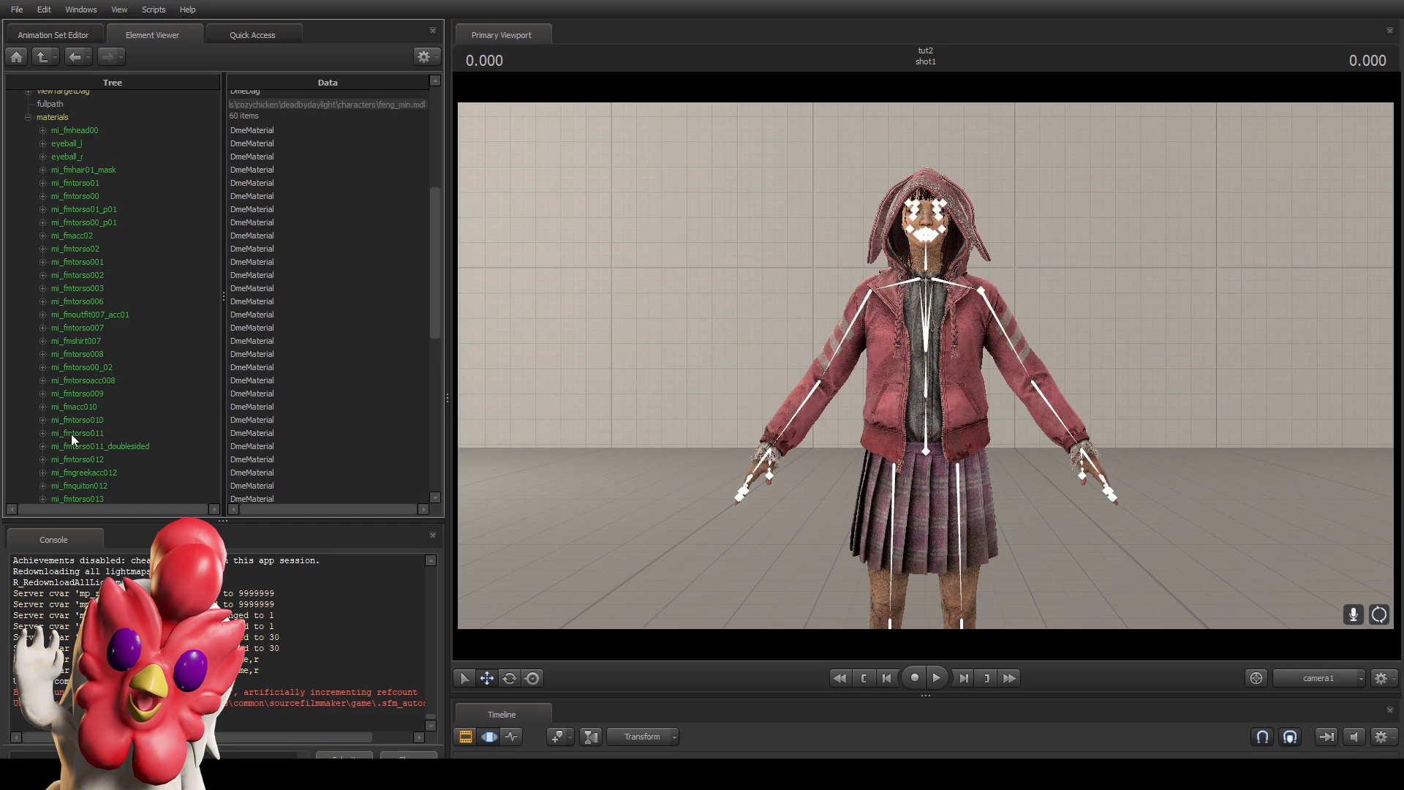
{"action": "left_click", "coordinate": [79, 432]}
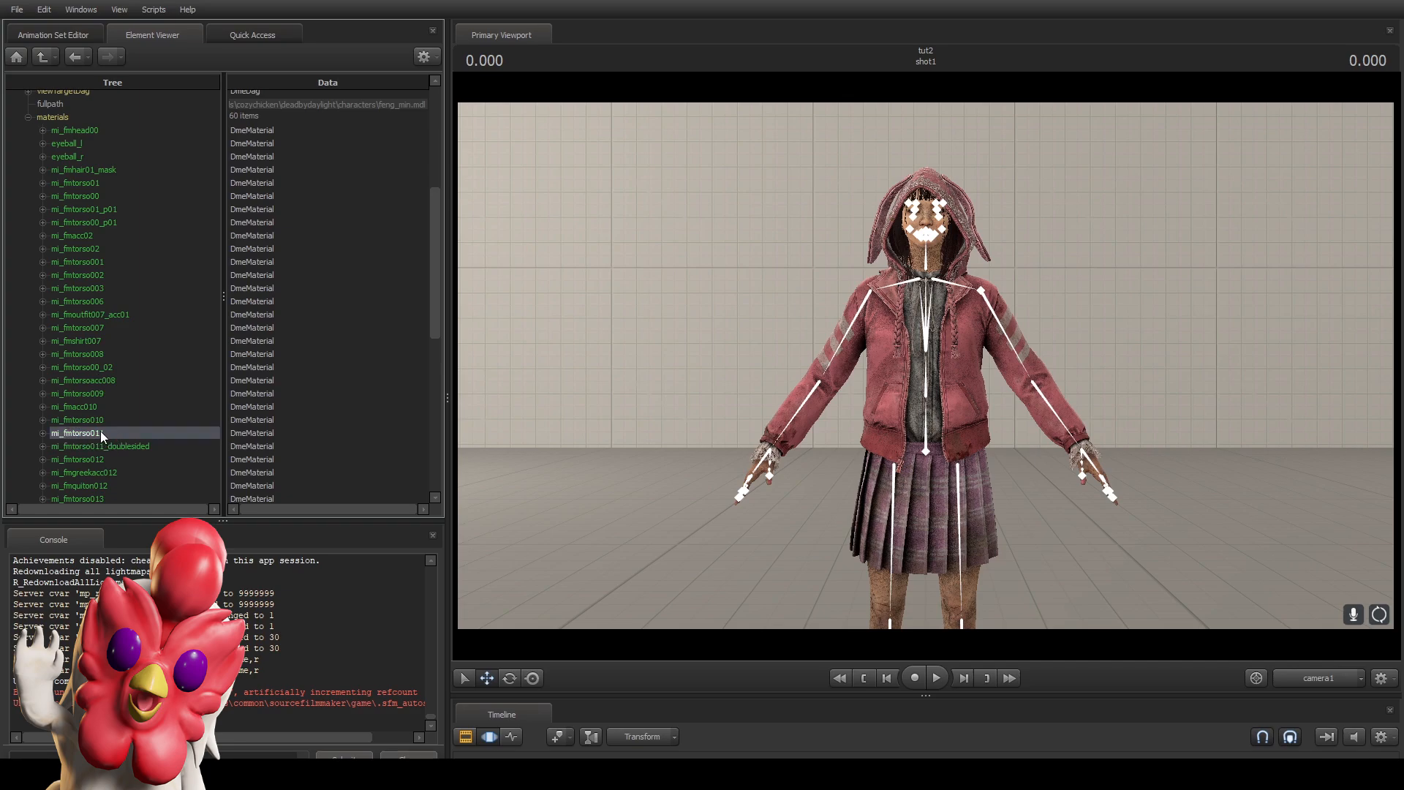
{"action": "left_click", "coordinate": [43, 432]}
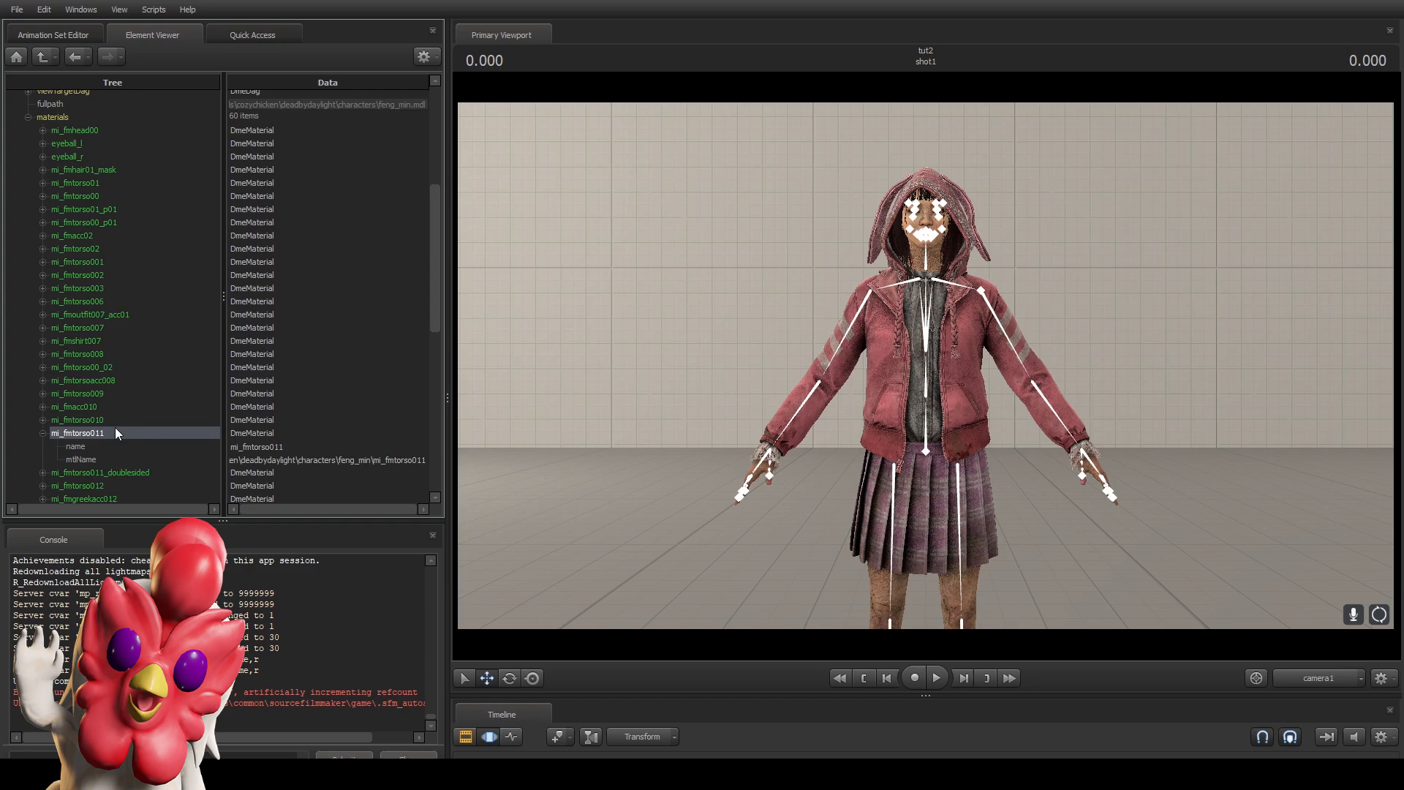
{"action": "scroll", "scroll_direction": "down", "scroll_amount": 3}
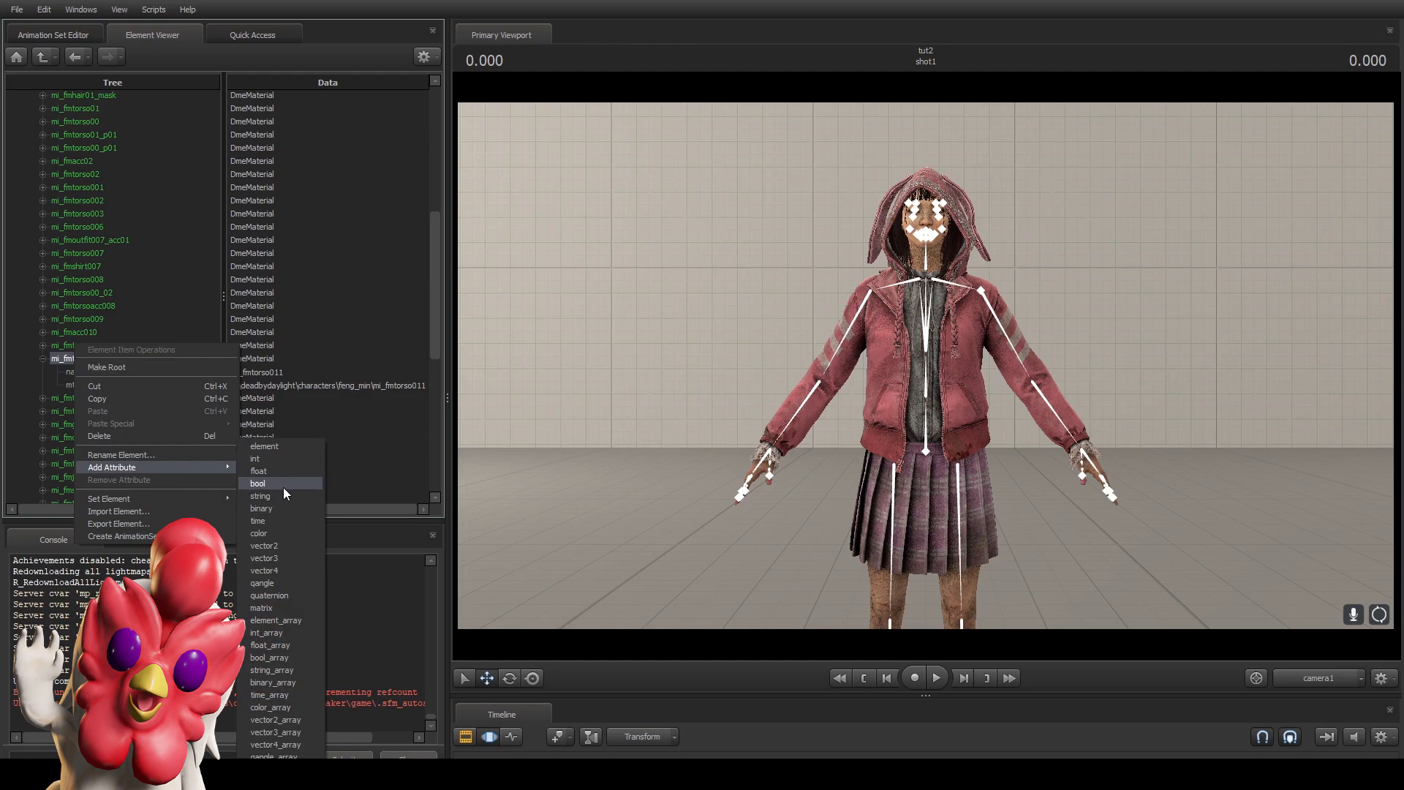
{"action": "left_click", "coordinate": [261, 496]}
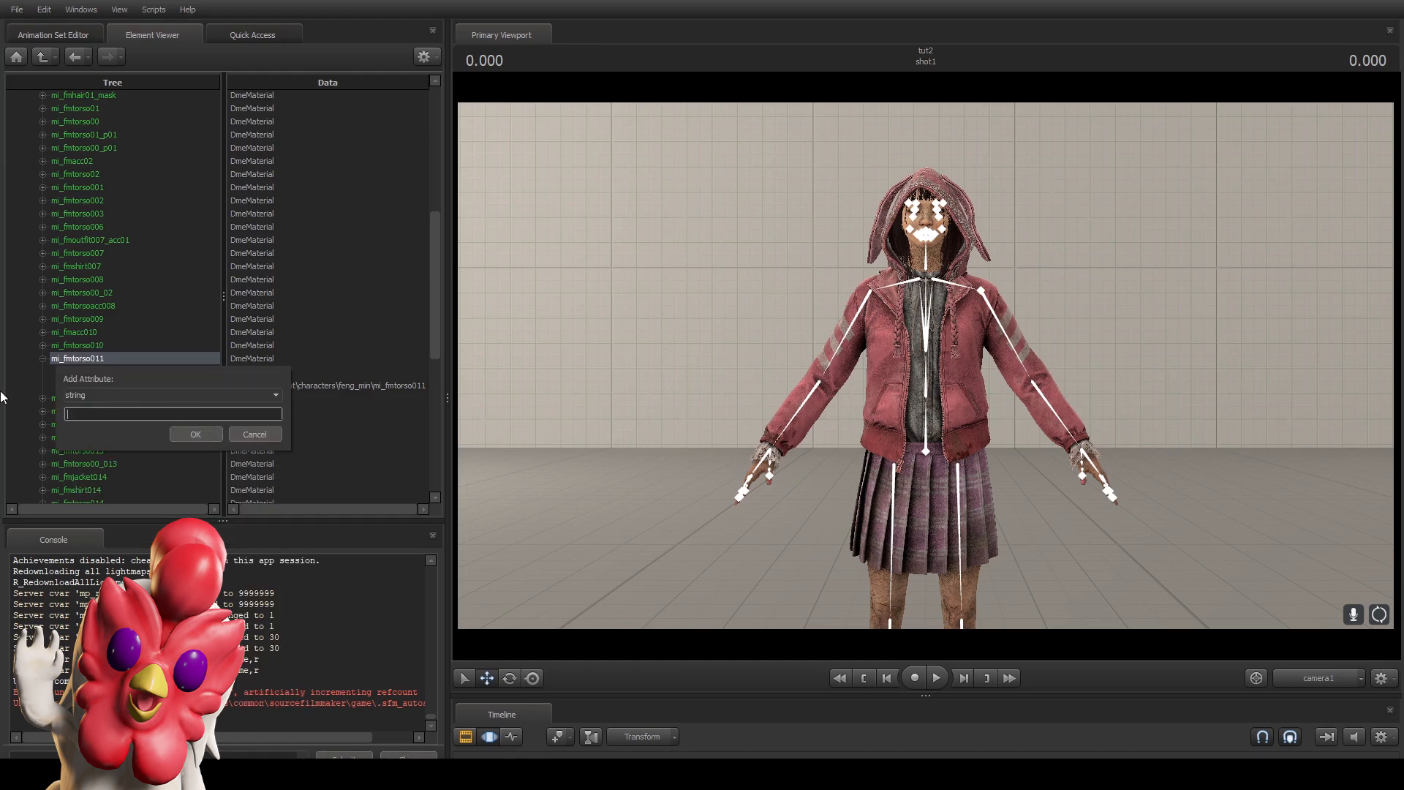
{"action": "type", "text": "$base"}
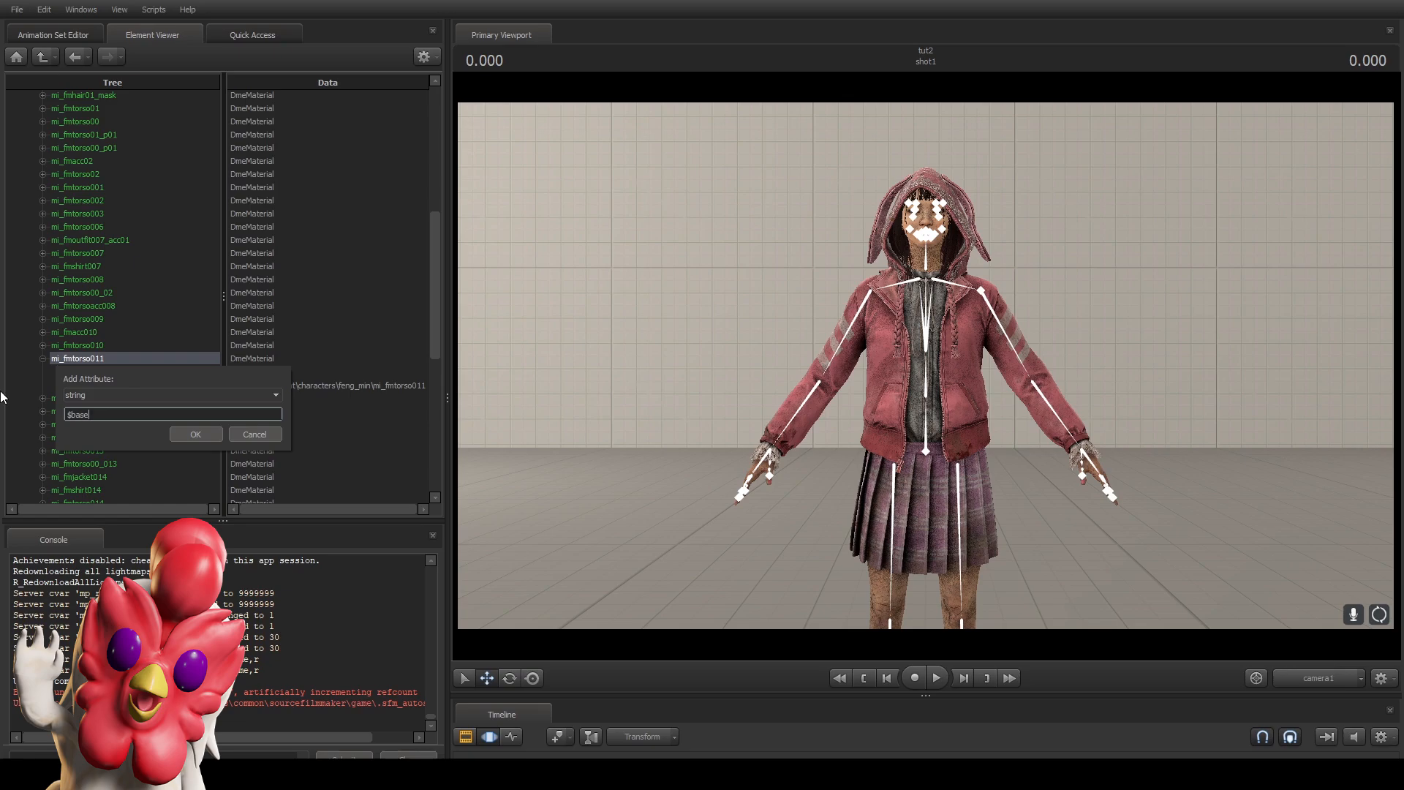
{"action": "left_click", "coordinate": [194, 434]}
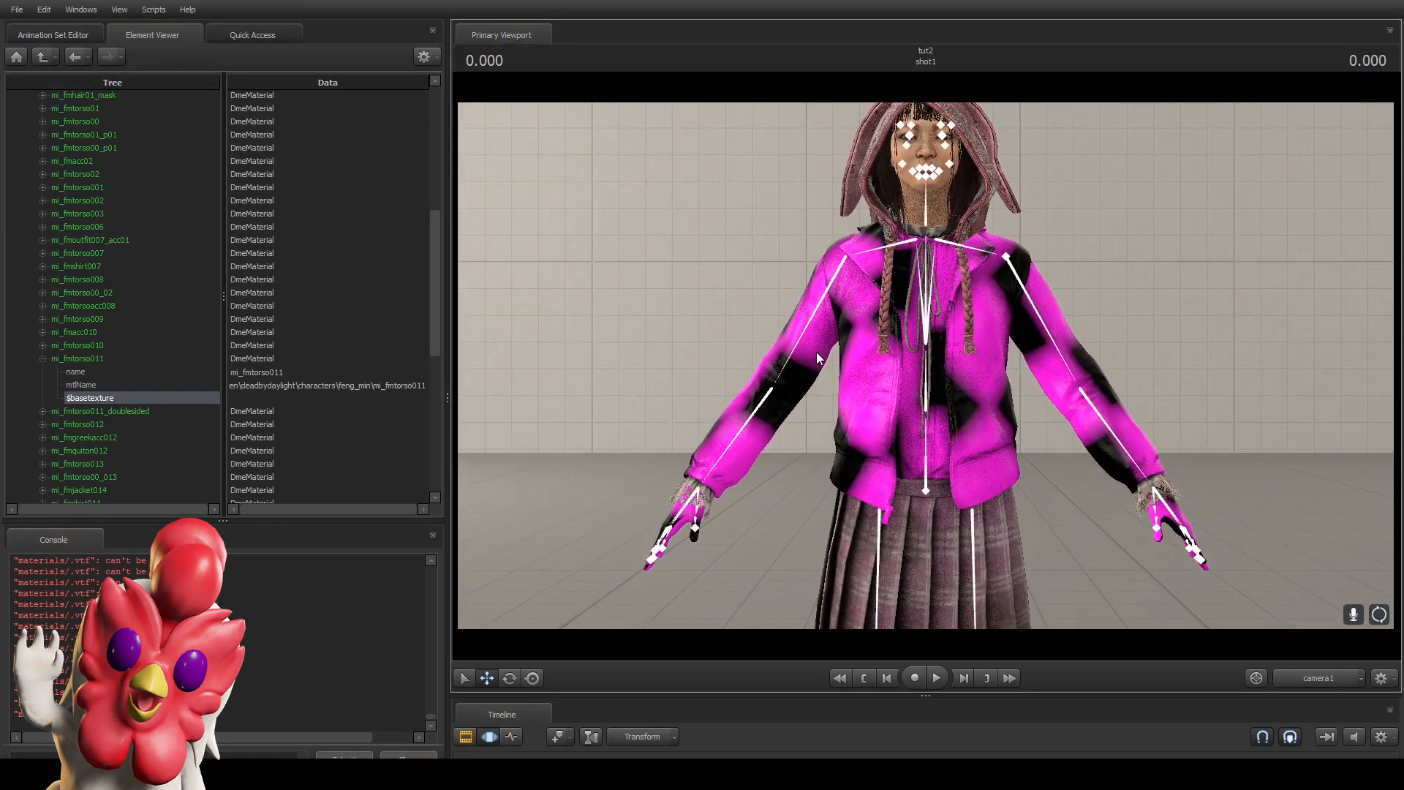
{"action": "mouse_move", "coordinate": [786, 287]}
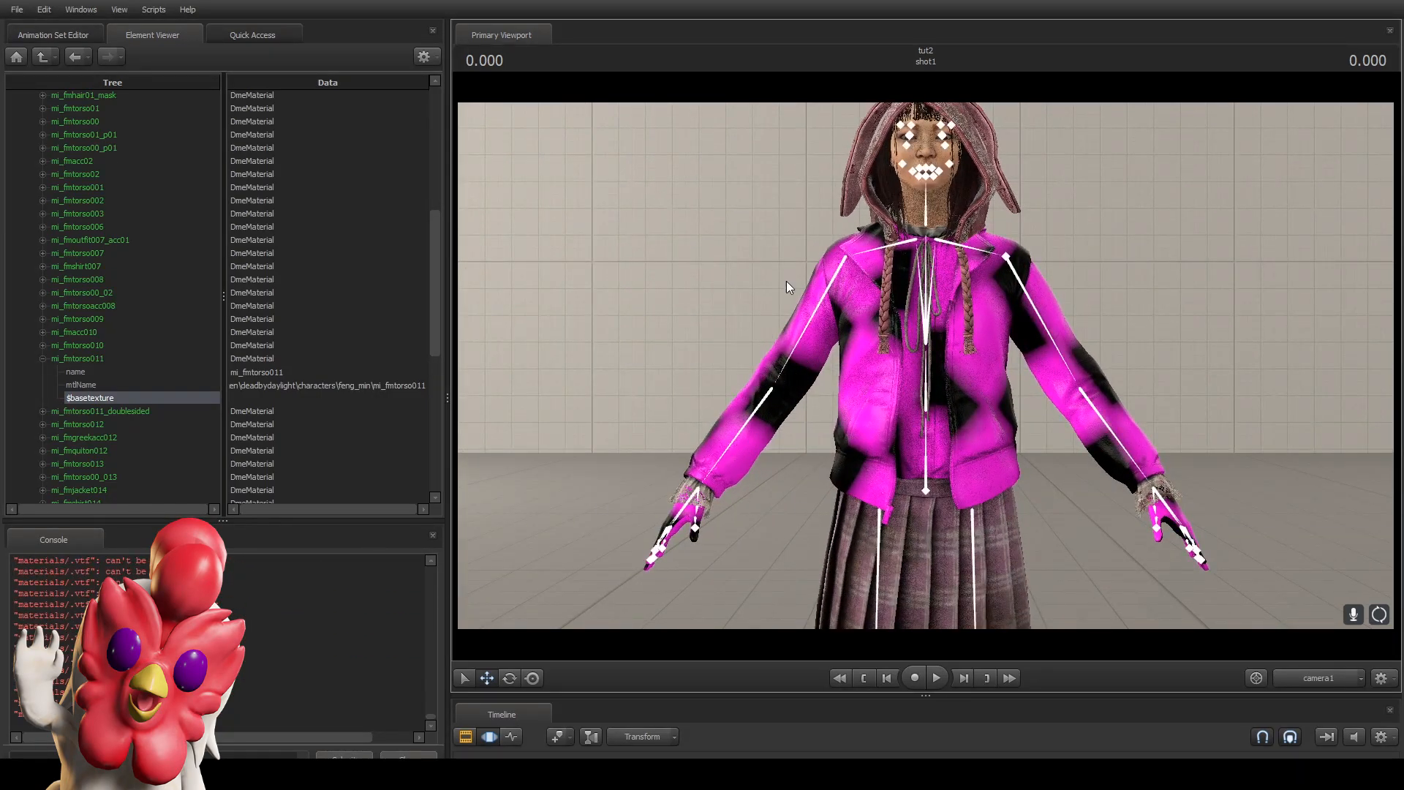
{"action": "double_click", "coordinate": [327, 398]}
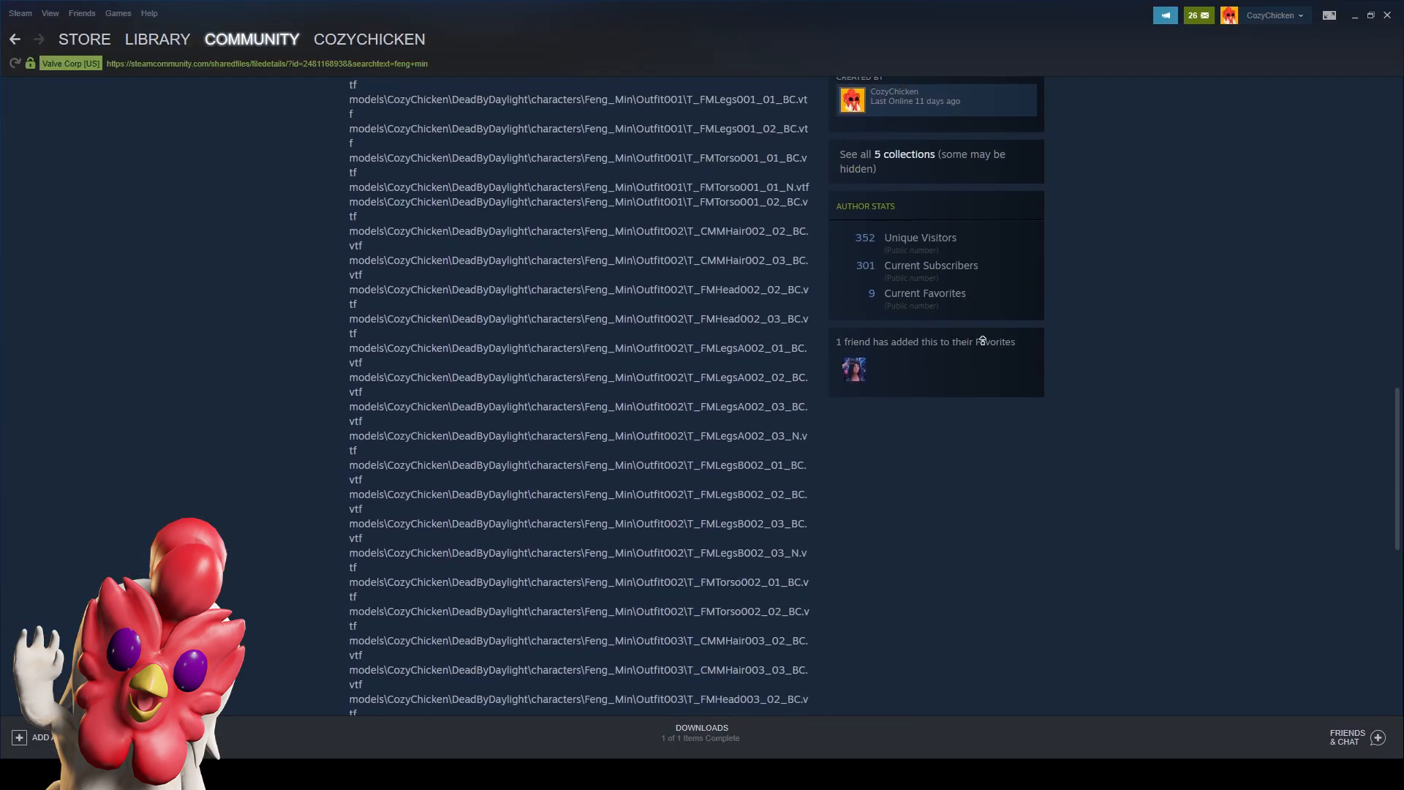
Scroll the Feng Min workshop description to the Outfit011 hat, legs and torso .vtf paths.
{"action": "scroll", "scroll_direction": "up", "scroll_amount": 3}
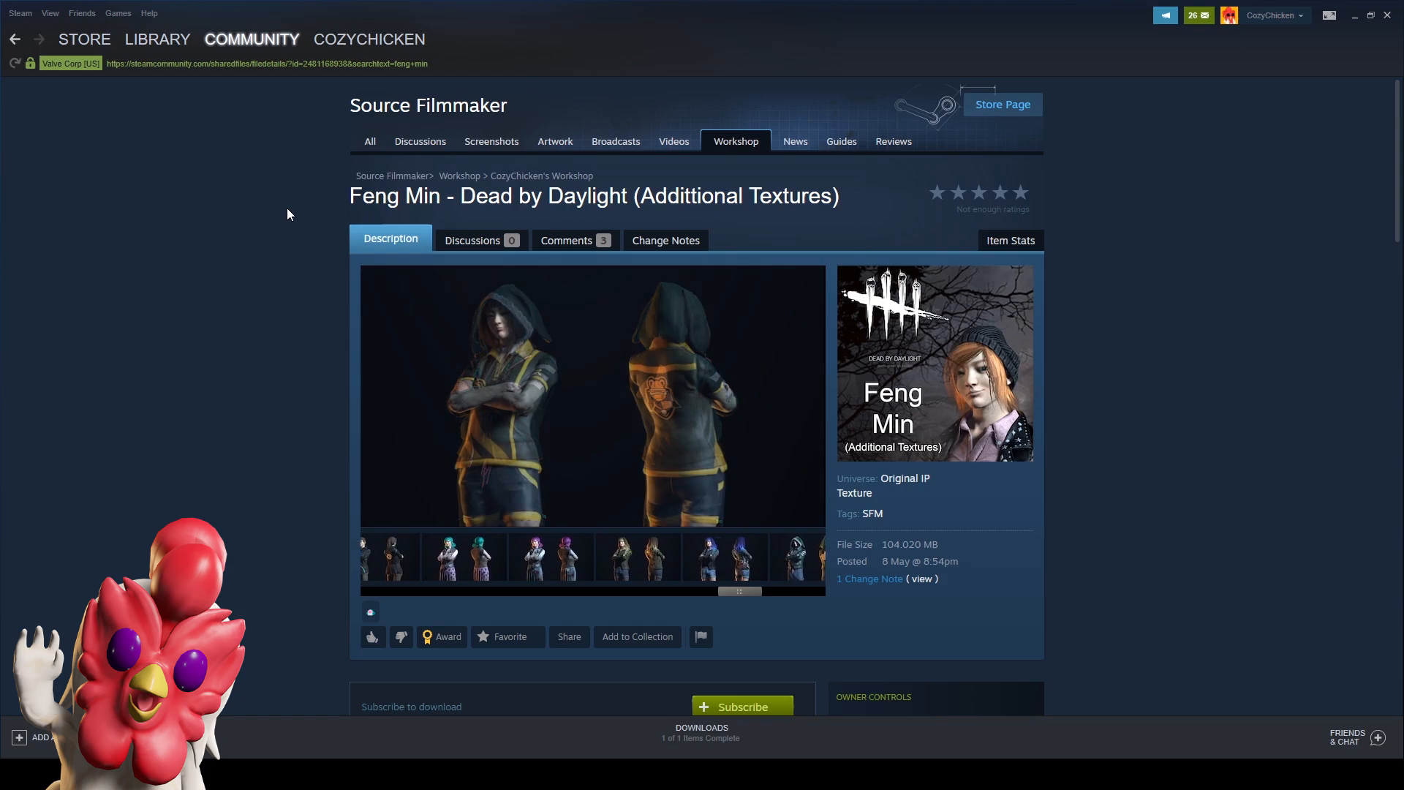
{"action": "scroll", "scroll_direction": "down", "scroll_amount": 3}
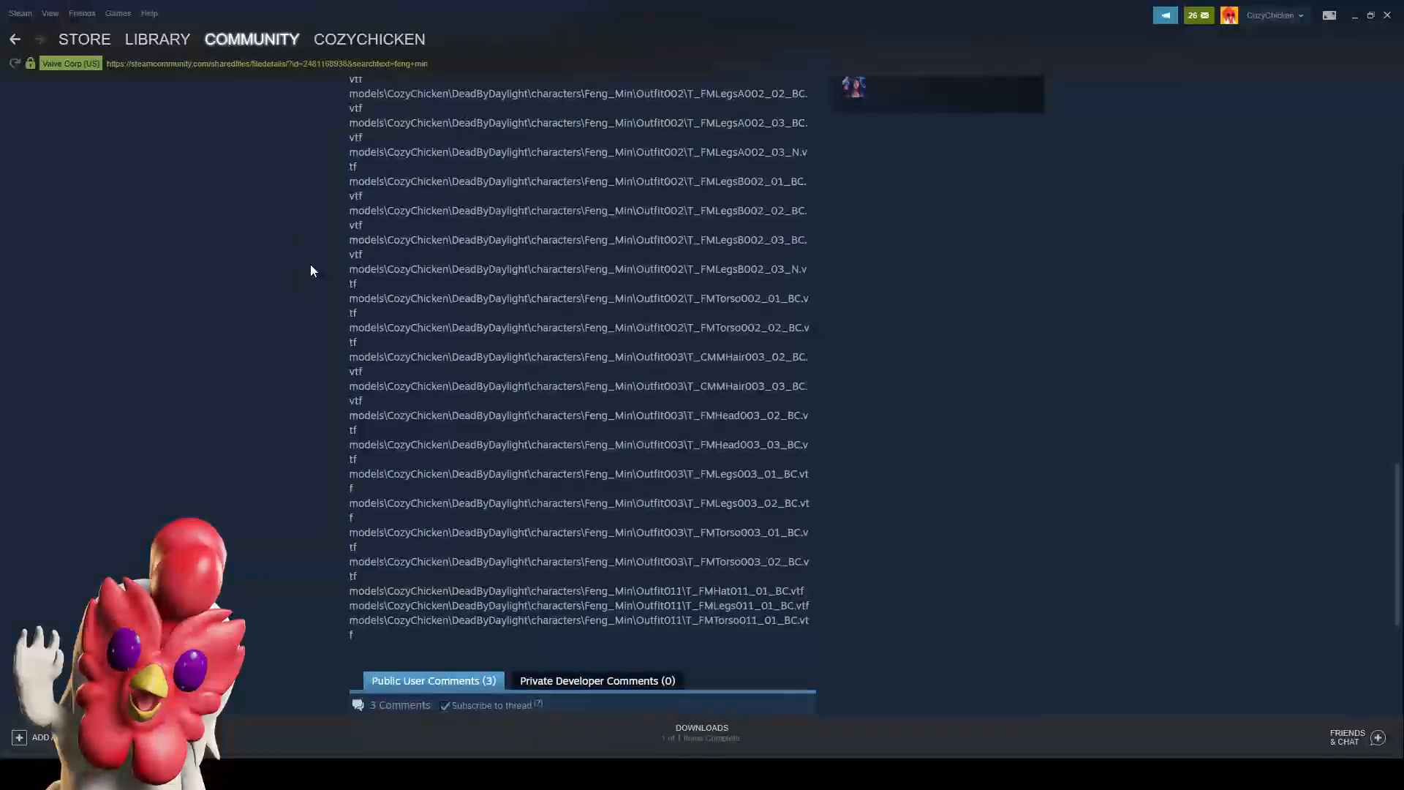
{"action": "scroll", "scroll_direction": "down", "scroll_amount": 3}
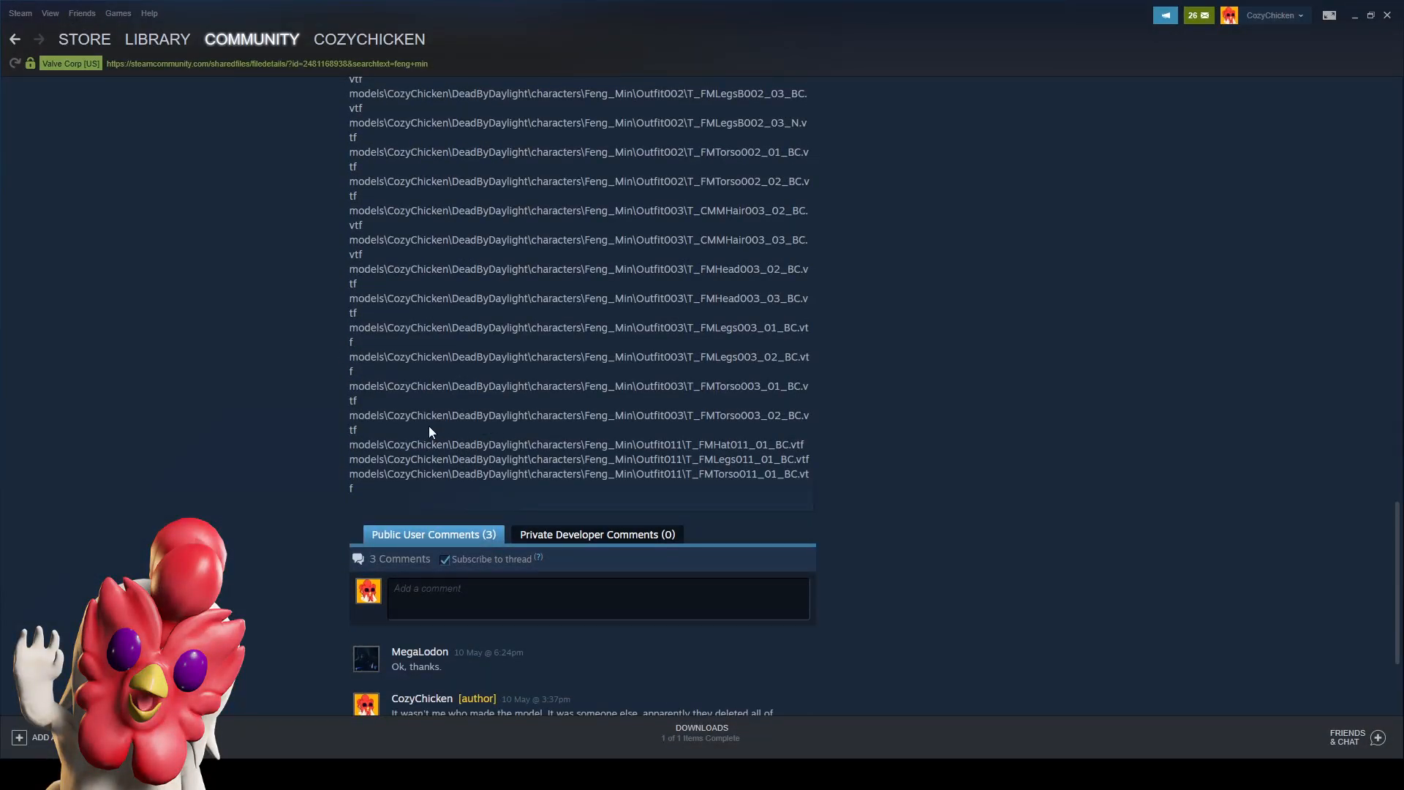
{"action": "scroll", "scroll_direction": "up", "scroll_amount": 3}
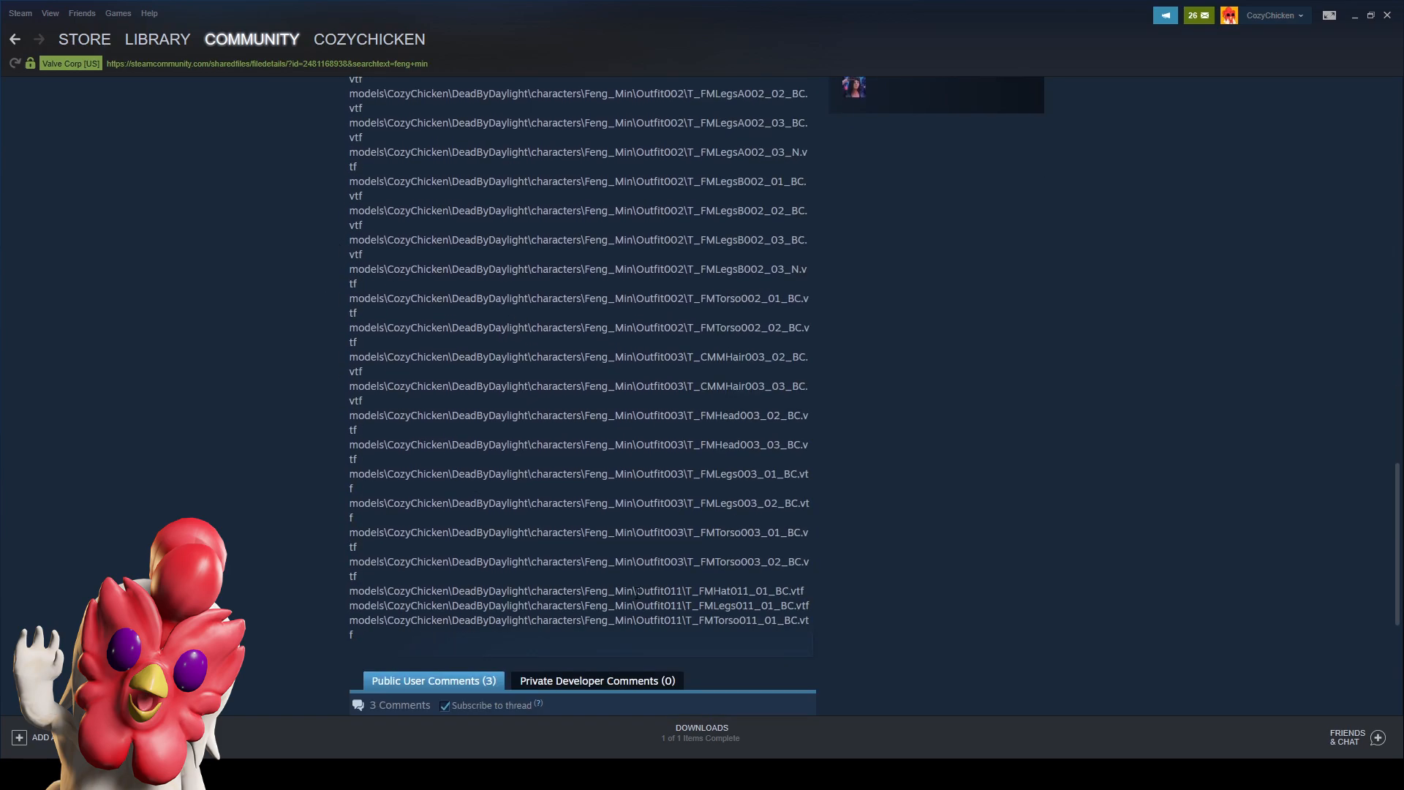
{"action": "mouse_move", "coordinate": [298, 561]}
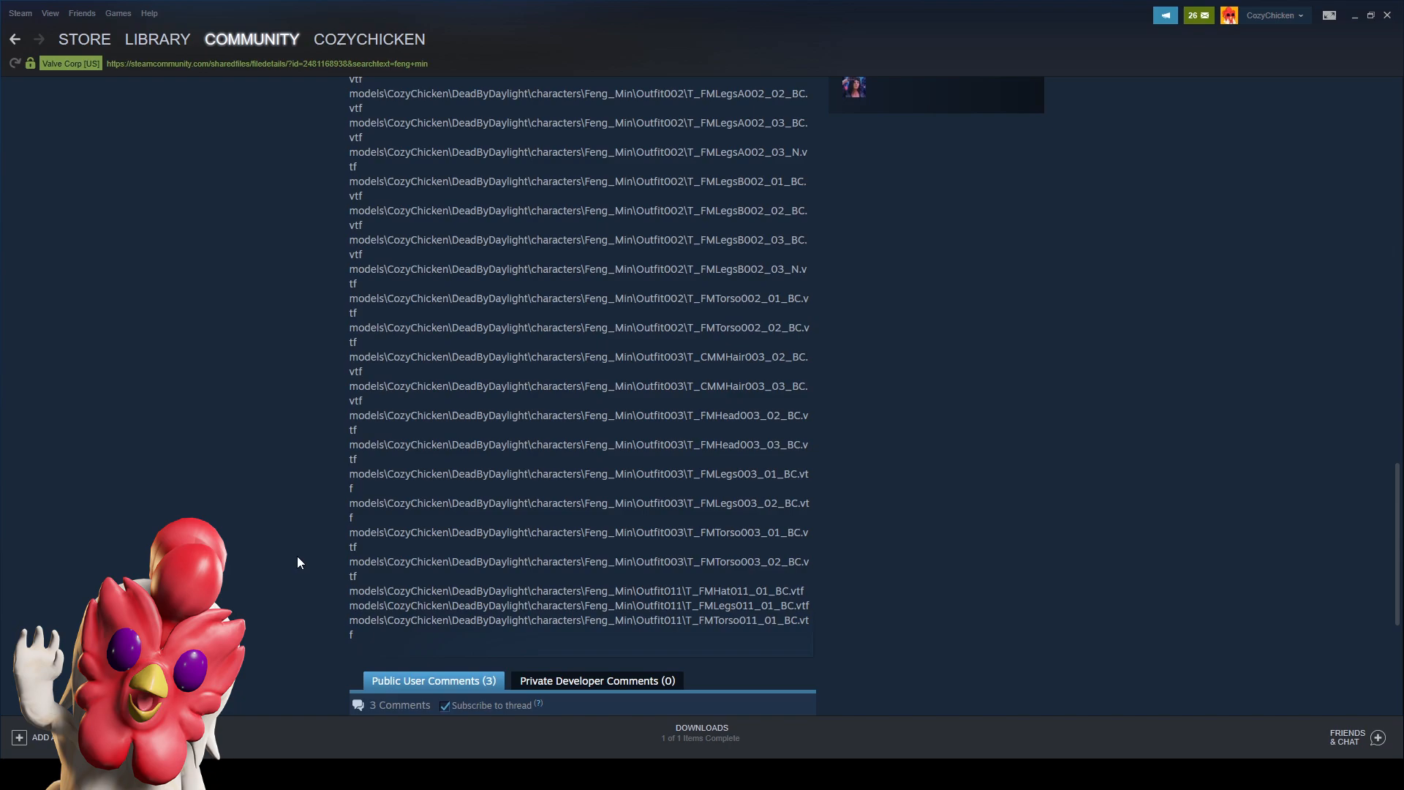
{"action": "scroll", "scroll_direction": "down", "scroll_amount": 3}
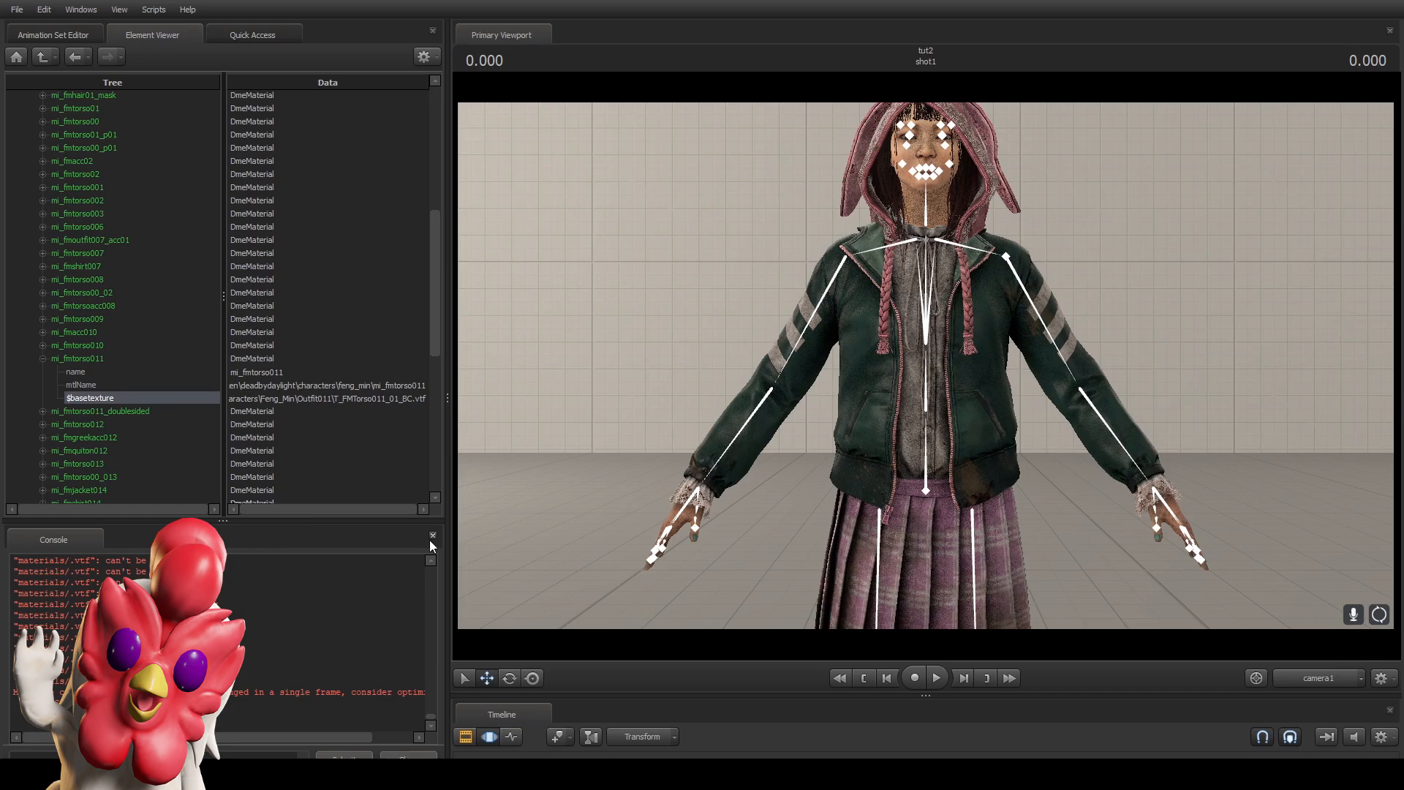
{"action": "mouse_move", "coordinate": [810, 320]}
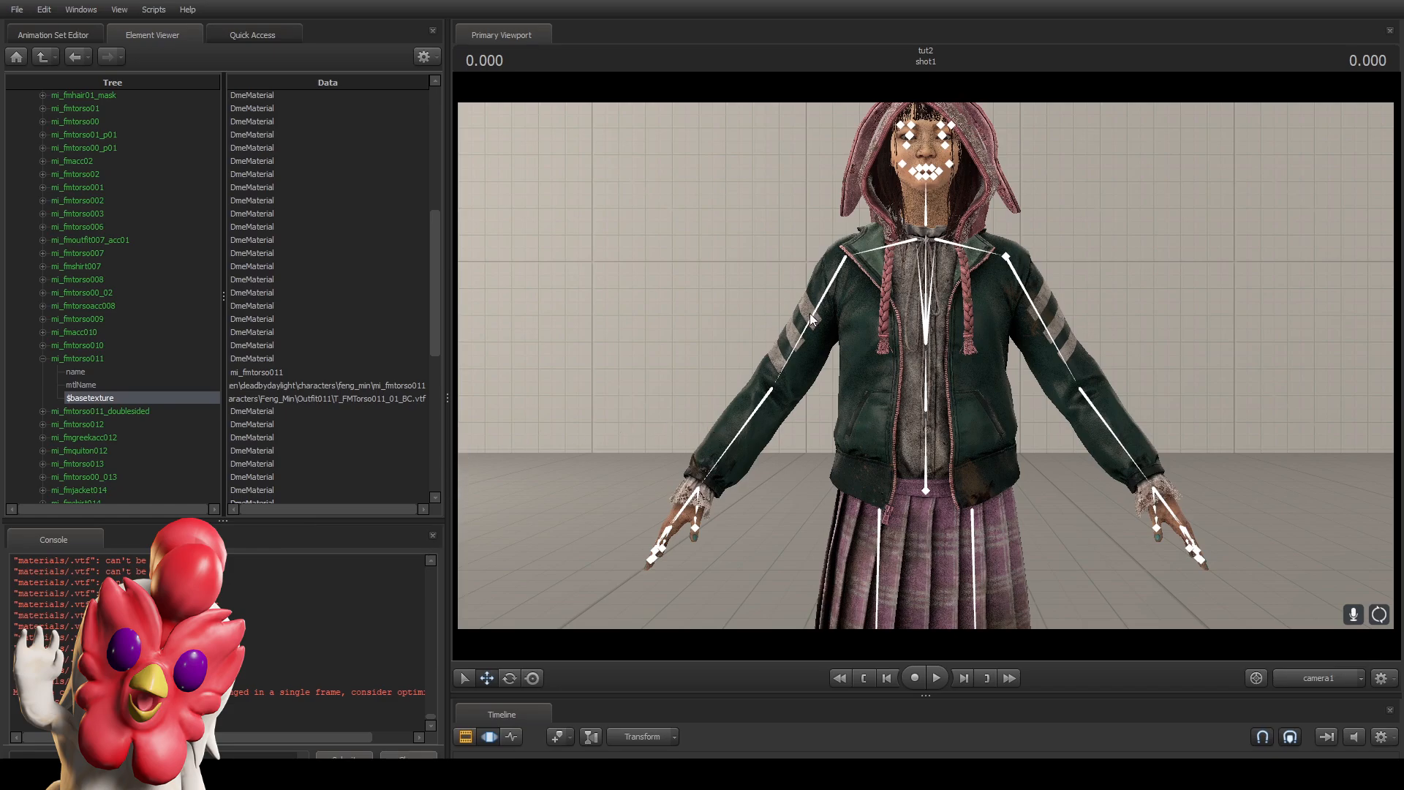
{"action": "mouse_move", "coordinate": [850, 427]}
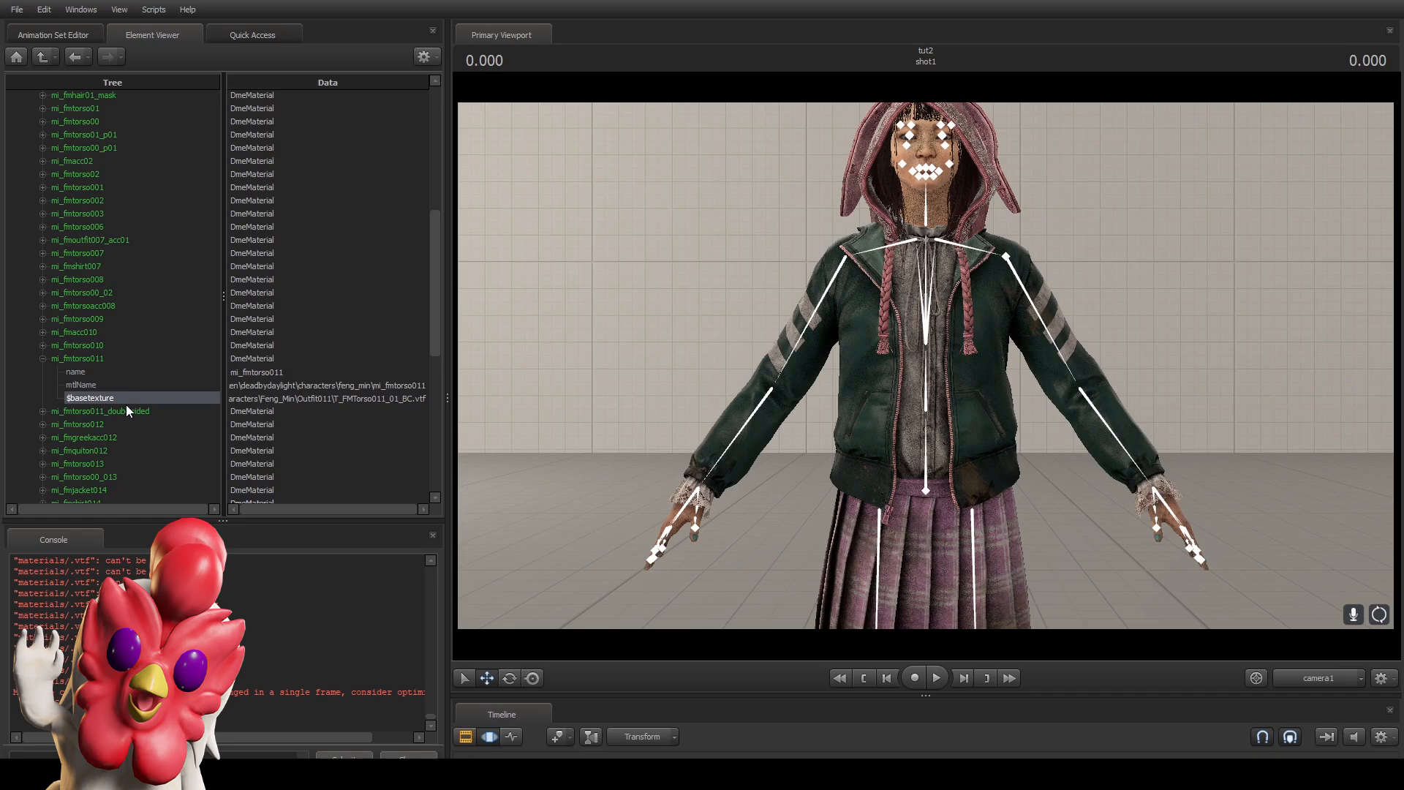
Check that the T_FMTorso011_01_BC torso texture turned Feng's jacket dark green.
{"action": "scroll", "scroll_direction": "up", "scroll_amount": 3}
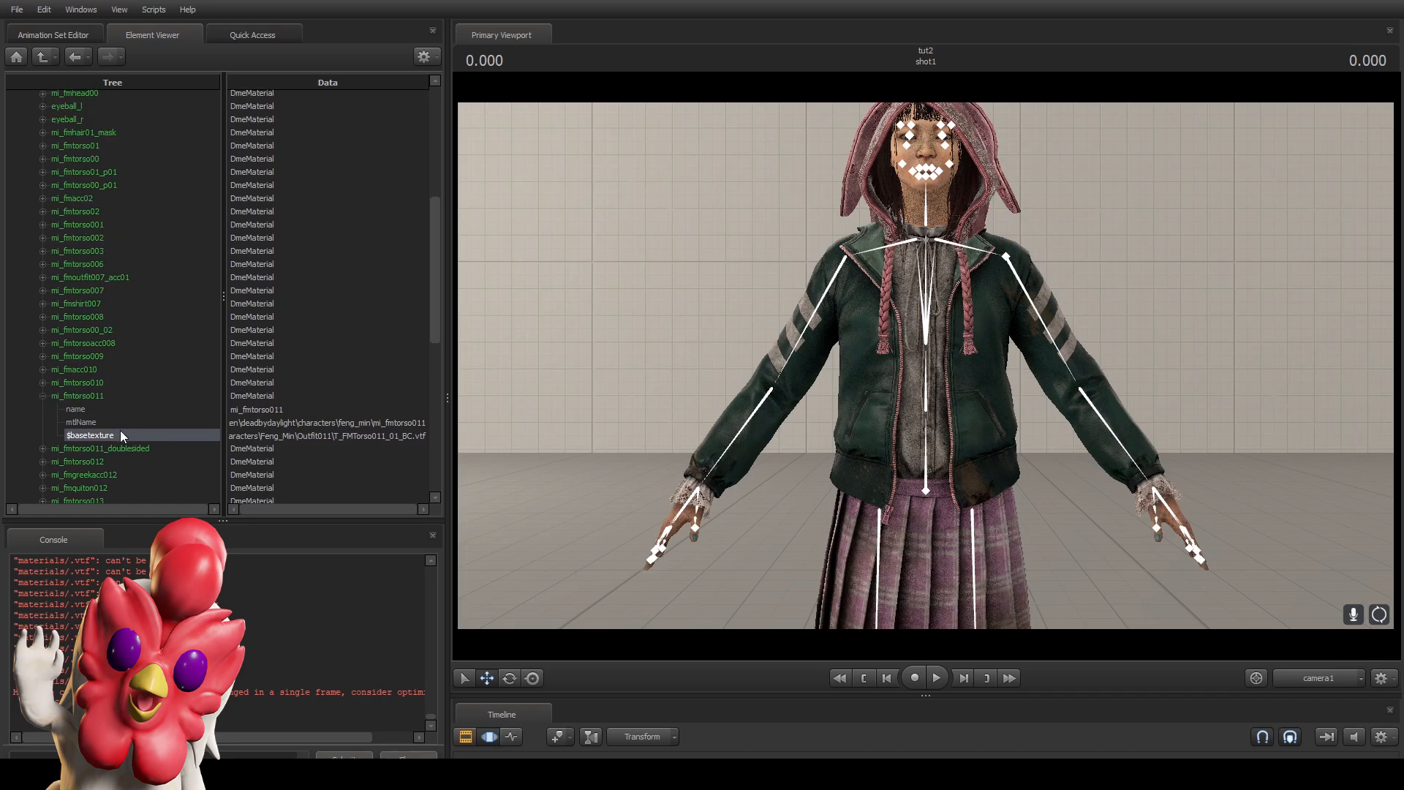
{"action": "scroll", "scroll_direction": "down", "scroll_amount": 3}
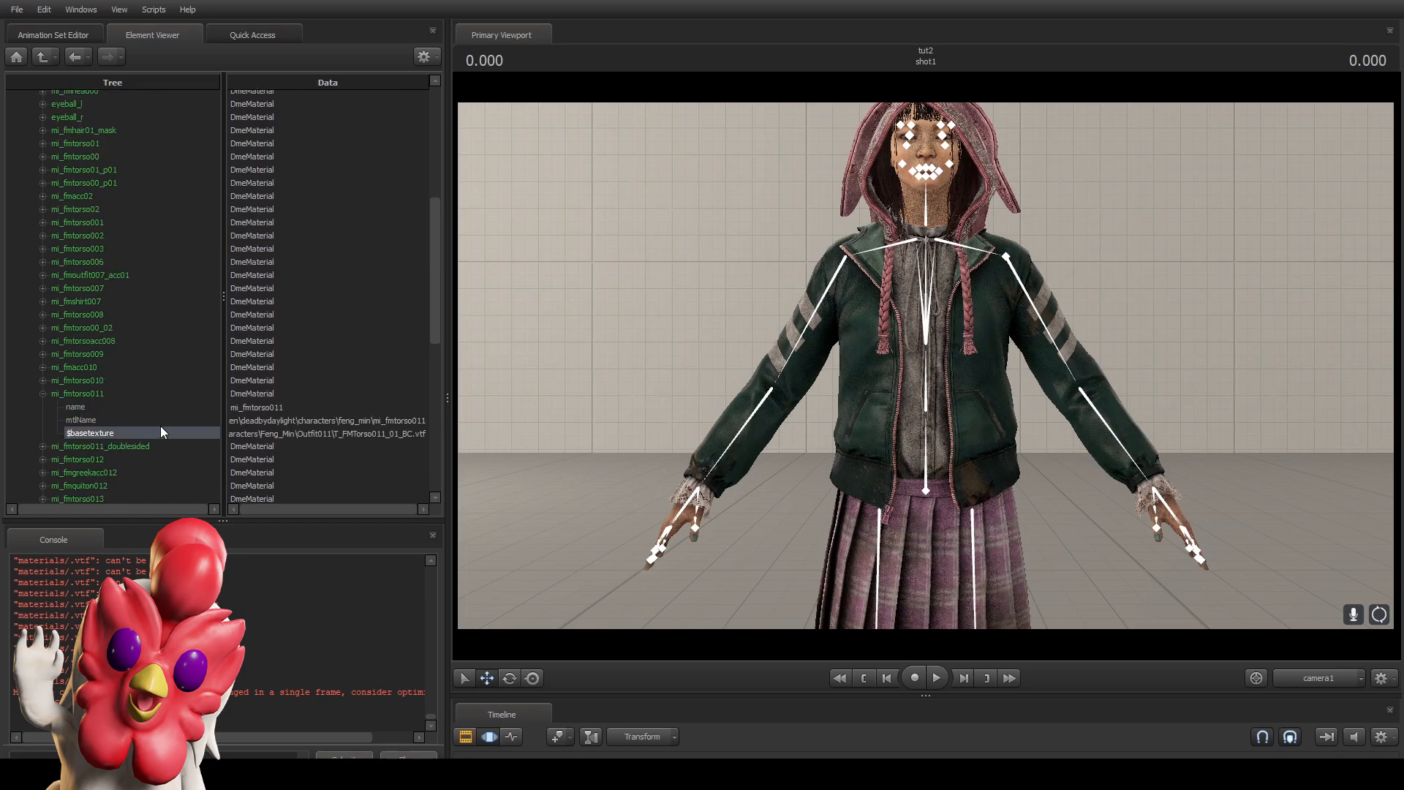
{"action": "scroll", "scroll_direction": "up", "scroll_amount": 3}
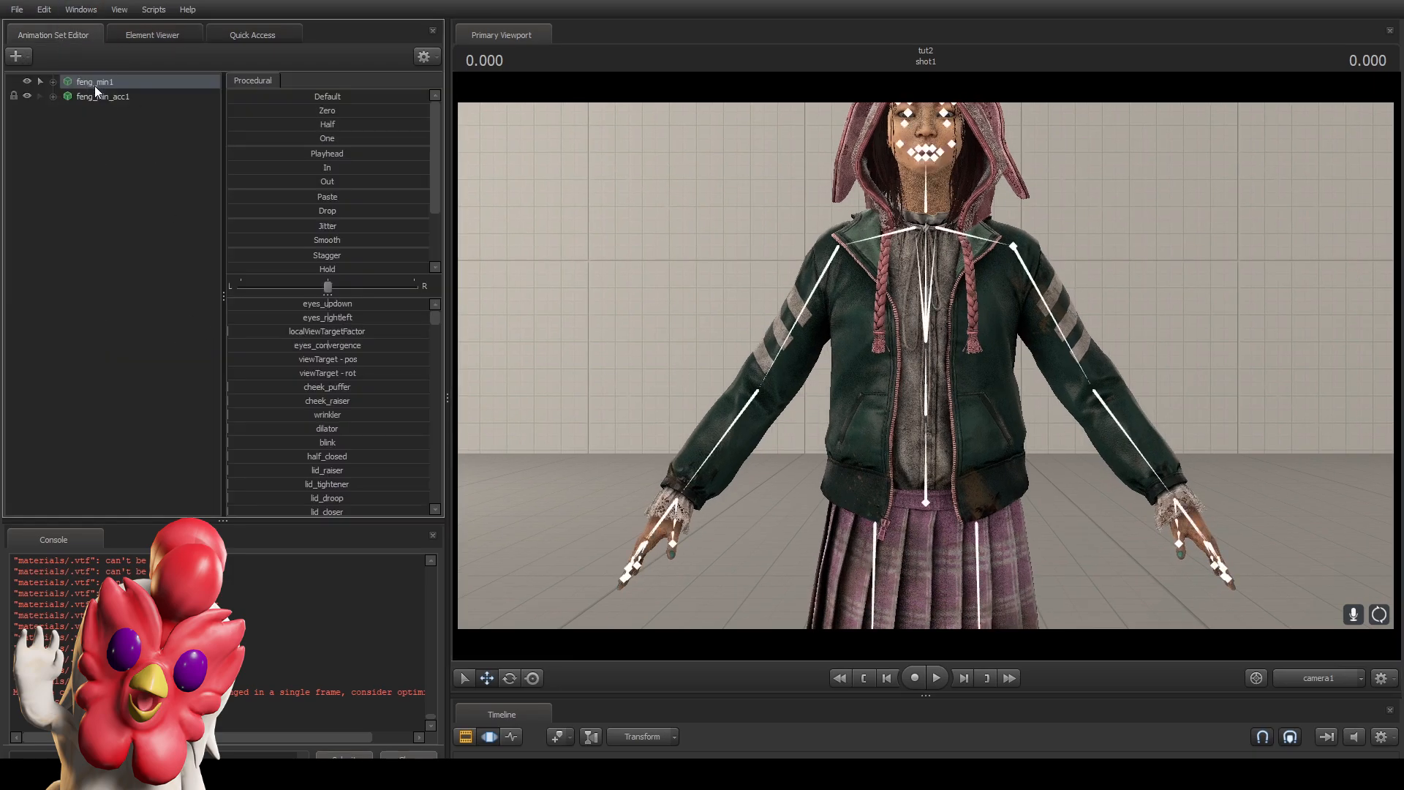
Locate the mi_fmhat011 material in feng_min_acc1's materials list.
{"action": "right_click", "coordinate": [100, 95]}
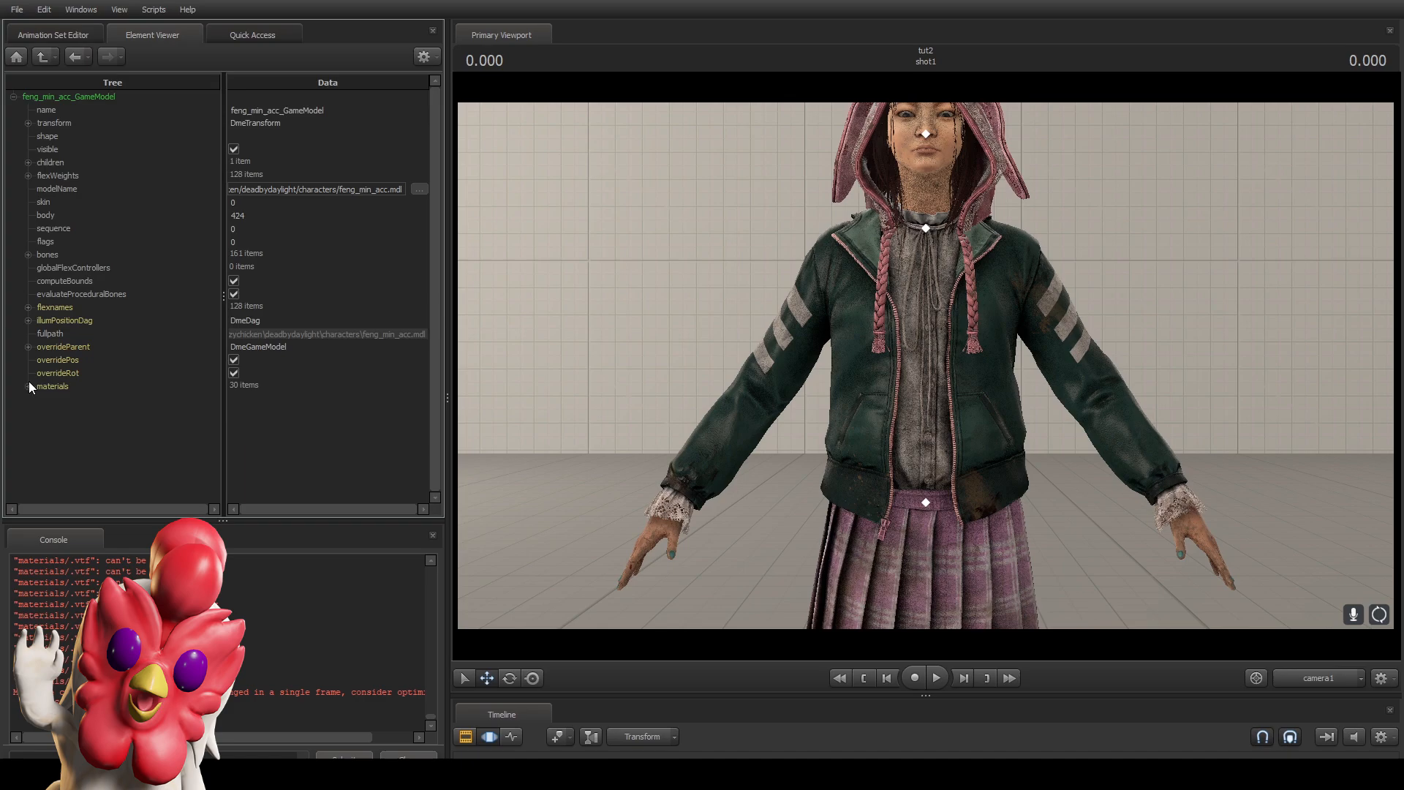
{"action": "left_click", "coordinate": [28, 387]}
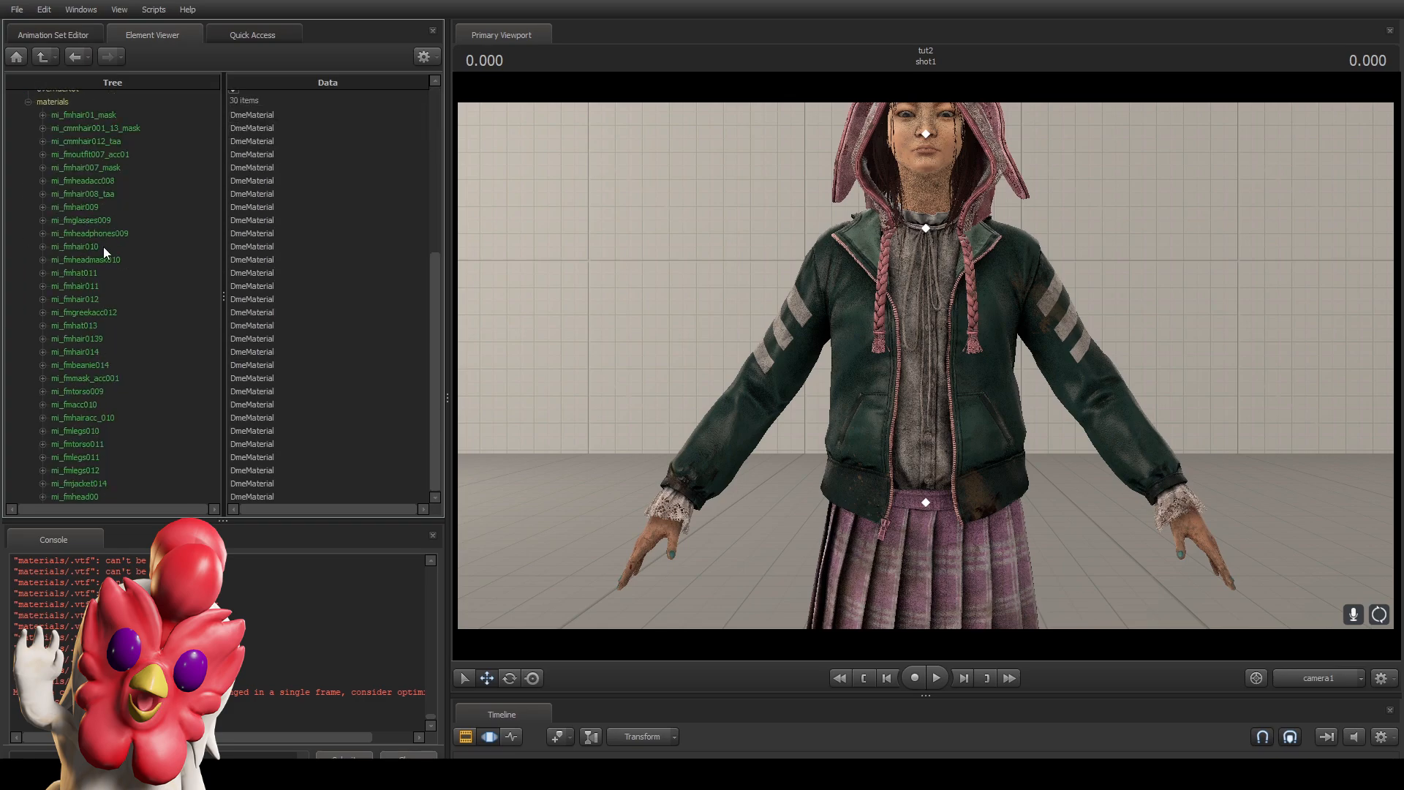
{"action": "left_click", "coordinate": [75, 272]}
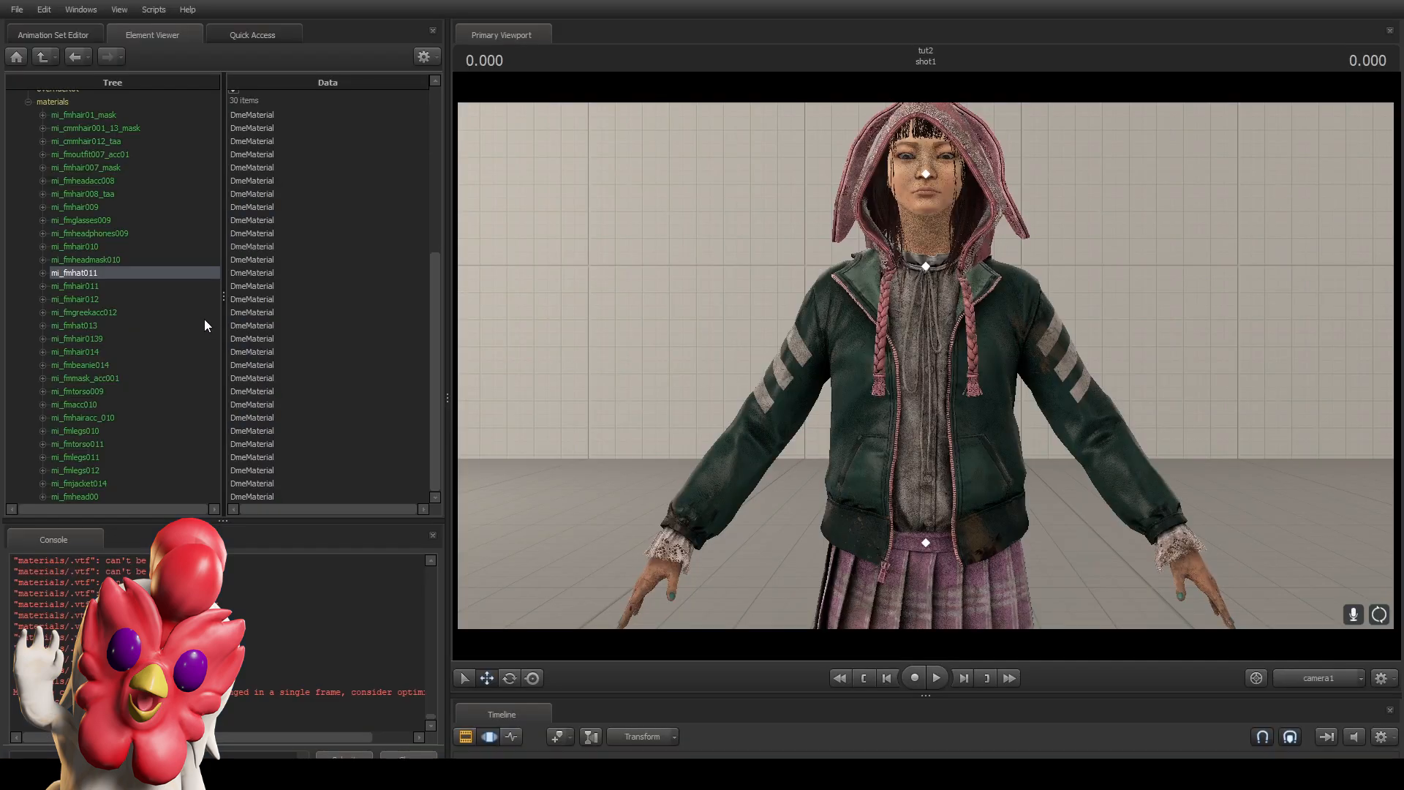
Add a $basetexture string attribute to mi_fmhat011 with the Outfit011 T_FMHat011_01_BC.vtf path.
{"action": "left_click", "coordinate": [42, 272]}
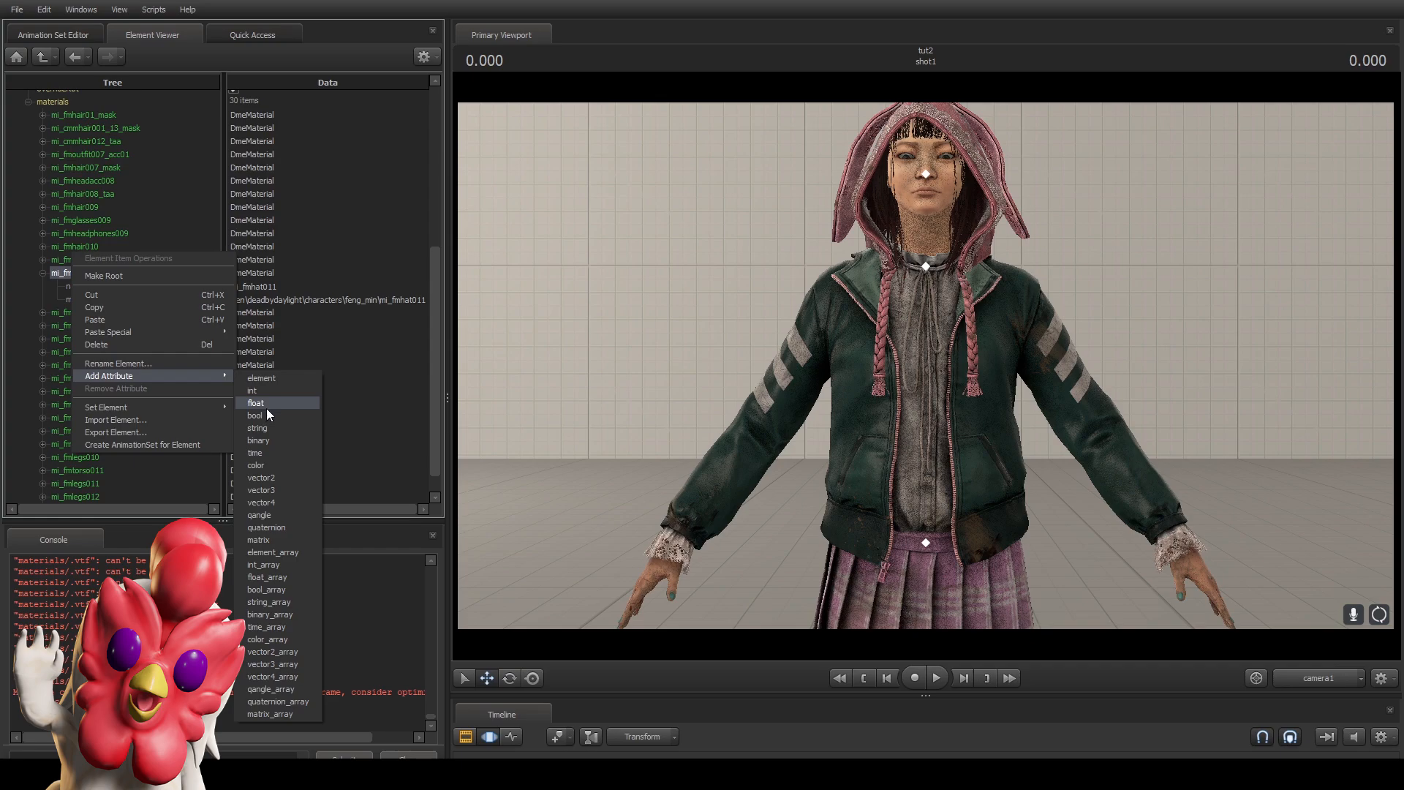
{"action": "left_click", "coordinate": [255, 403]}
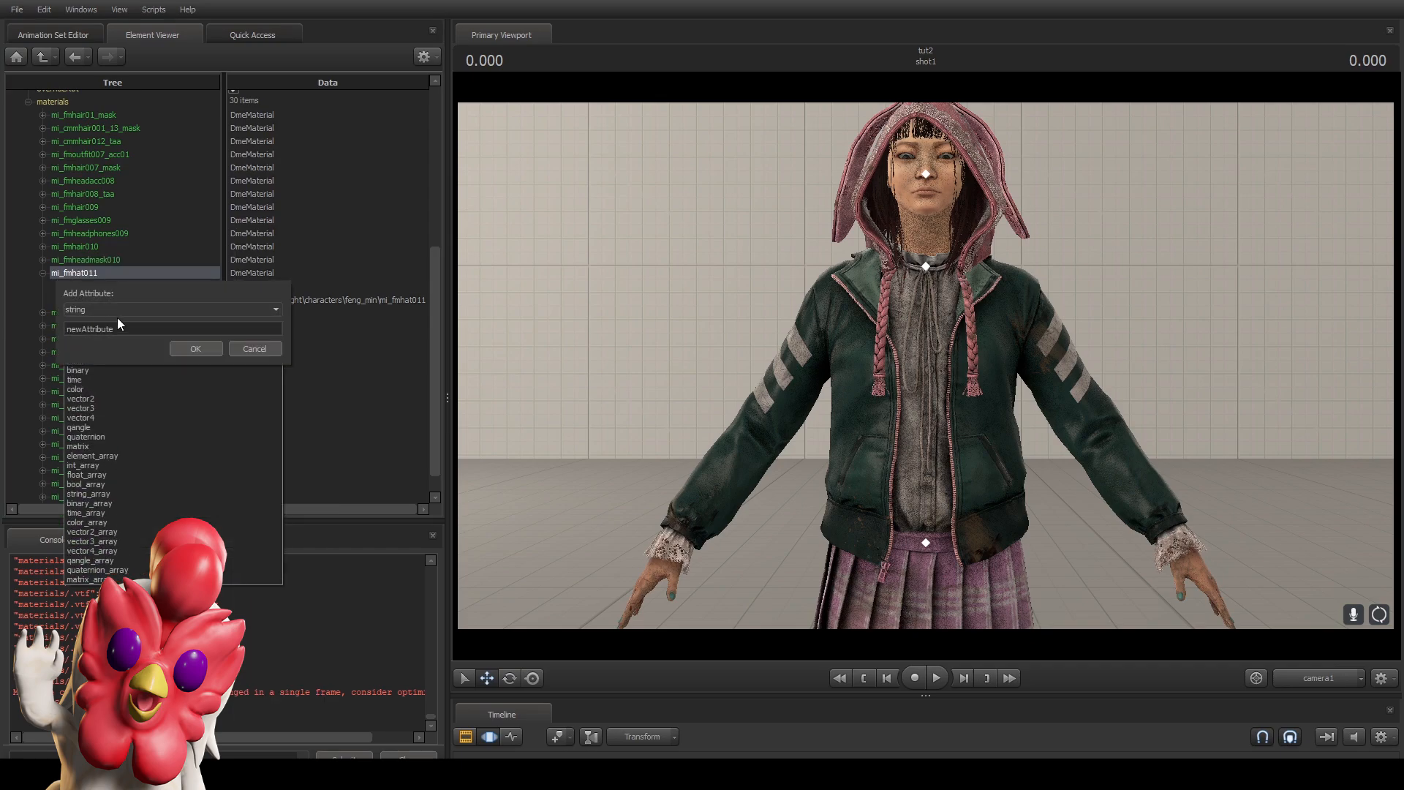
{"action": "left_click", "coordinate": [80, 455]}
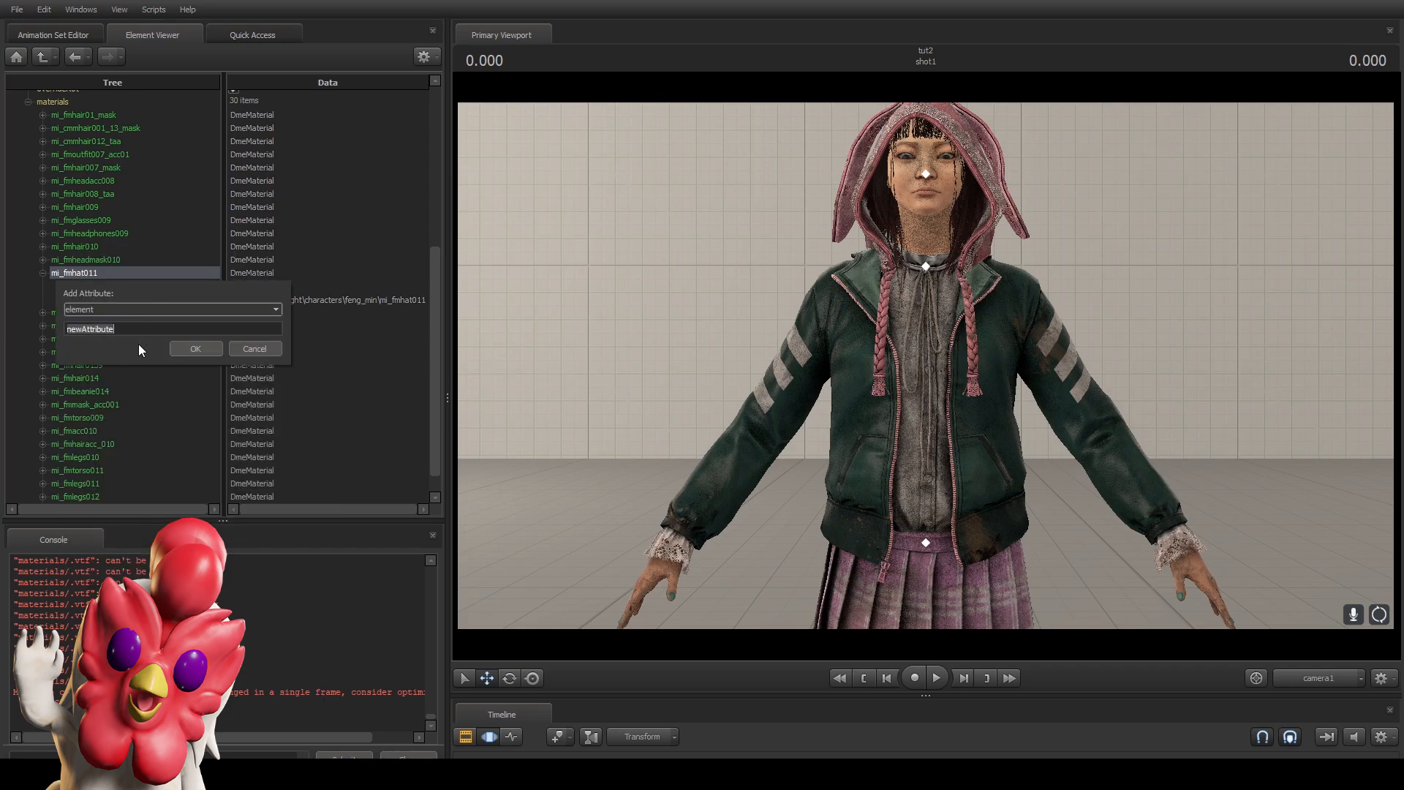
{"action": "type", "text": "$basete"}
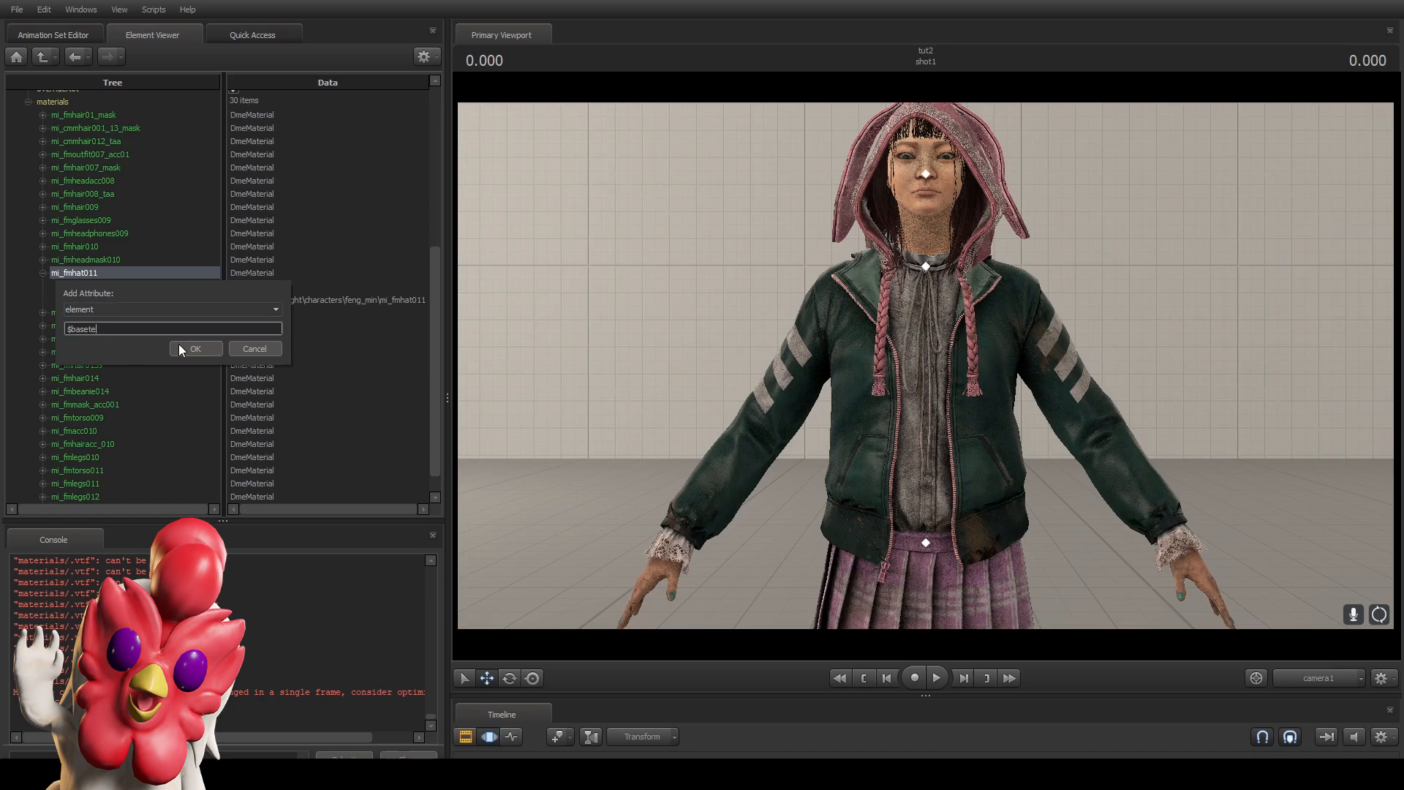
{"action": "left_click", "coordinate": [170, 308]}
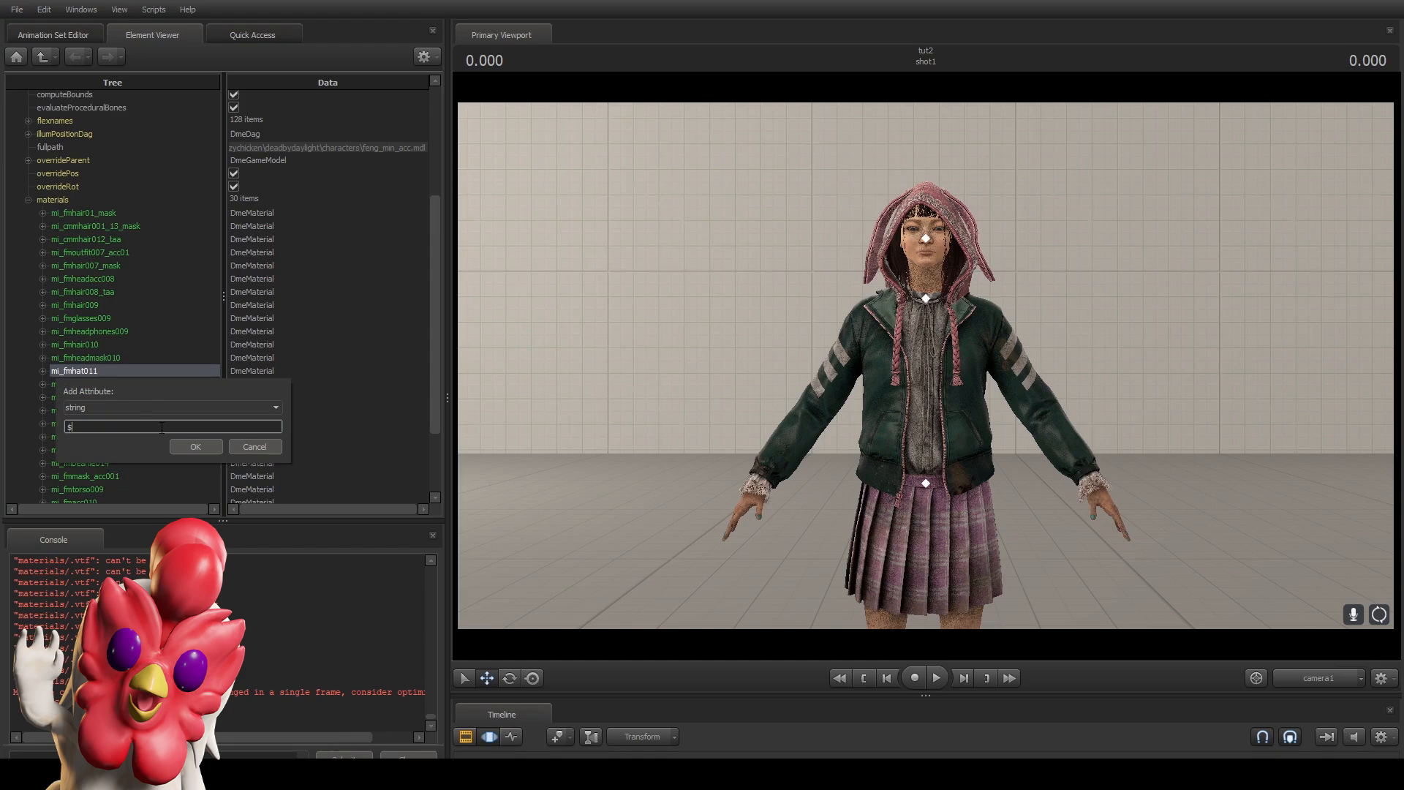
{"action": "left_click", "coordinate": [195, 446]}
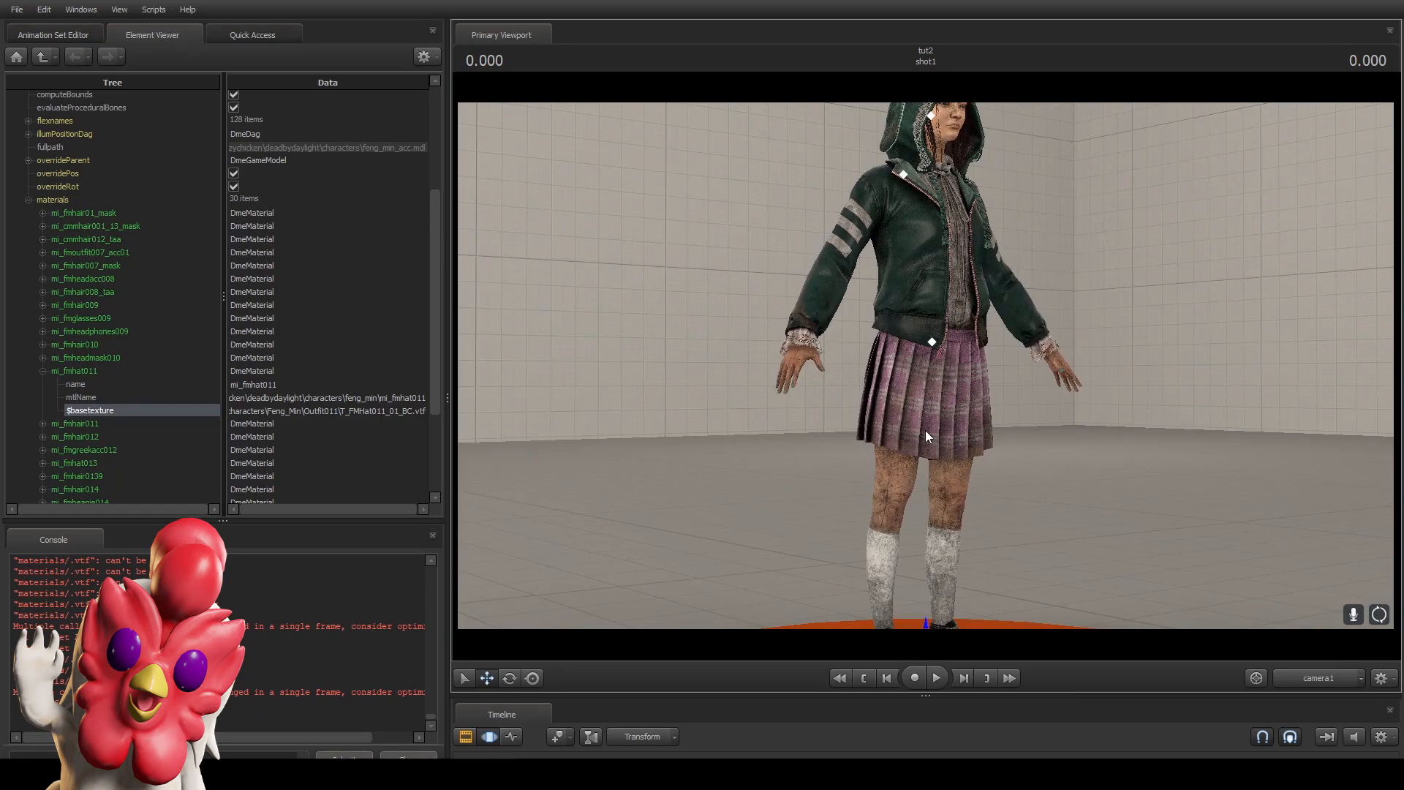
Show Feng's game model in the Element Viewer and select the skirt material mi_fmlegsb002.
{"action": "left_click", "coordinate": [51, 34]}
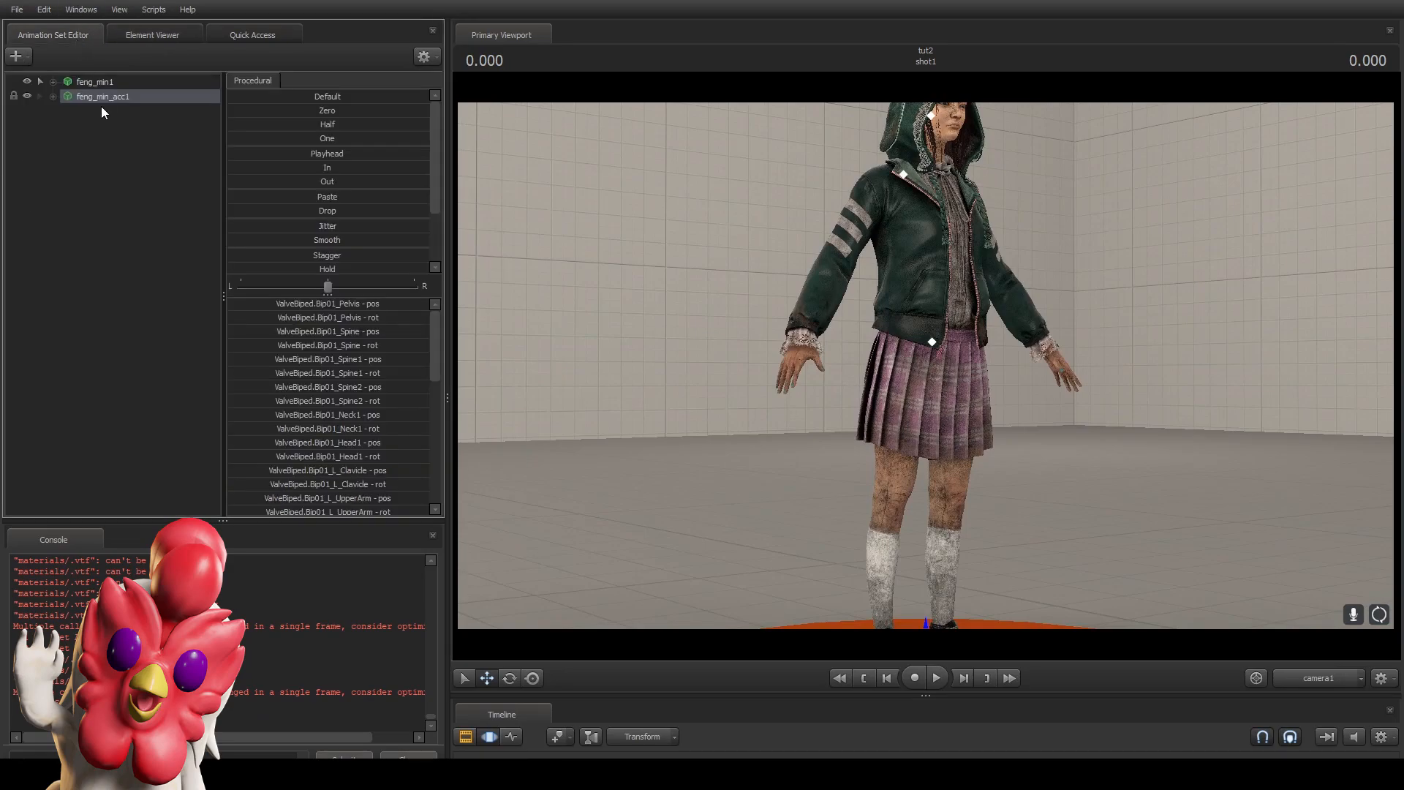
{"action": "left_click", "coordinate": [95, 81]}
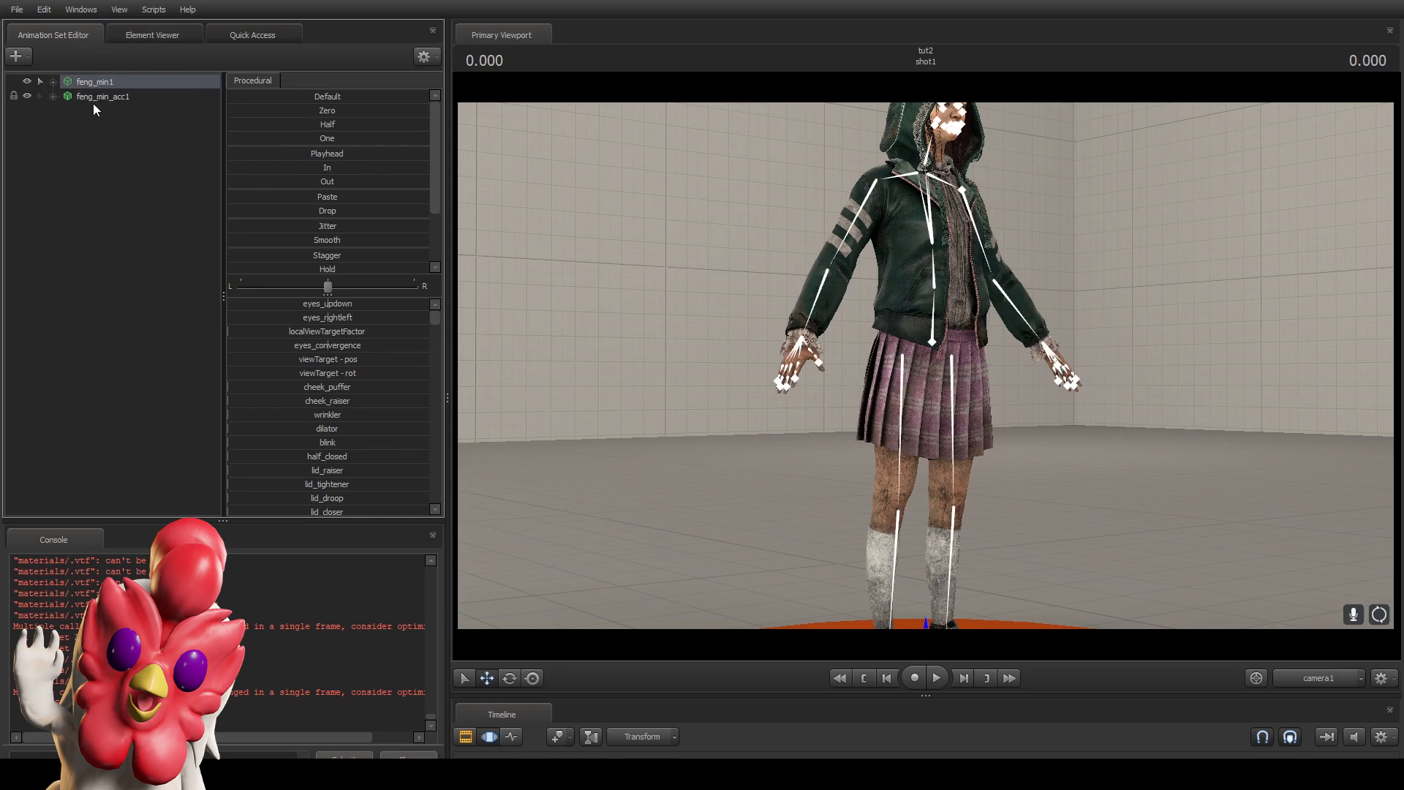
{"action": "right_click", "coordinate": [93, 81]}
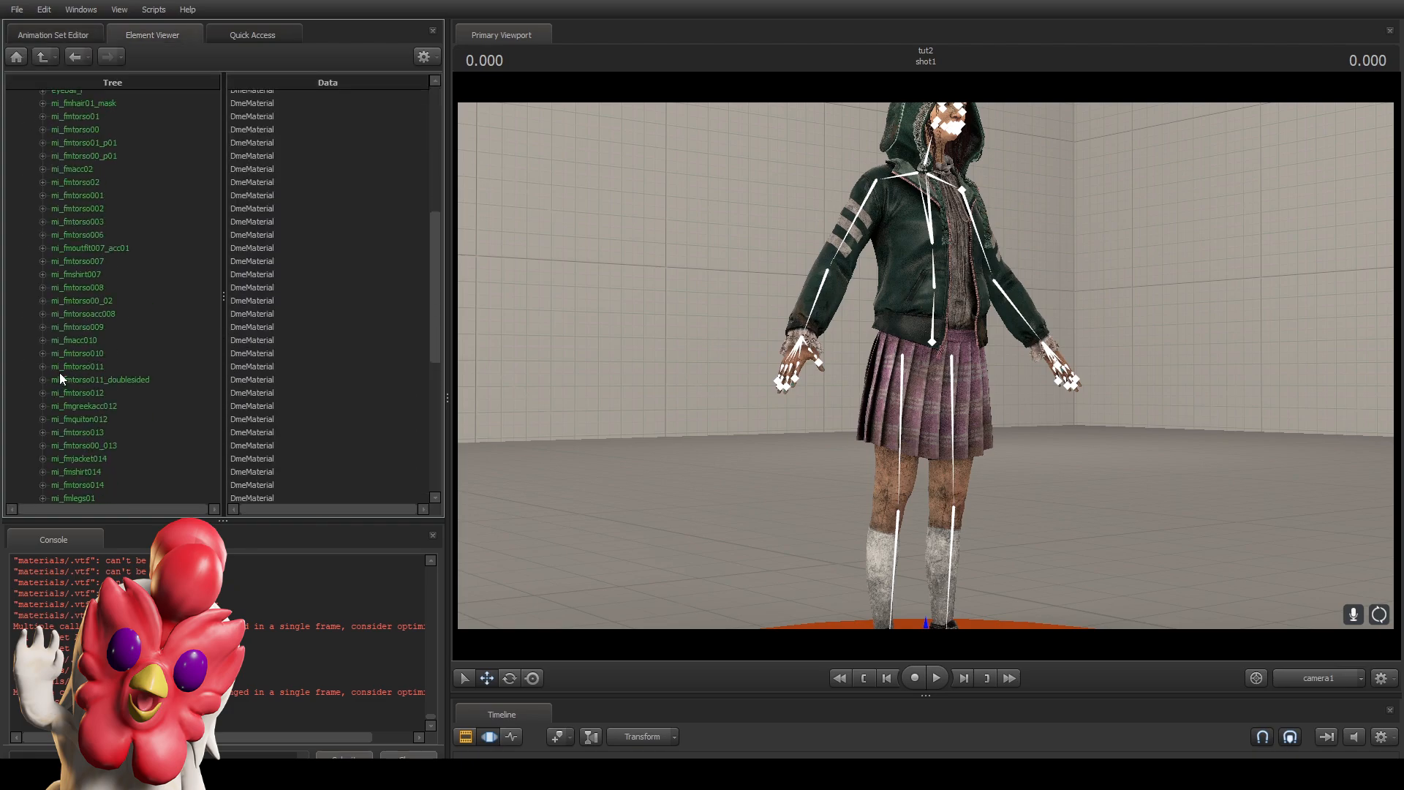
{"action": "left_click", "coordinate": [52, 34]}
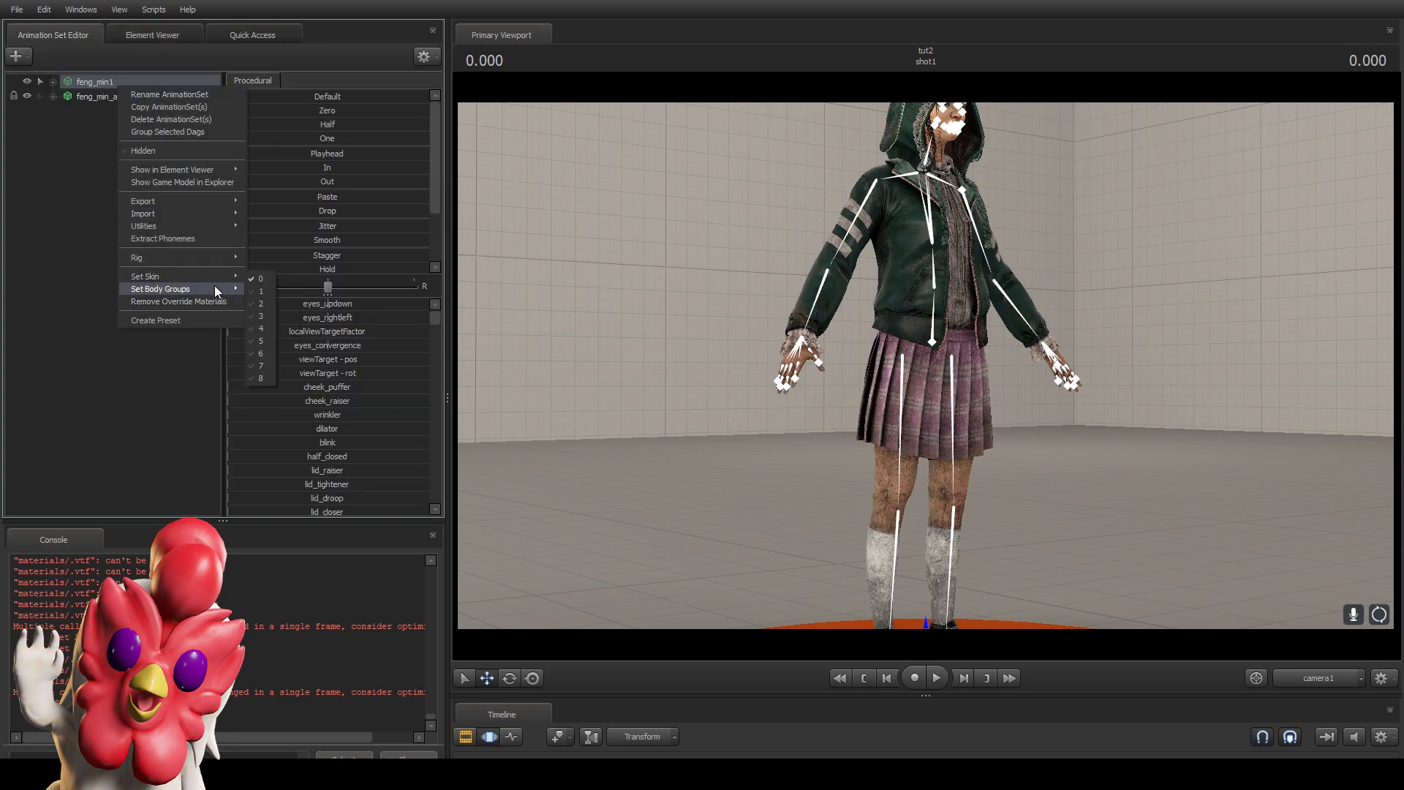
{"action": "mouse_move", "coordinate": [266, 328]}
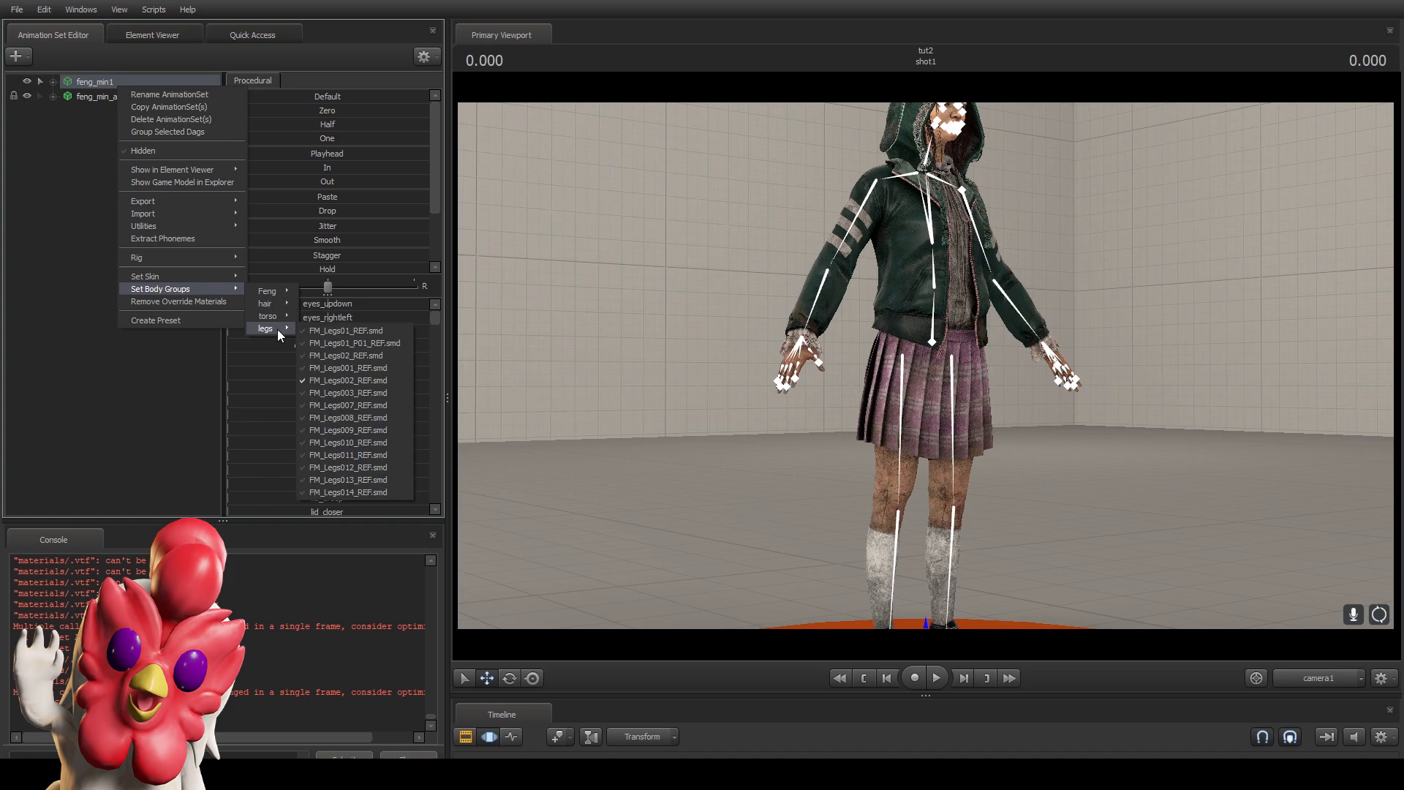
{"action": "mouse_move", "coordinate": [182, 182]}
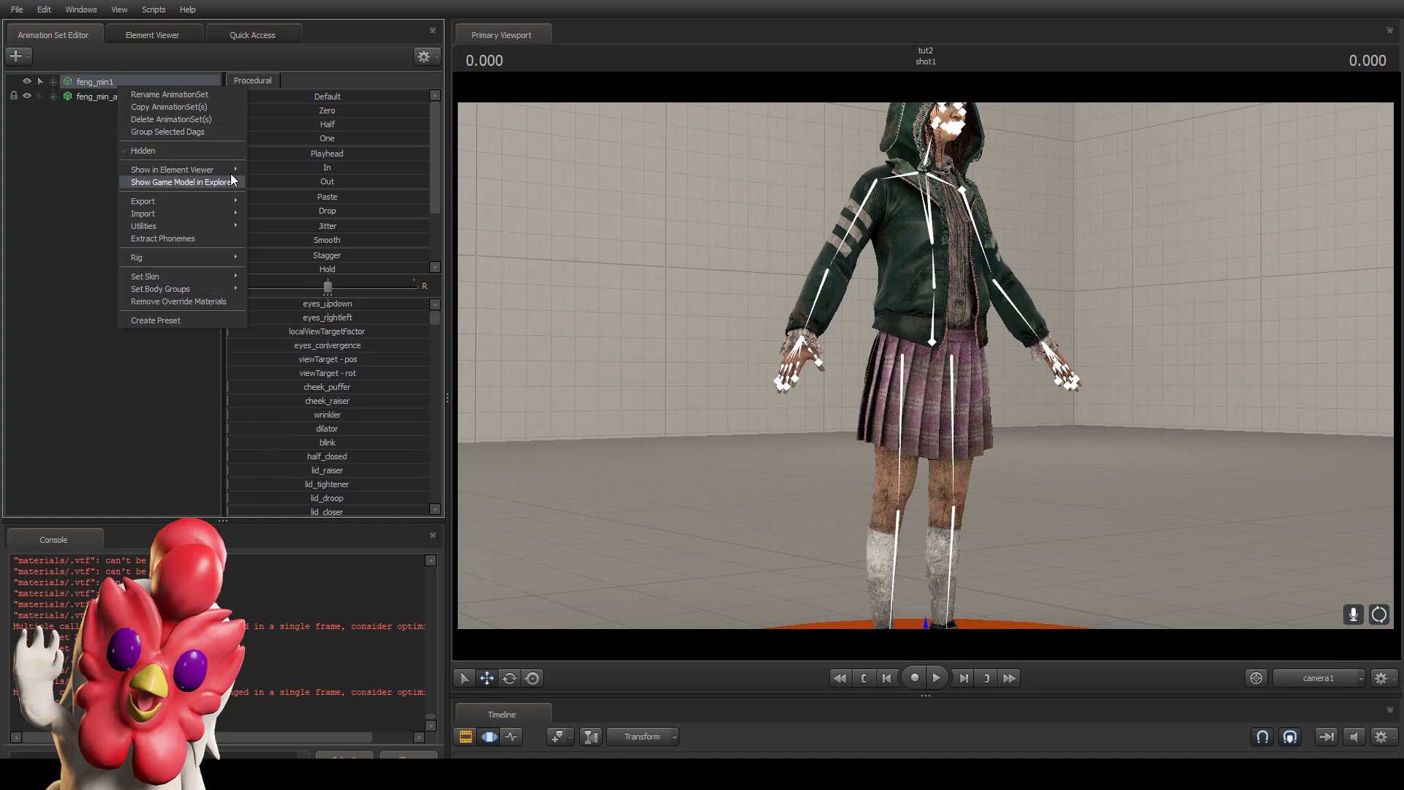
{"action": "left_click", "coordinate": [171, 169]}
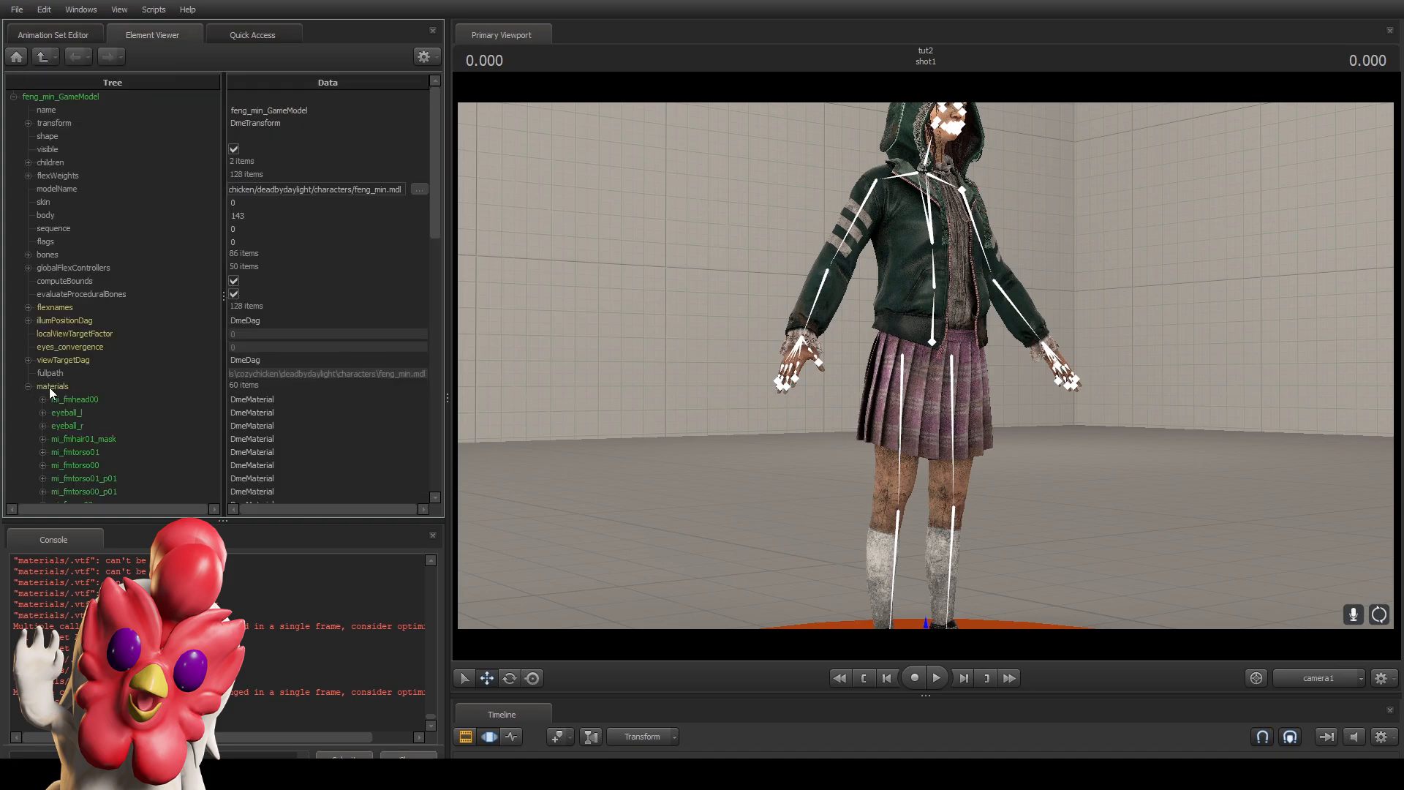
{"action": "scroll", "scroll_direction": "down", "scroll_amount": 3}
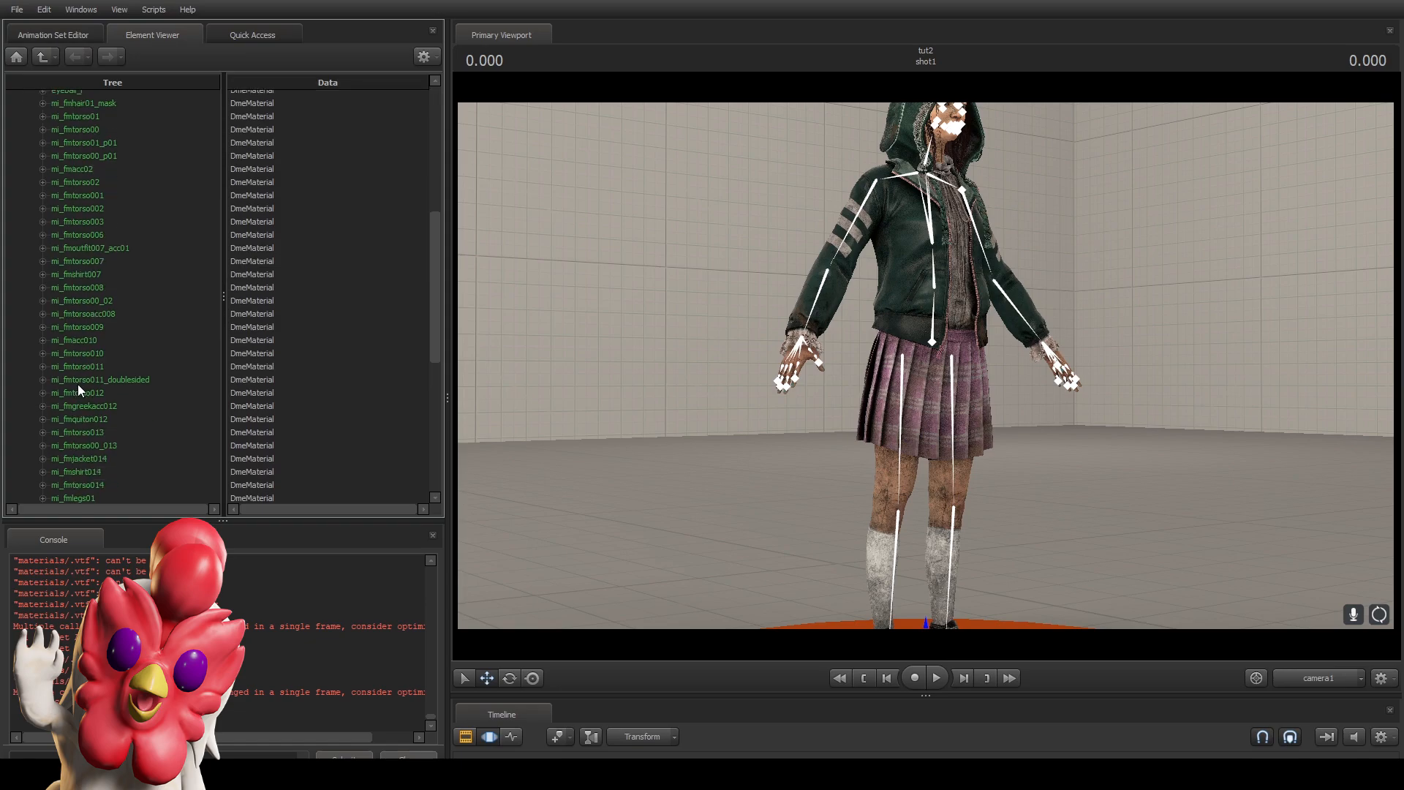
{"action": "scroll", "scroll_direction": "down", "scroll_amount": 3}
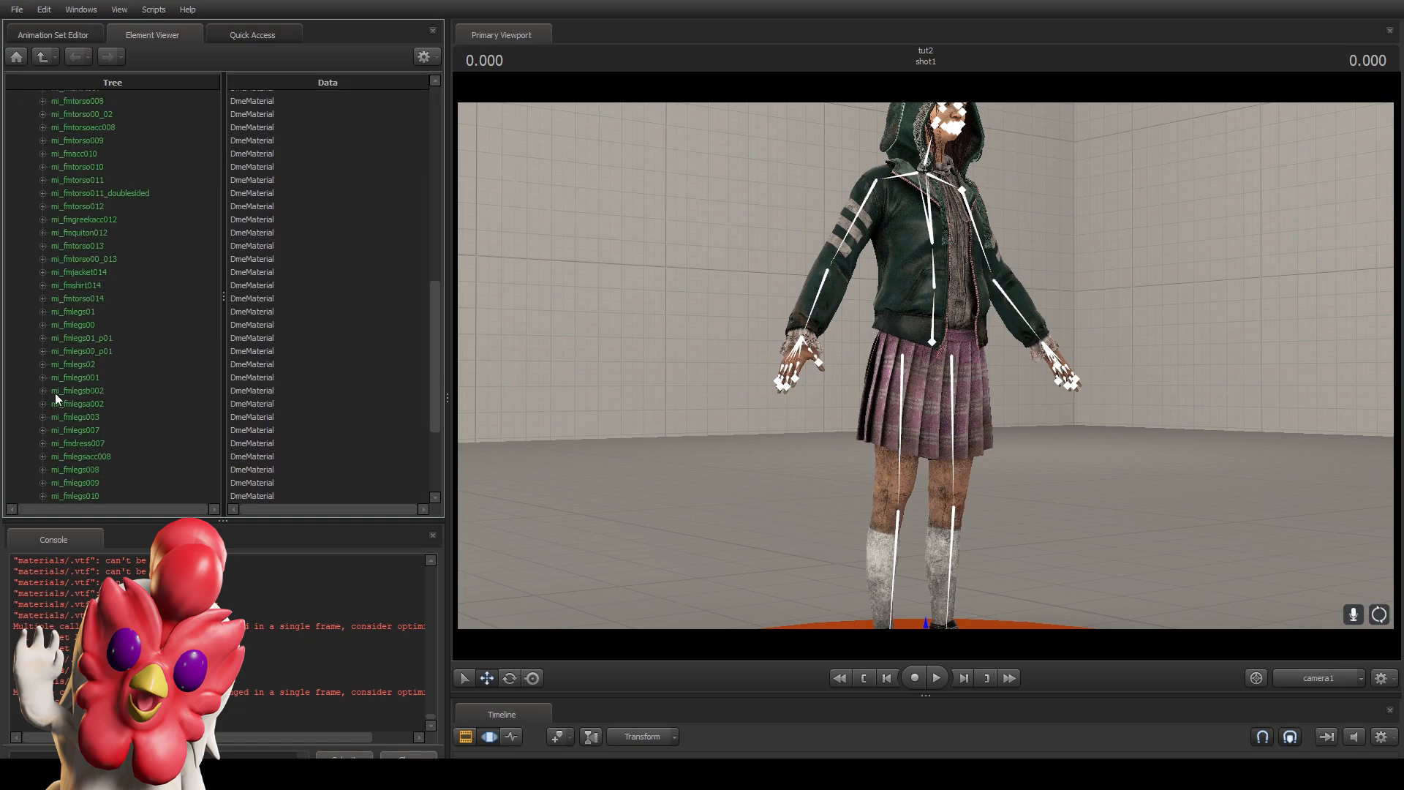
{"action": "left_click", "coordinate": [78, 391]}
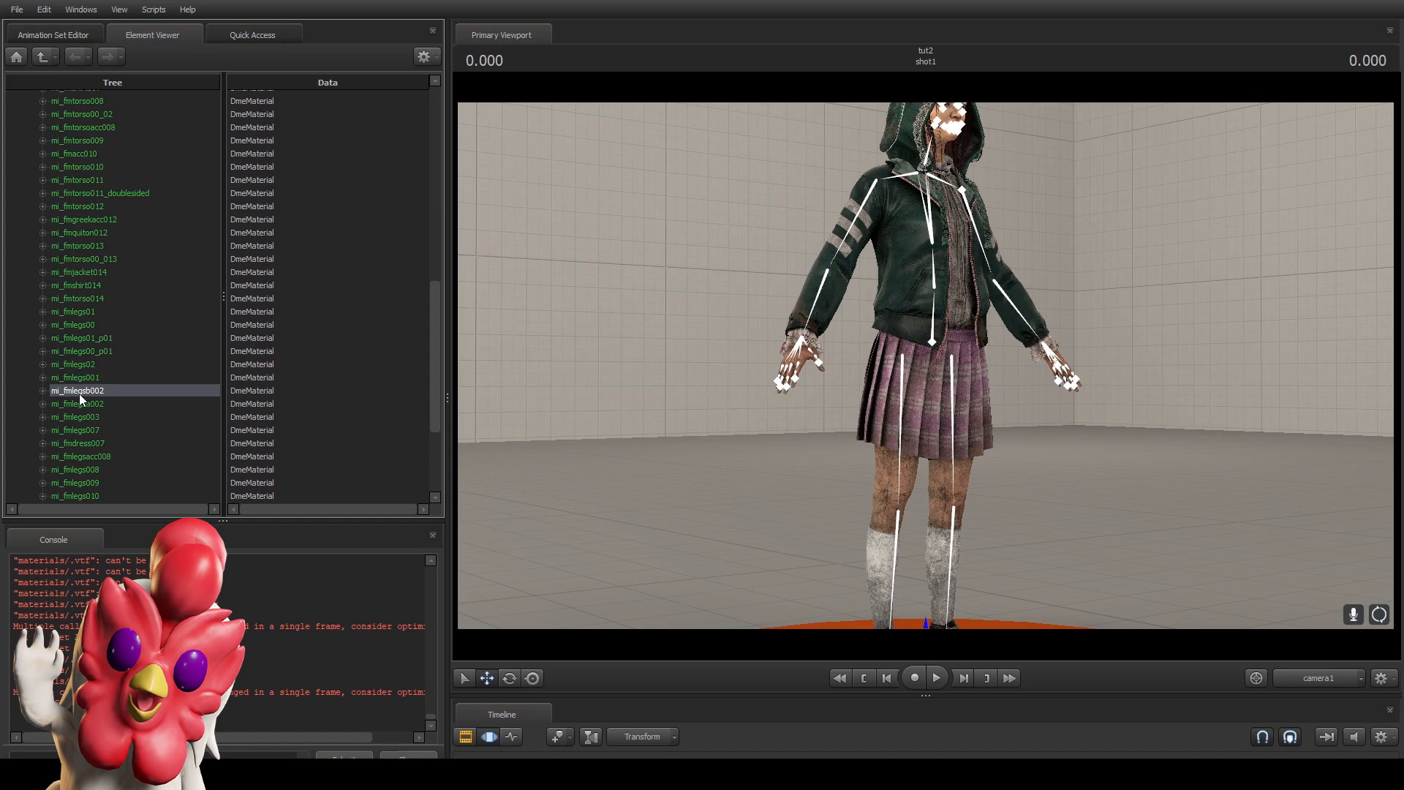
{"action": "mouse_move", "coordinate": [117, 397]}
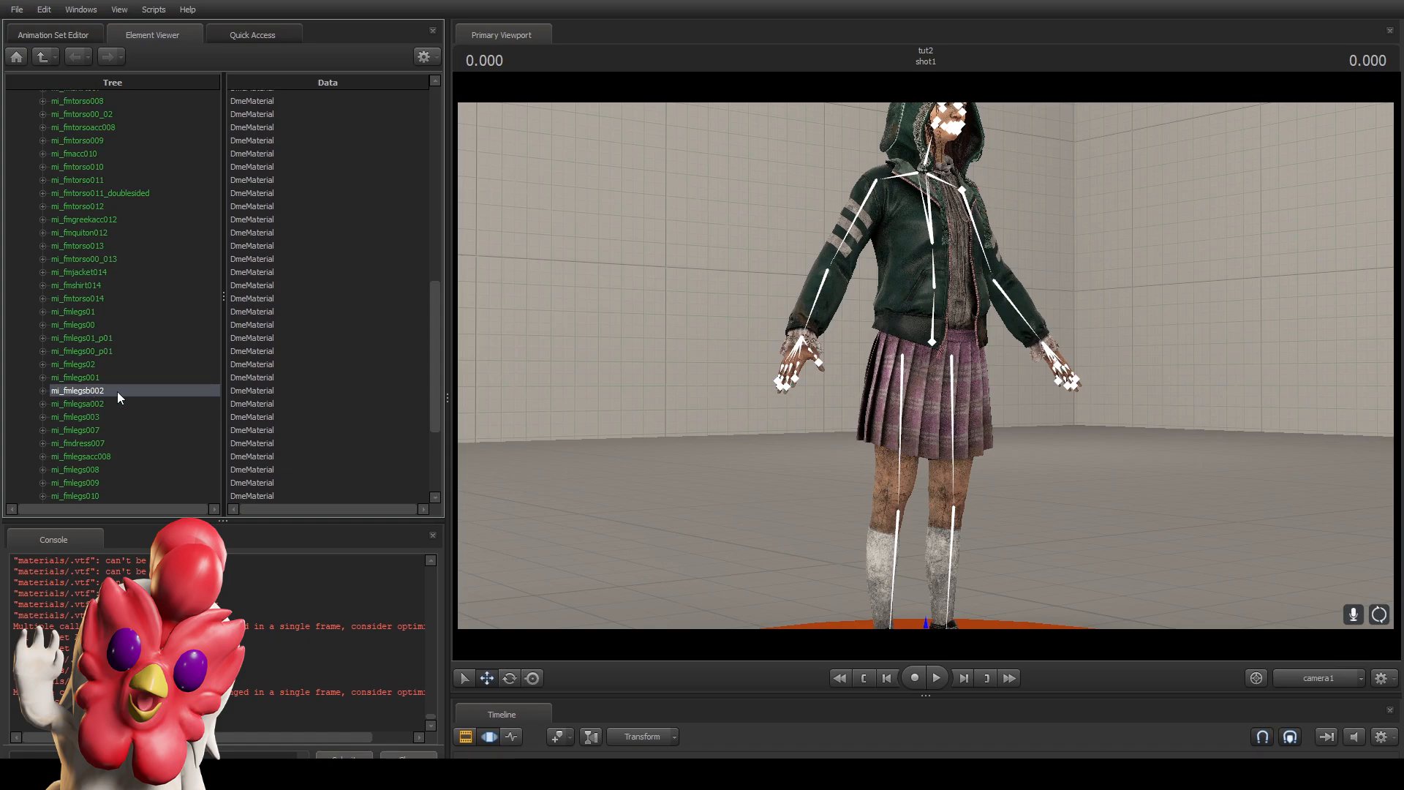
{"action": "left_click", "coordinate": [79, 403]}
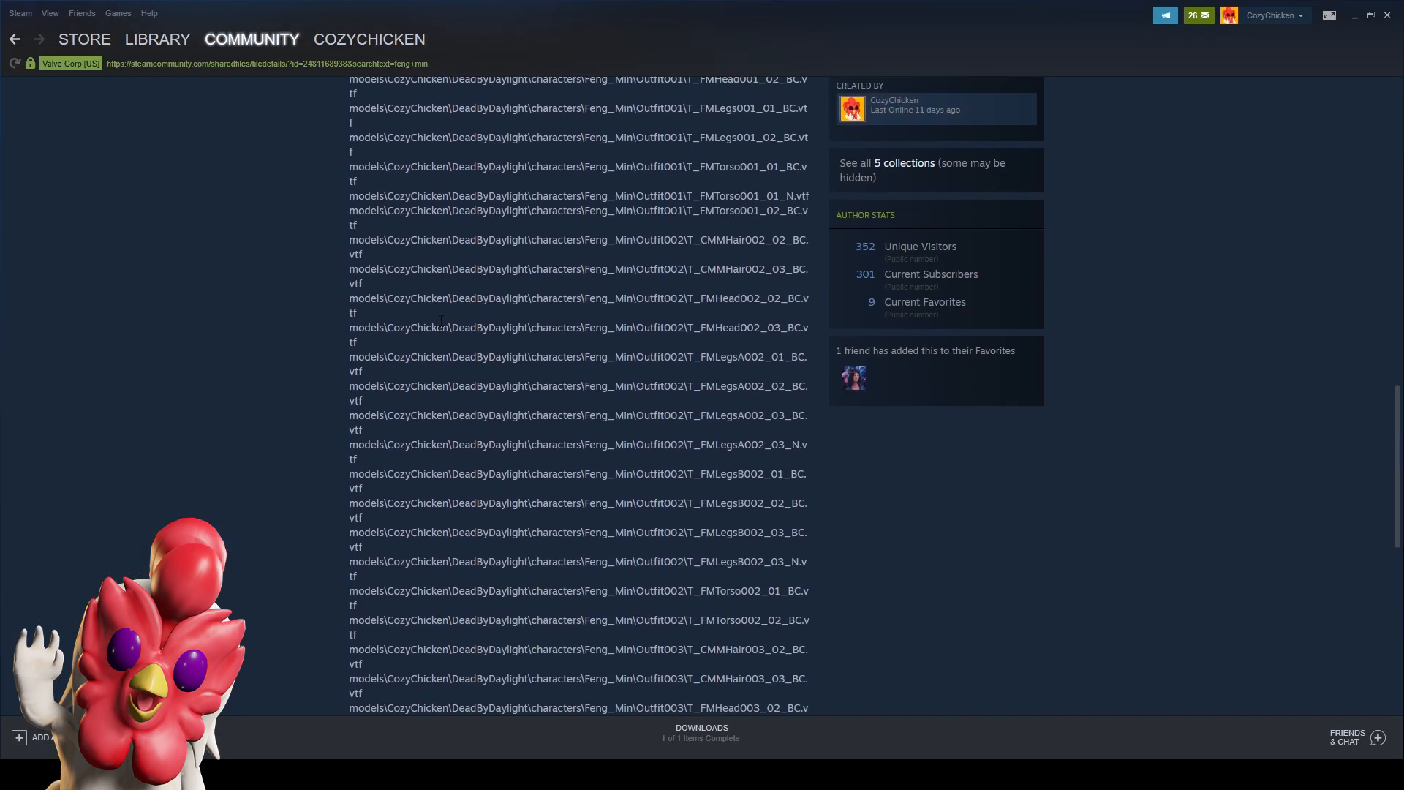
Copy the Outfit002 T_FMLegsB002_03_BC.vtf skirt texture path from the workshop list.
{"action": "scroll", "scroll_direction": "up", "scroll_amount": 3}
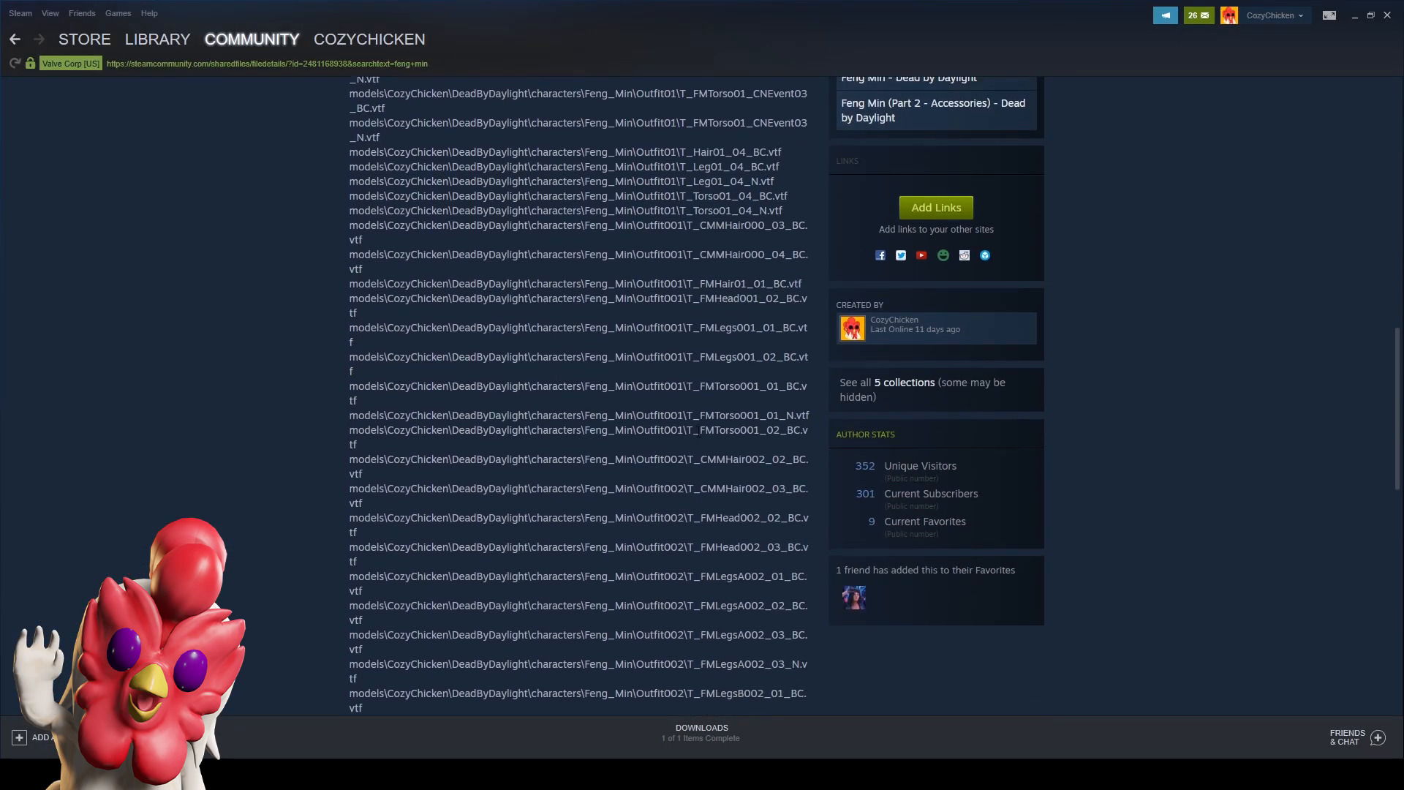
{"action": "scroll", "scroll_direction": "down", "scroll_amount": 3}
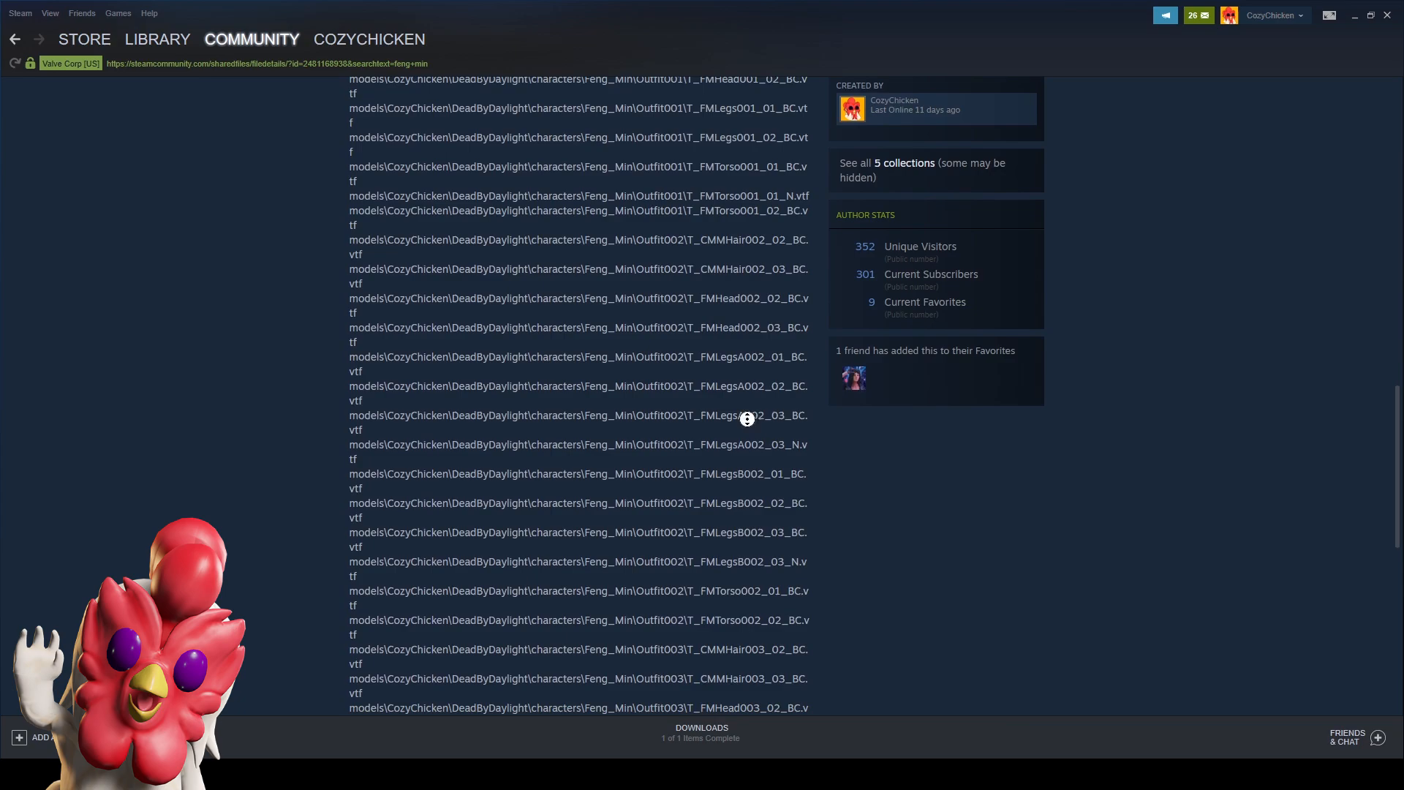
{"action": "scroll", "scroll_direction": "down", "scroll_amount": 3}
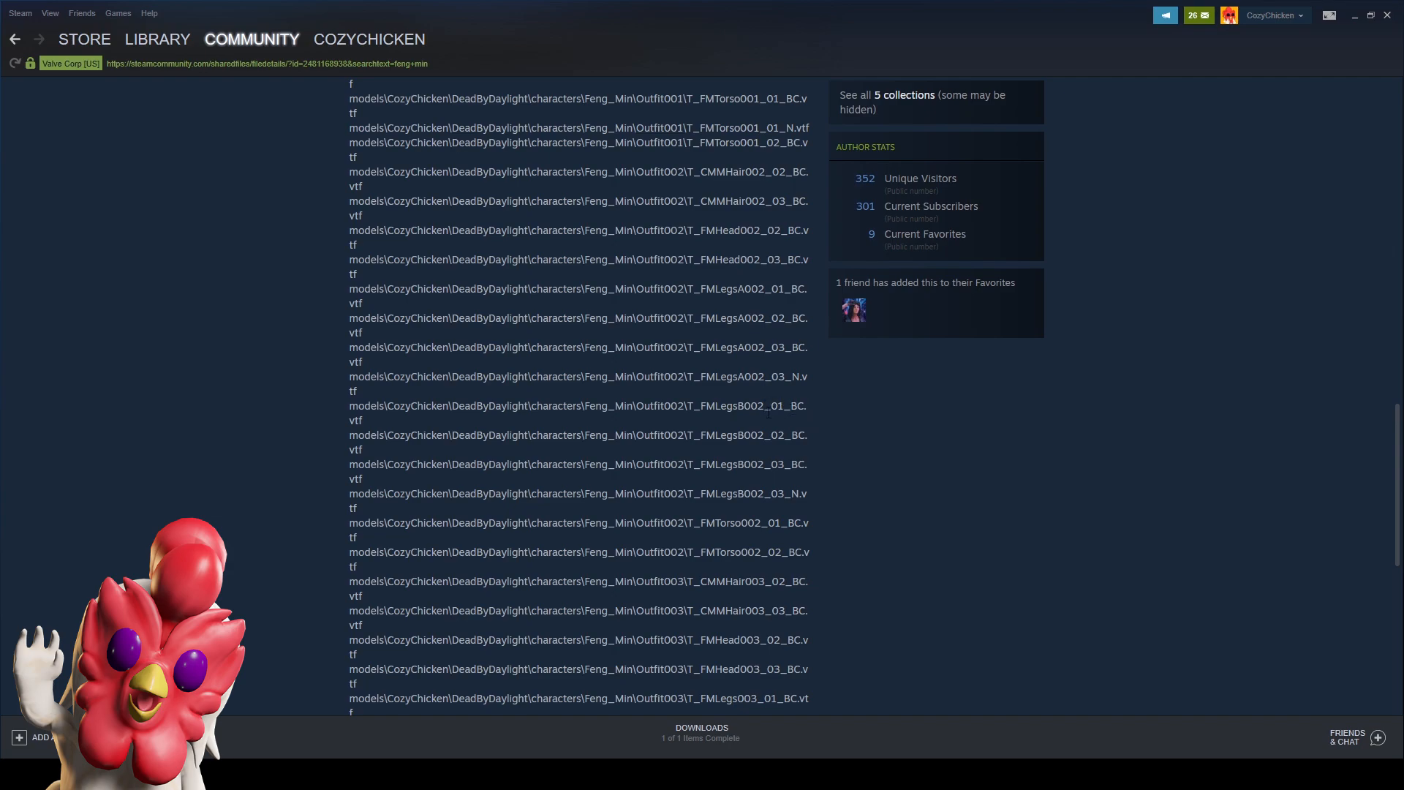
{"action": "mouse_move", "coordinate": [371, 453]}
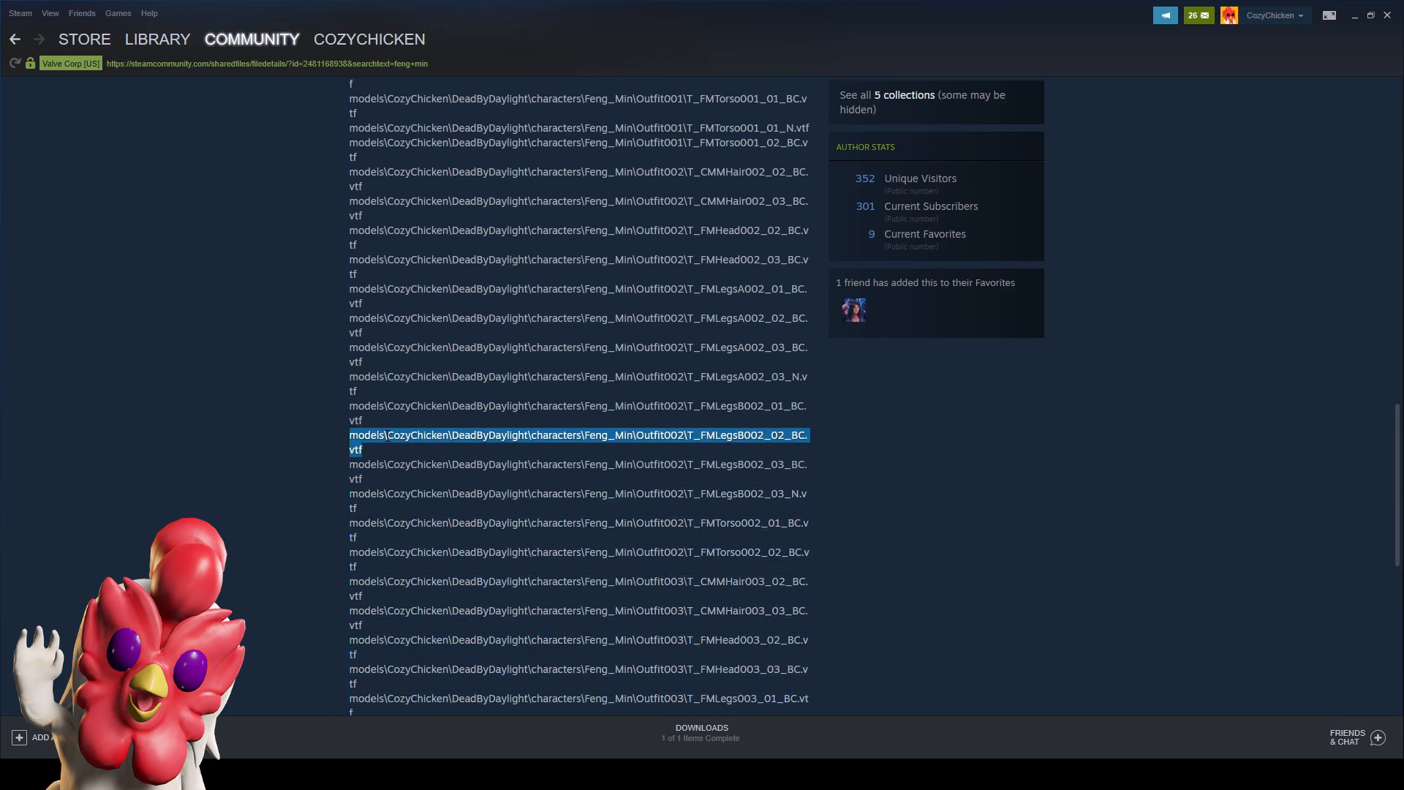
{"action": "left_click", "coordinate": [395, 482]}
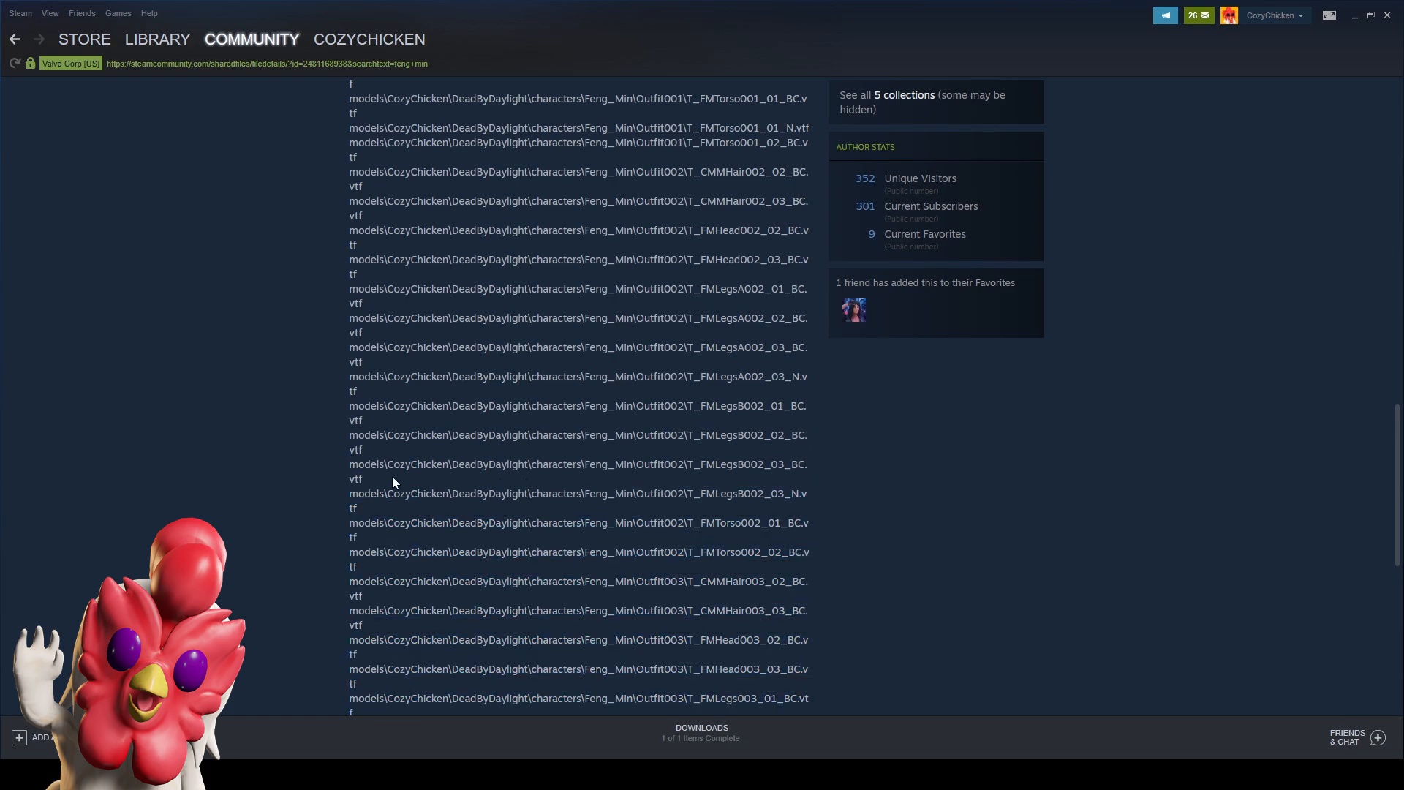
{"action": "double_click", "coordinate": [577, 464]}
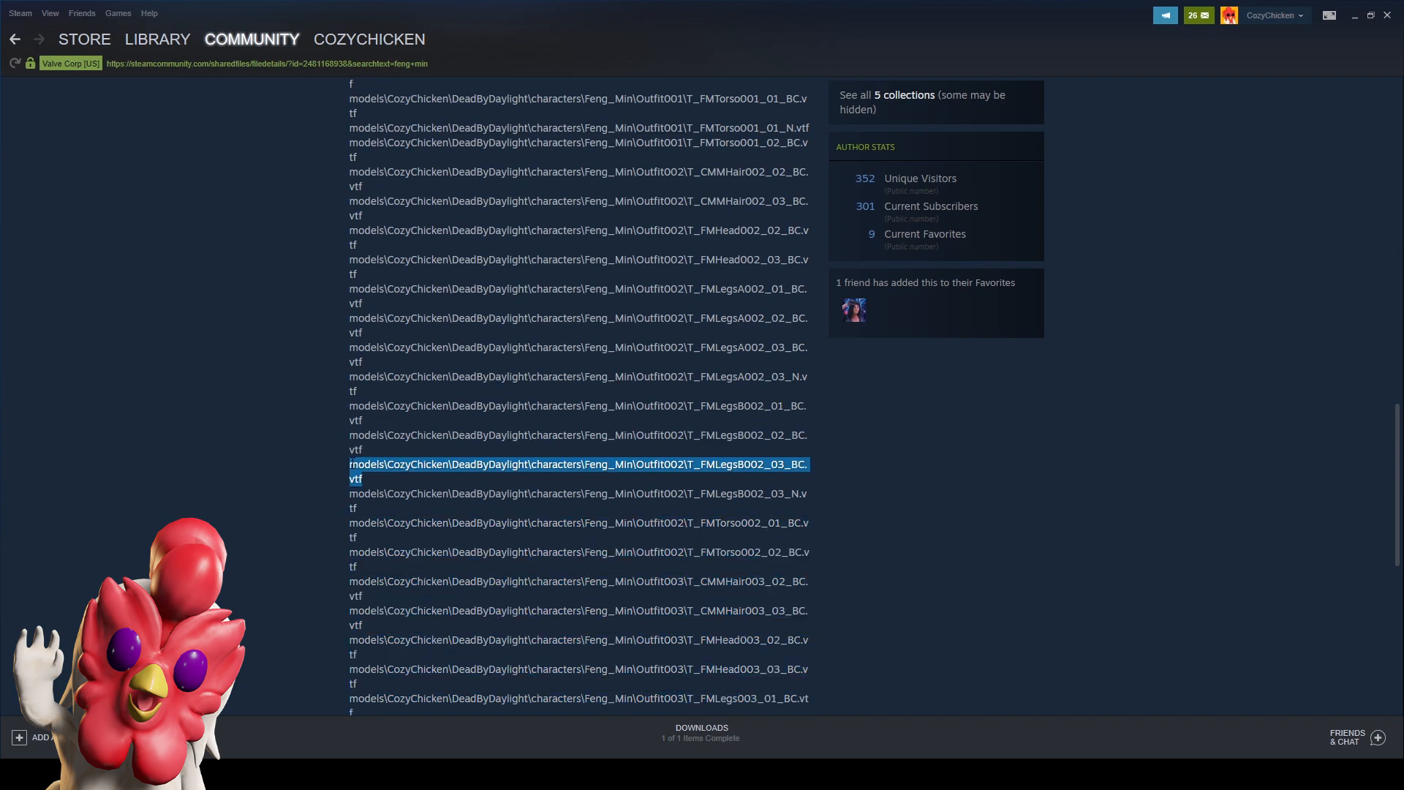
{"action": "right_click", "coordinate": [765, 473]}
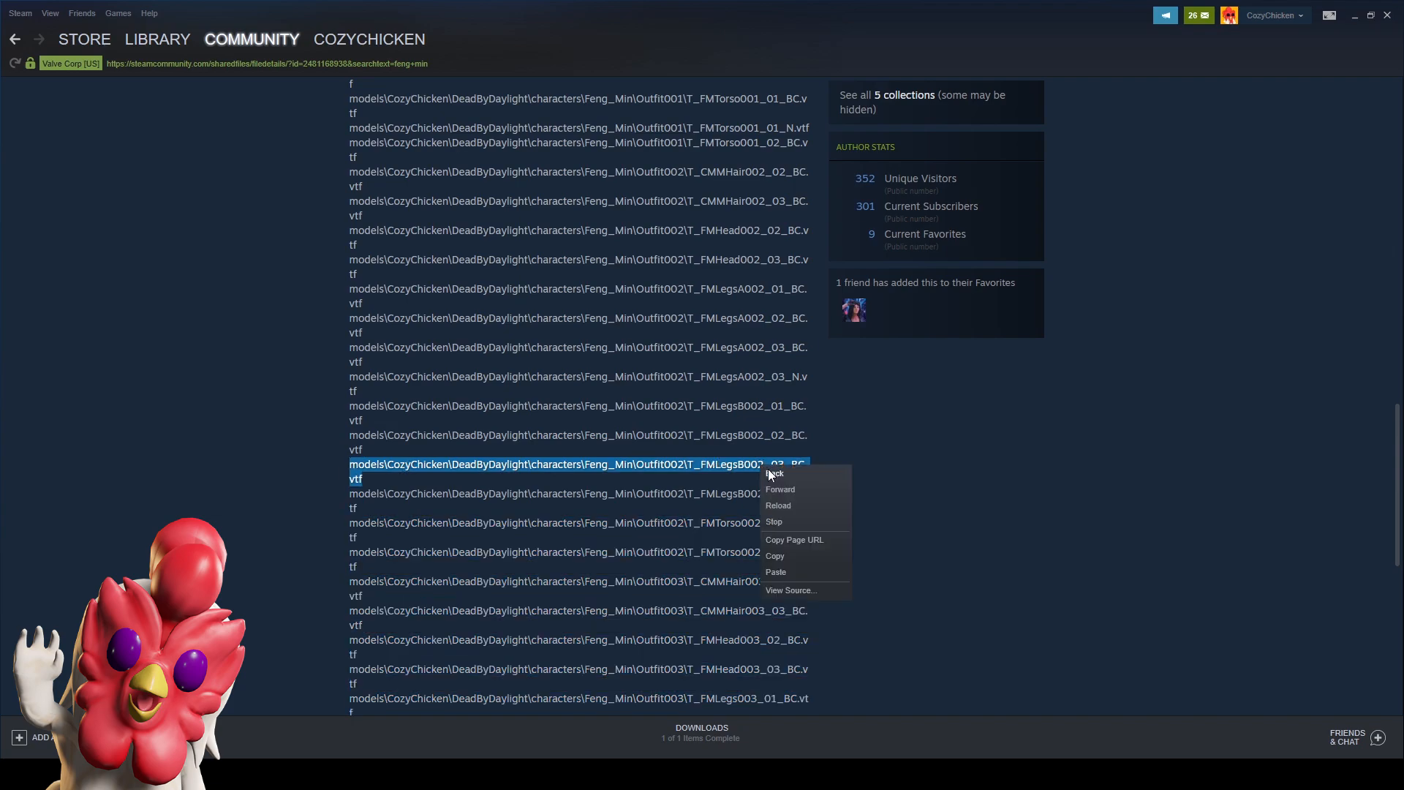
{"action": "left_click", "coordinate": [748, 477]}
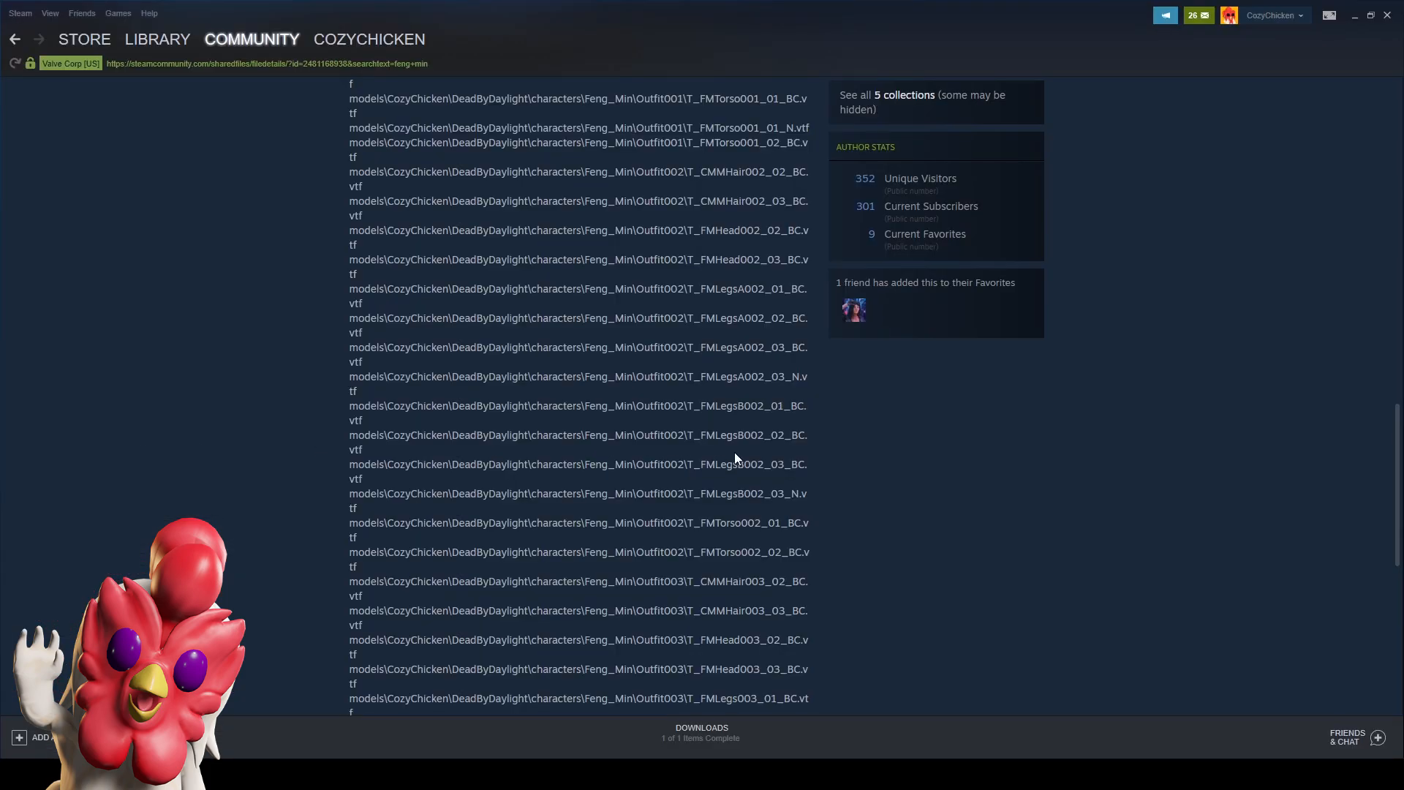
{"action": "mouse_move", "coordinate": [531, 452]}
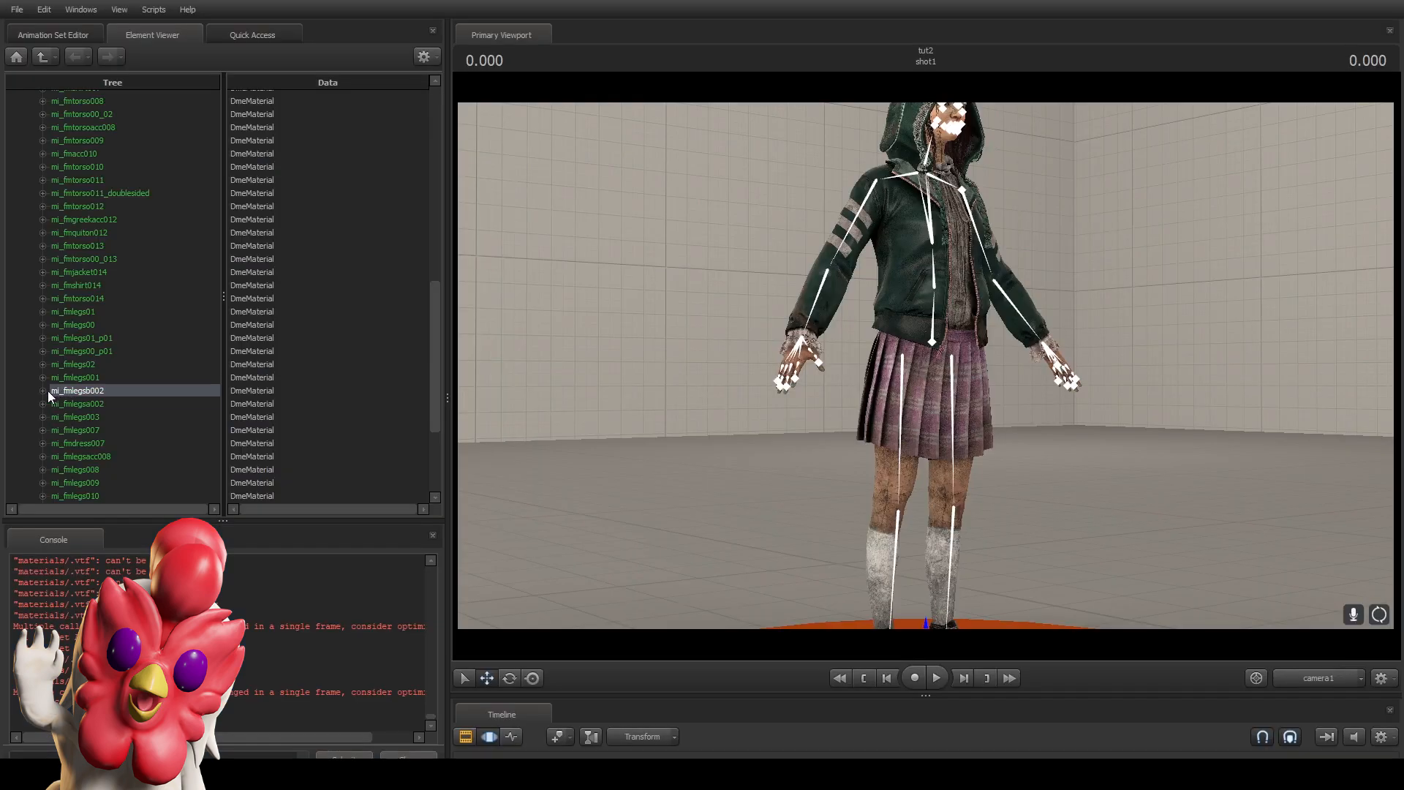
Add a string attribute named $basetexture to mi_fmlegsb002 for the T_FMLegsB002_03_BC.vtf path.
{"action": "right_click", "coordinate": [78, 390]}
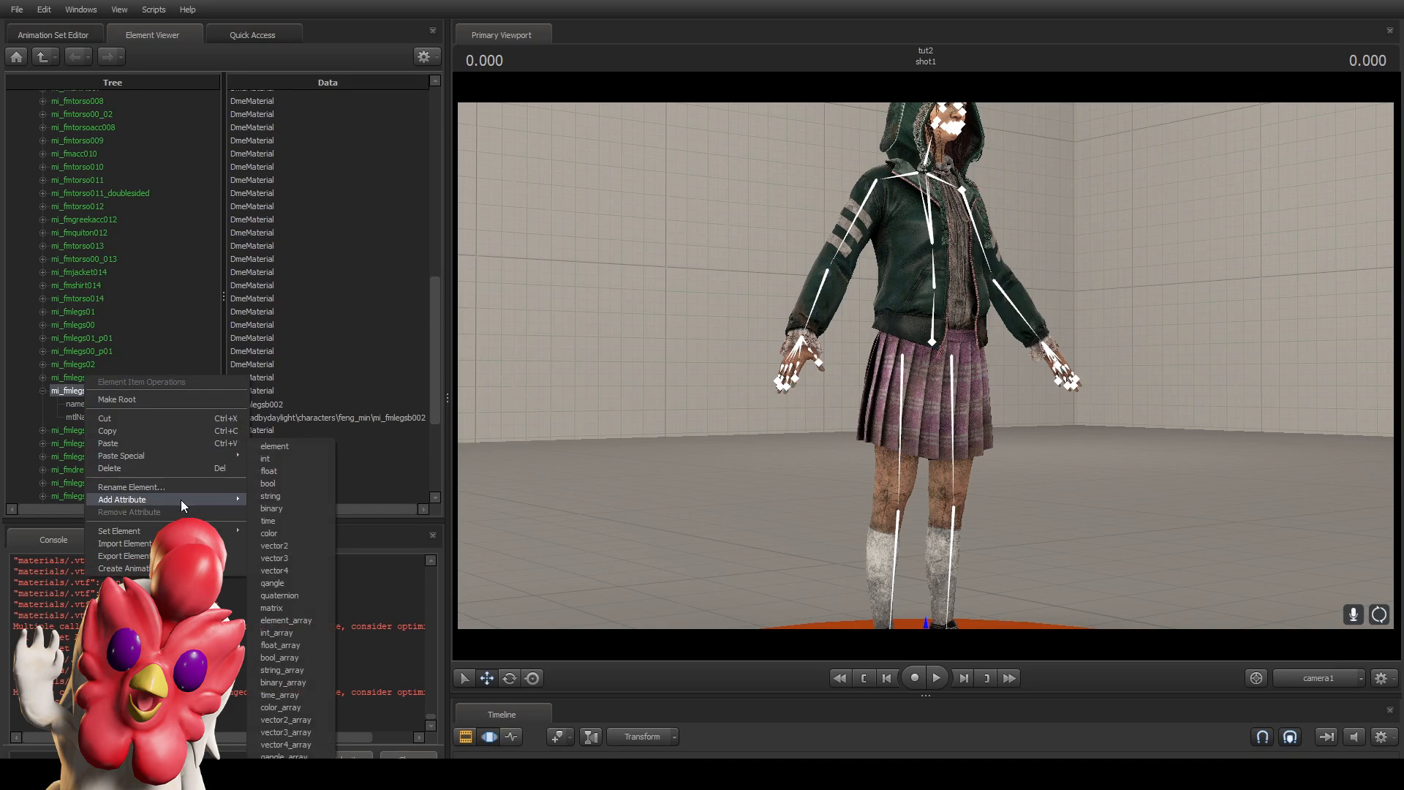
{"action": "mouse_move", "coordinate": [271, 496]}
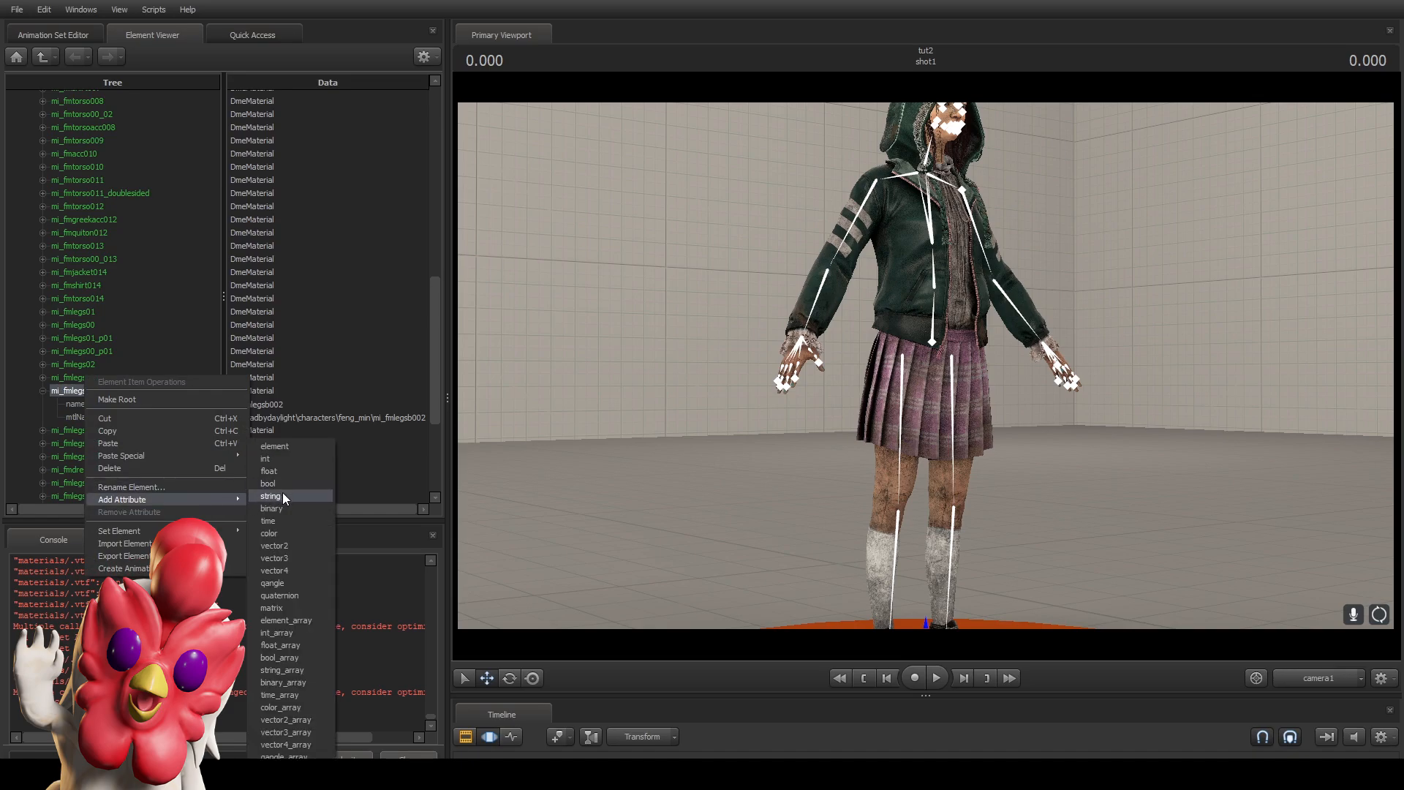
{"action": "left_click", "coordinate": [270, 495]}
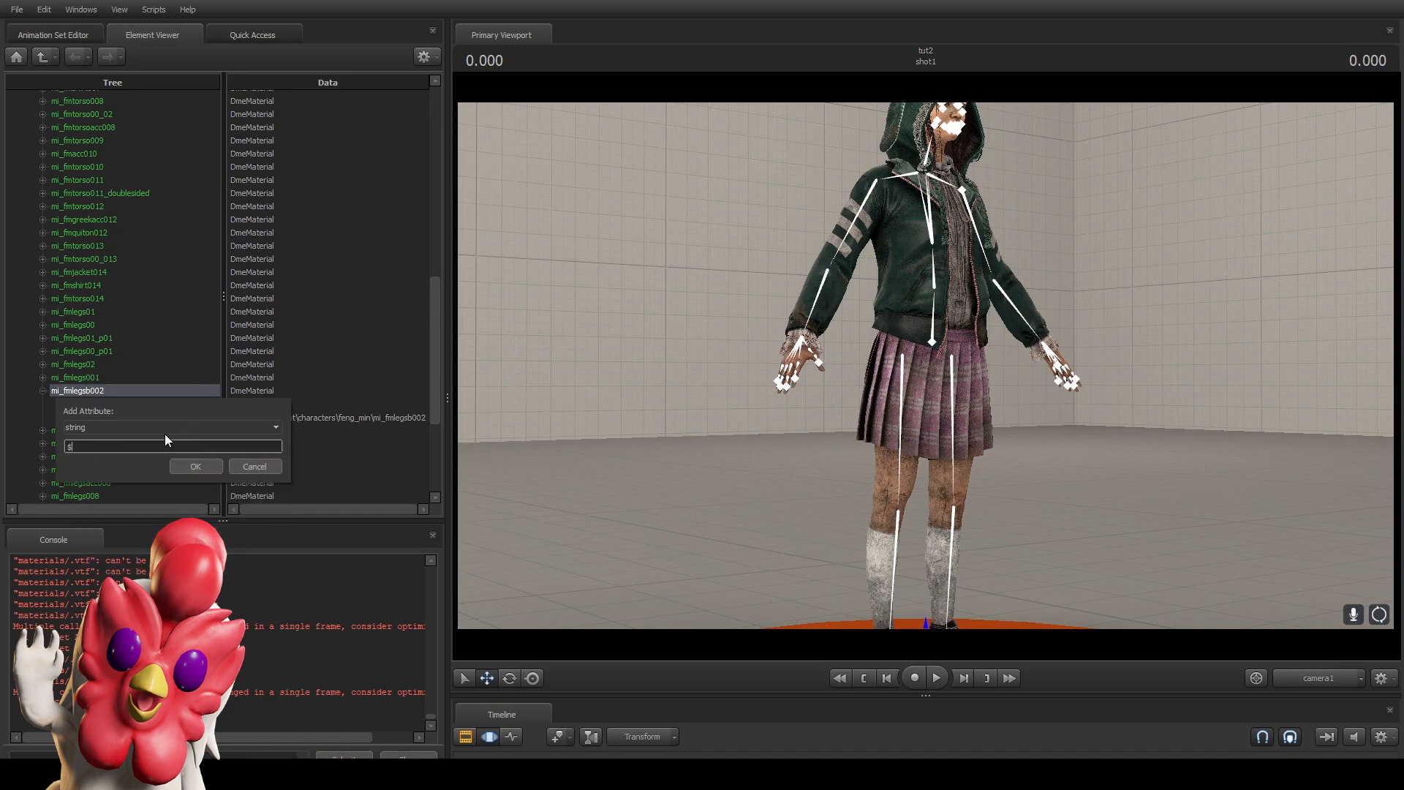
{"action": "left_click", "coordinate": [195, 466]}
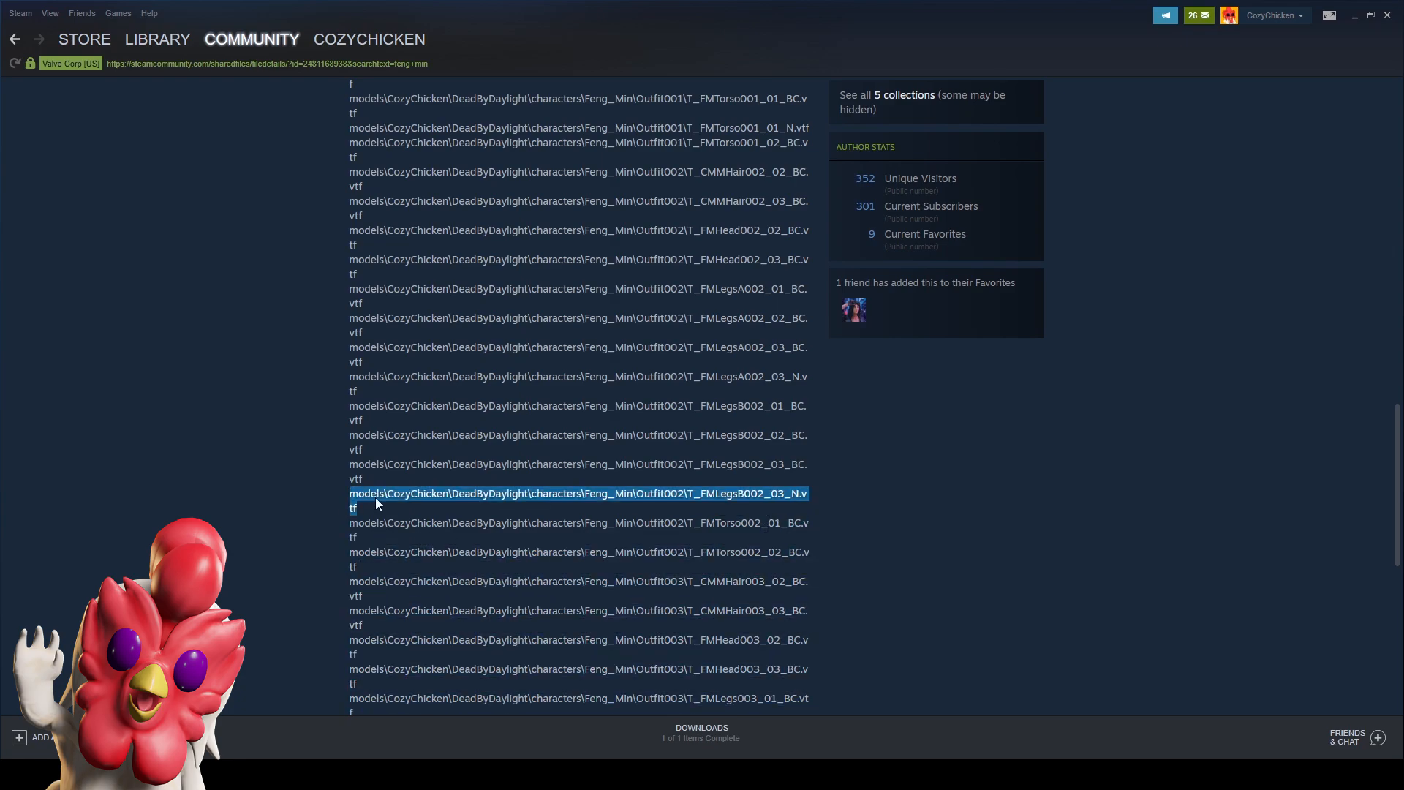
{"action": "mouse_move", "coordinate": [421, 566]}
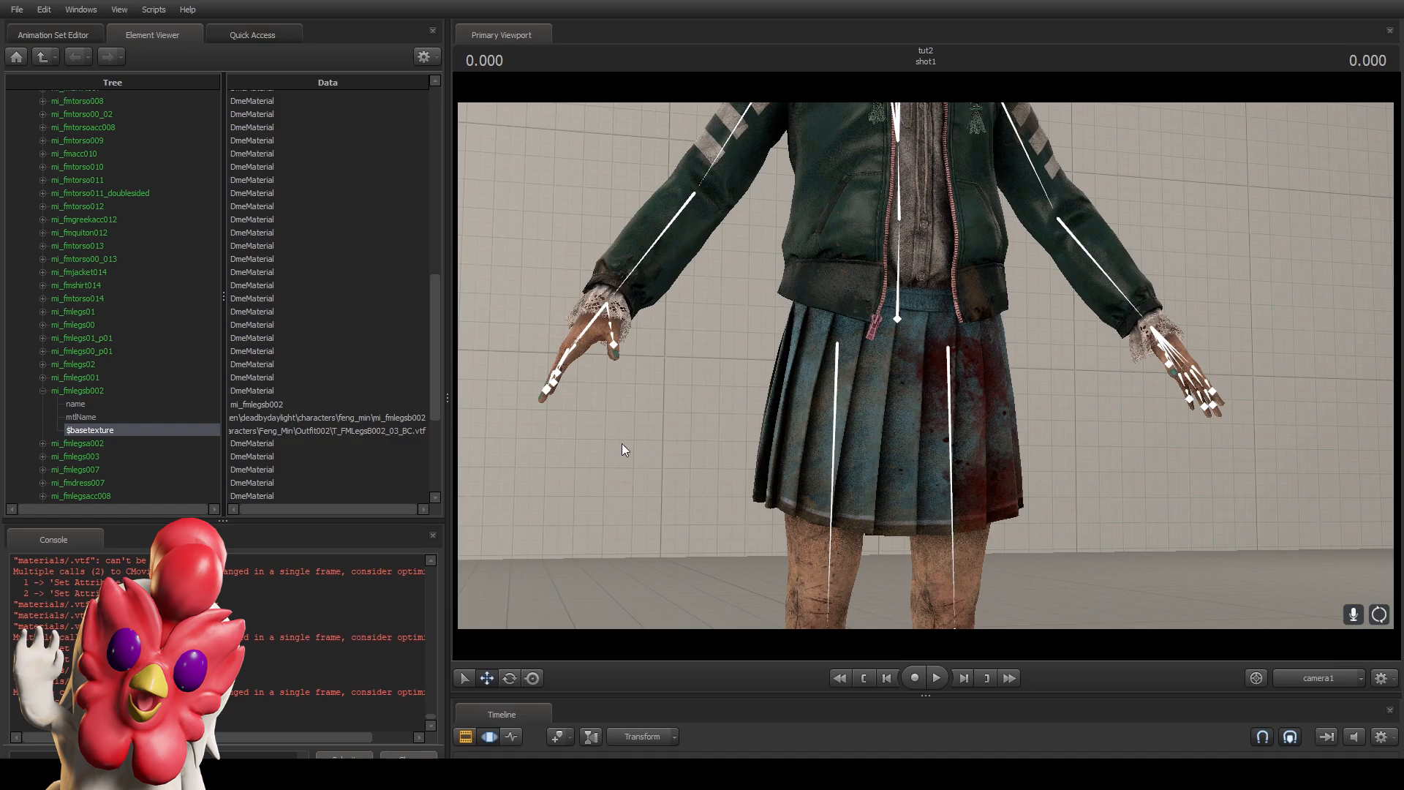
Add a $bumpmap string attribute to mi_fmlegsb002 set to T_FMLegsB002_03_N.vtf.
{"action": "right_click", "coordinate": [80, 391]}
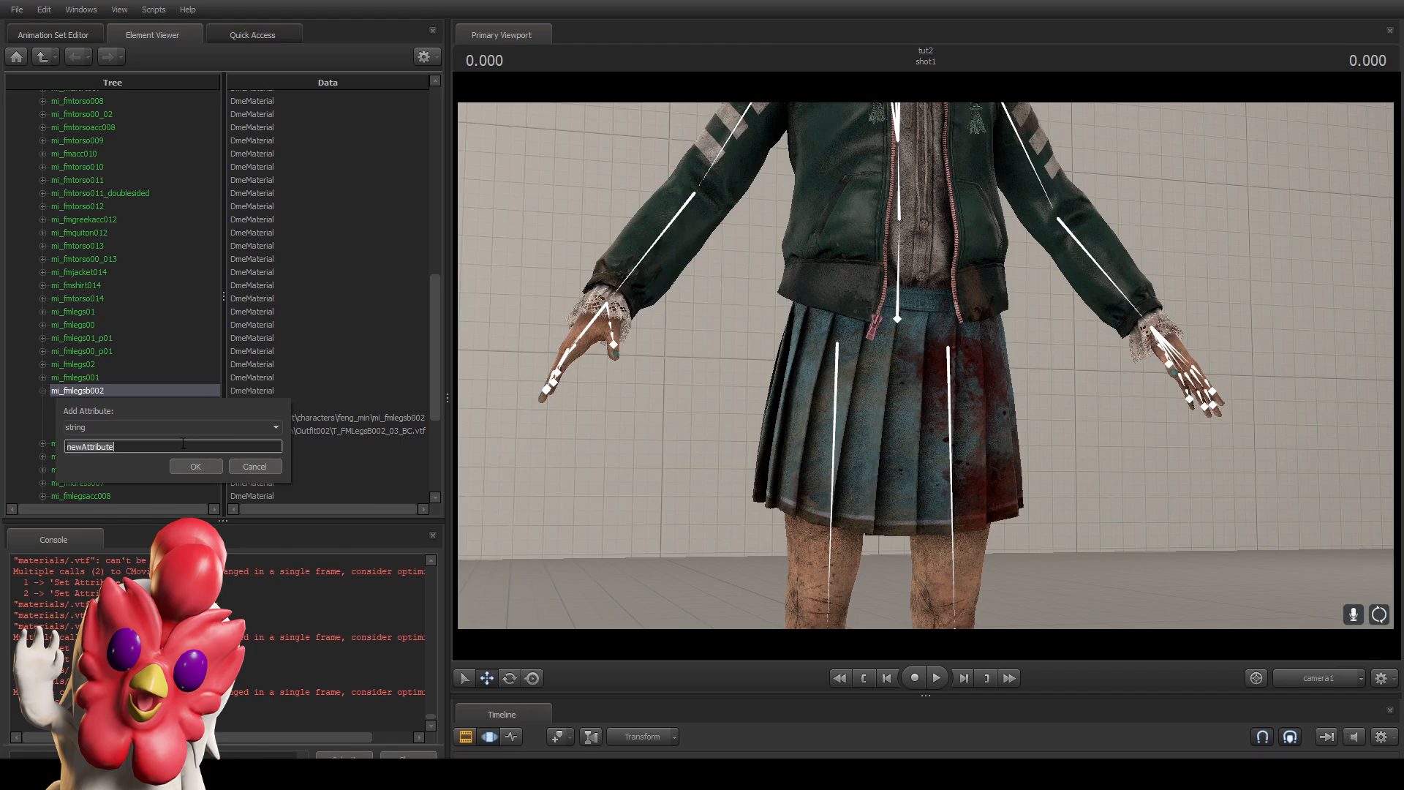
{"action": "type", "text": "$bum"}
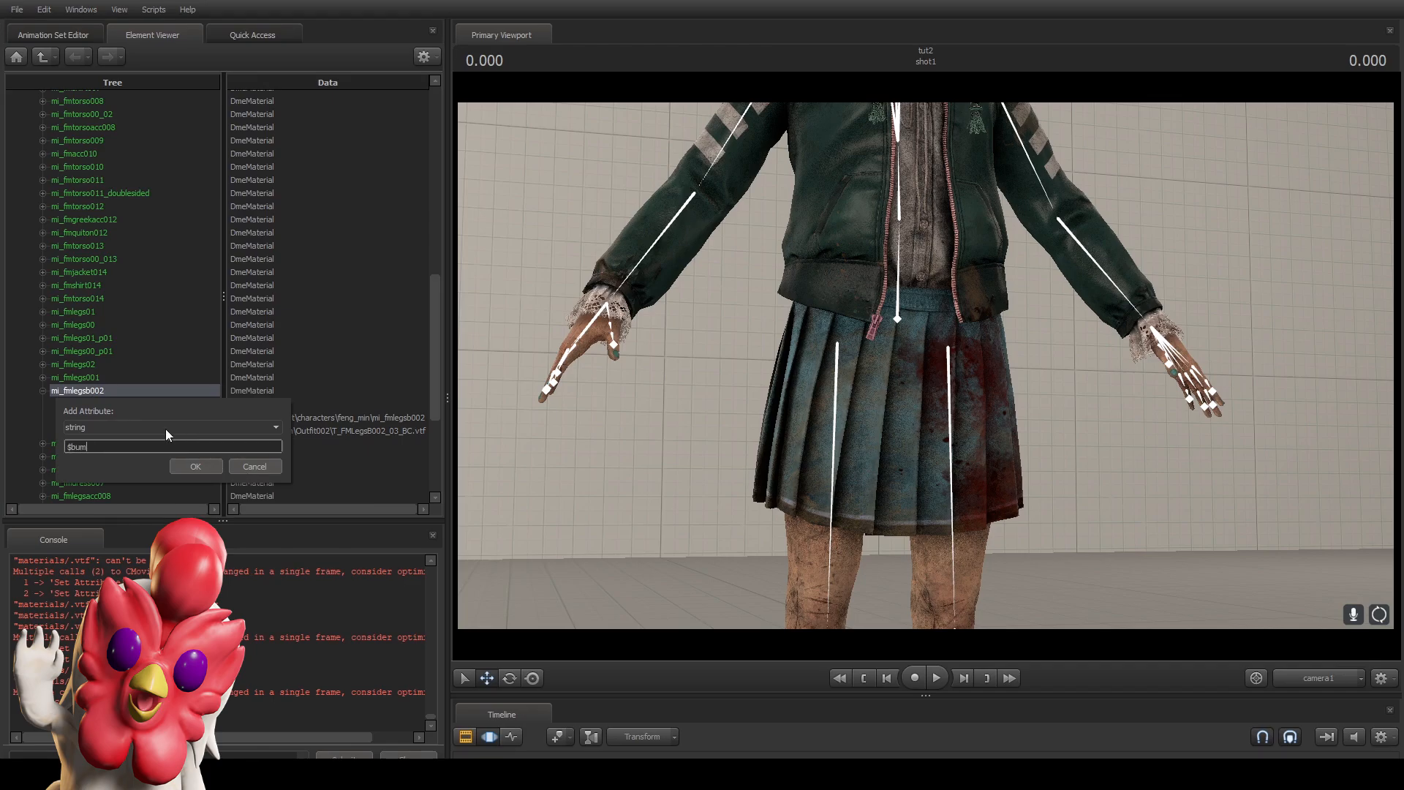
{"action": "left_click", "coordinate": [194, 466]}
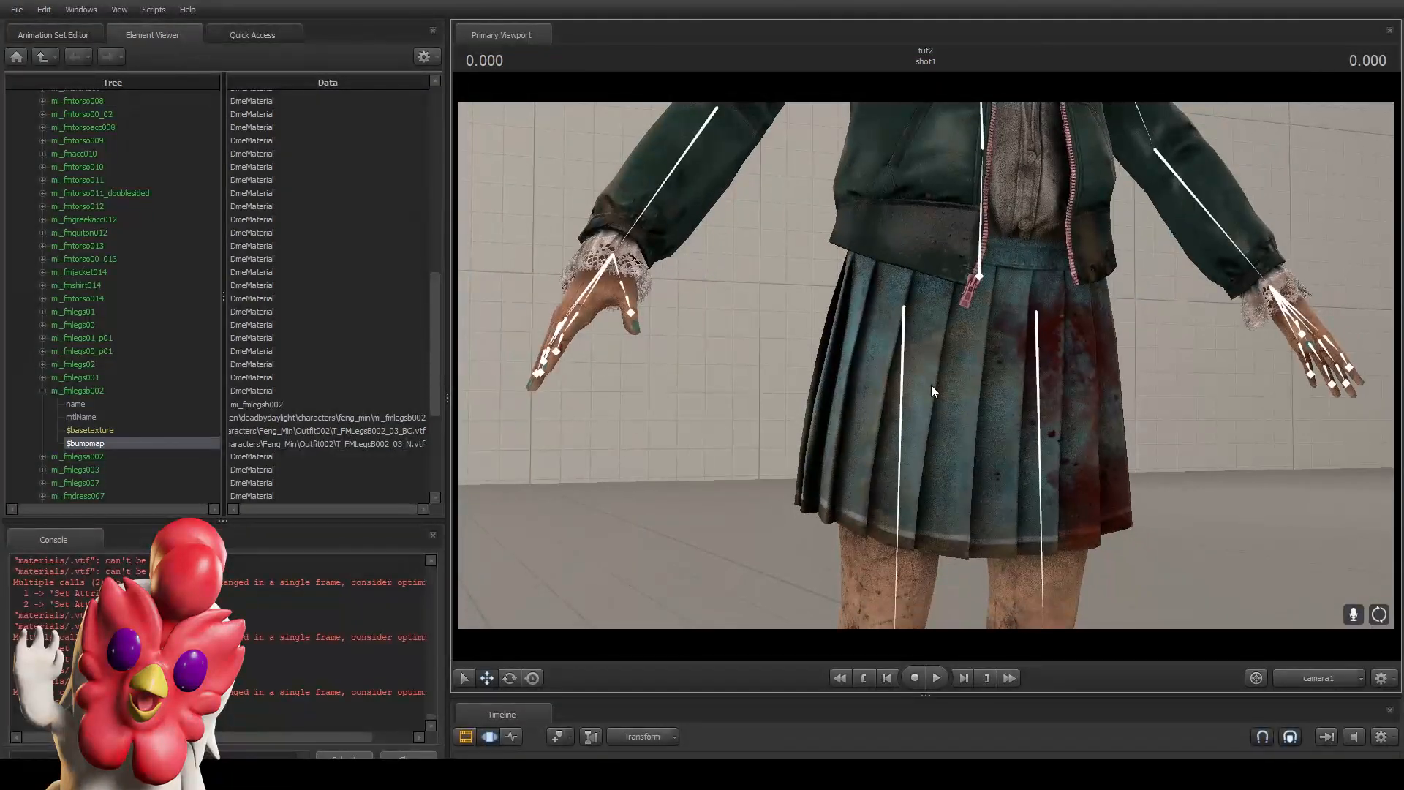
{"action": "right_click", "coordinate": [992, 391]}
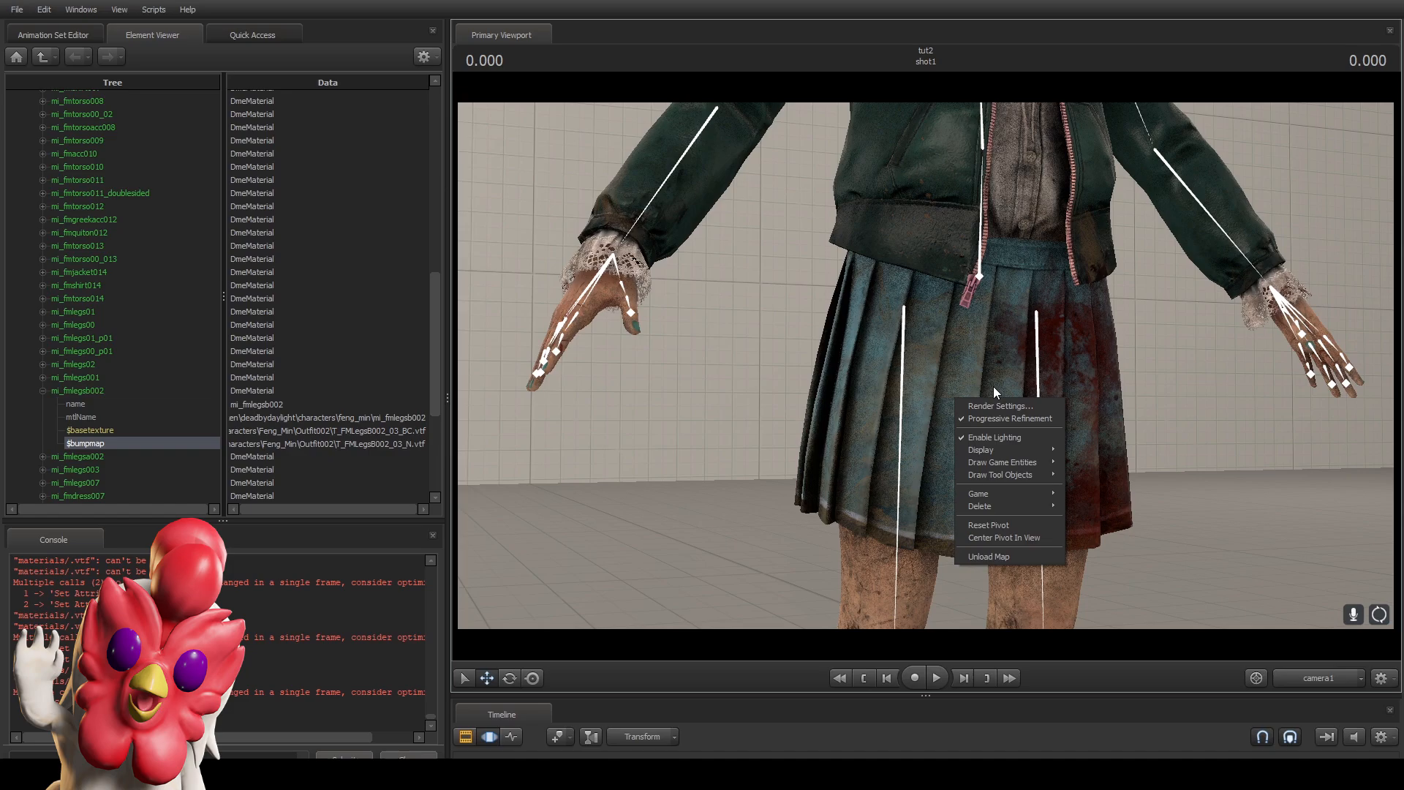